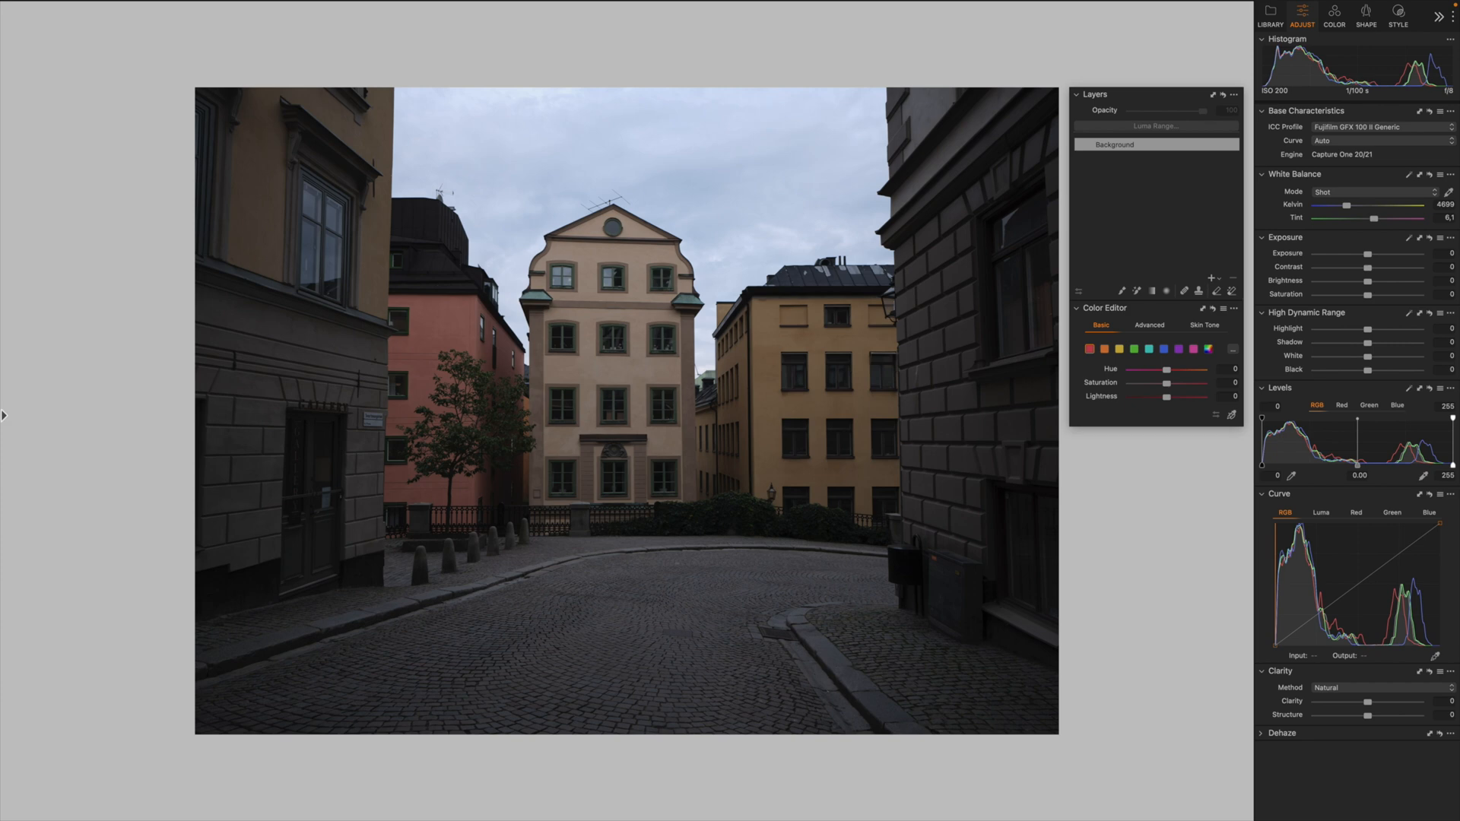
Brighten by about a stop (Exposure 1.01) with Contrast 8 and Saturation 24.
{"action": "left_click_drag", "start_coordinate": [403, 202], "coordinate": [853, 535]}
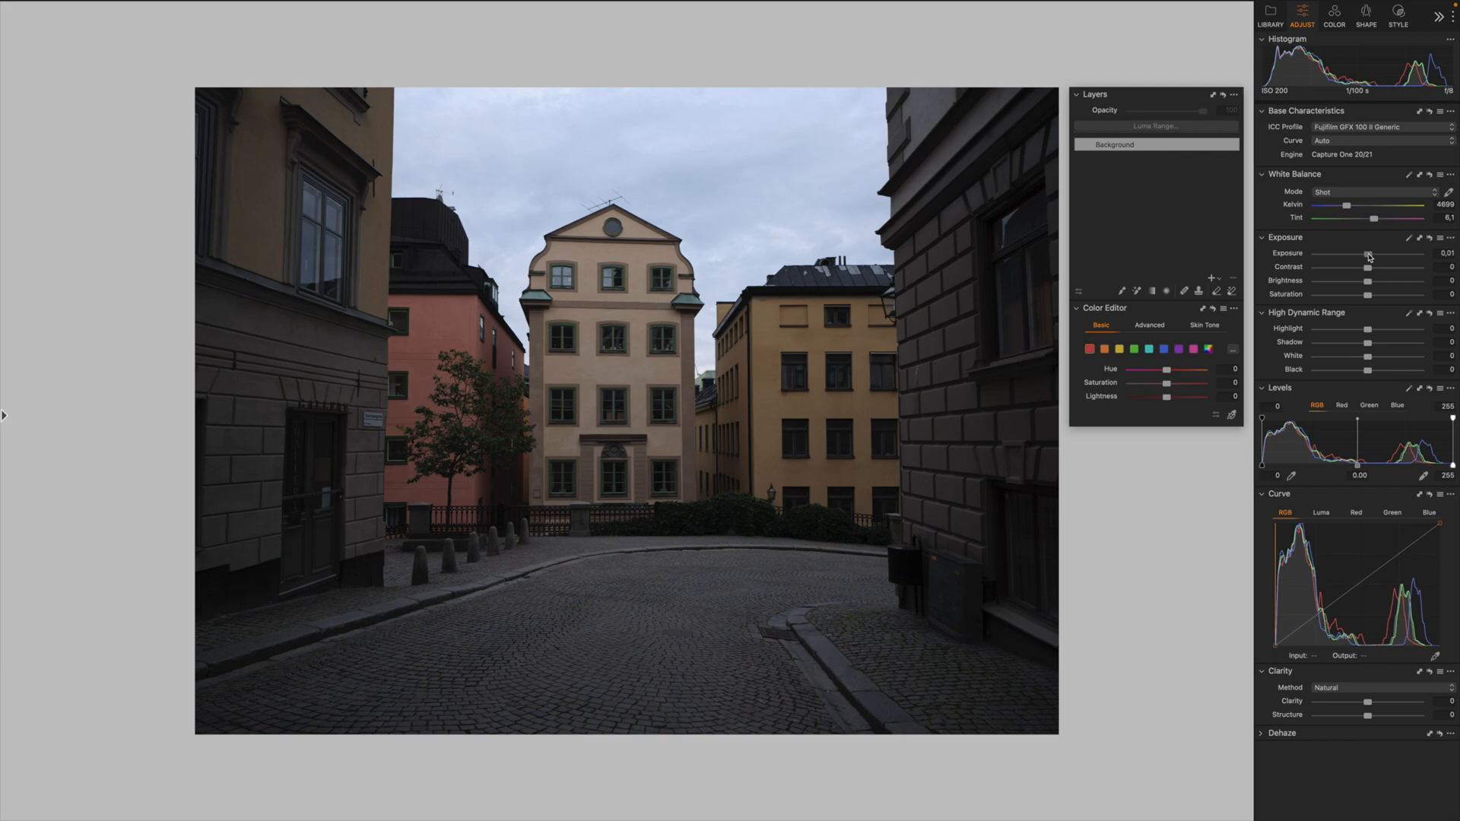
{"action": "left_click_drag", "start_coordinate": [1369, 254], "coordinate": [1291, 131]}
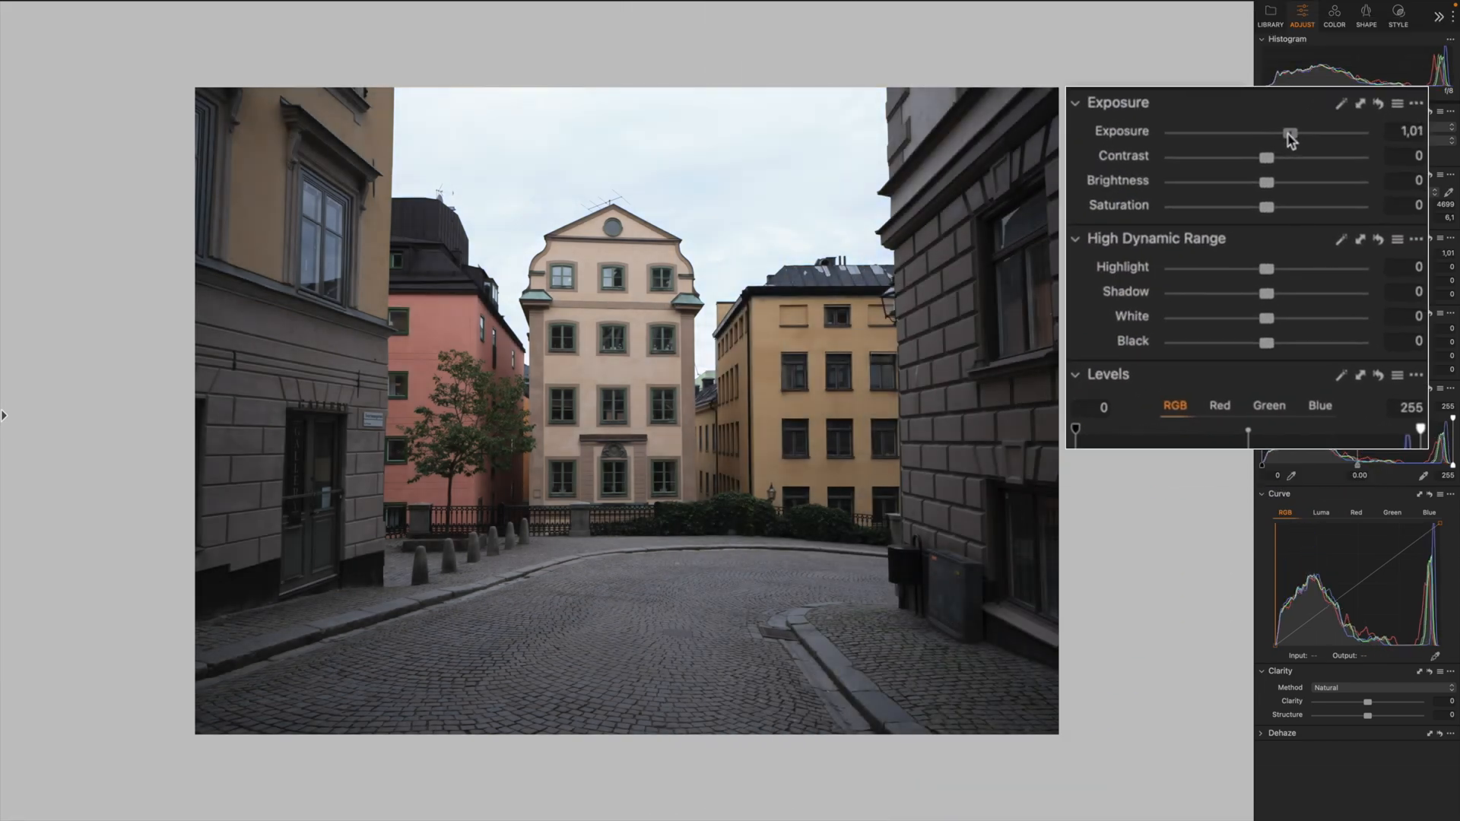
{"action": "left_click_drag", "start_coordinate": [1264, 156], "coordinate": [1279, 157]}
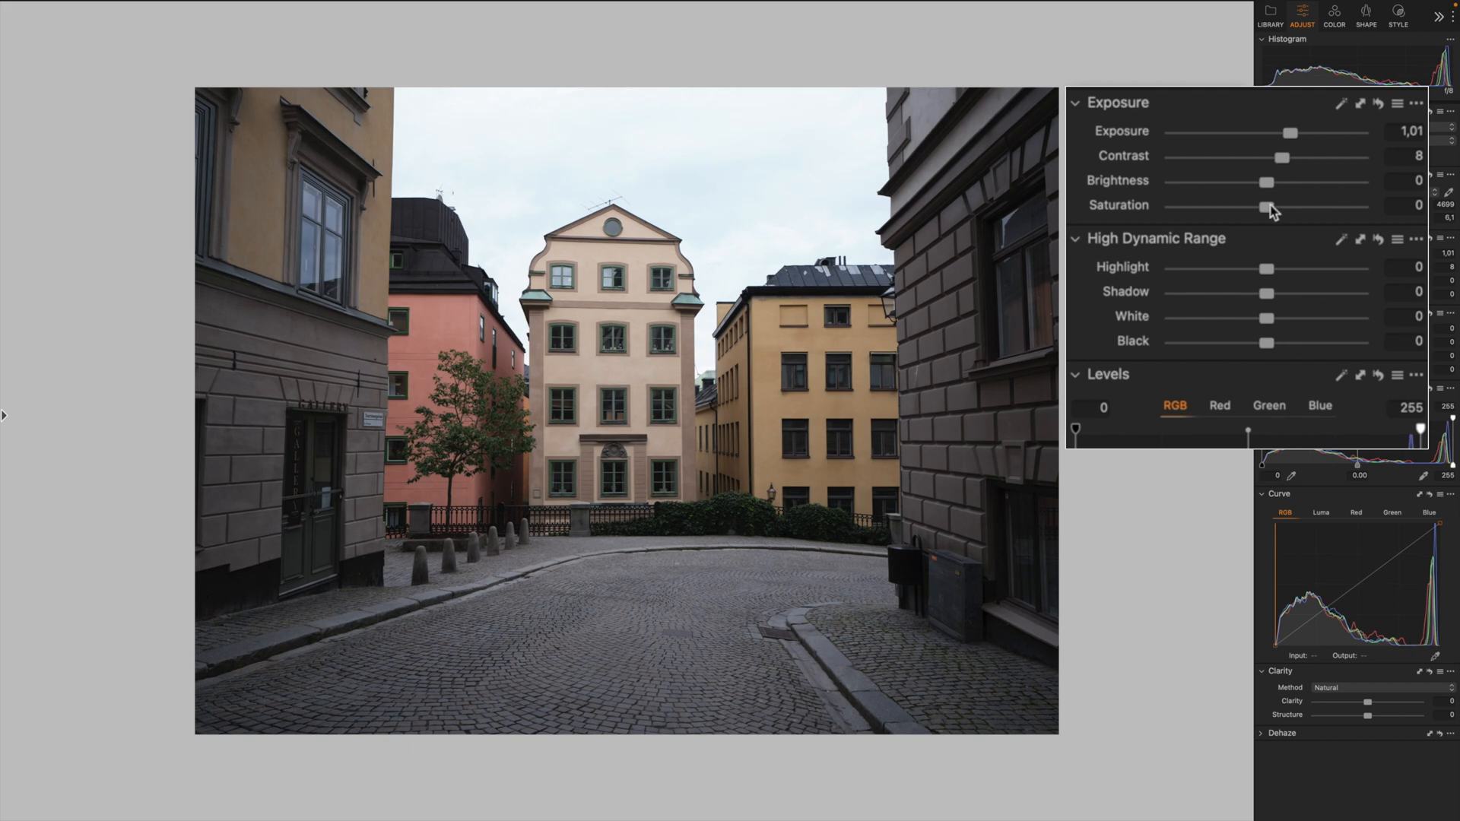
{"action": "left_click_drag", "start_coordinate": [1263, 209], "coordinate": [1289, 208]}
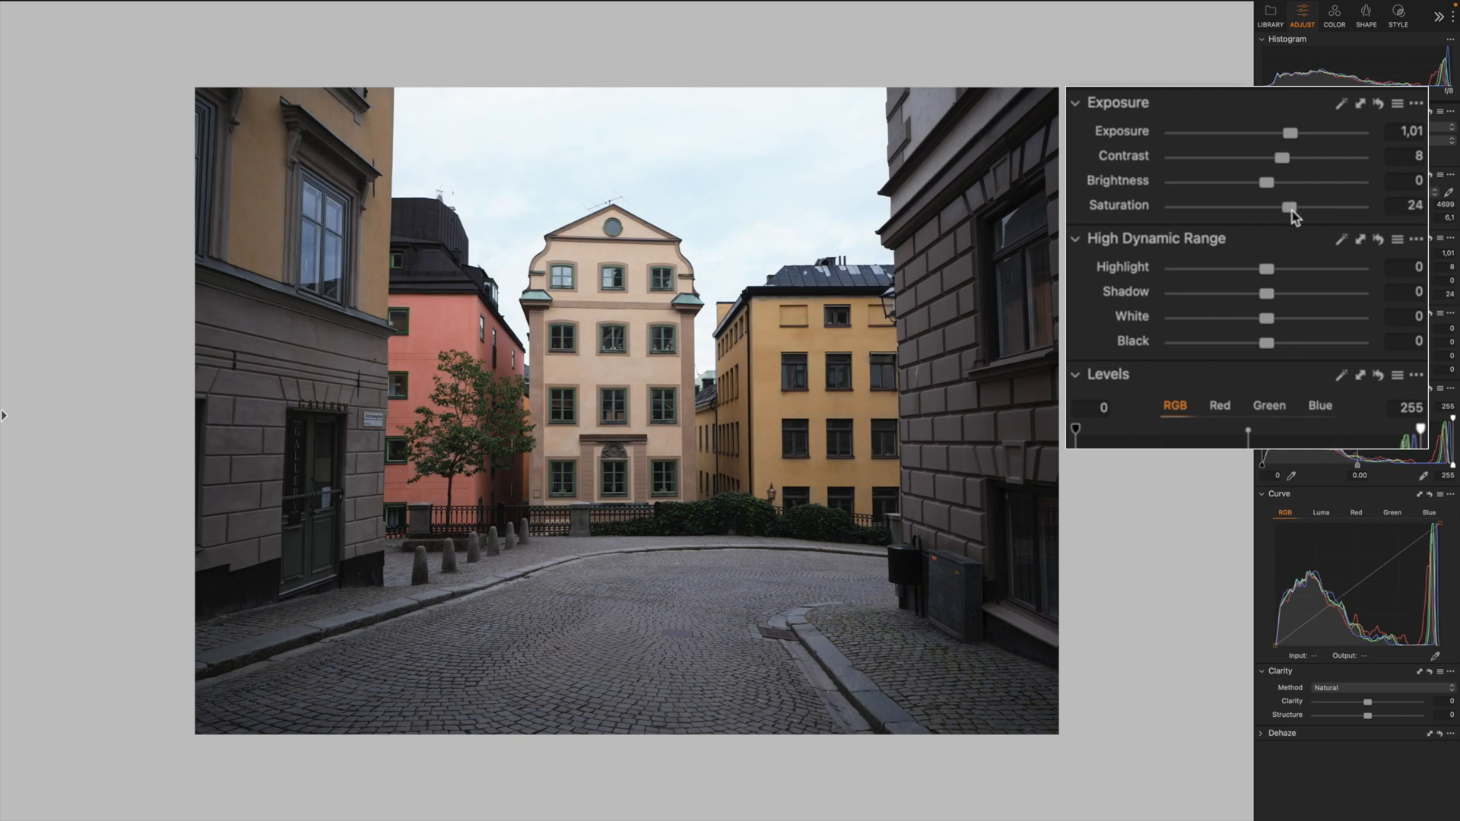
Tame the sky with Highlight -64, lift Shadow to 12 and raise the blacks slightly.
{"action": "left_click_drag", "start_coordinate": [1263, 267], "coordinate": [1210, 267]}
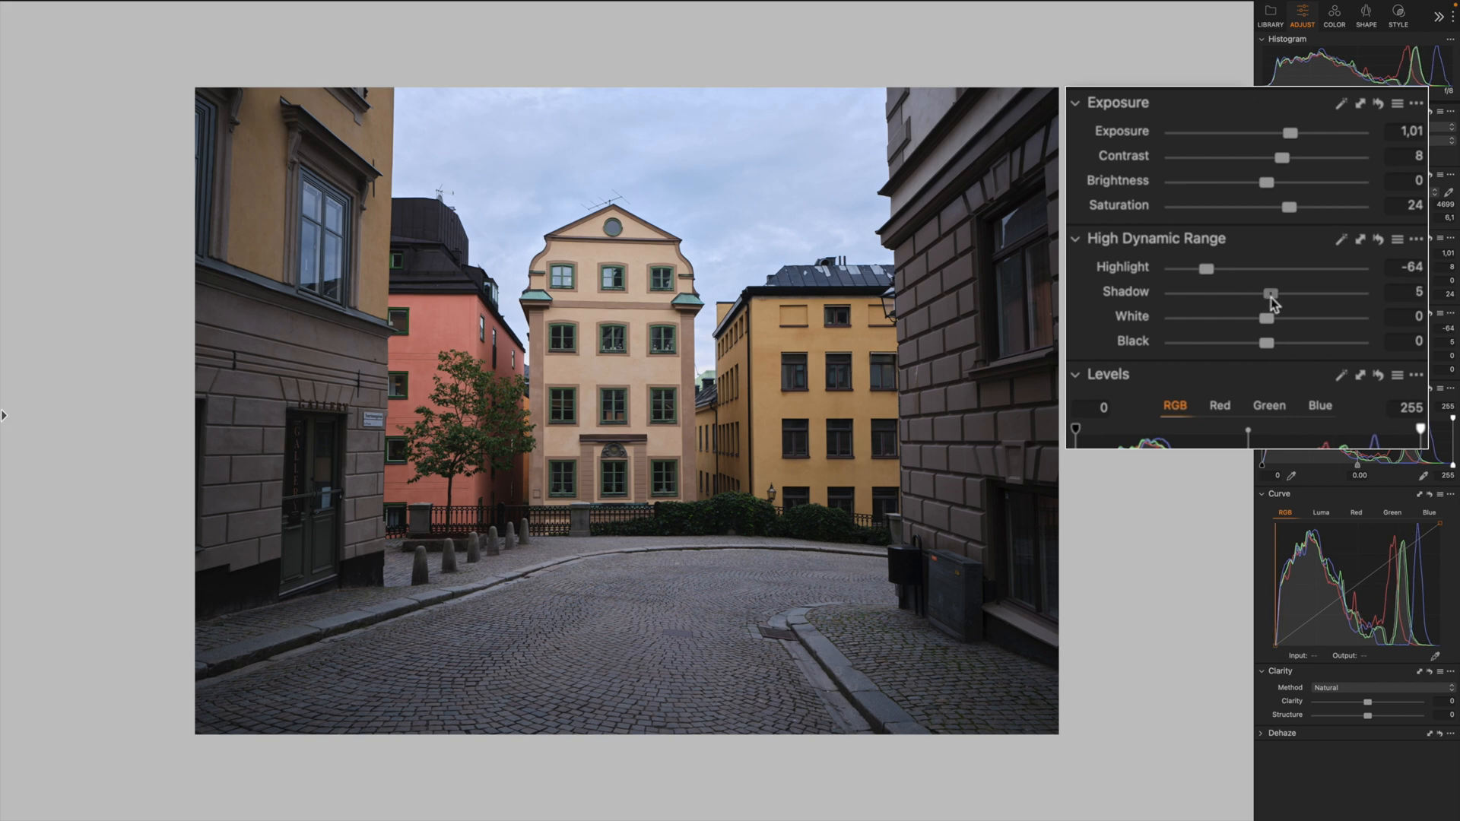
{"action": "left_click_drag", "start_coordinate": [1274, 292], "coordinate": [1278, 292]}
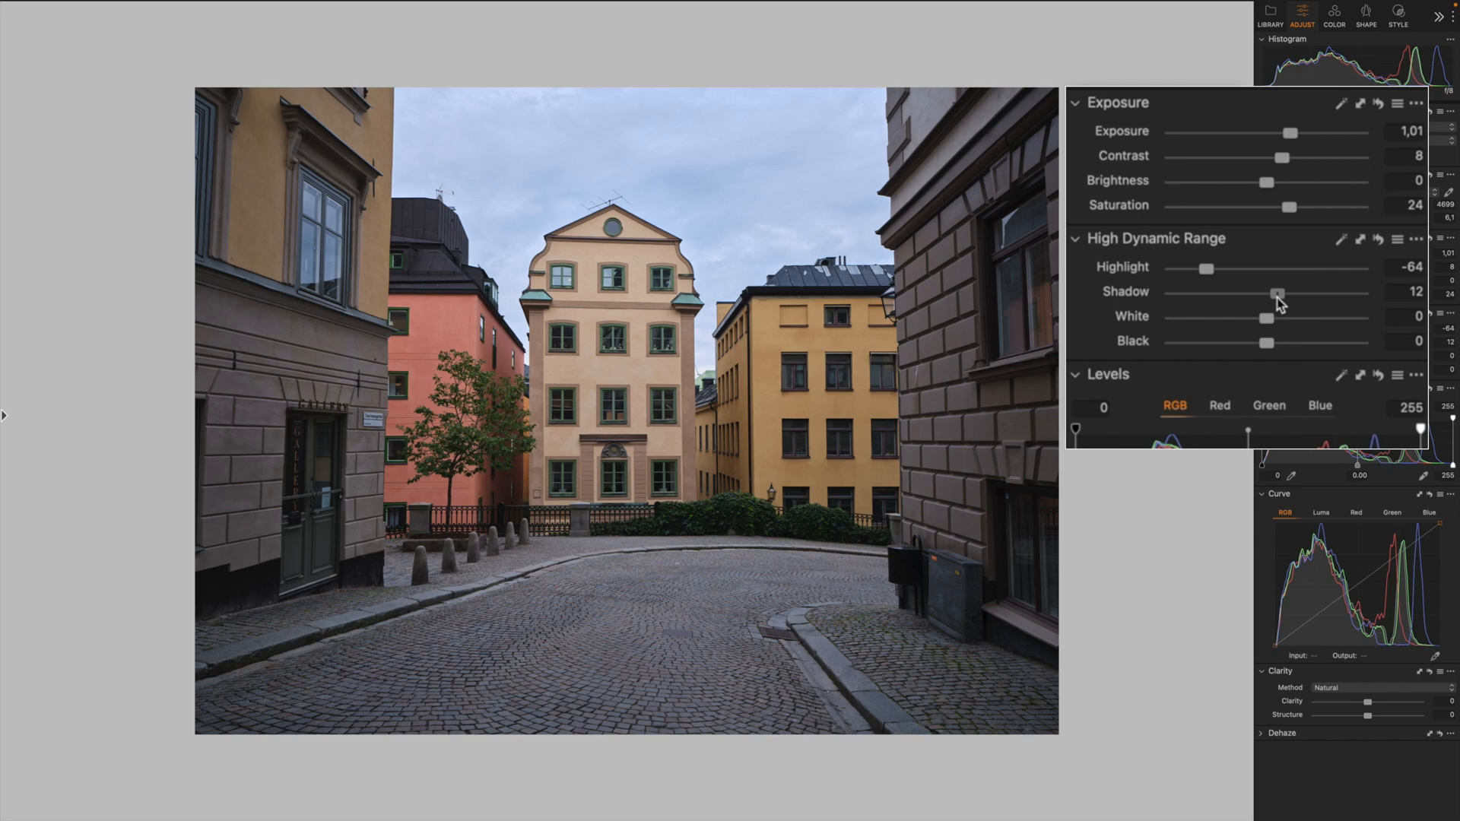
{"action": "left_click_drag", "start_coordinate": [1265, 341], "coordinate": [1276, 341]}
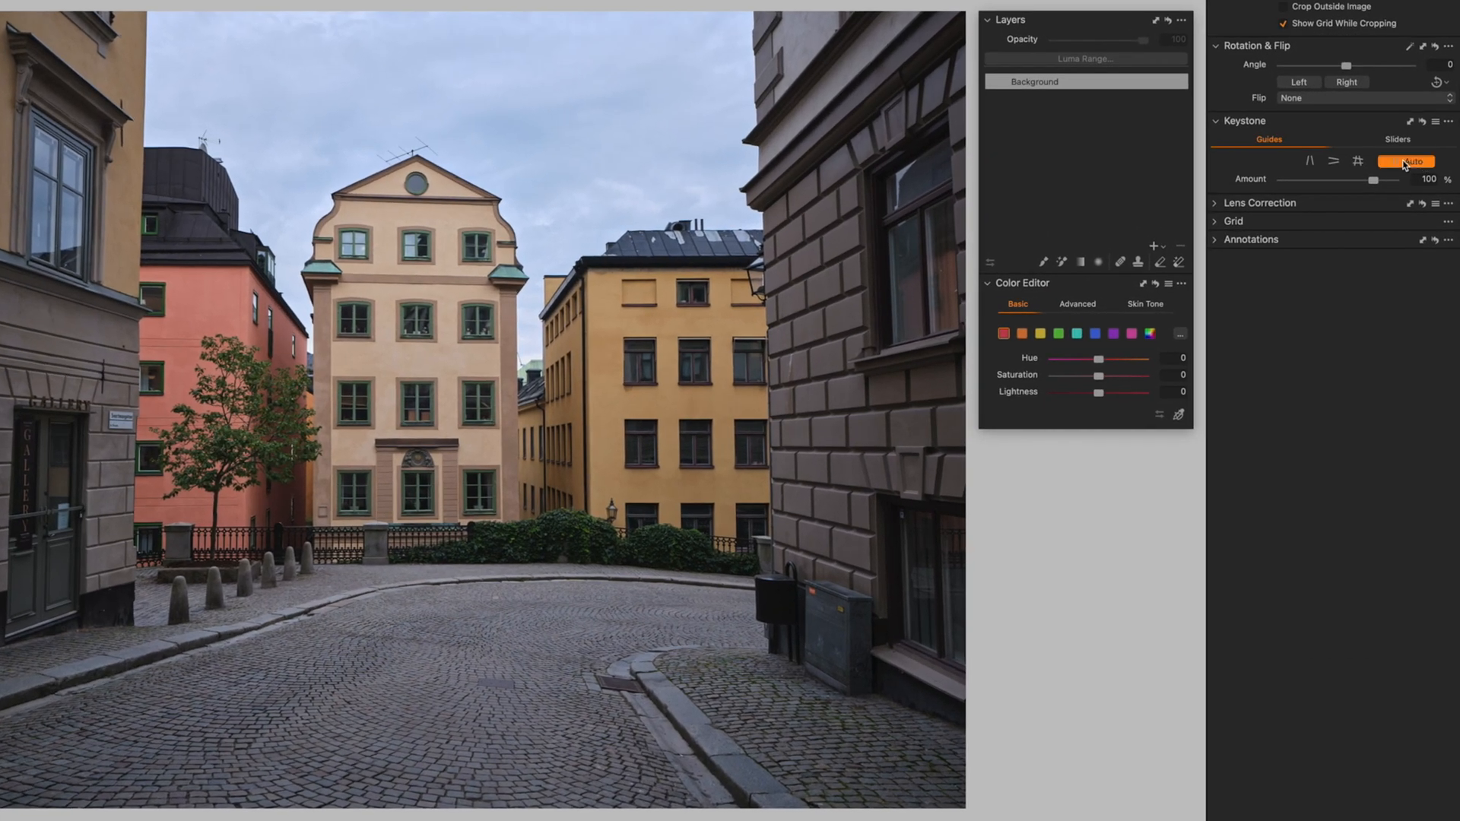
Auto-correct the leaning building verticals with the Keystone tool.
{"action": "left_click", "coordinate": [1408, 161]}
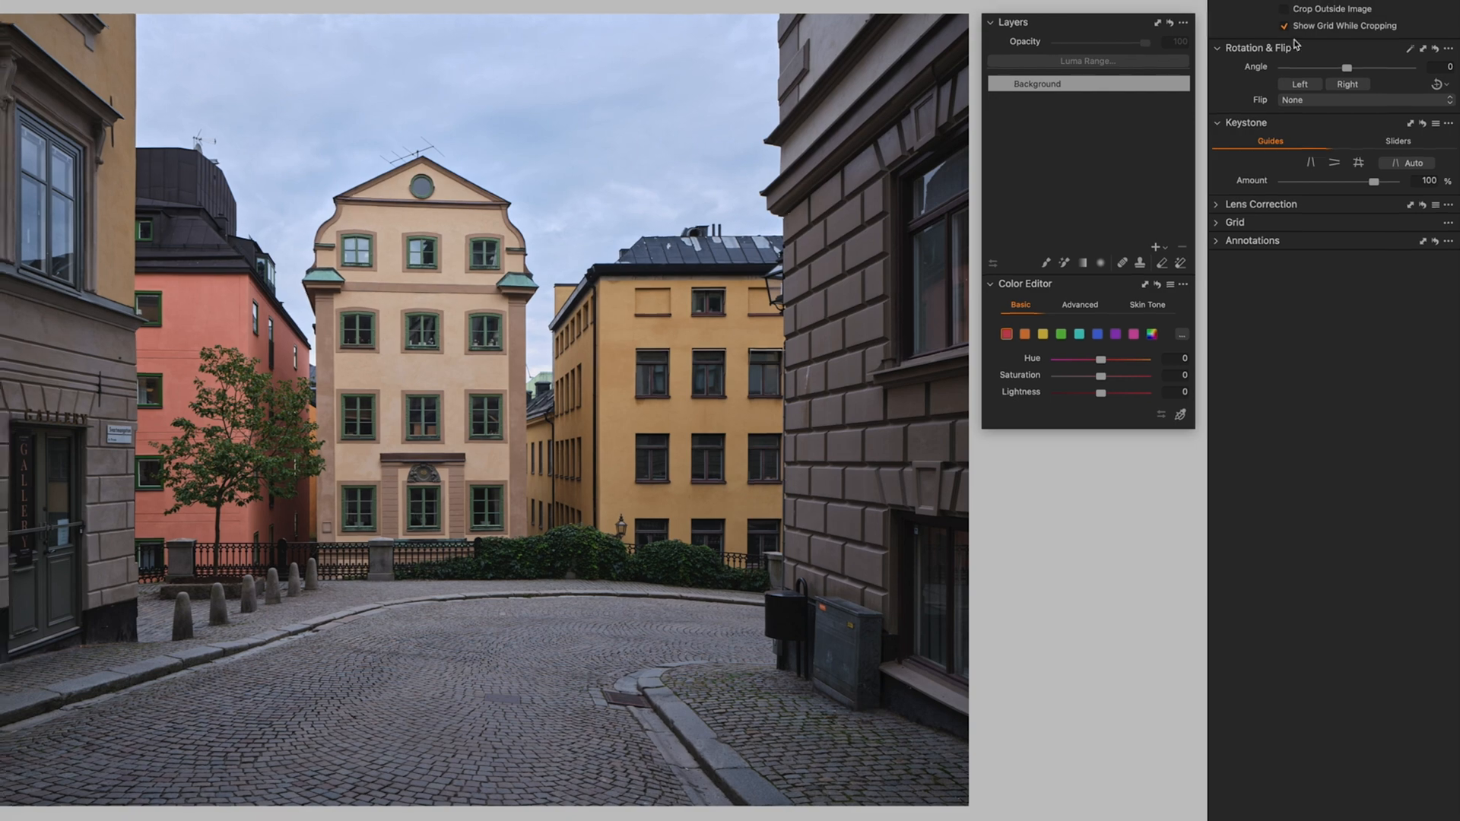
{"action": "left_click", "coordinate": [1293, 17]}
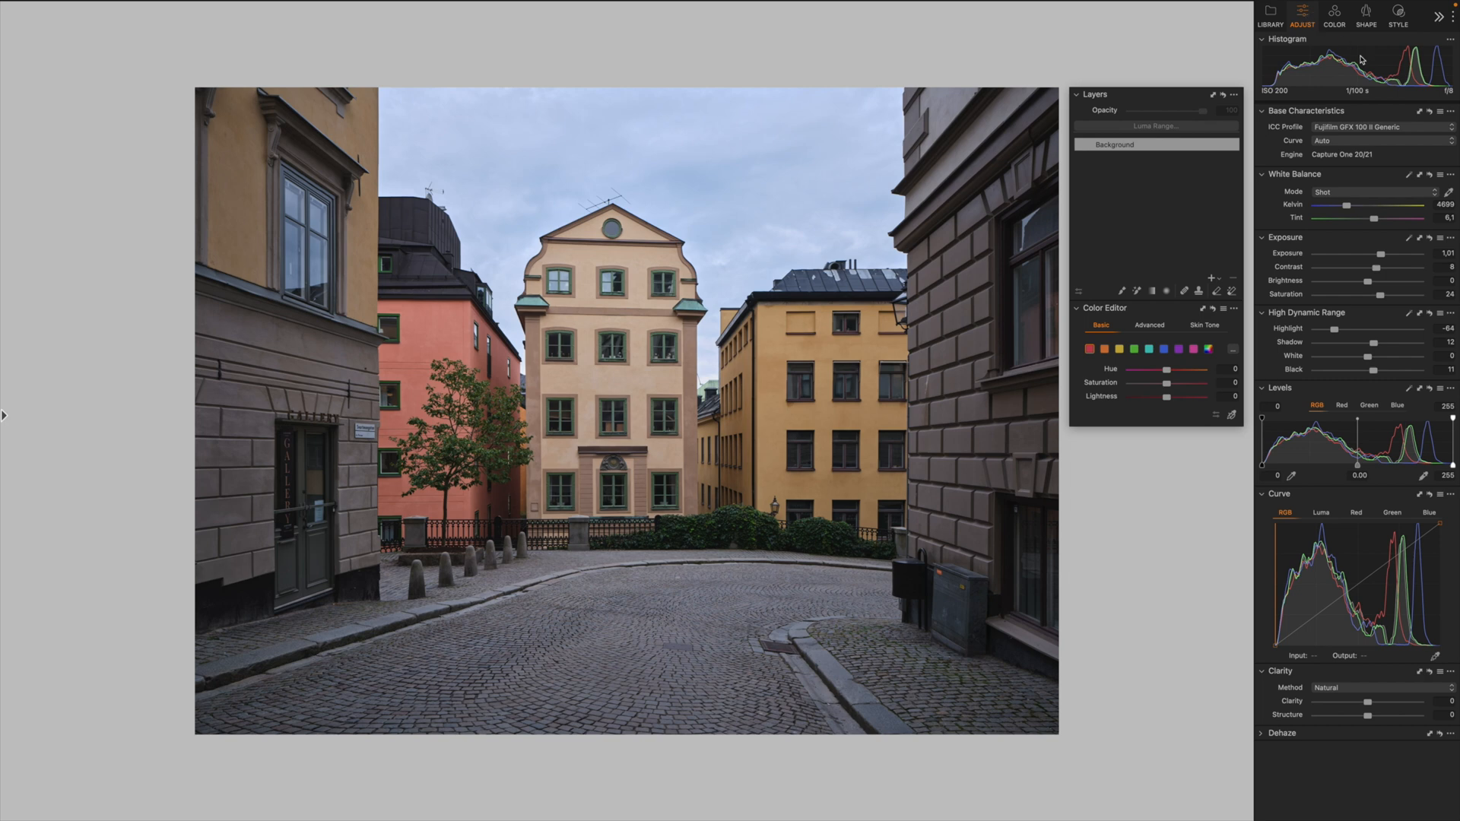
Compare PRO Neg. Hi and PROVIA film curves, then settle on Fujifilm REALA-ACE.
{"action": "left_click", "coordinate": [1370, 126]}
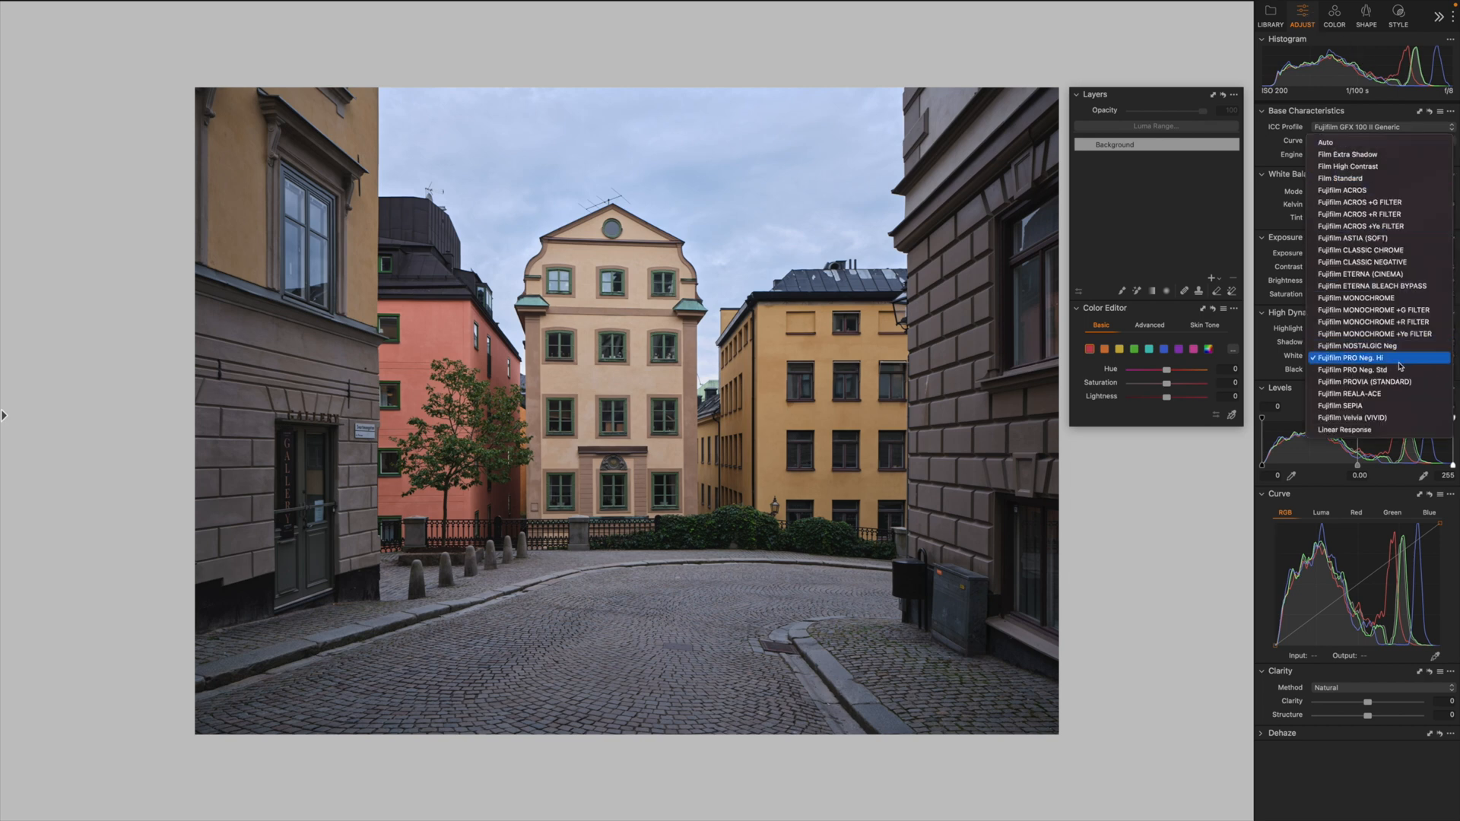
{"action": "left_click", "coordinate": [1365, 380]}
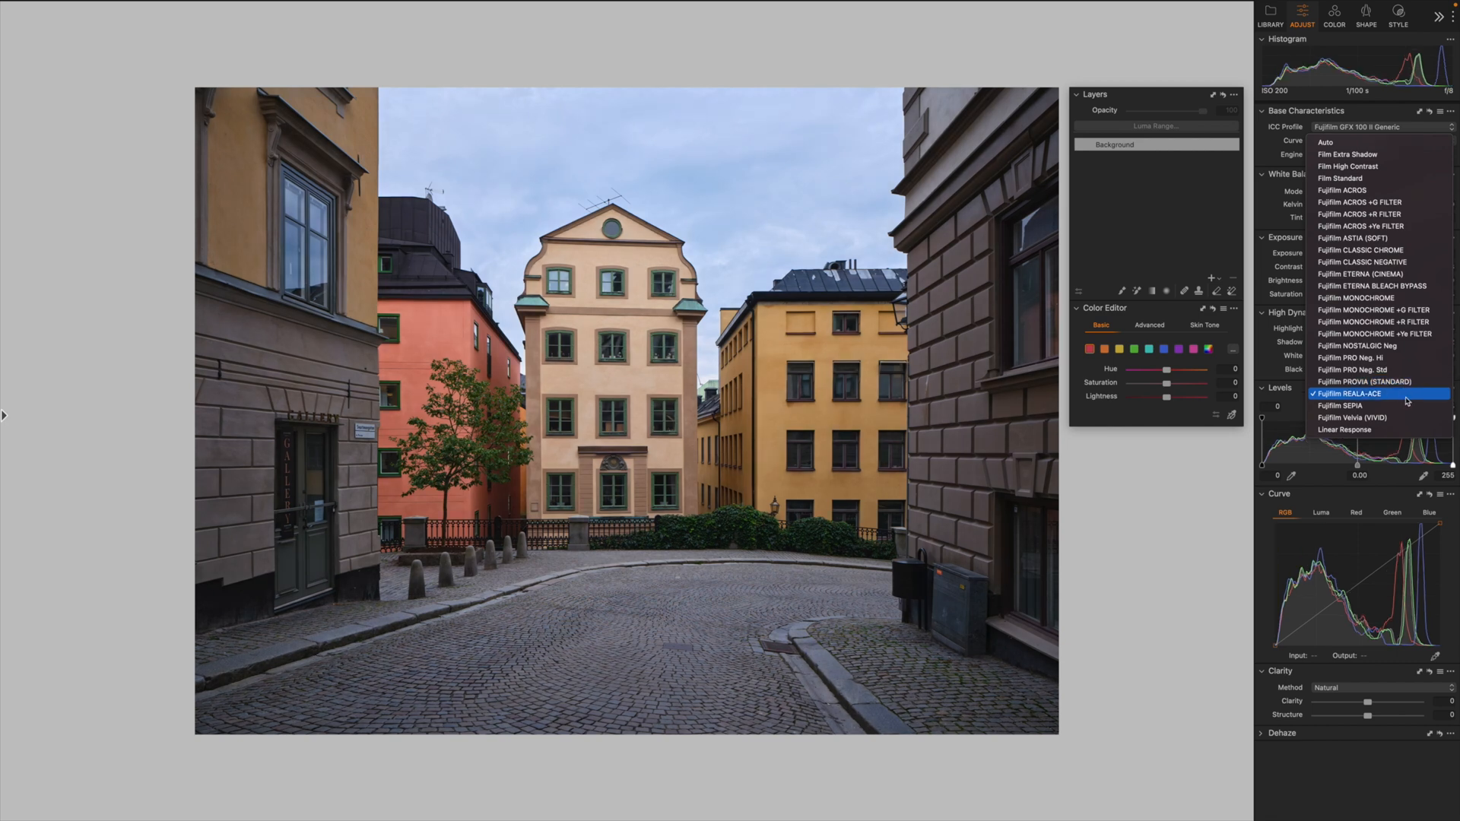
{"action": "left_click", "coordinate": [1372, 380]}
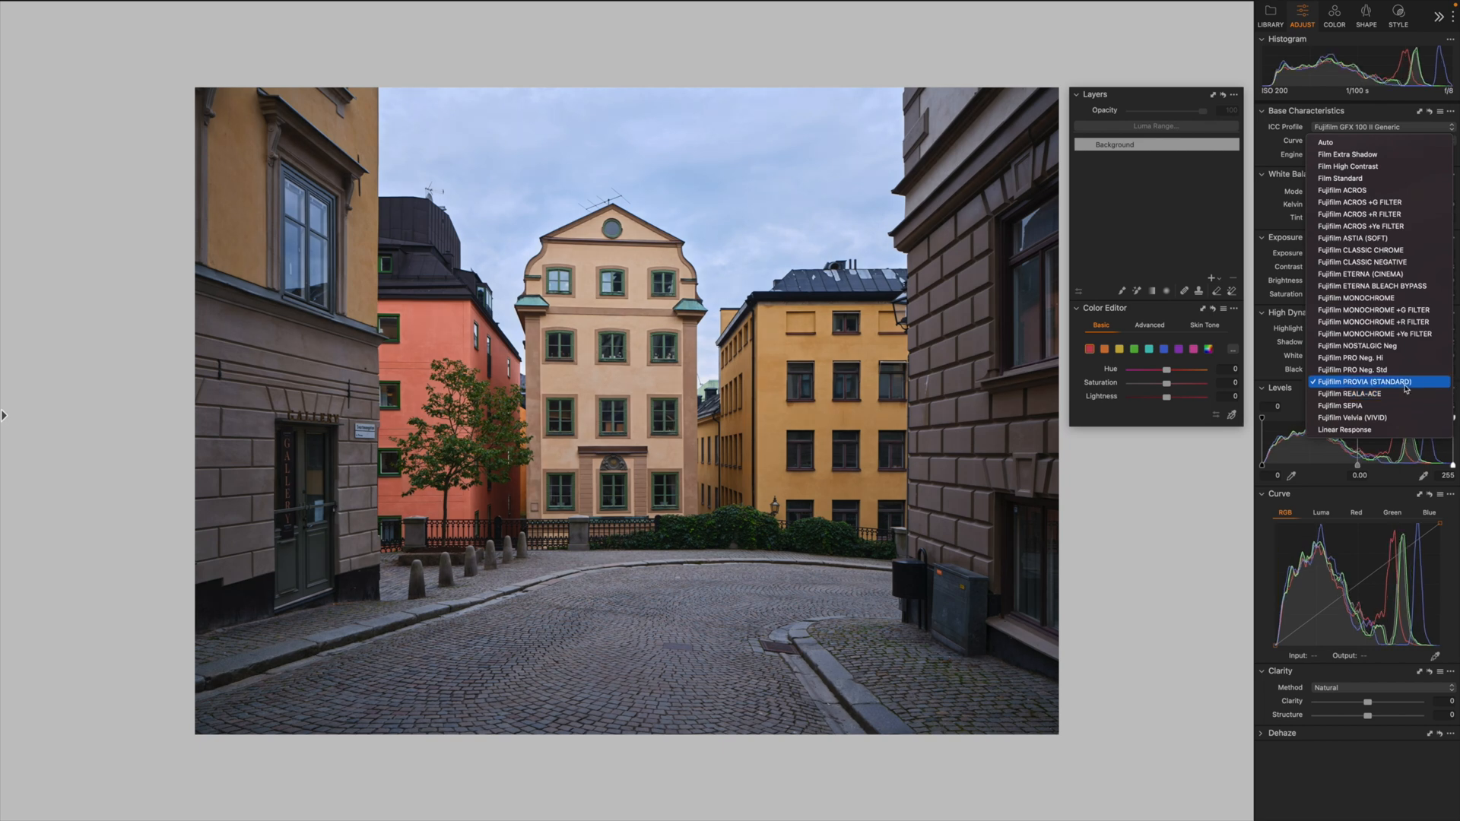
{"action": "left_click", "coordinate": [1359, 392]}
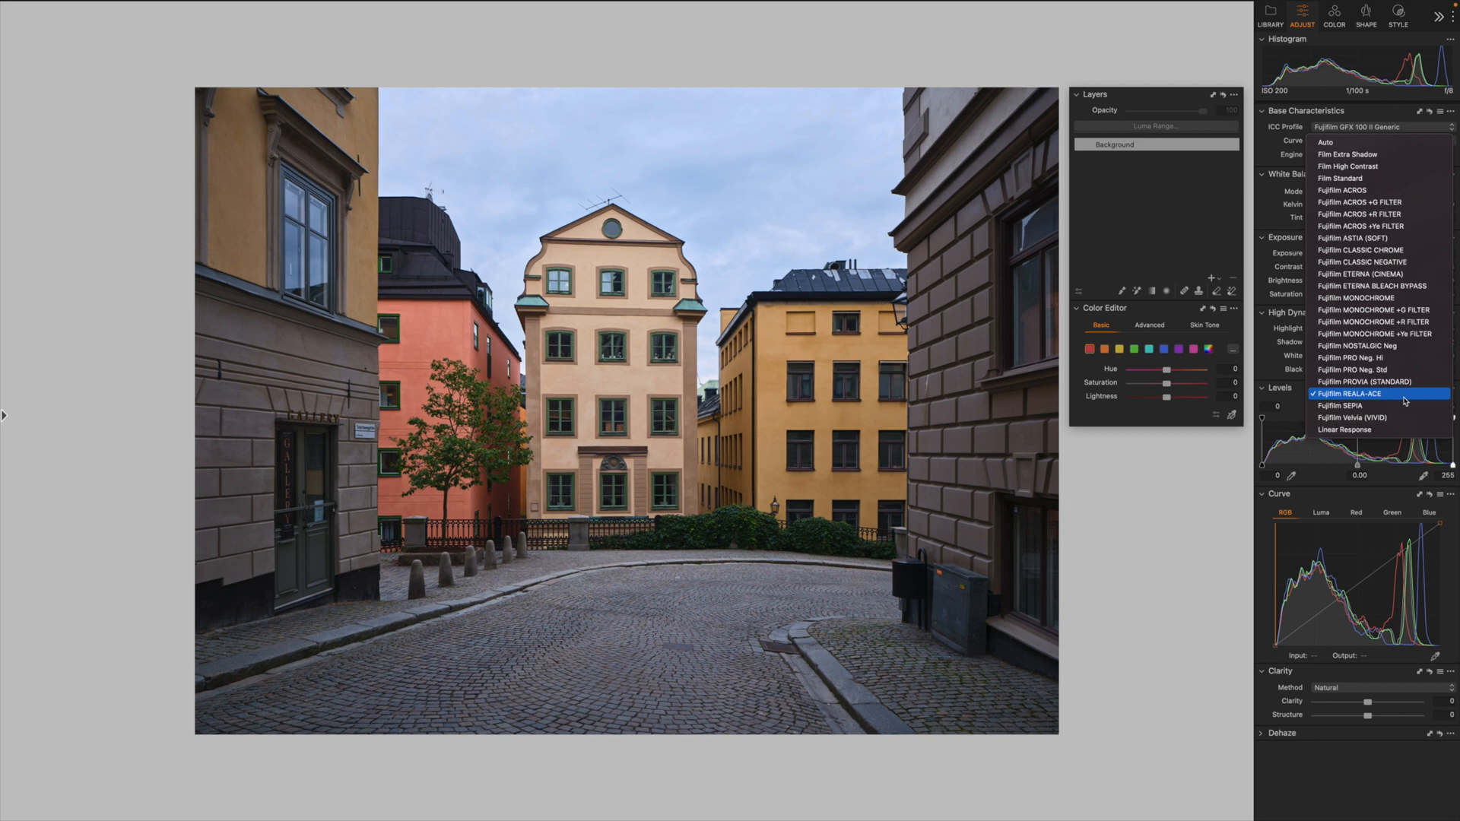
{"action": "left_click", "coordinate": [1355, 394]}
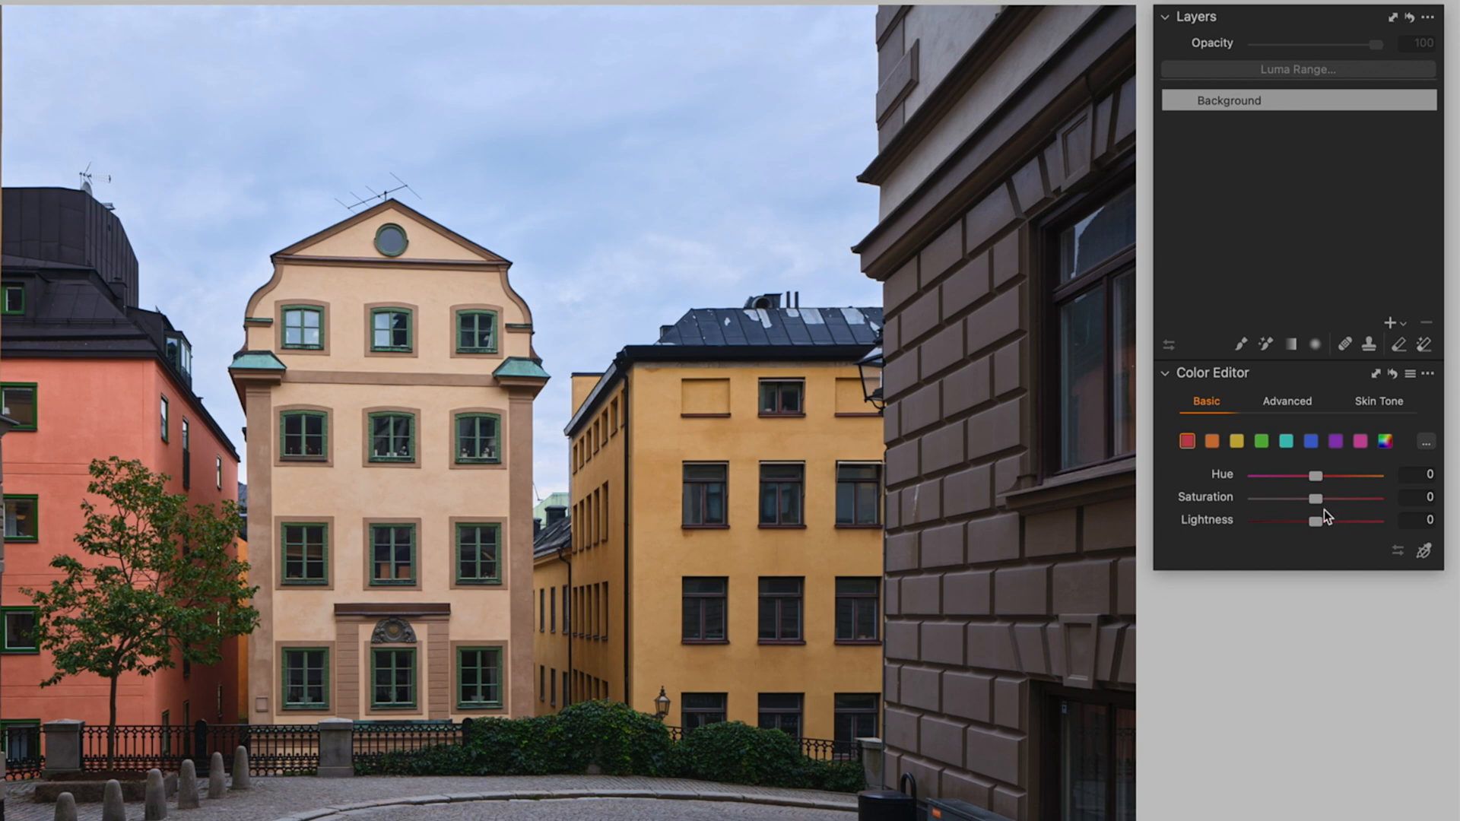
{"action": "mouse_move", "coordinate": [1326, 537]}
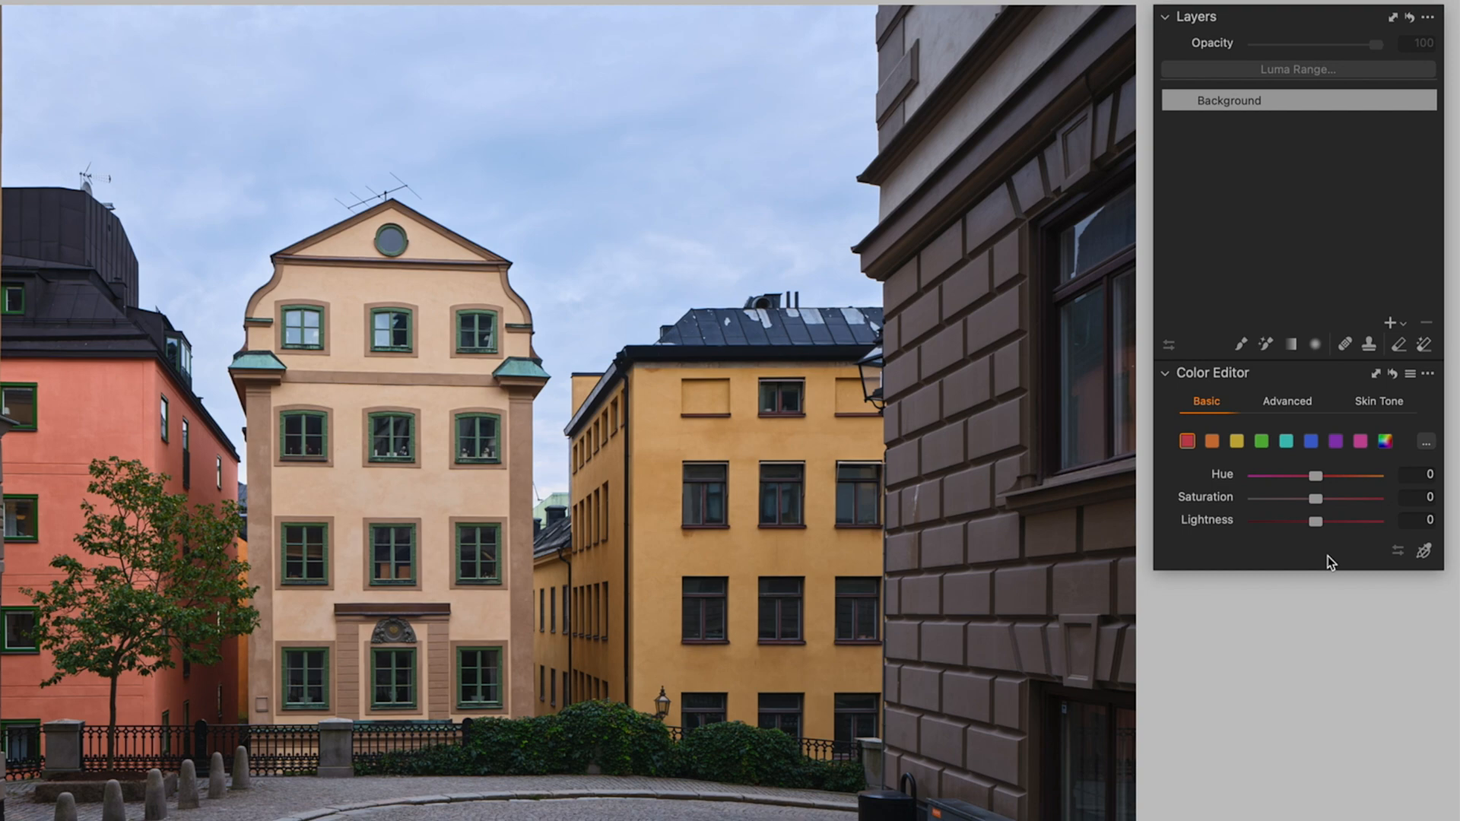
{"action": "mouse_move", "coordinate": [1432, 592]}
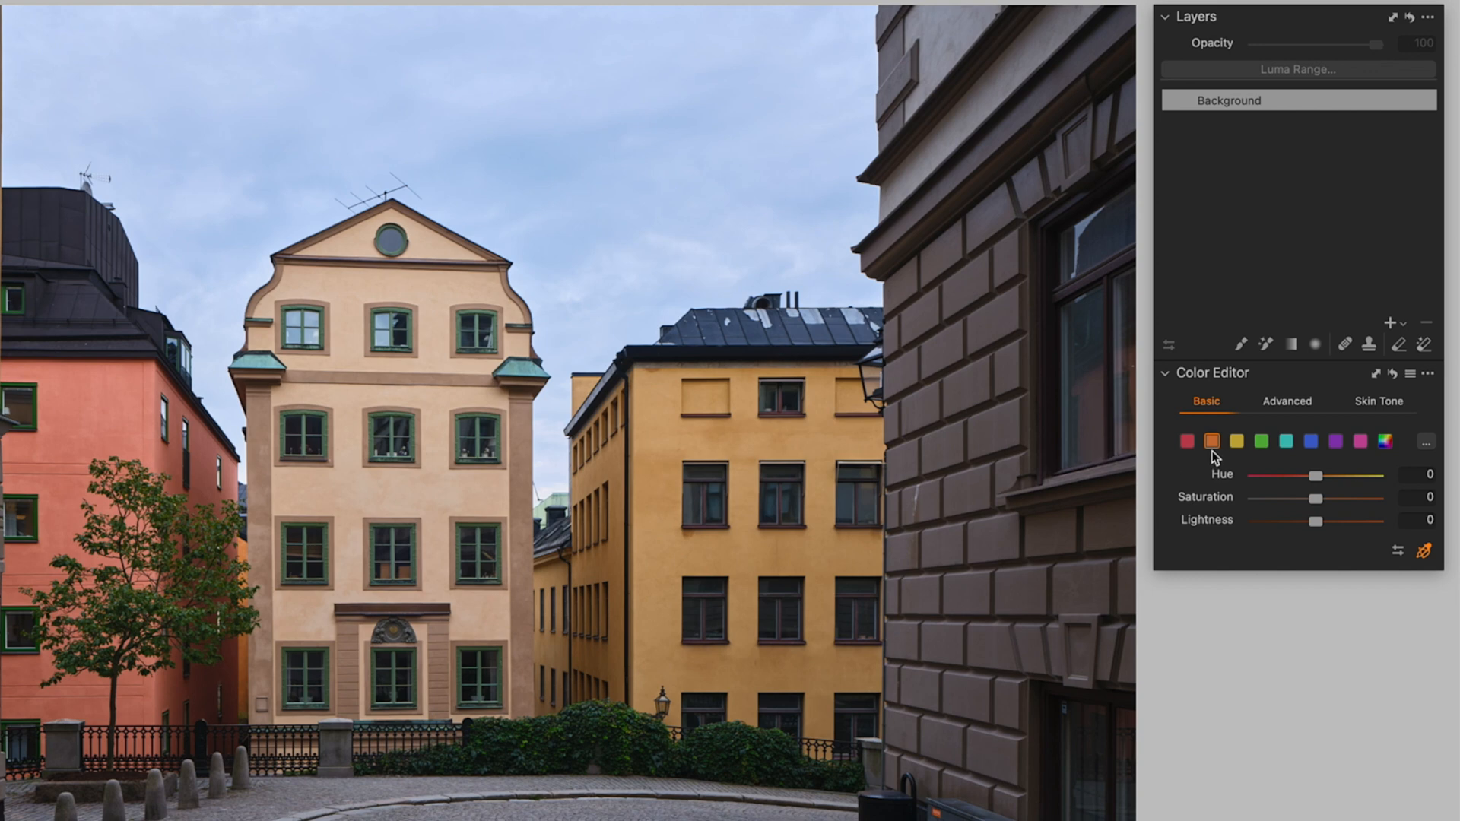
{"action": "mouse_move", "coordinate": [1426, 445]}
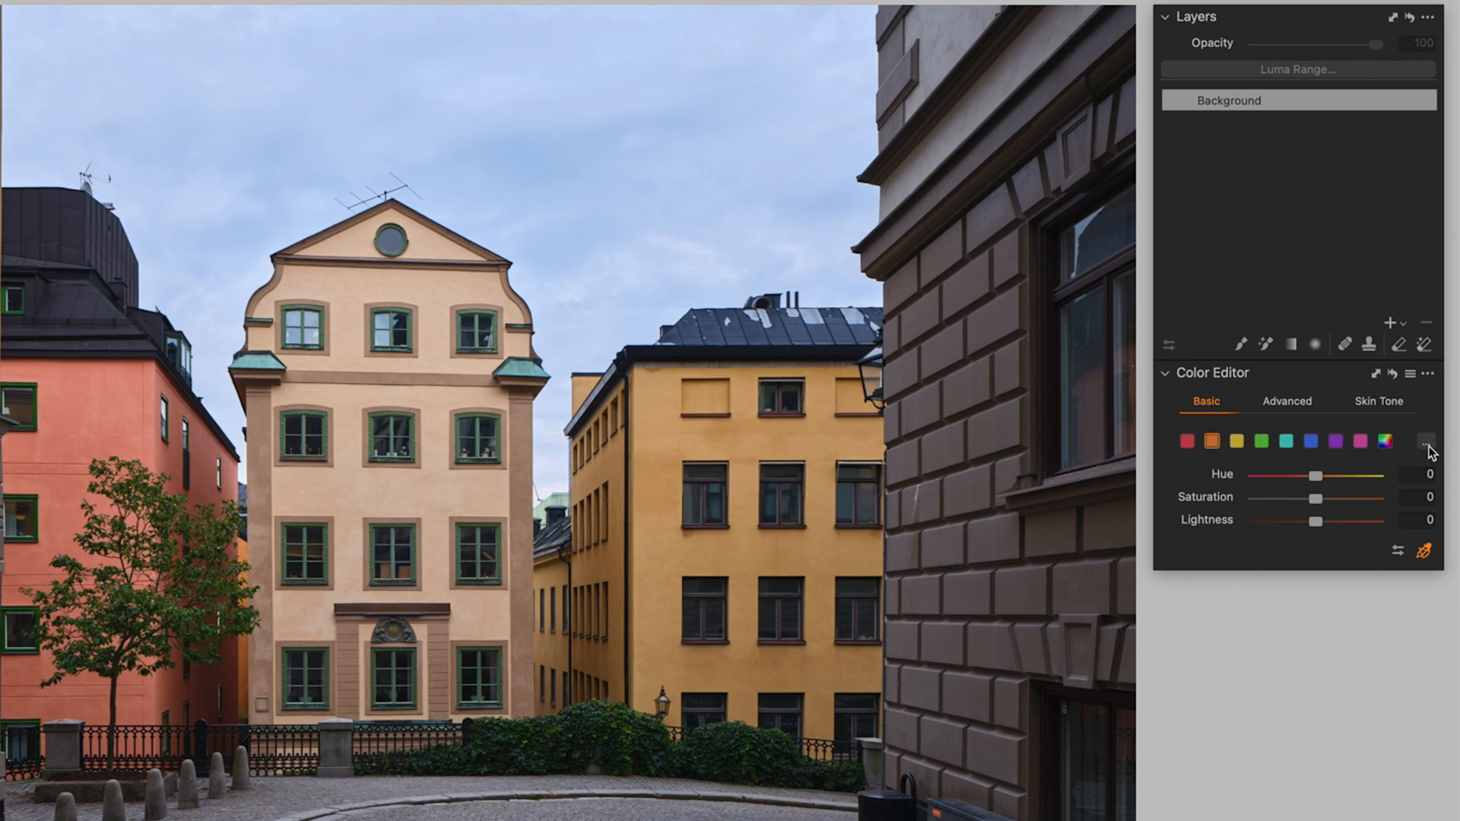
Bring up the orange colour range's boundaries in Edit Color Ranges.
{"action": "left_click", "coordinate": [1426, 441]}
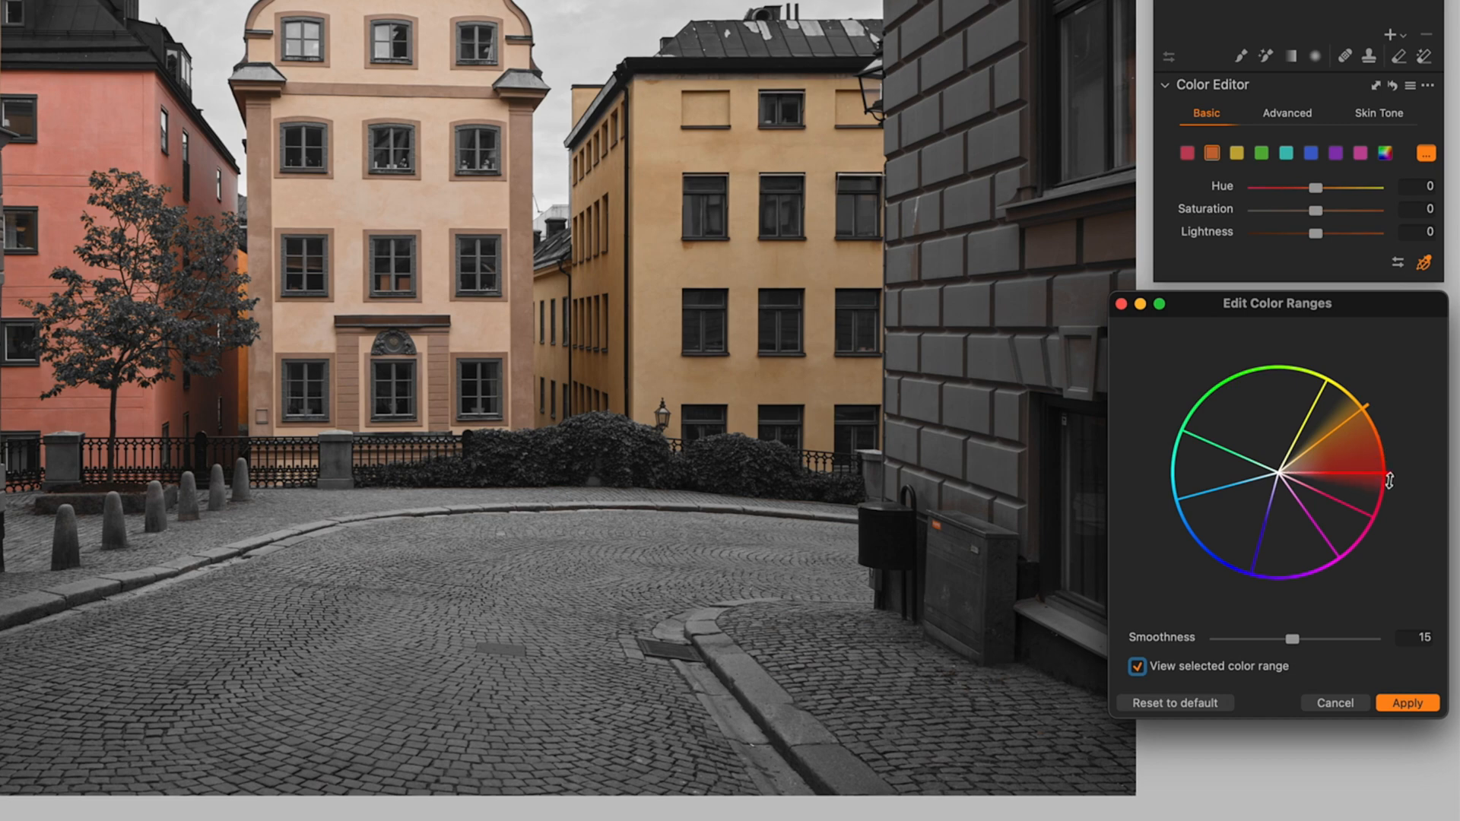
Inspect the orange range boundary toward the reds, cancel the edits and switch to Advanced.
{"action": "left_click_drag", "start_coordinate": [1387, 480], "coordinate": [1377, 444]}
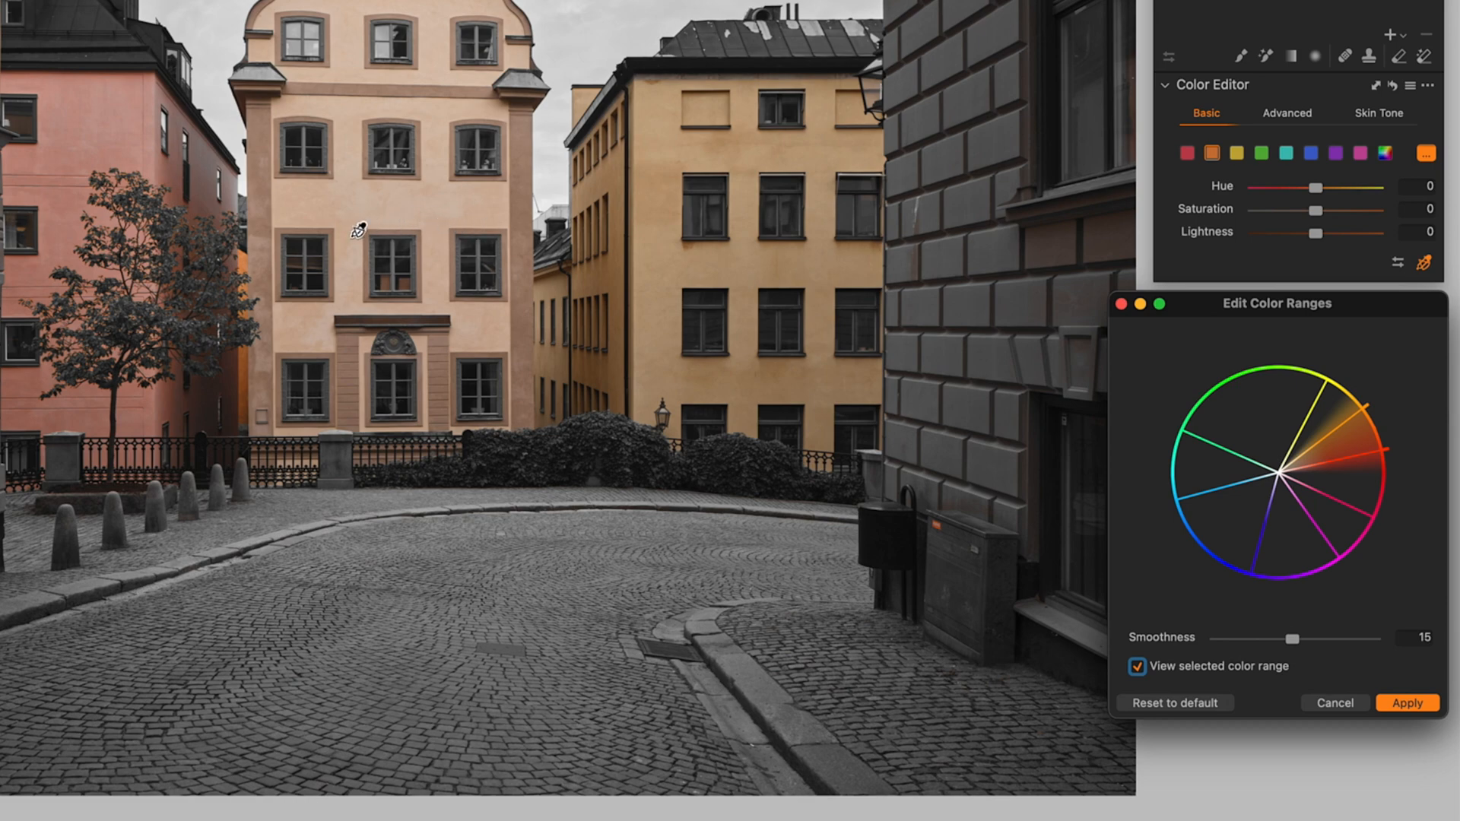
{"action": "mouse_move", "coordinate": [654, 237]}
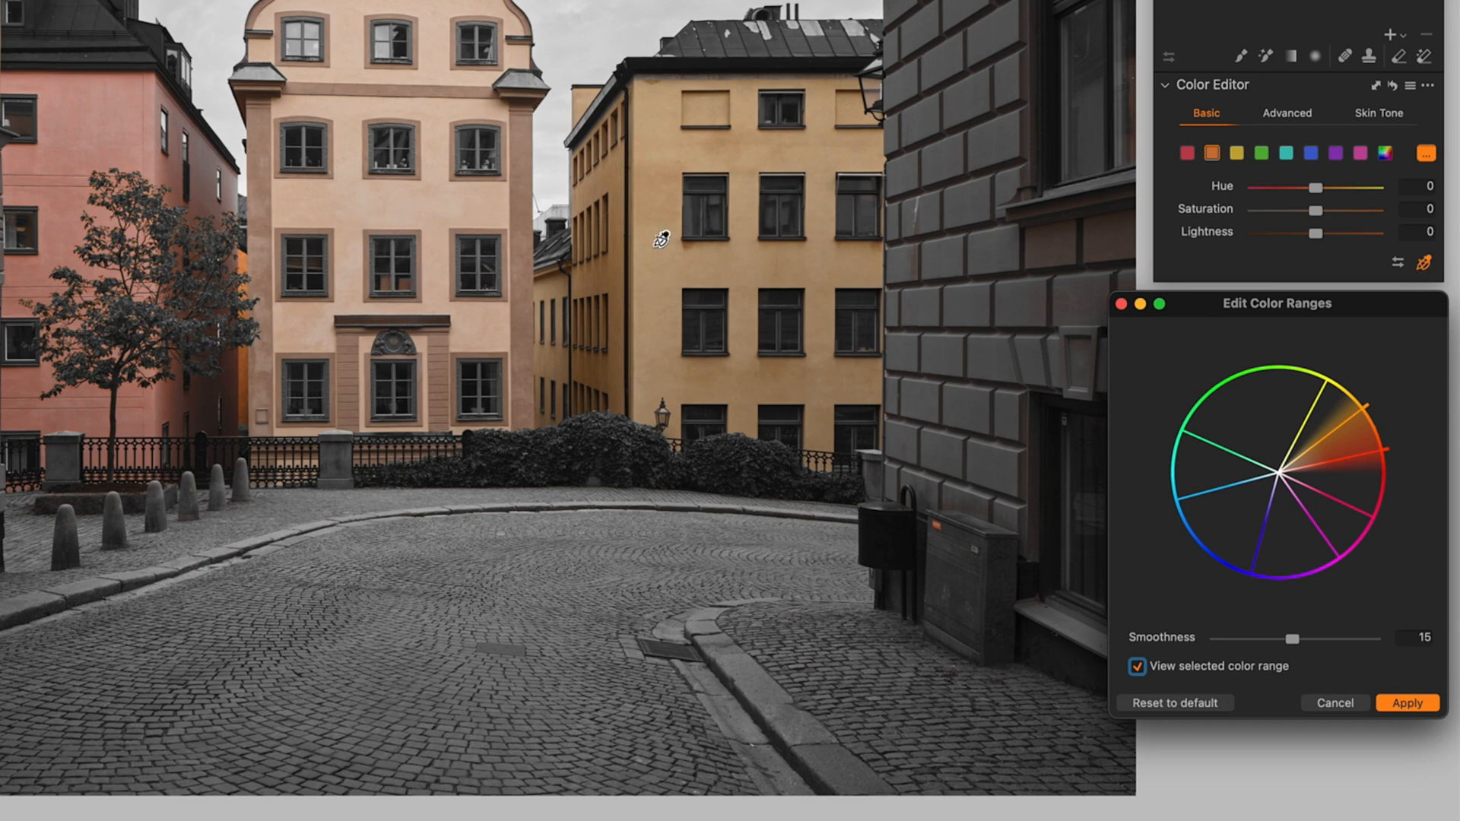
{"action": "mouse_move", "coordinate": [624, 237]}
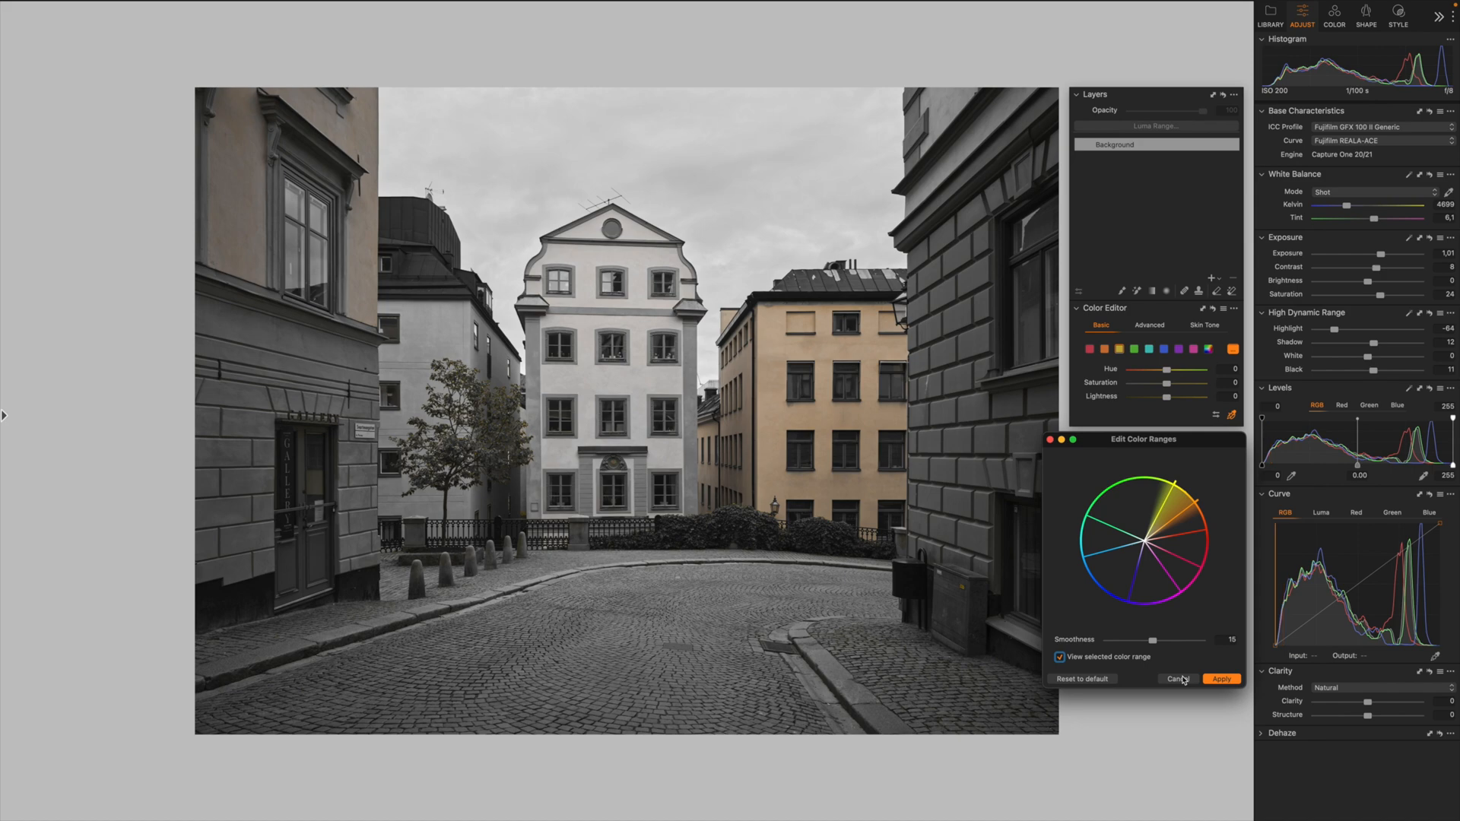
{"action": "left_click", "coordinate": [1176, 679]}
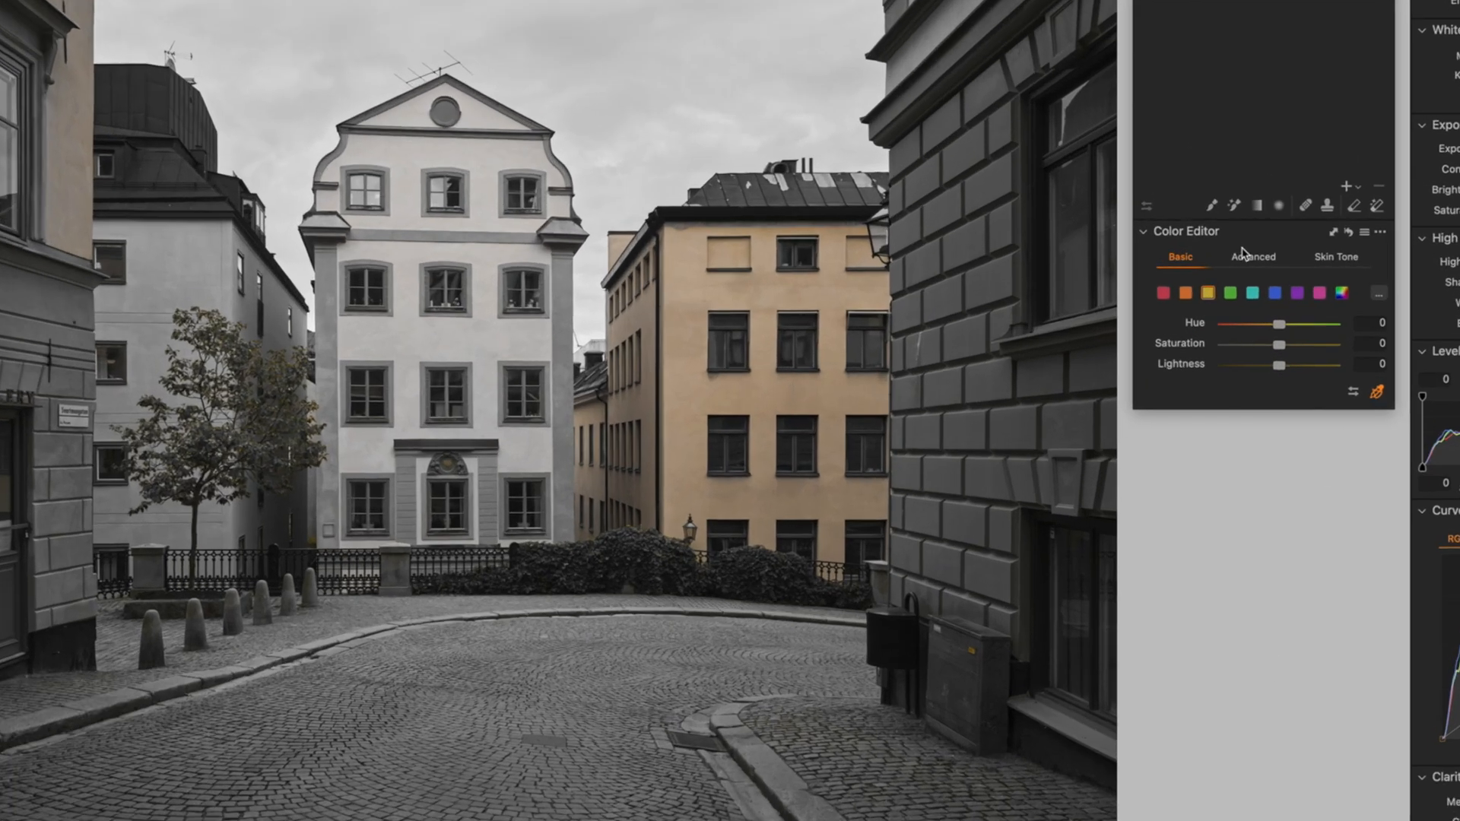
{"action": "left_click", "coordinate": [1253, 255]}
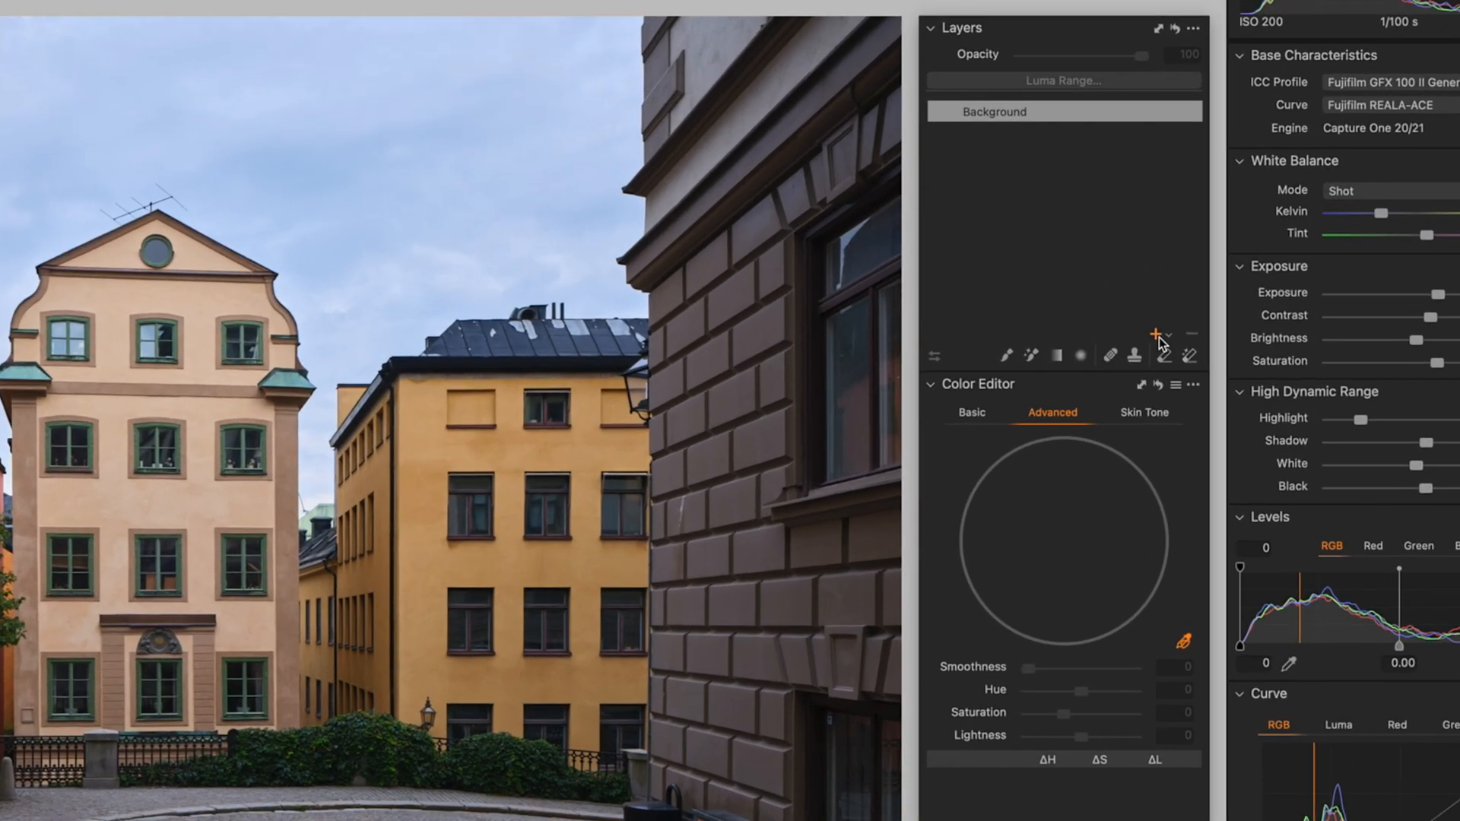
Add an adjustment layer and show only the red-pink building's sampled range in colour.
{"action": "left_click", "coordinate": [1154, 335]}
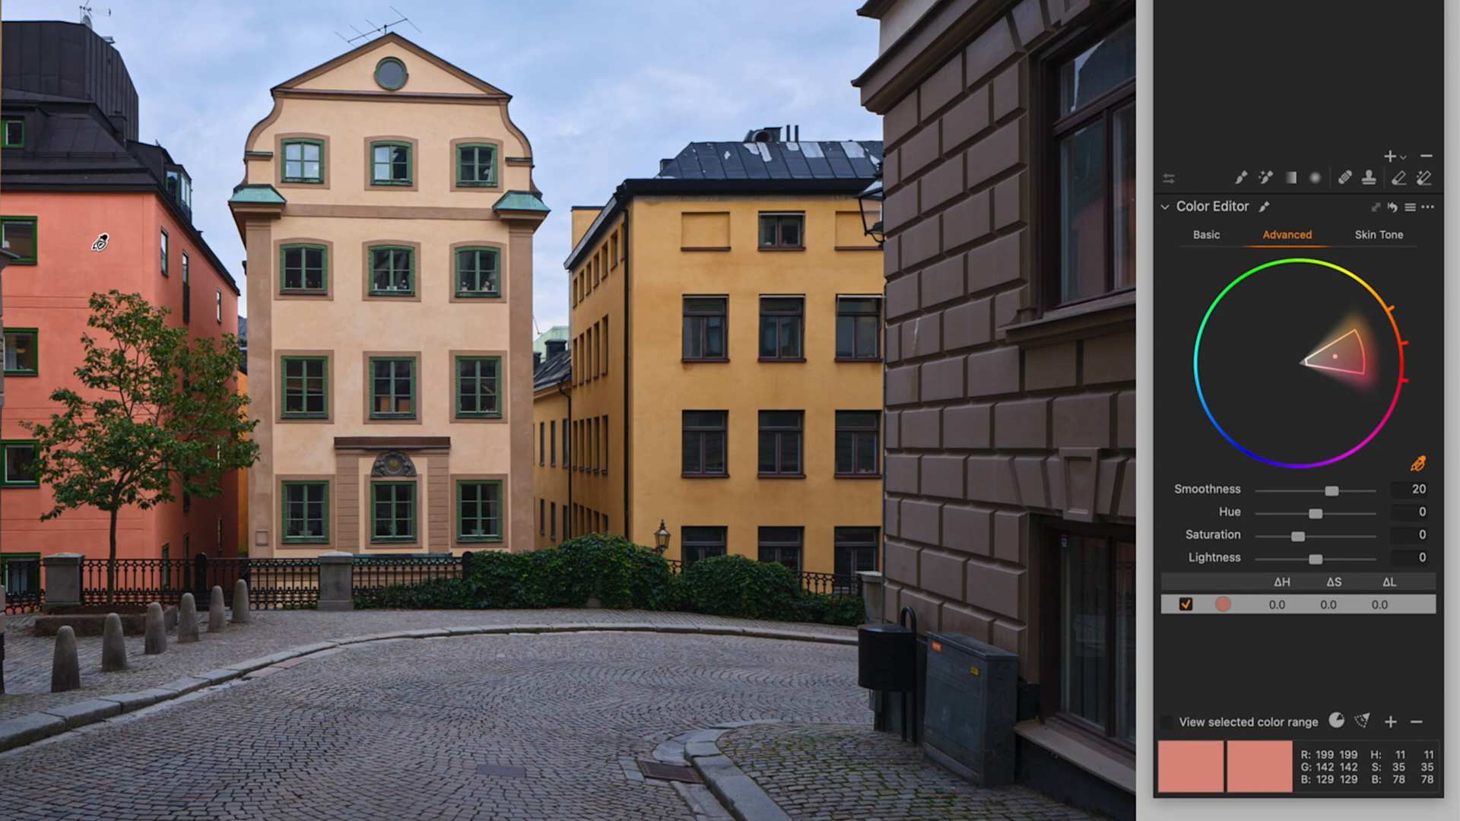
{"action": "left_click", "coordinate": [1167, 722]}
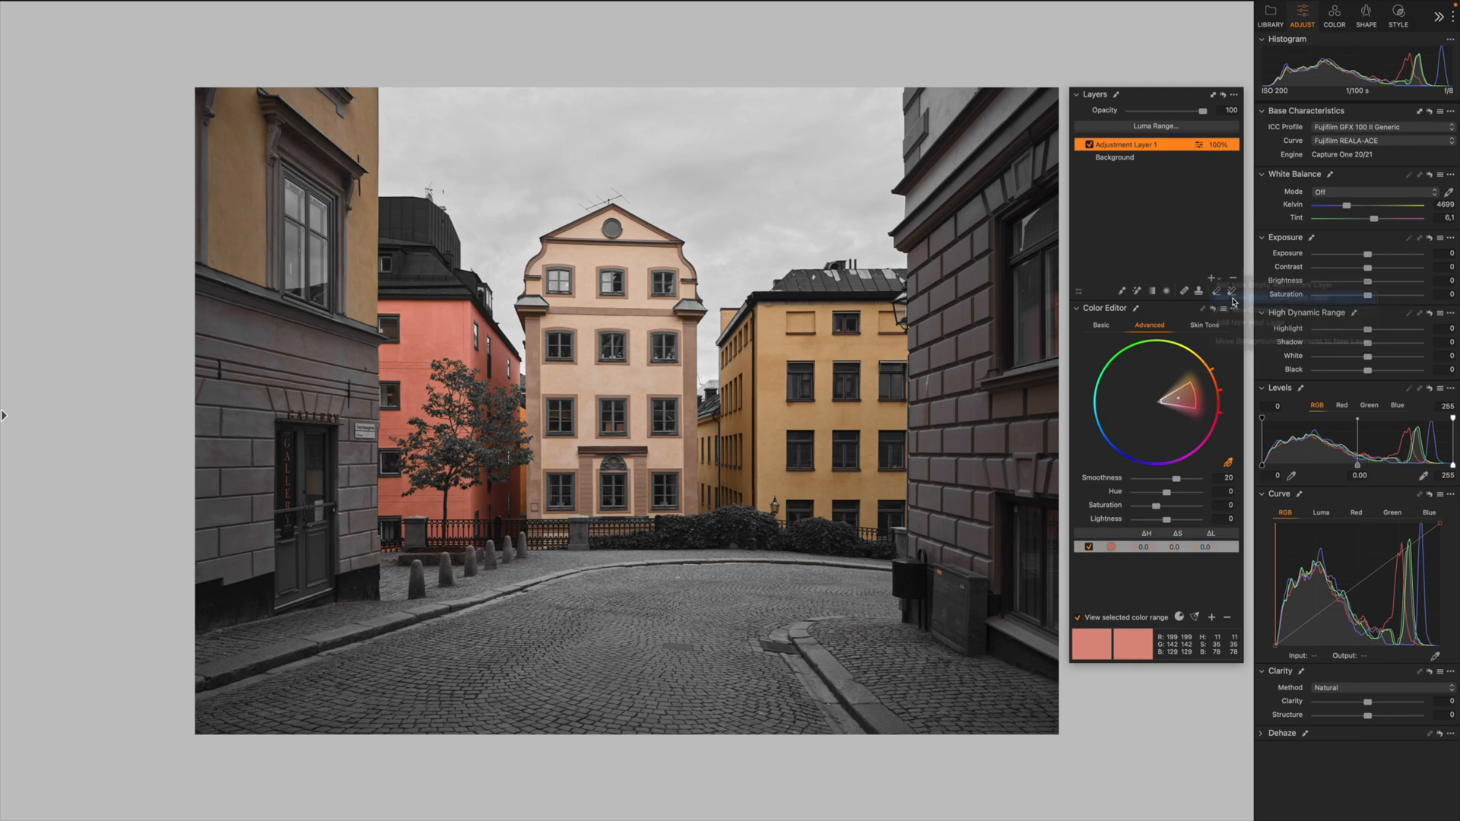
Add a second adjustment layer, brighten the yellow building and narrow its range to yellow hues.
{"action": "left_click", "coordinate": [1210, 278]}
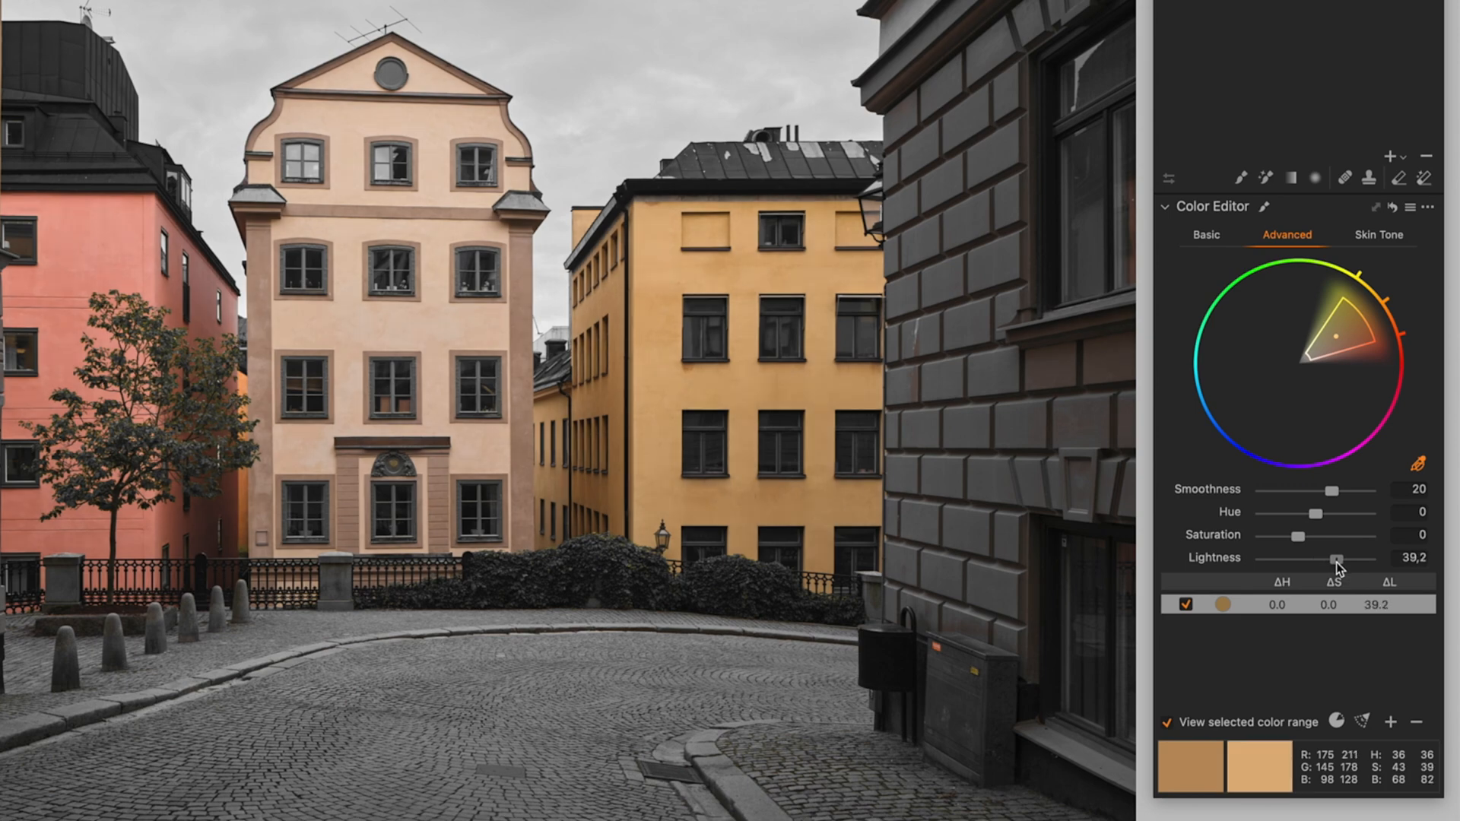
{"action": "left_click_drag", "start_coordinate": [1337, 558], "coordinate": [1369, 558]}
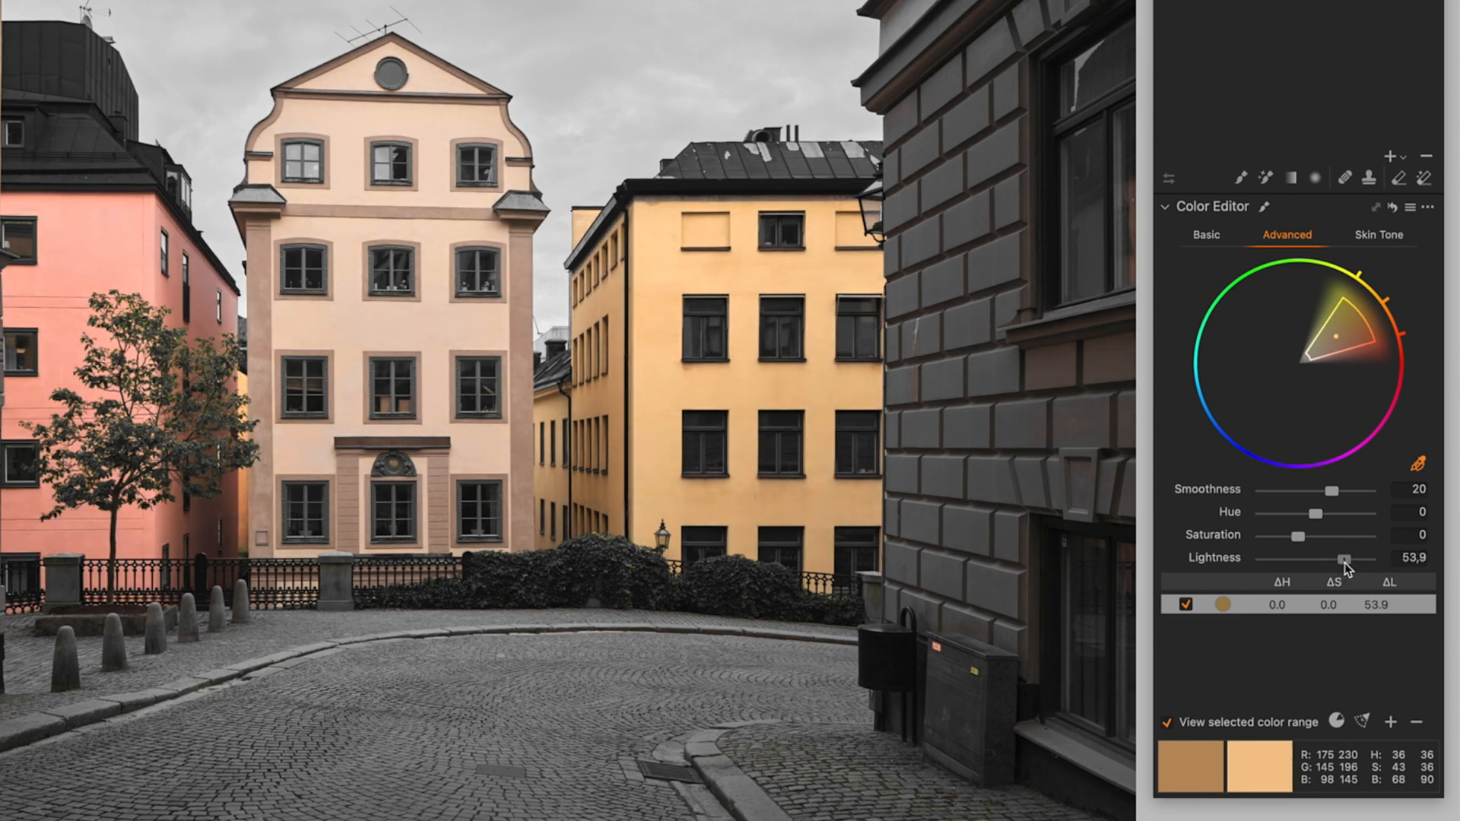
{"action": "left_click_drag", "start_coordinate": [1344, 561], "coordinate": [1348, 562]}
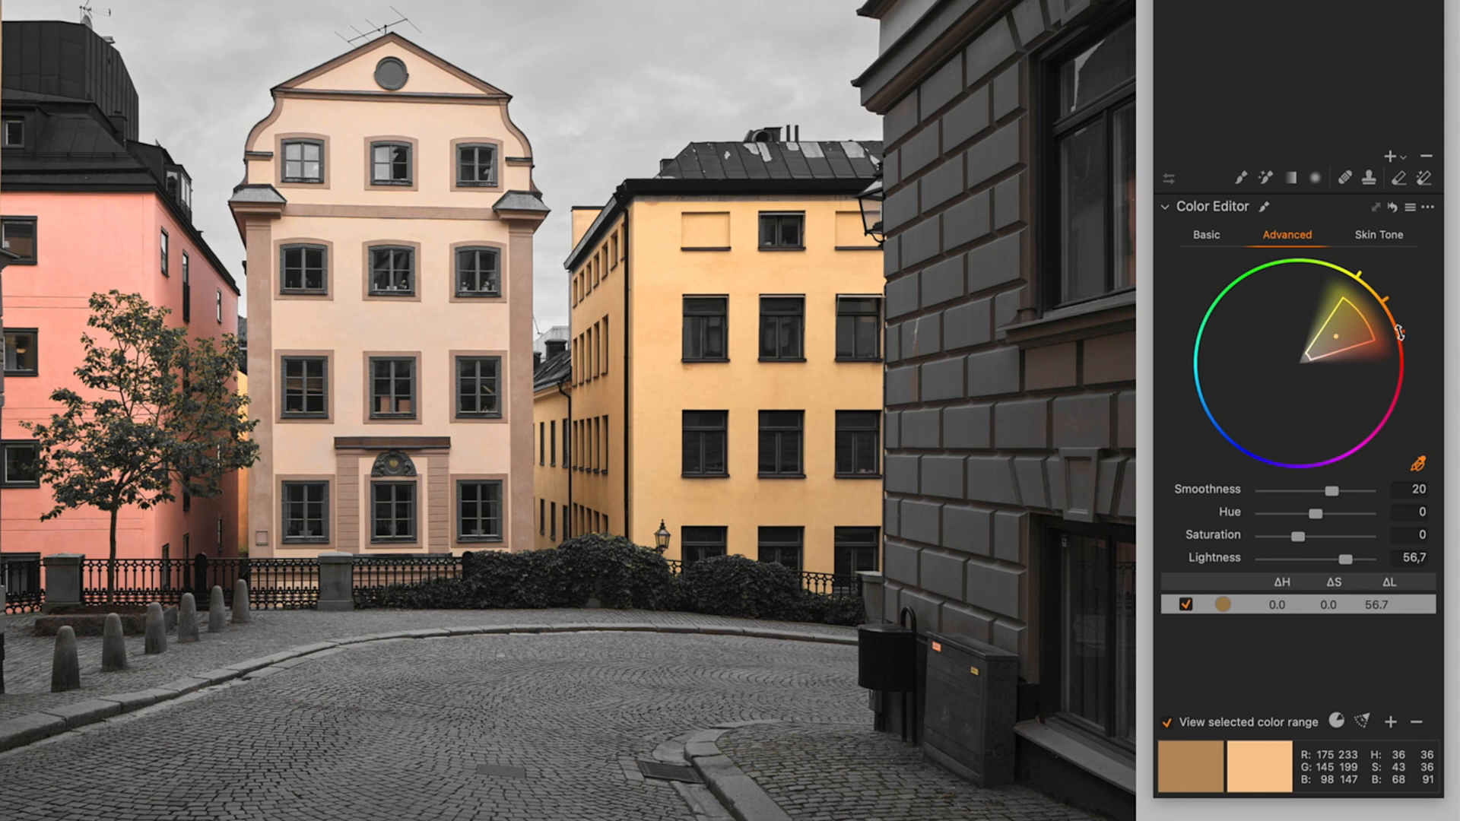
{"action": "left_click_drag", "start_coordinate": [1396, 326], "coordinate": [1359, 280]}
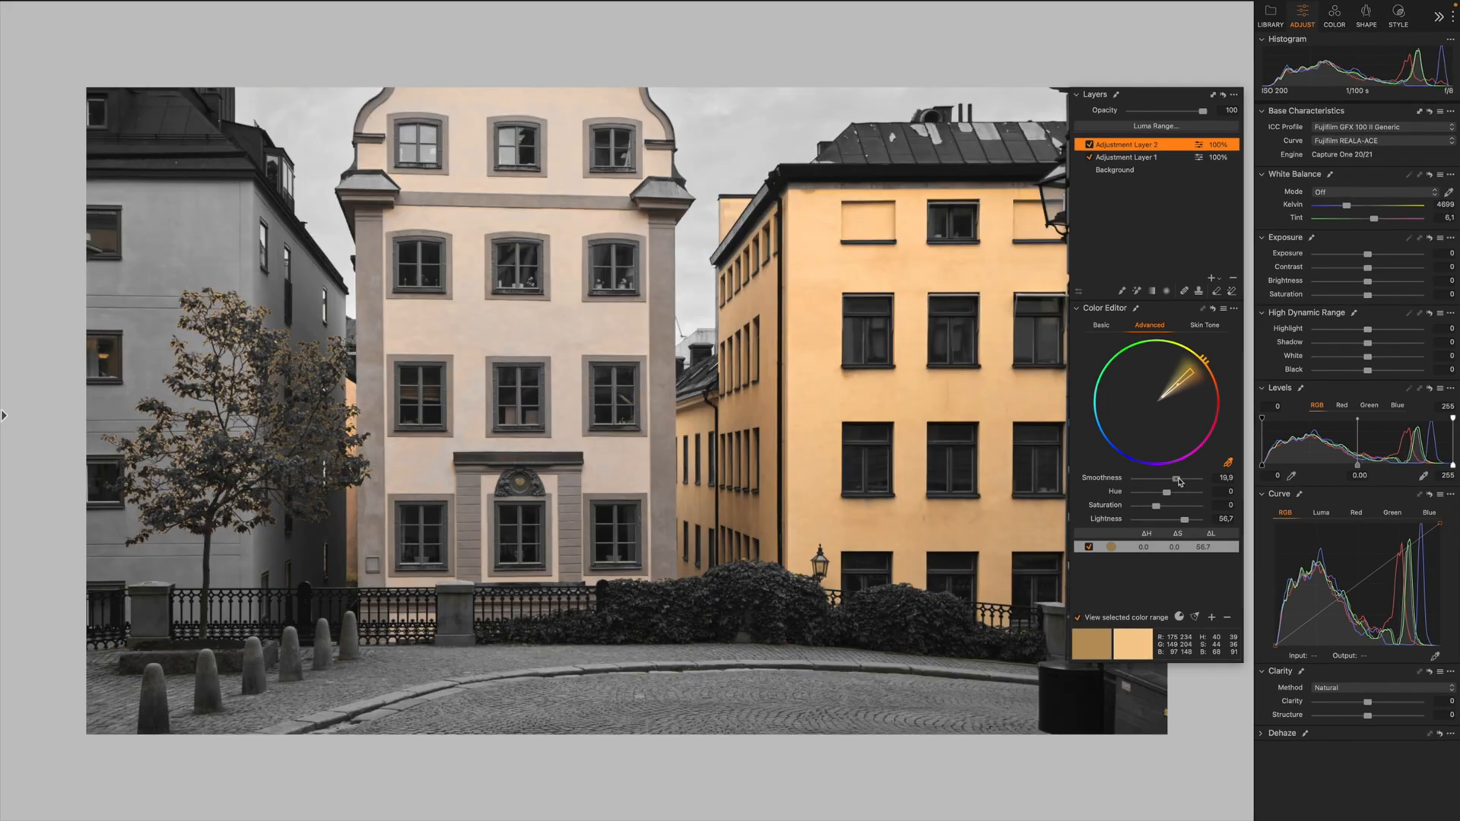
Adjust the beige wall range's Smoothness up to about 16 and back down to 1.
{"action": "left_click_drag", "start_coordinate": [1176, 479], "coordinate": [1137, 479]}
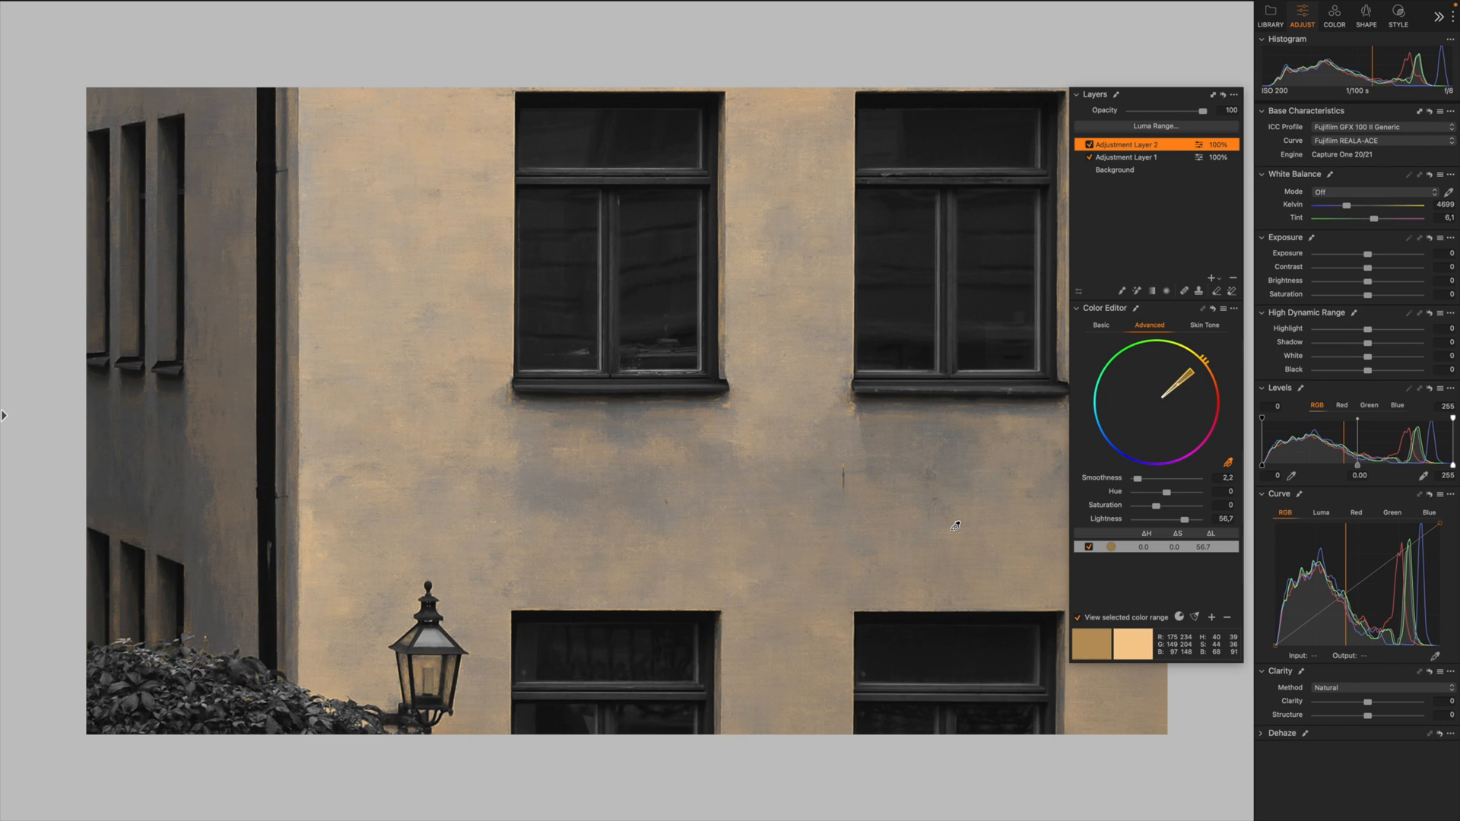
{"action": "left_click_drag", "start_coordinate": [1185, 478], "coordinate": [1170, 477]}
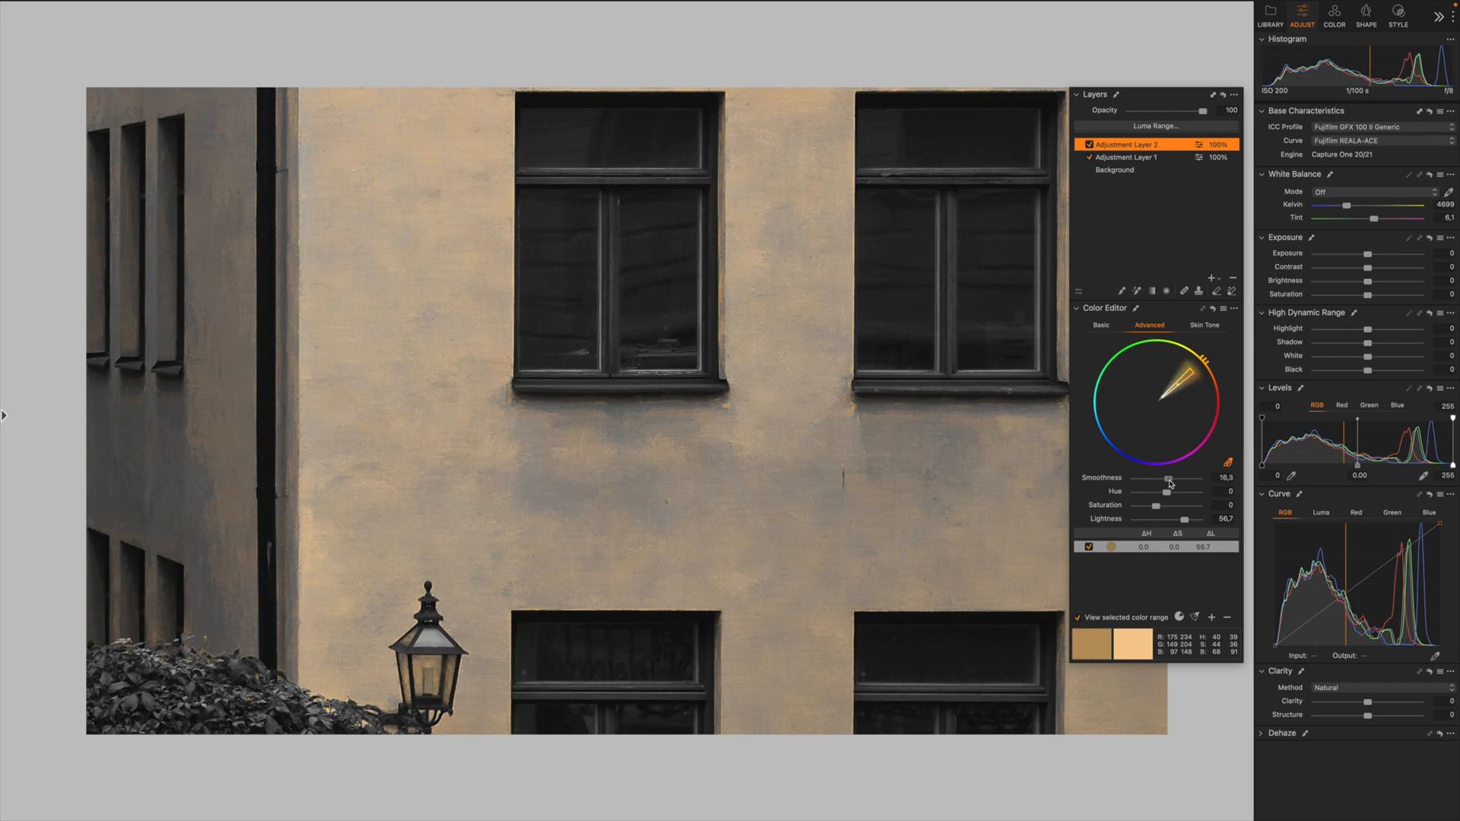
{"action": "left_click_drag", "start_coordinate": [1168, 483], "coordinate": [1135, 479]}
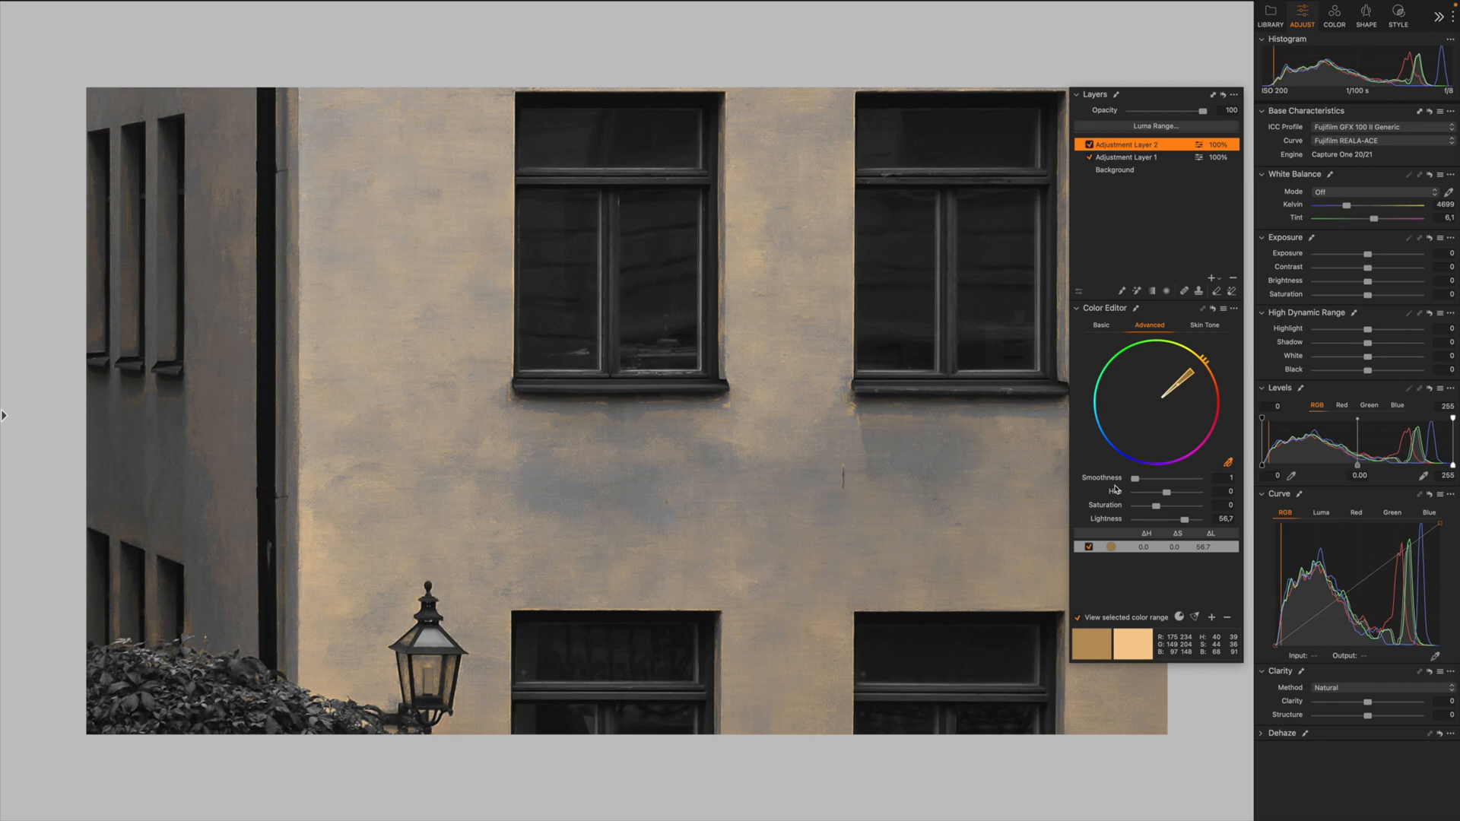
{"action": "left_click_drag", "start_coordinate": [1127, 478], "coordinate": [1175, 477]}
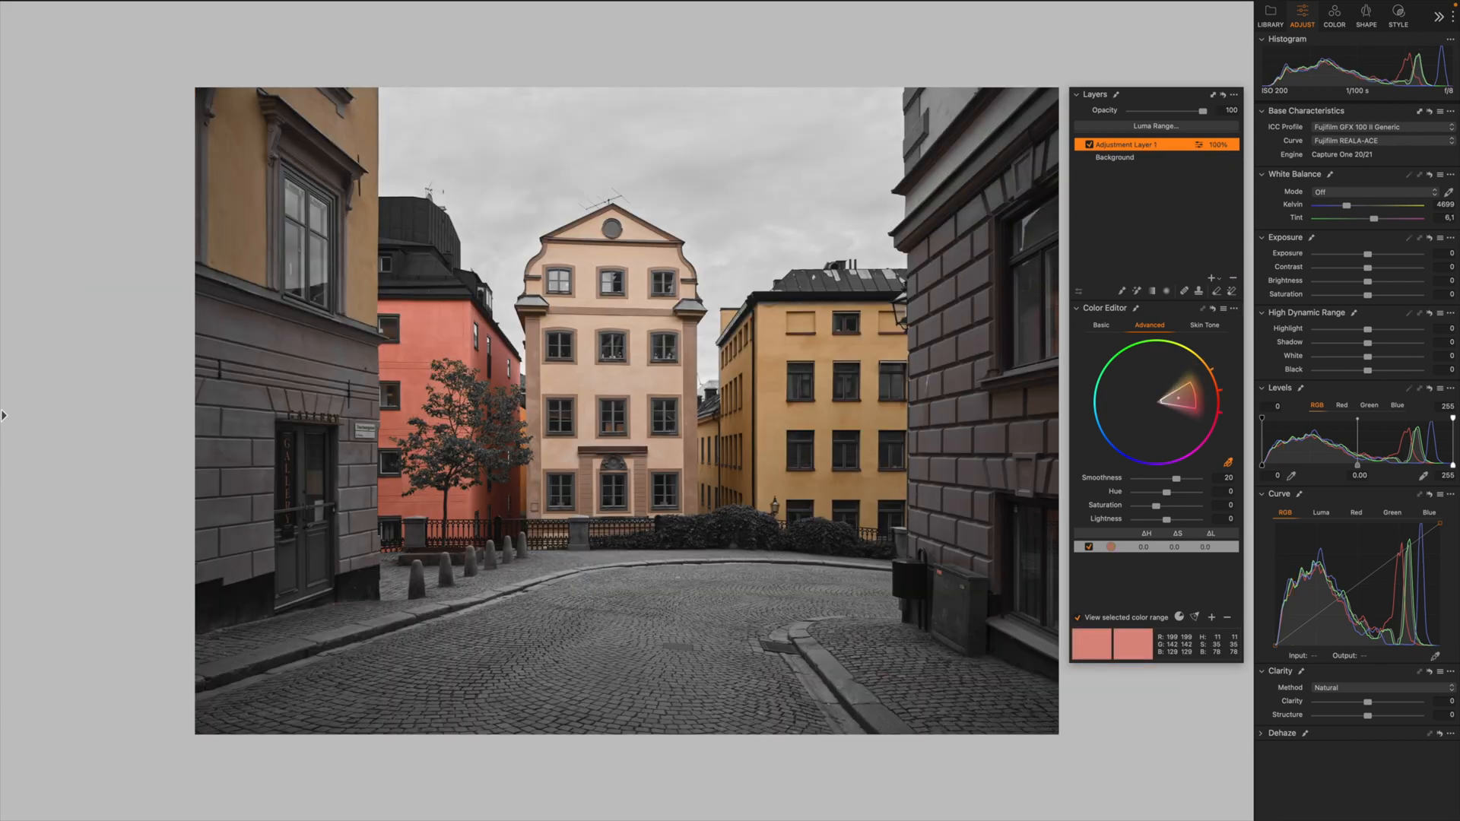
{"action": "mouse_move", "coordinate": [1133, 554]}
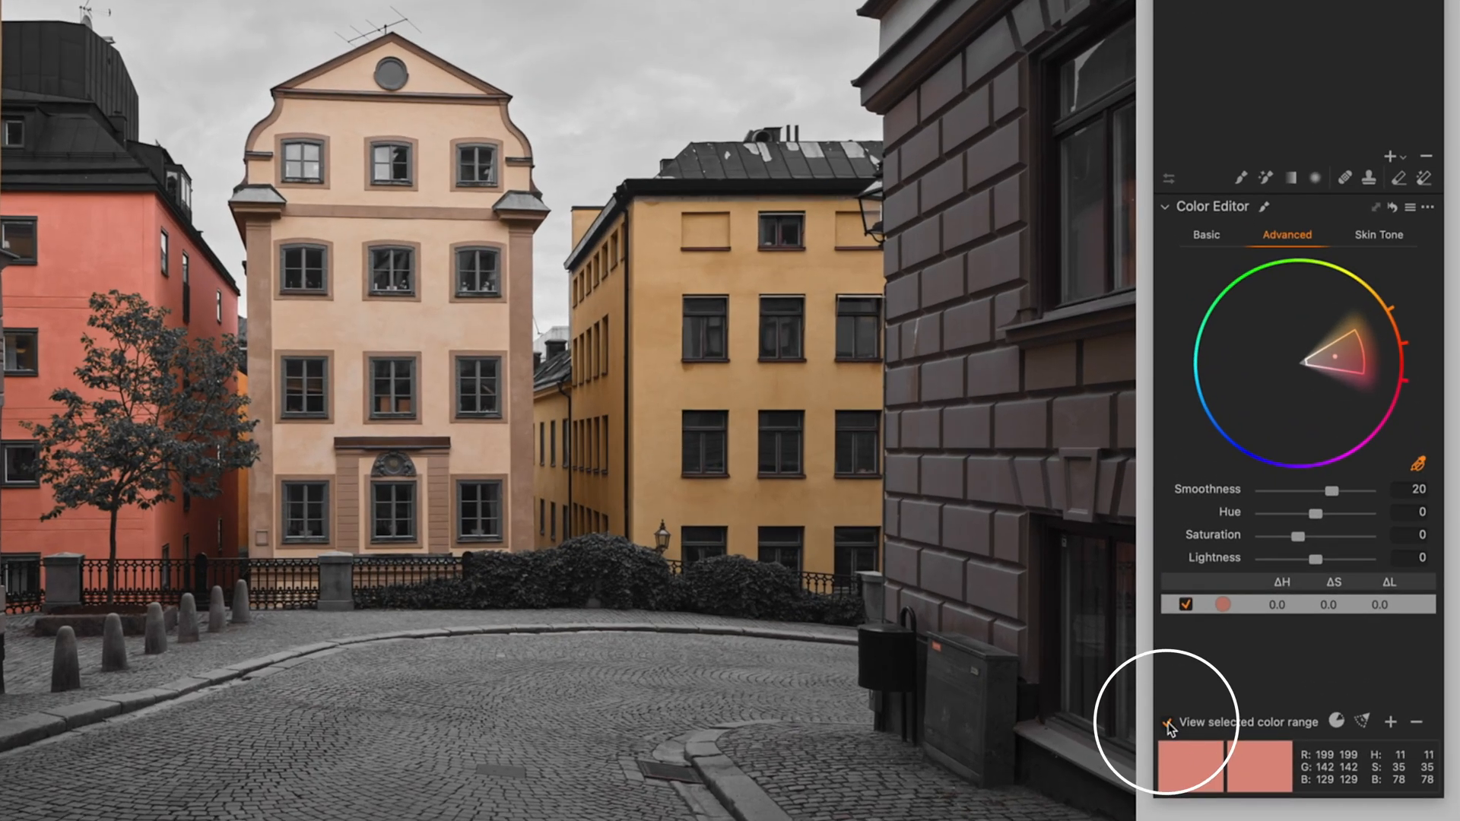
{"action": "left_click", "coordinate": [1168, 720]}
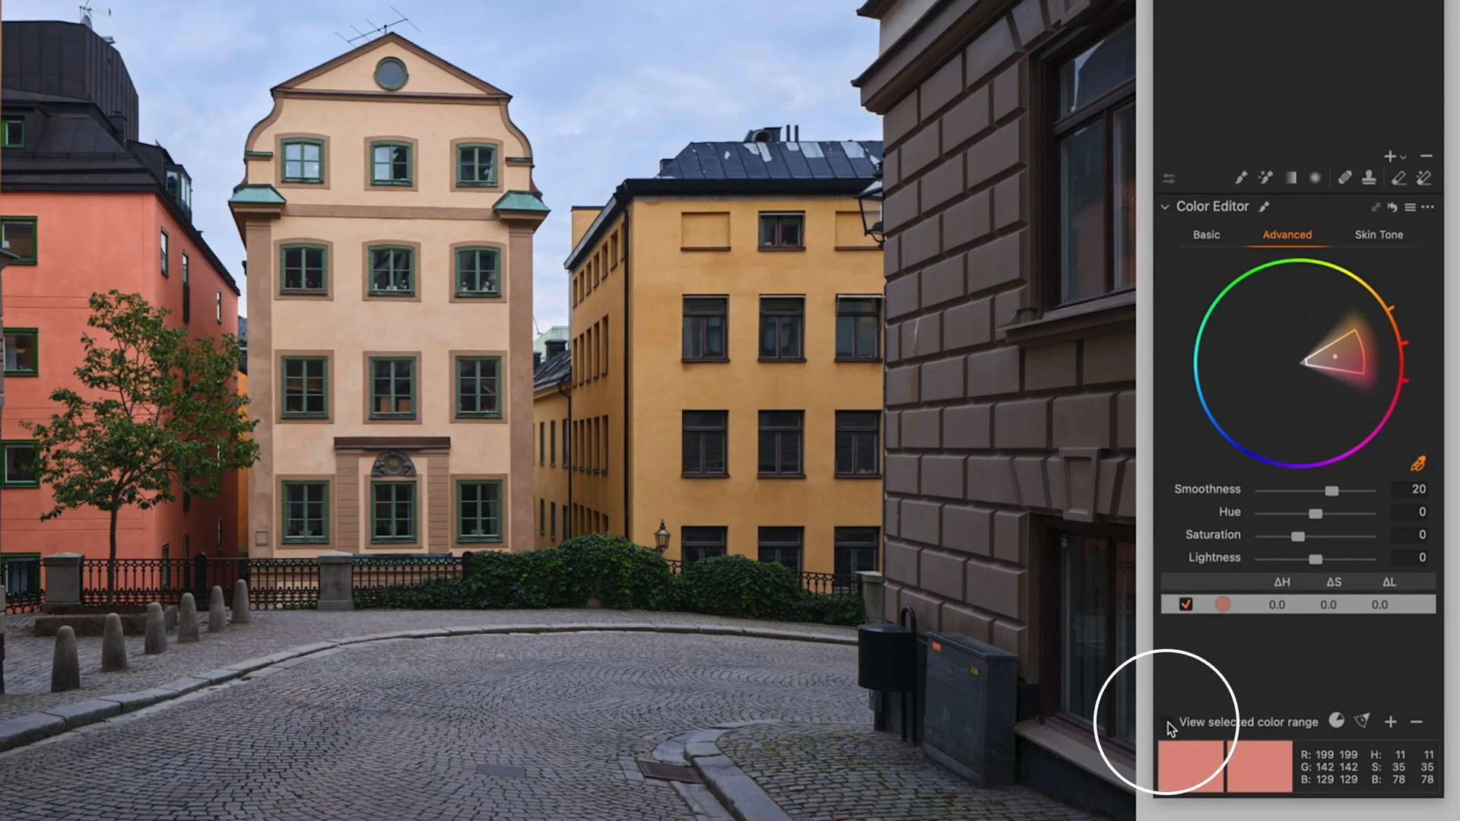
{"action": "left_click", "coordinate": [1168, 741]}
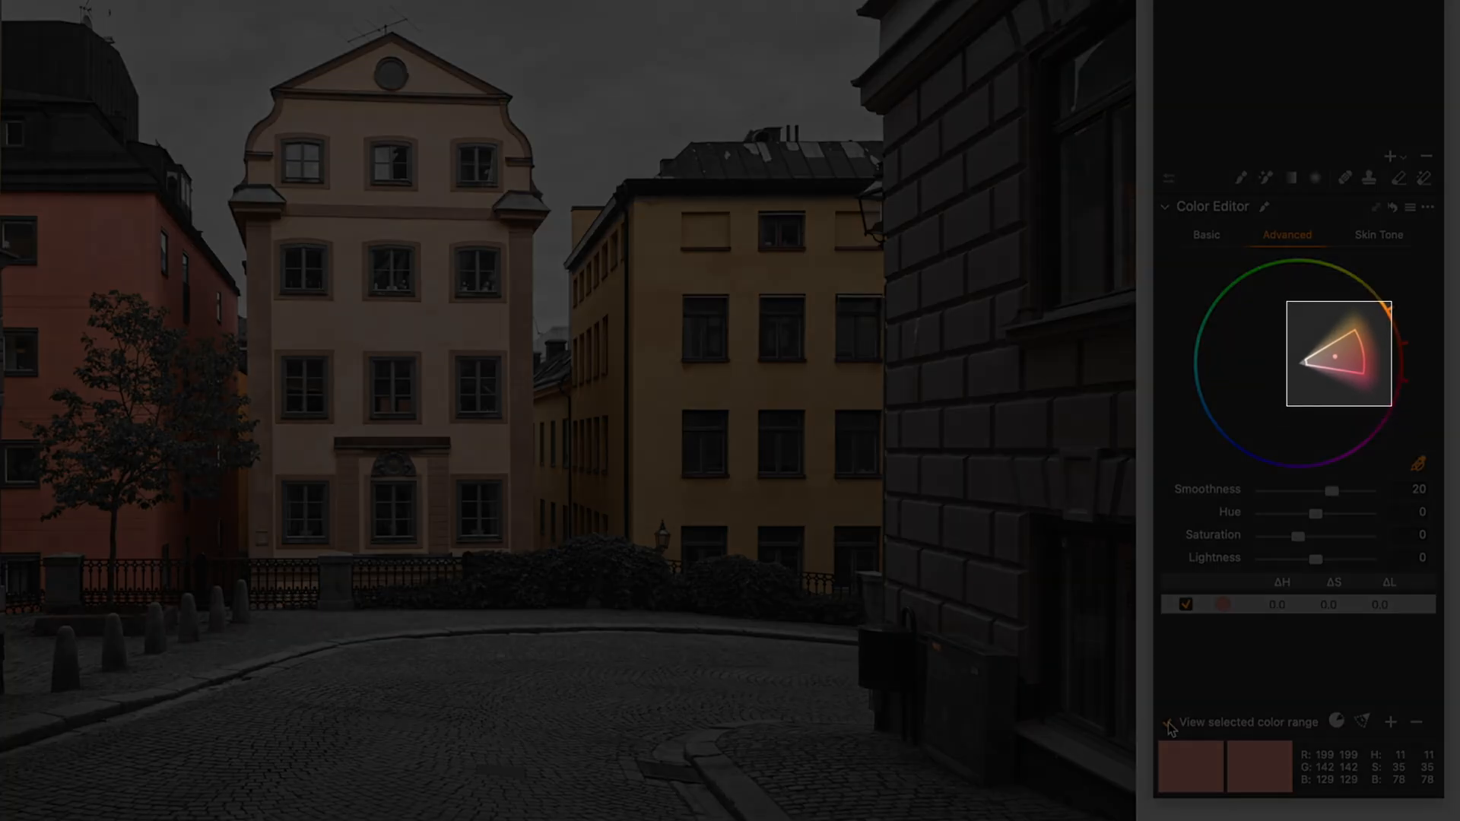
Narrow the range to exclude the yellow building and oversaturate the red range to about 123.7.
{"action": "left_click", "coordinate": [1170, 721]}
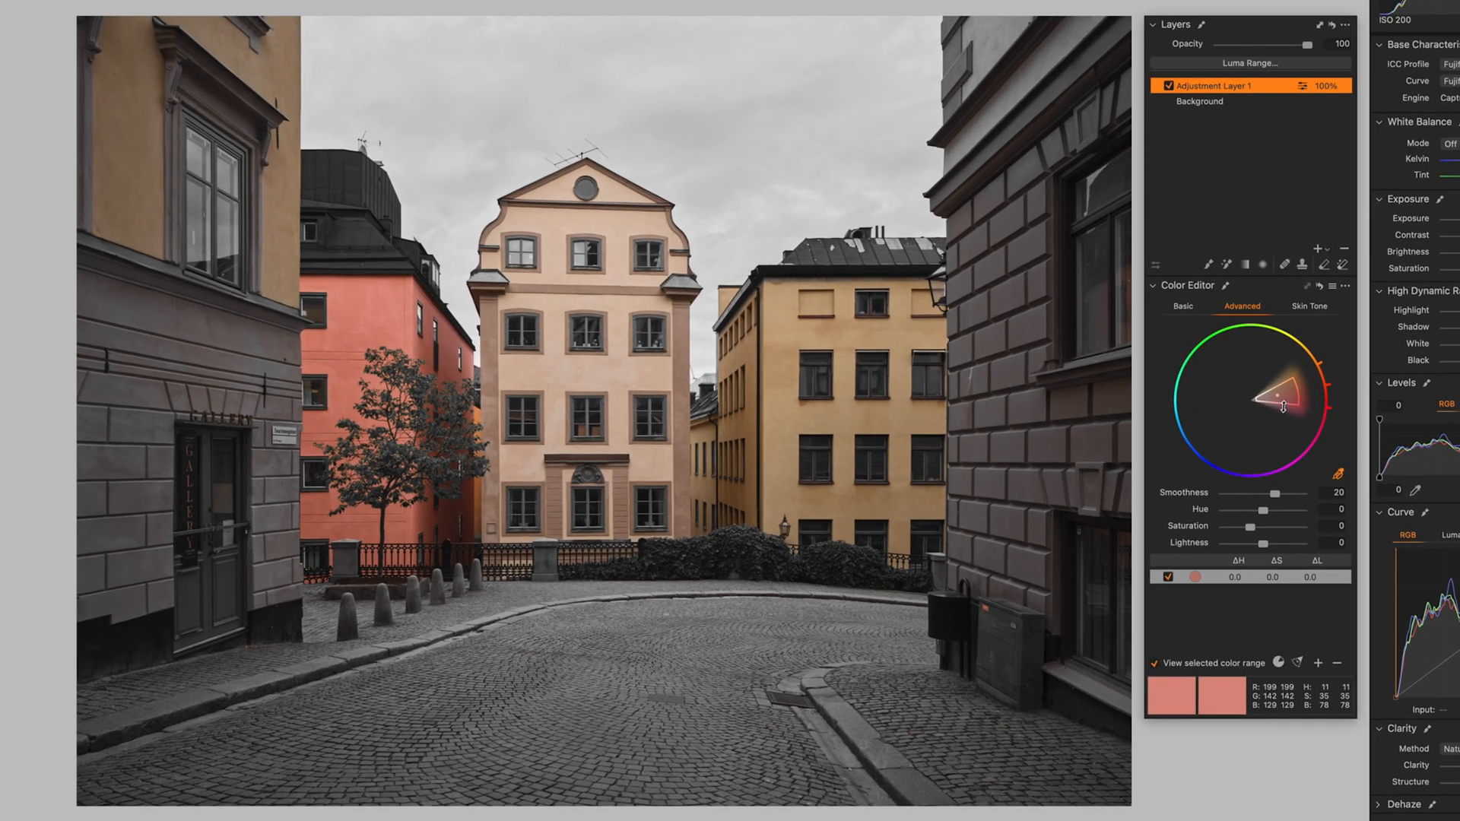
{"action": "left_click_drag", "start_coordinate": [1281, 401], "coordinate": [1307, 396]}
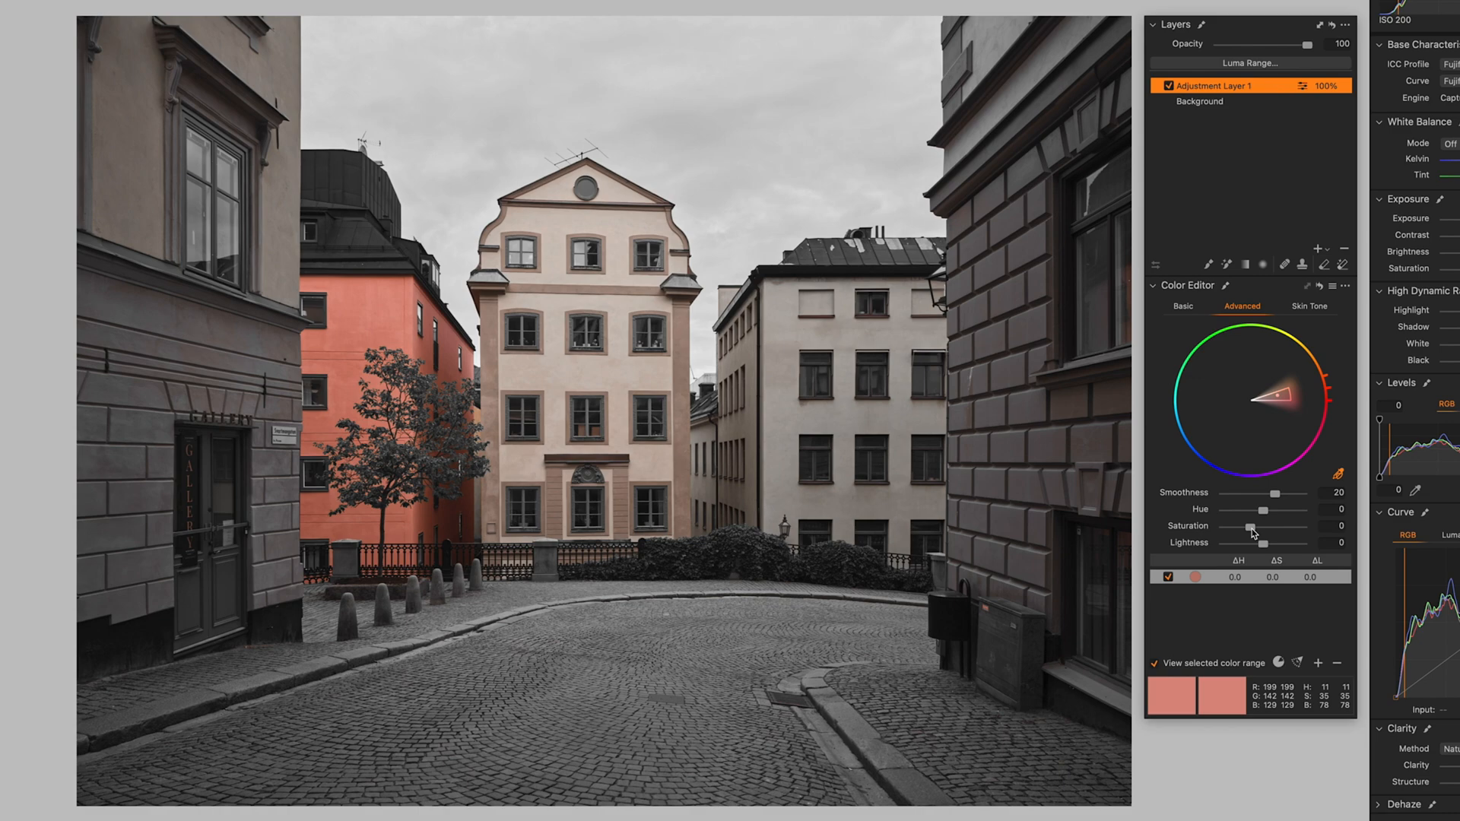
{"action": "left_click_drag", "start_coordinate": [1250, 527], "coordinate": [1257, 528]}
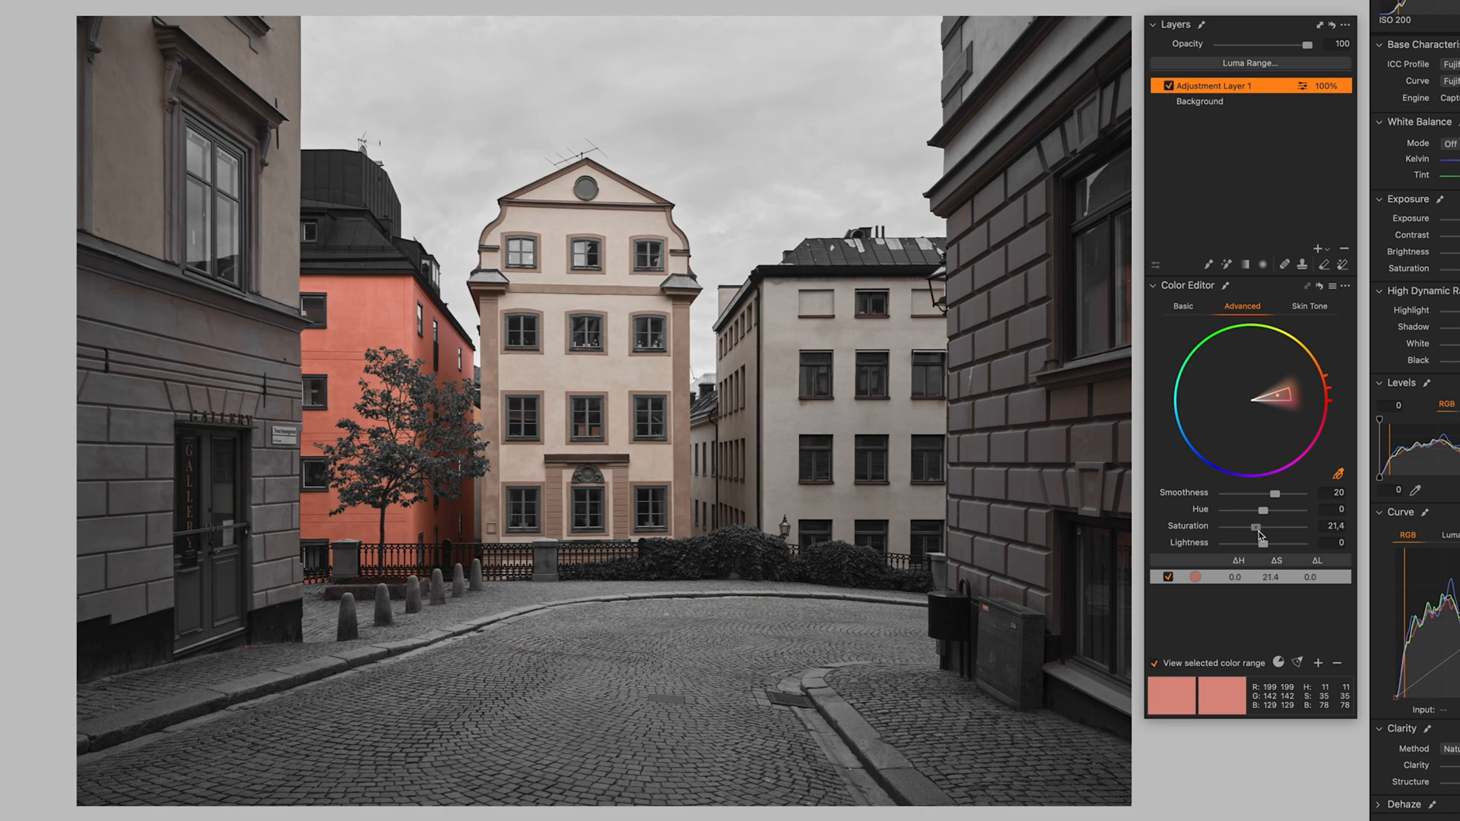
{"action": "left_click_drag", "start_coordinate": [1253, 527], "coordinate": [1280, 528]}
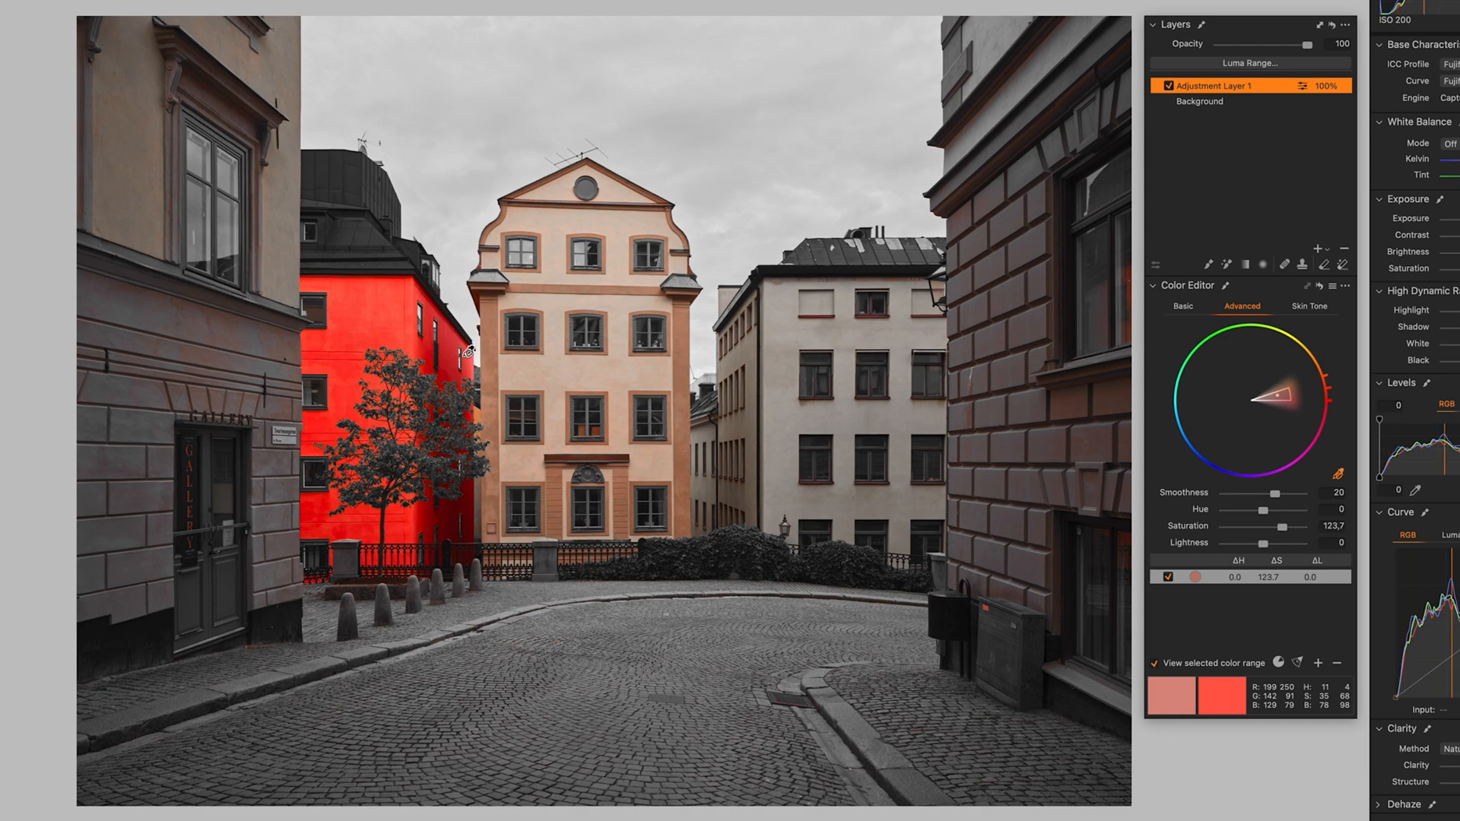
{"action": "mouse_move", "coordinate": [1222, 536]}
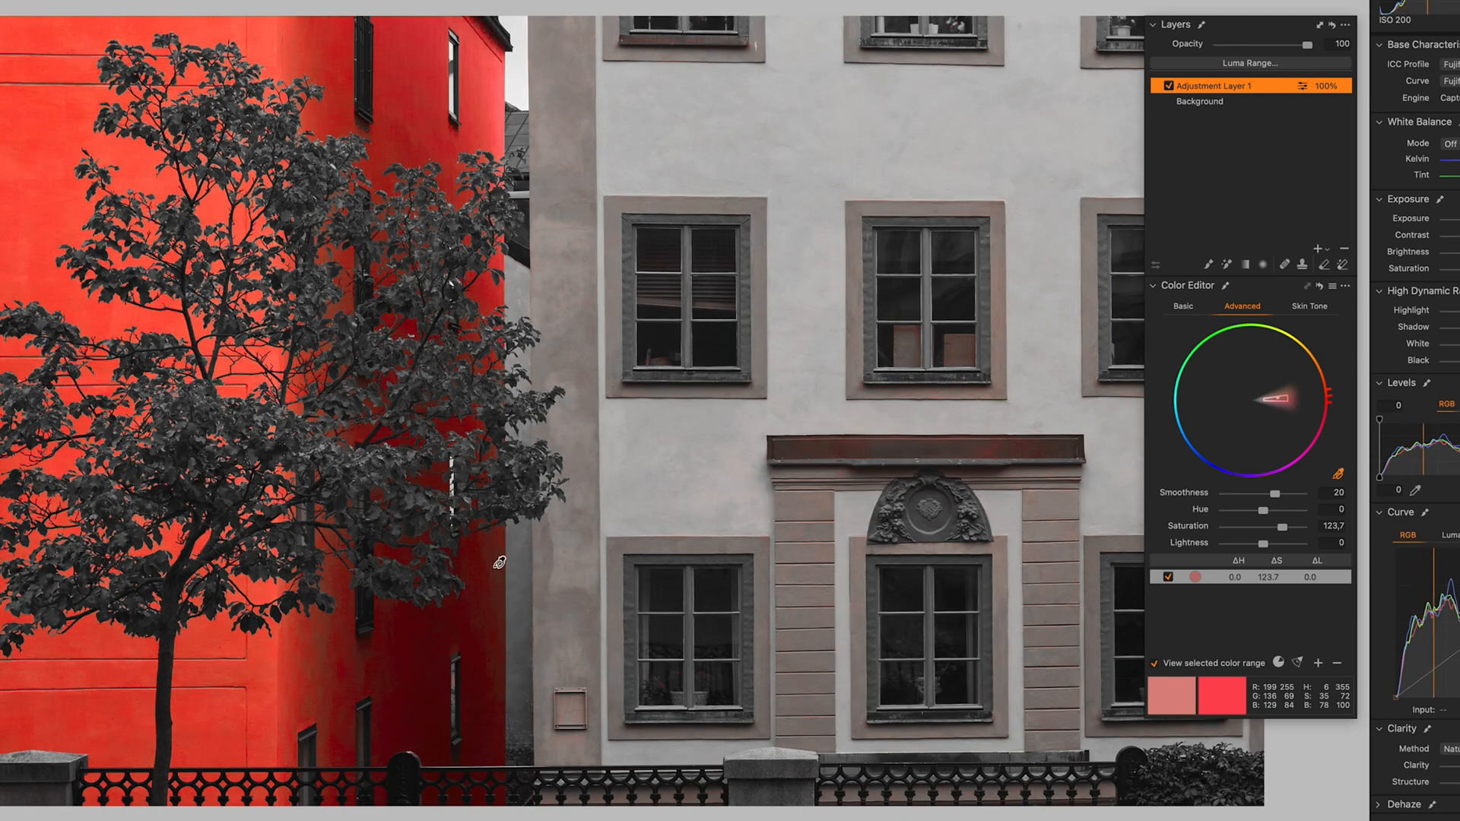
{"action": "mouse_move", "coordinate": [1229, 350]}
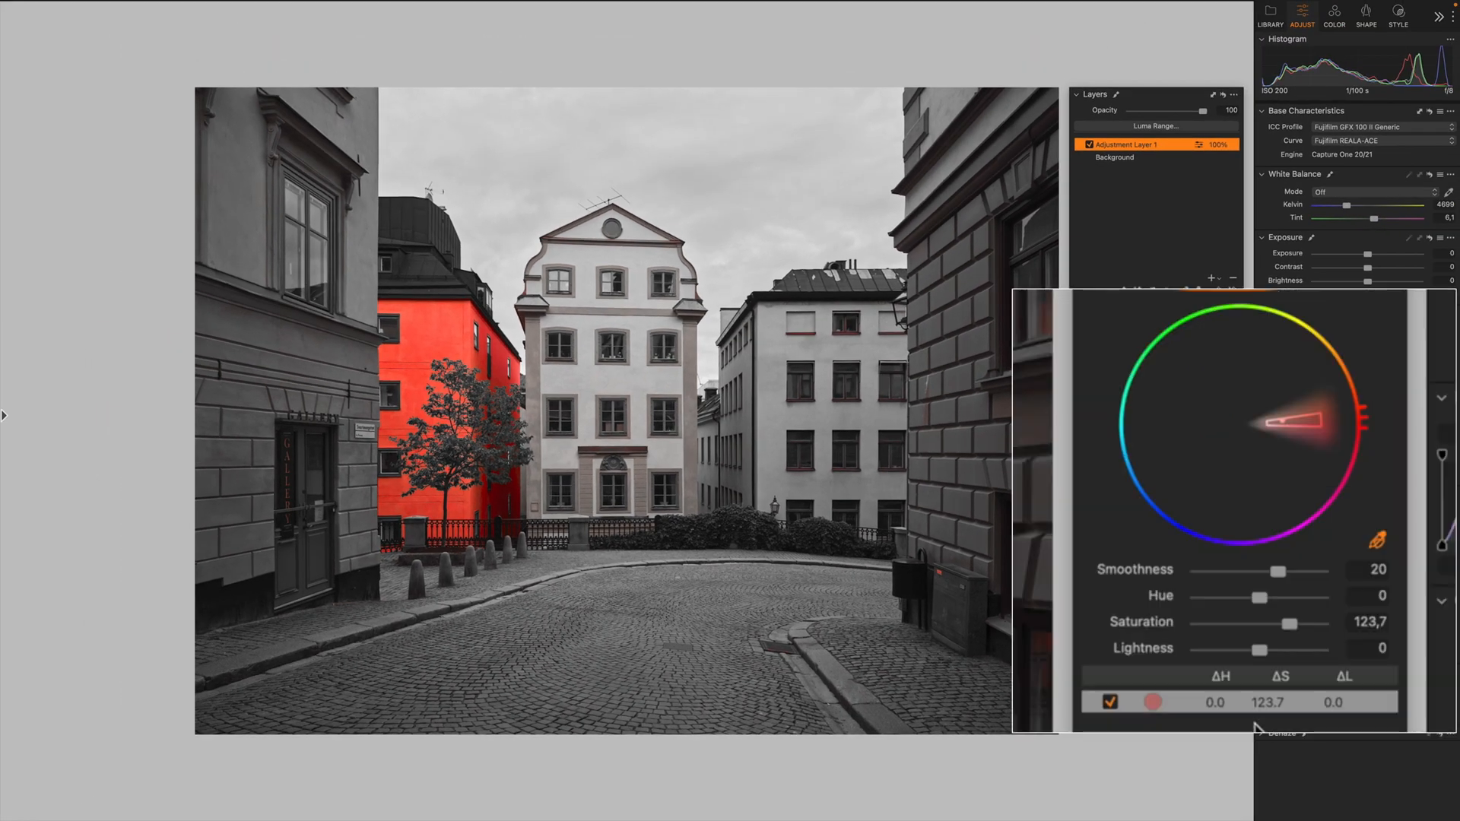
Reset the red range's saturation, raise it to about 48 and darken the building.
{"action": "left_click_drag", "start_coordinate": [1314, 622], "coordinate": [1238, 622]}
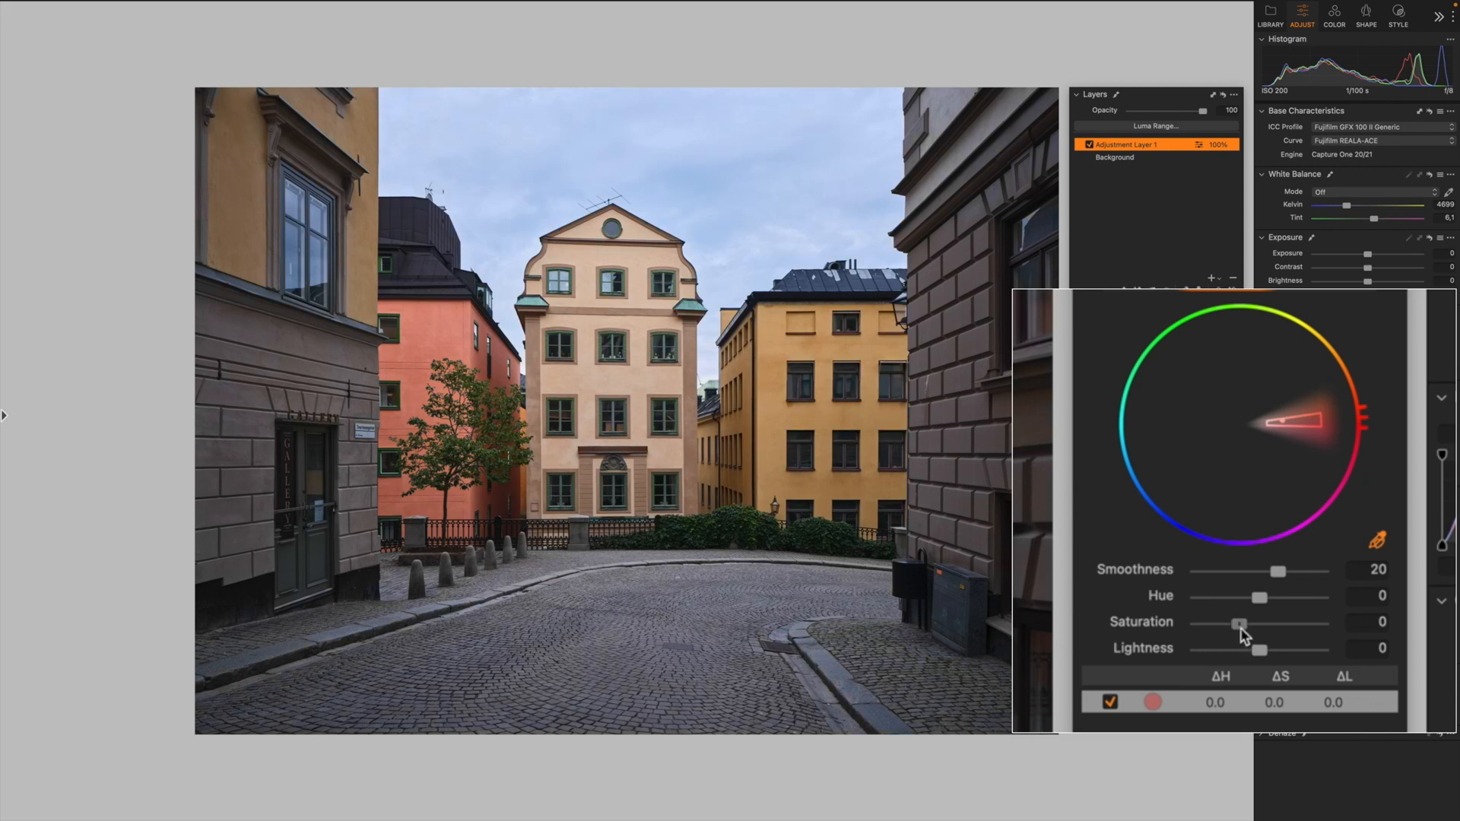
{"action": "left_click_drag", "start_coordinate": [1240, 623], "coordinate": [1255, 623]}
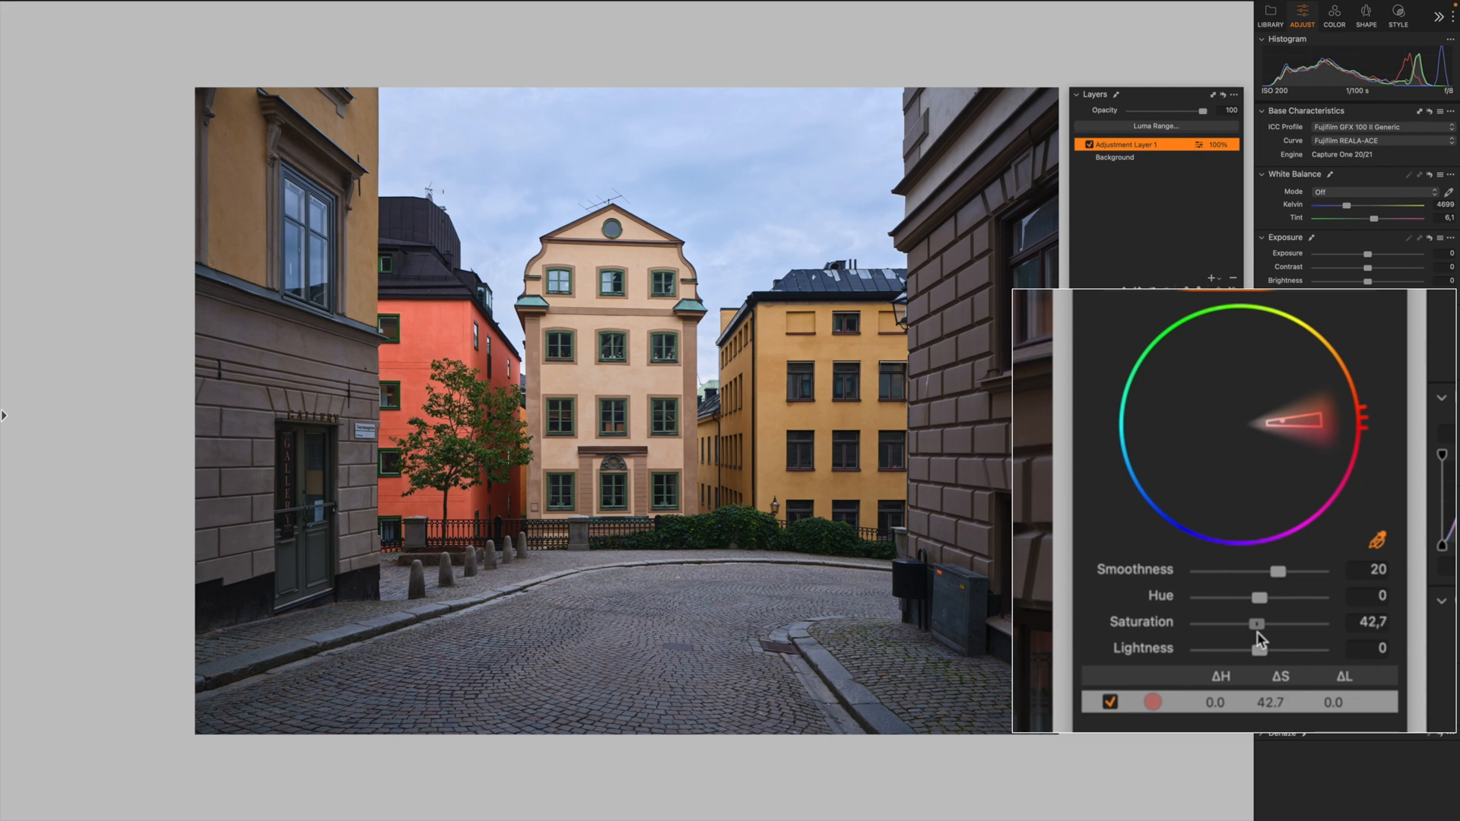
{"action": "left_click_drag", "start_coordinate": [1255, 622], "coordinate": [1260, 622]}
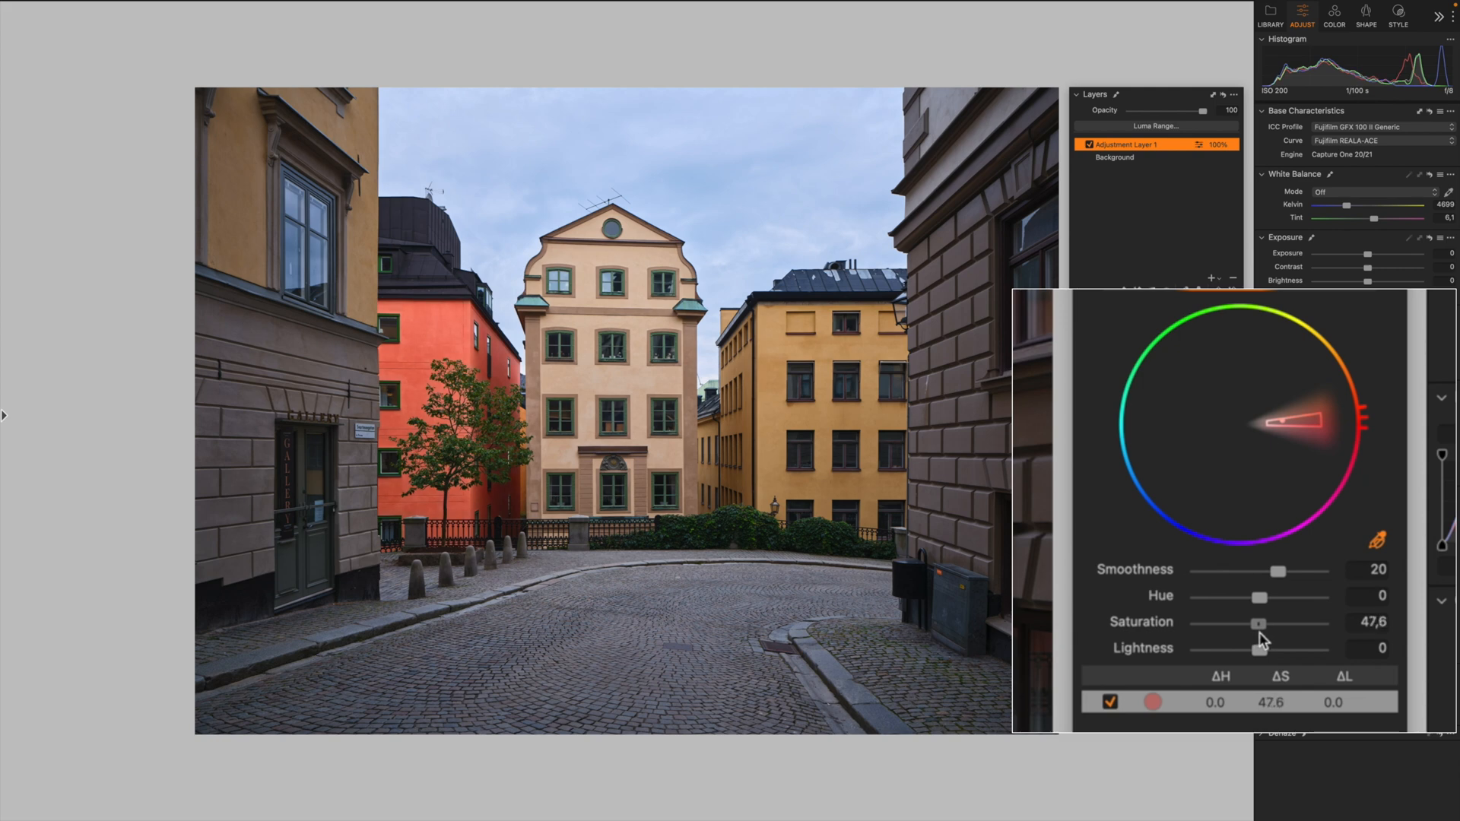
{"action": "left_click_drag", "start_coordinate": [1291, 650], "coordinate": [1246, 649]}
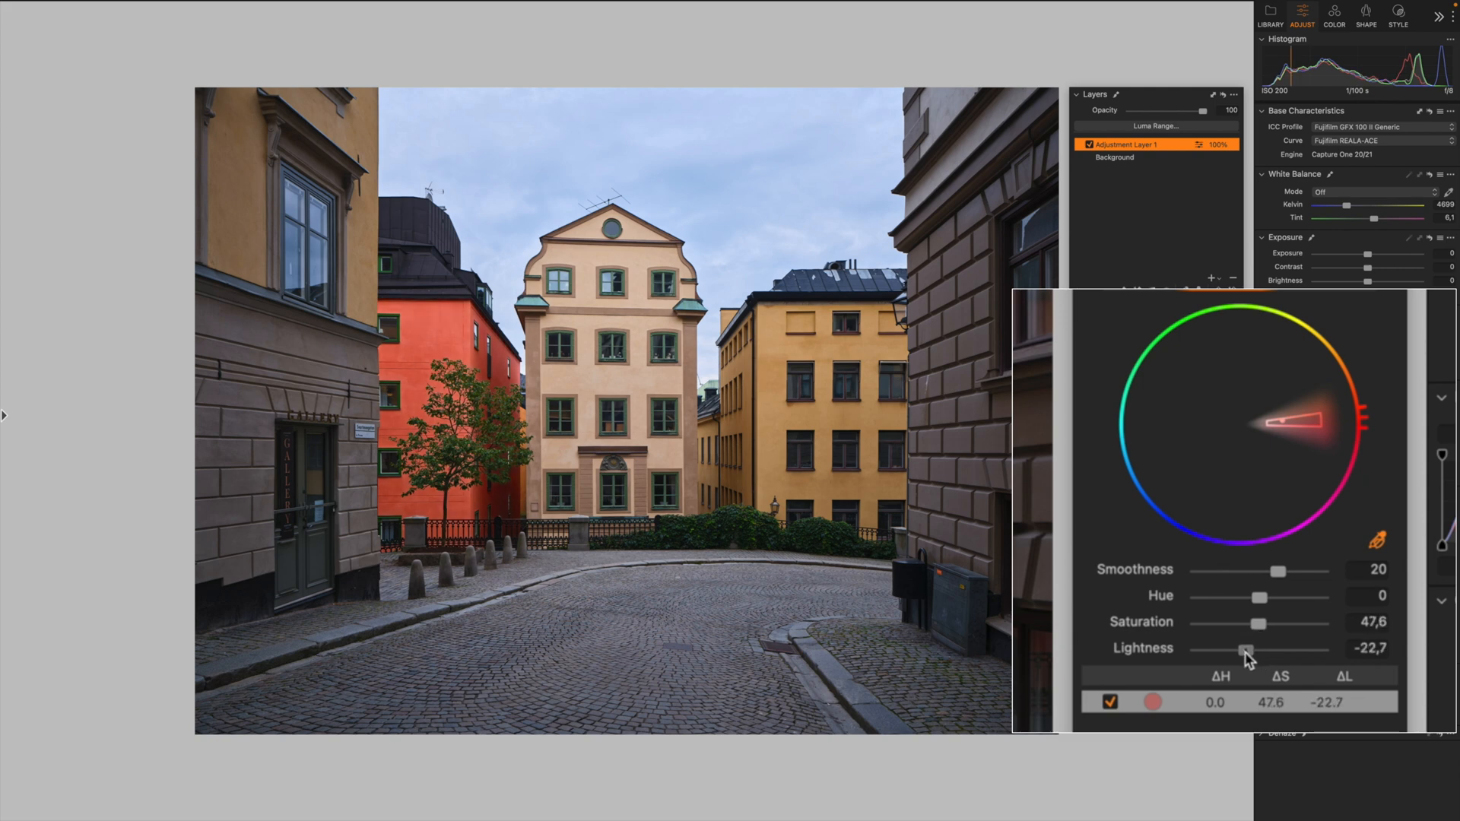
{"action": "left_click_drag", "start_coordinate": [1246, 649], "coordinate": [1238, 650]}
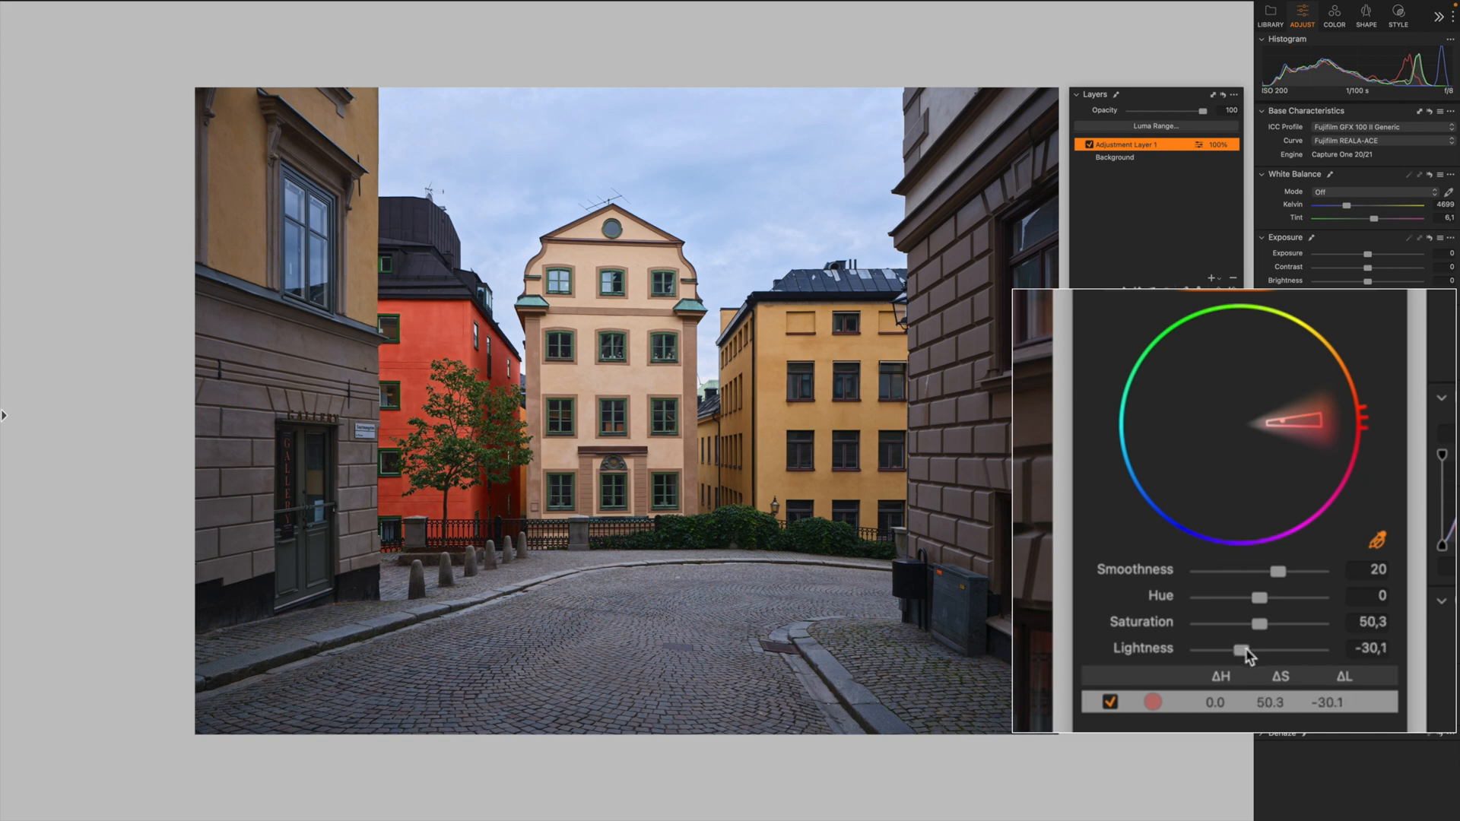
{"action": "left_click_drag", "start_coordinate": [1233, 653], "coordinate": [1238, 652]}
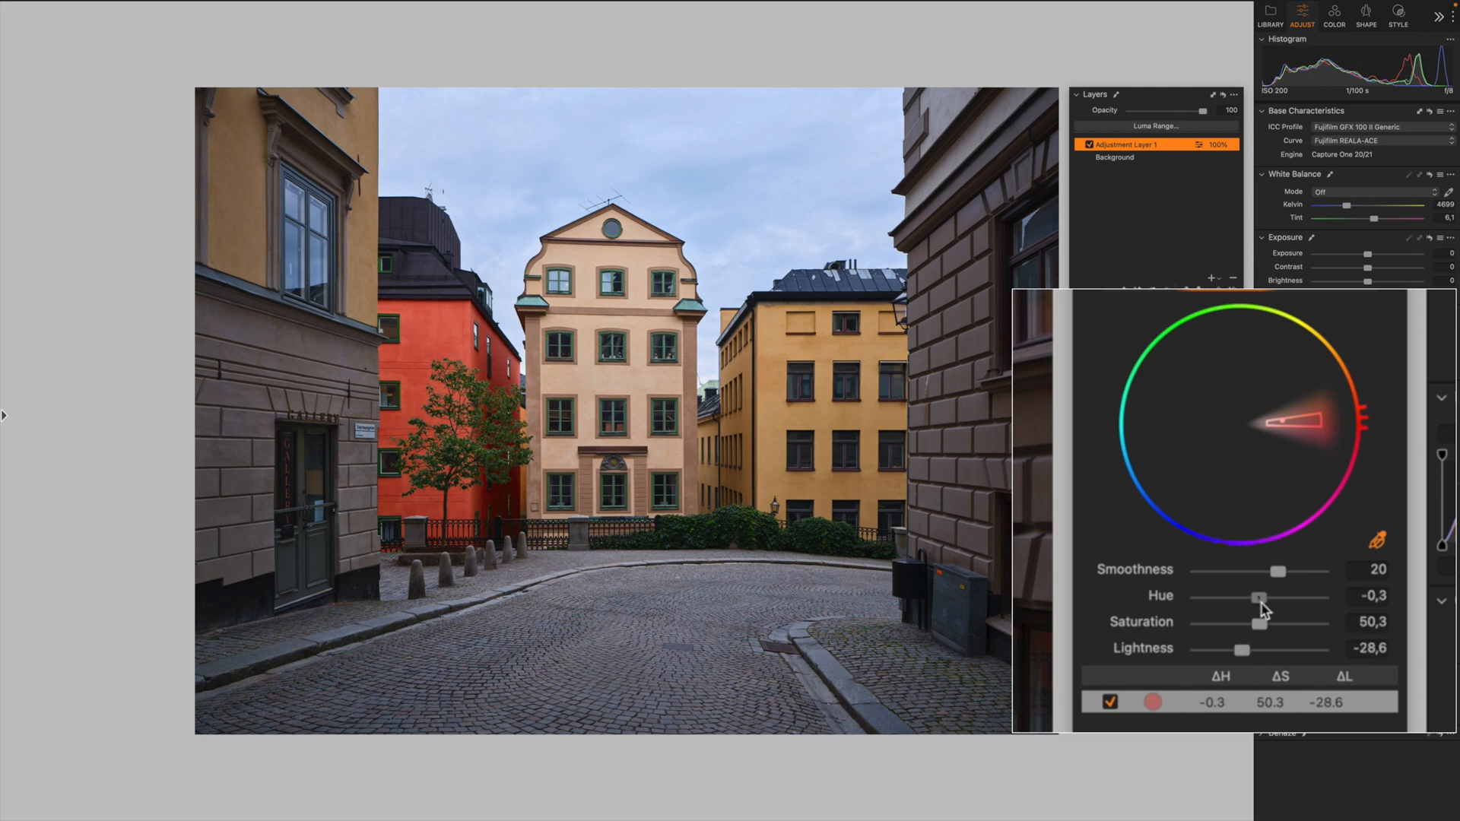
Shift hue to about -6.6, lightness -21, saturation 59 and re-enable the correction.
{"action": "left_click_drag", "start_coordinate": [1258, 598], "coordinate": [1250, 598]}
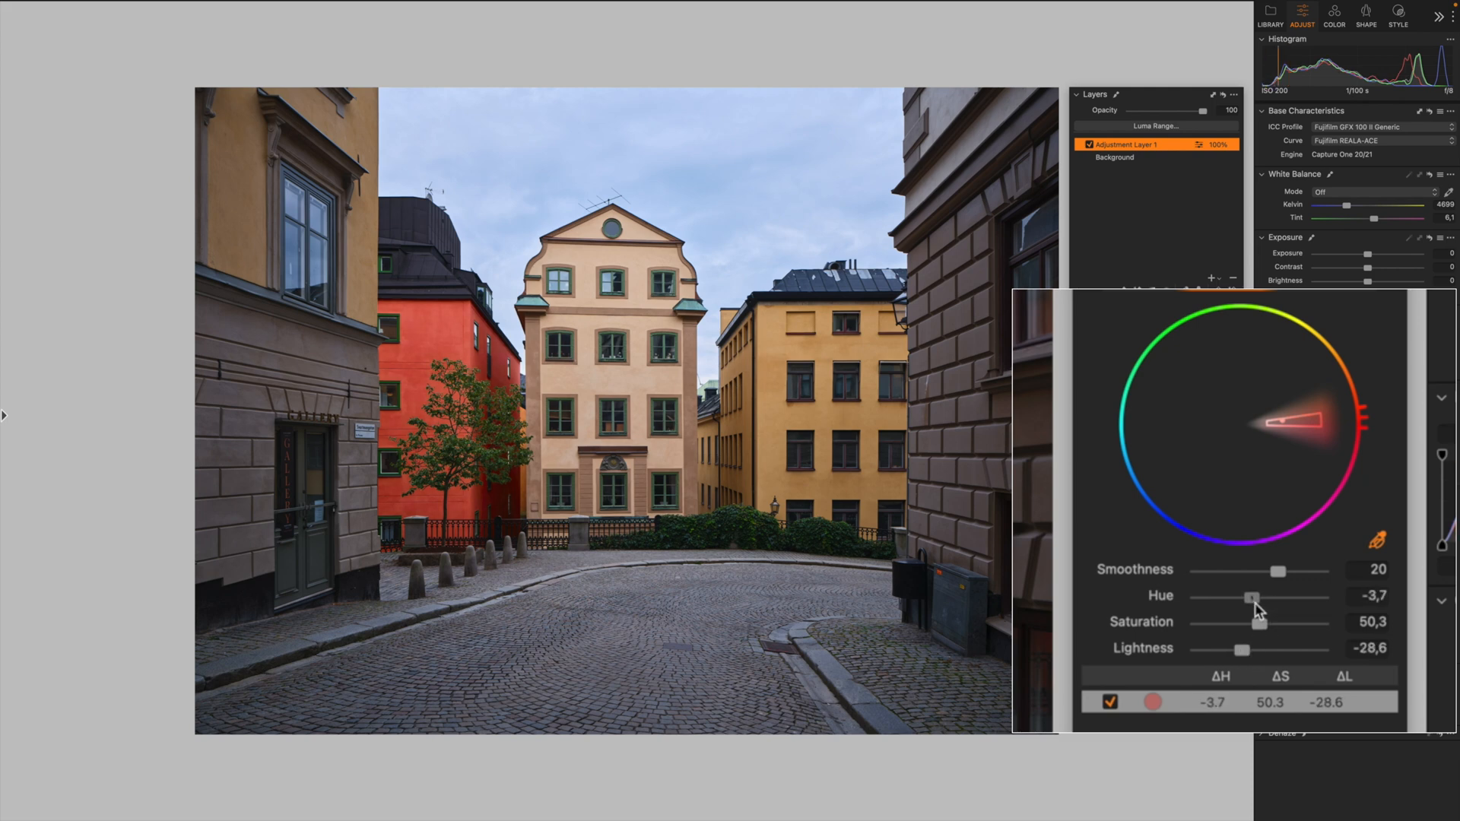
{"action": "left_click_drag", "start_coordinate": [1251, 596], "coordinate": [1248, 596]}
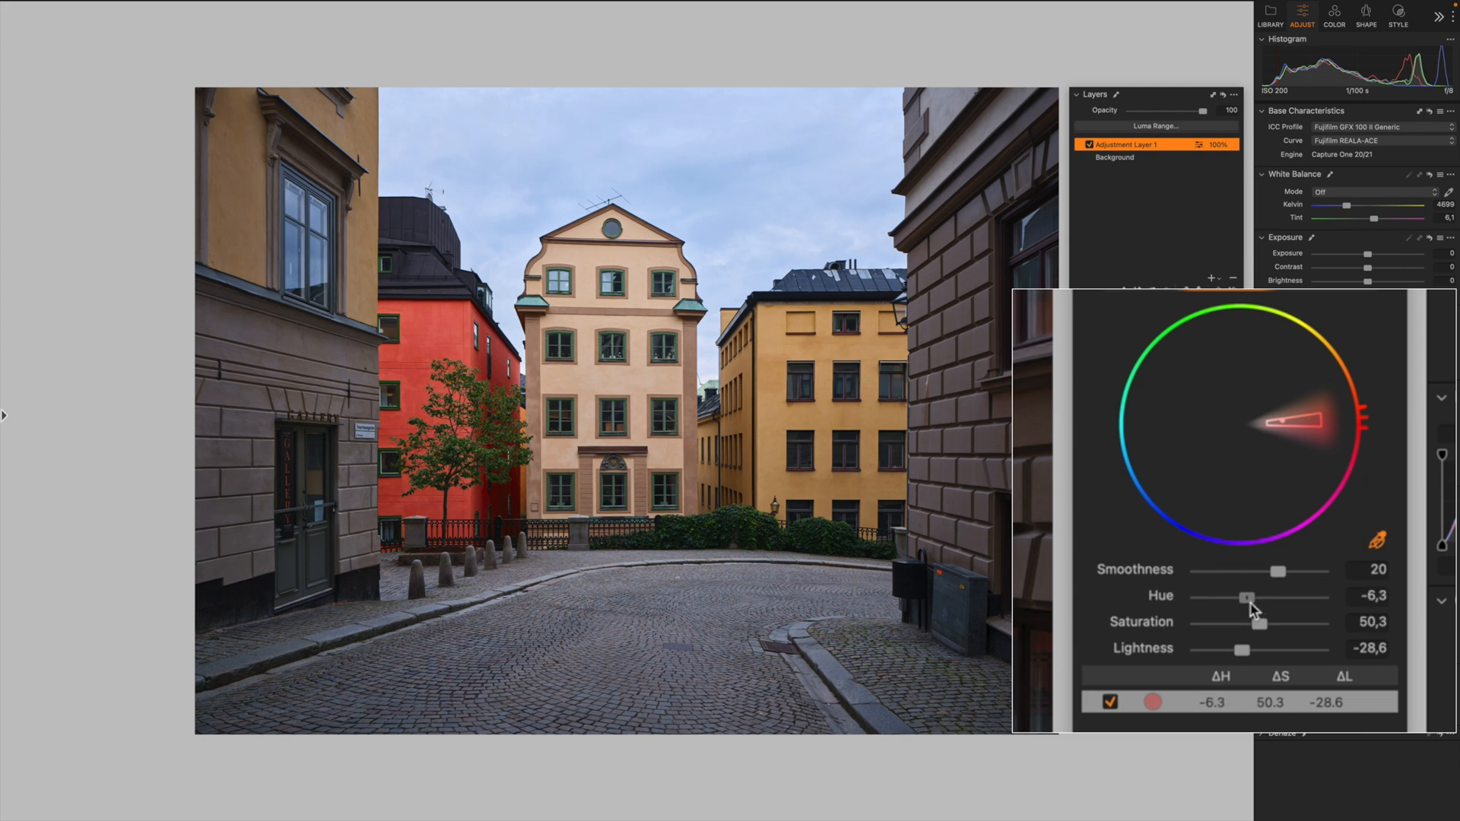
{"action": "left_click_drag", "start_coordinate": [1247, 598], "coordinate": [1246, 597]}
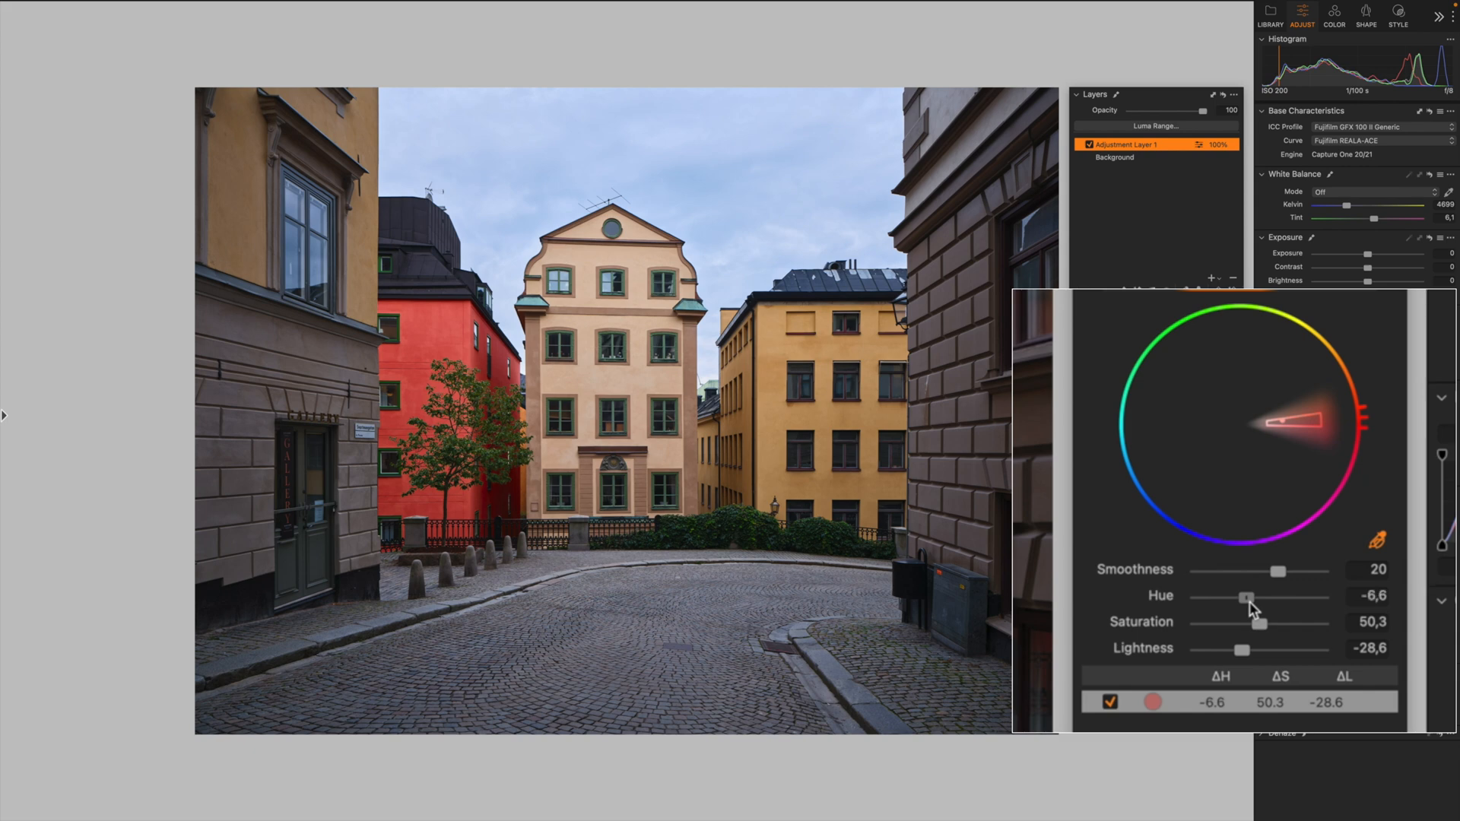
{"action": "left_click_drag", "start_coordinate": [1271, 650], "coordinate": [1248, 649]}
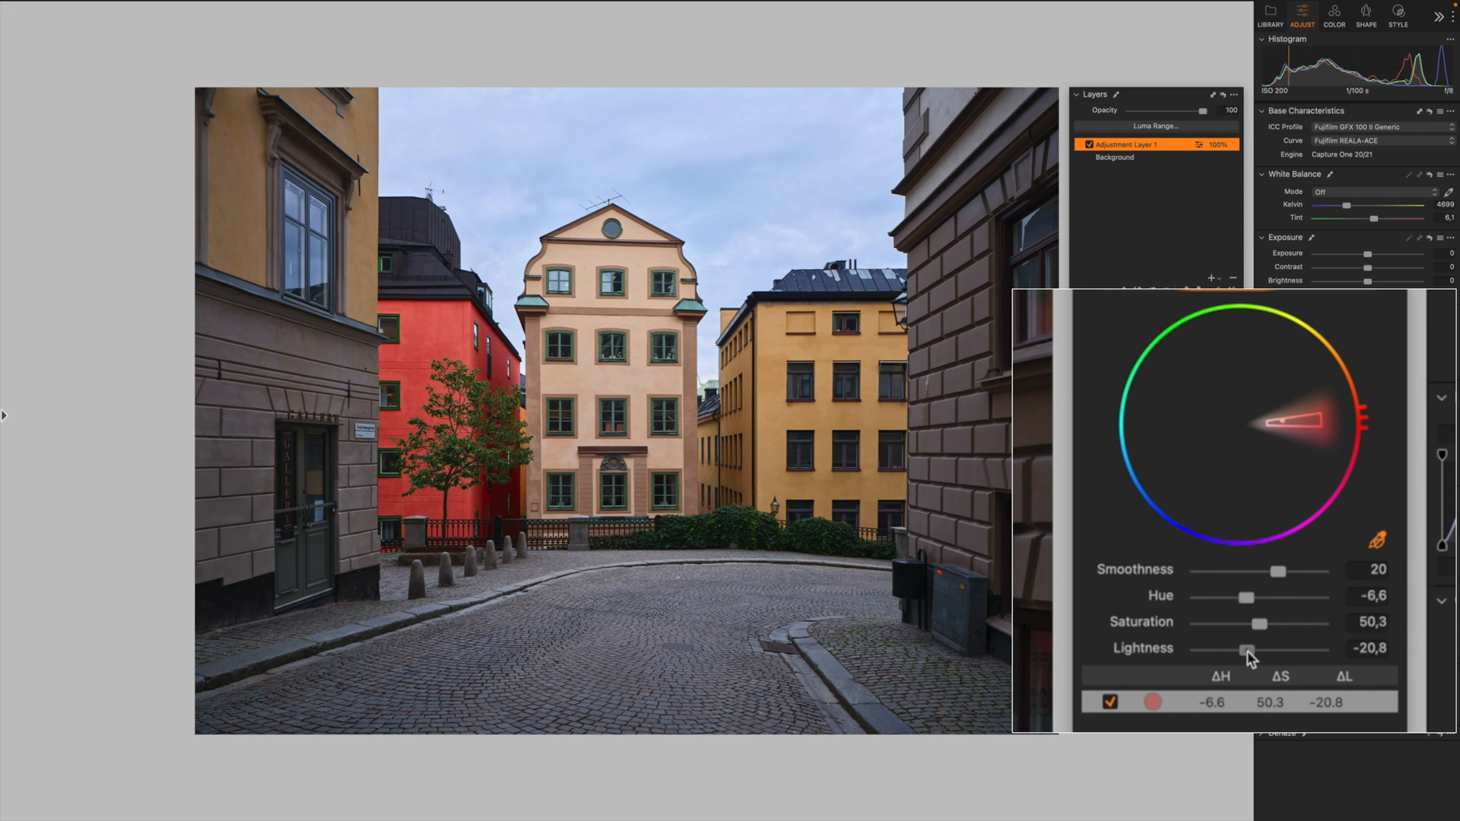
{"action": "left_click_drag", "start_coordinate": [1256, 624], "coordinate": [1264, 624]}
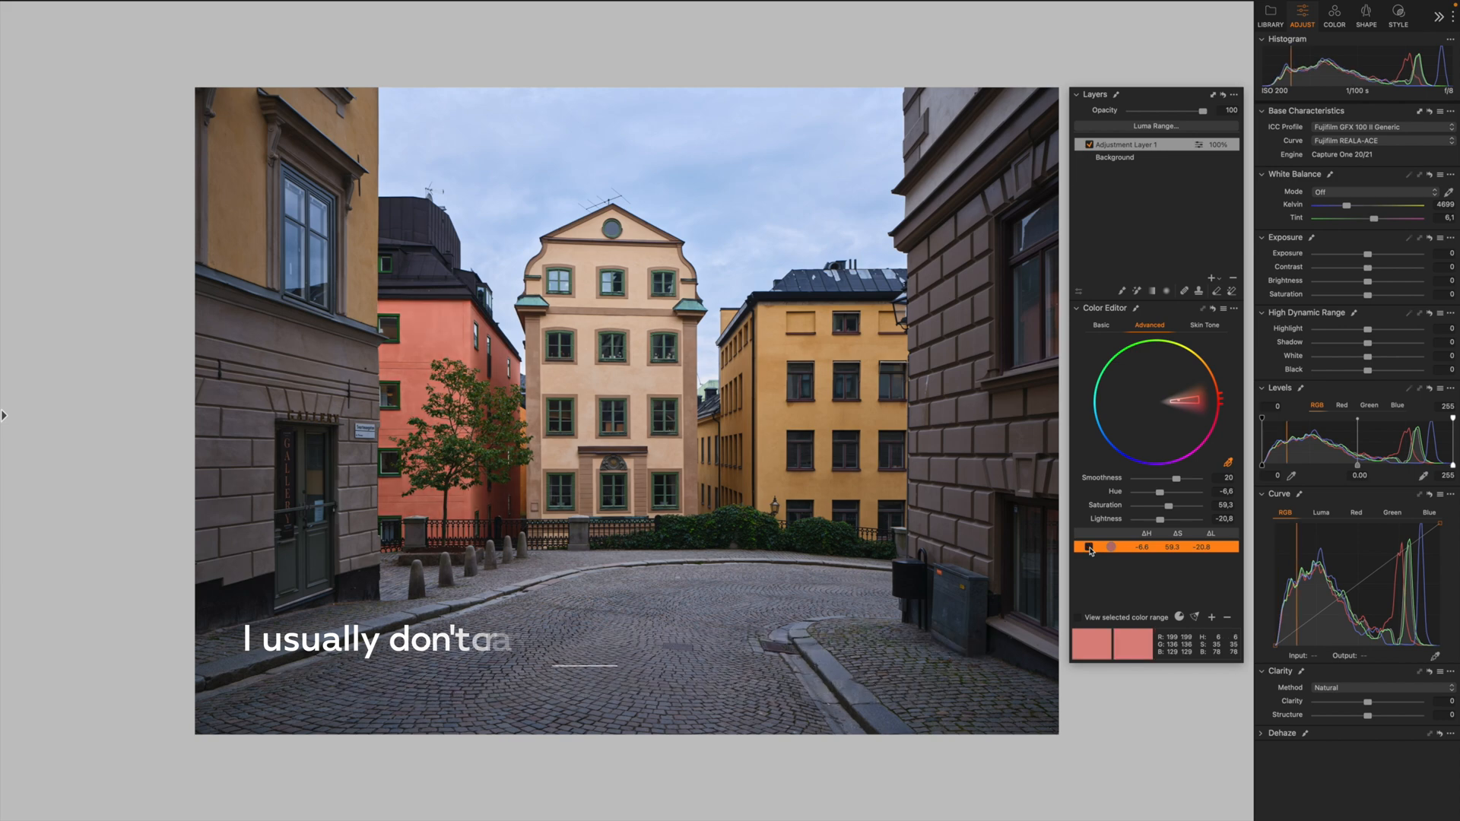
{"action": "left_click", "coordinate": [1087, 546]}
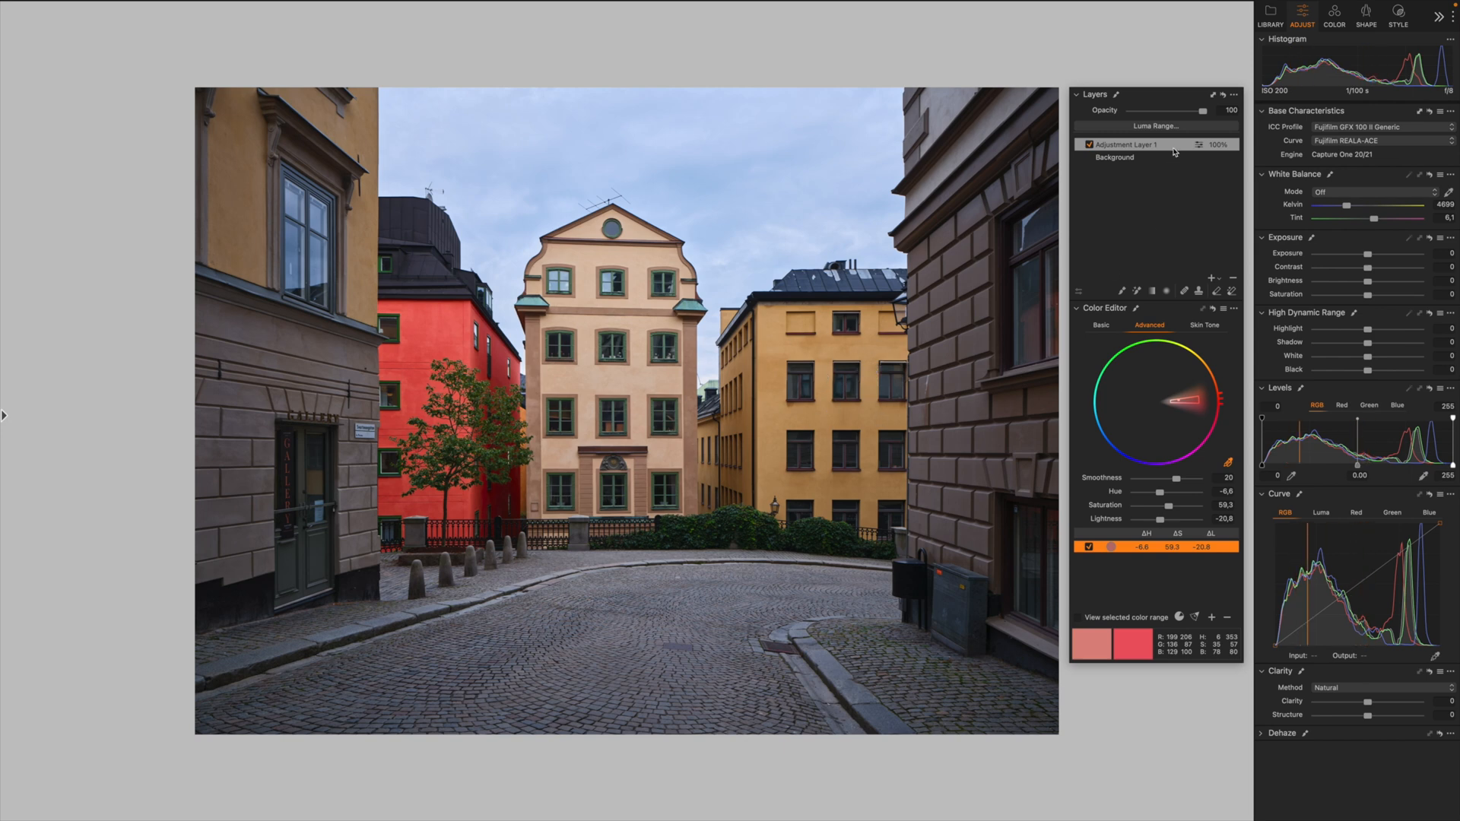
Add a new filled adjustment layer and rename the layers Yellow building and Red building.
{"action": "left_click", "coordinate": [1210, 277]}
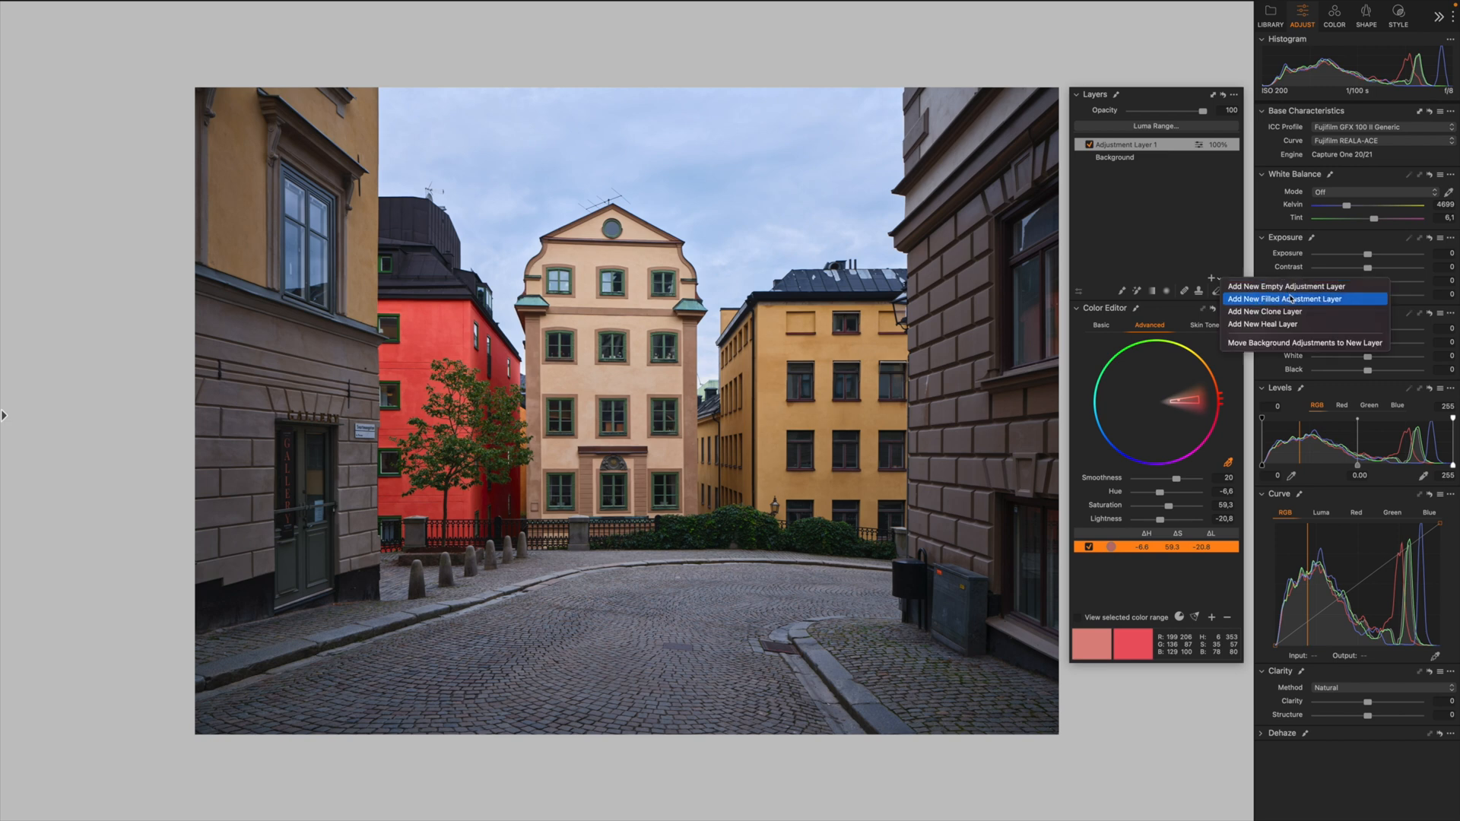
{"action": "left_click", "coordinate": [1301, 298]}
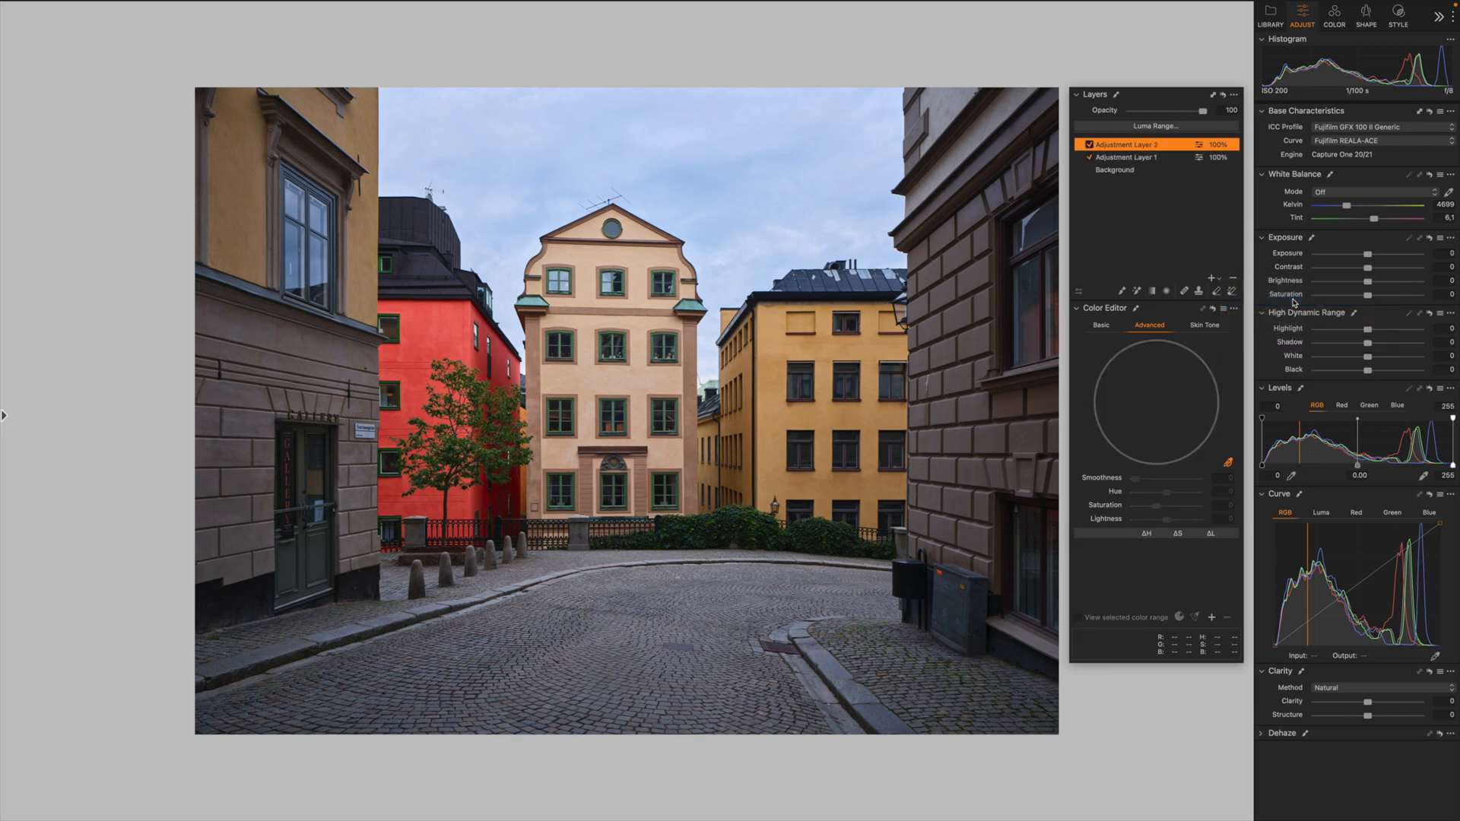
{"action": "left_click", "coordinate": [1127, 157]}
{"action": "type", "text": "Red building"}
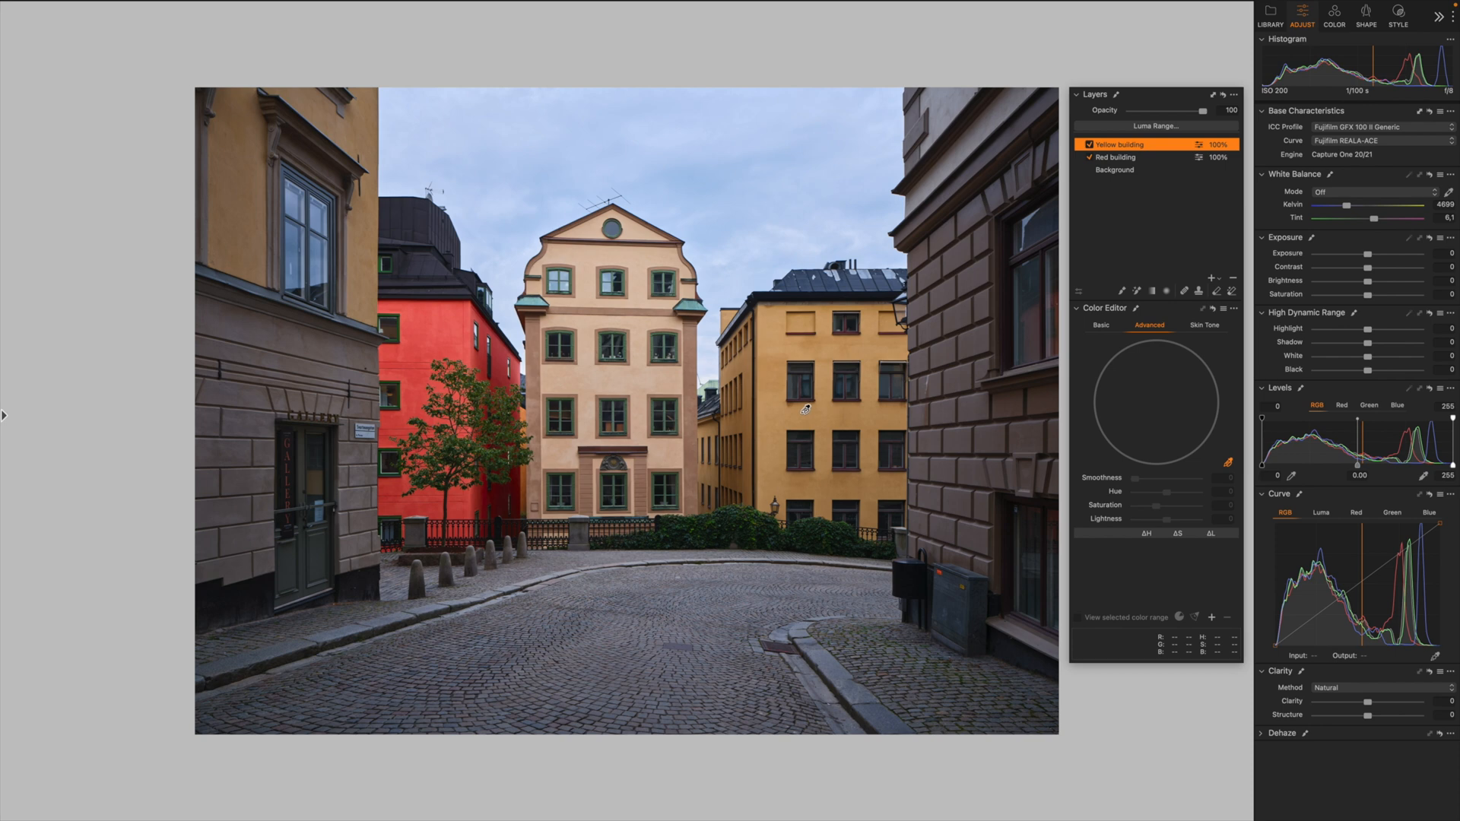
Sample the yellow building's colour as the range and preview only that range.
{"action": "left_click", "coordinate": [800, 410]}
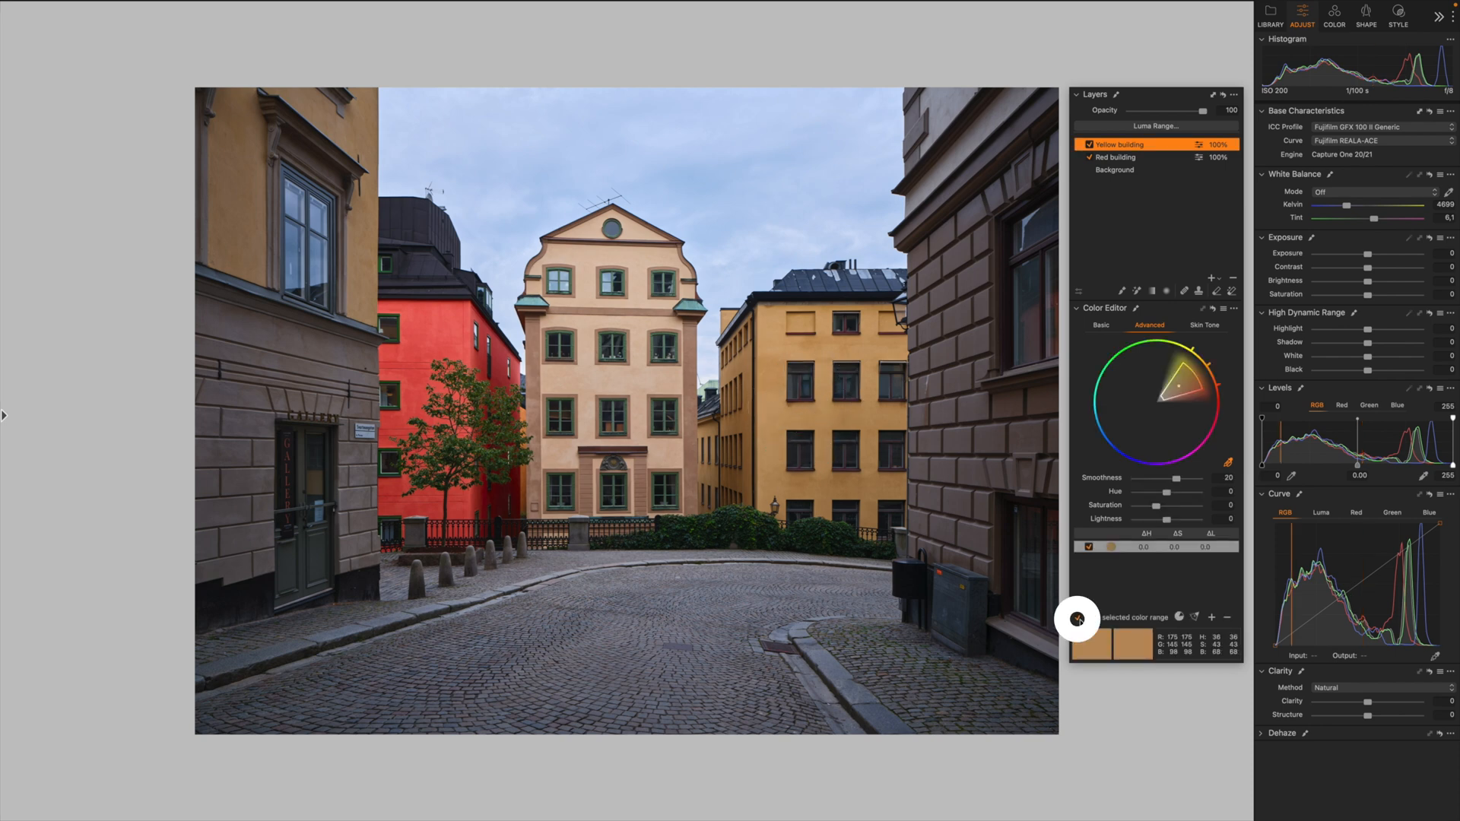
{"action": "left_click", "coordinate": [1076, 618]}
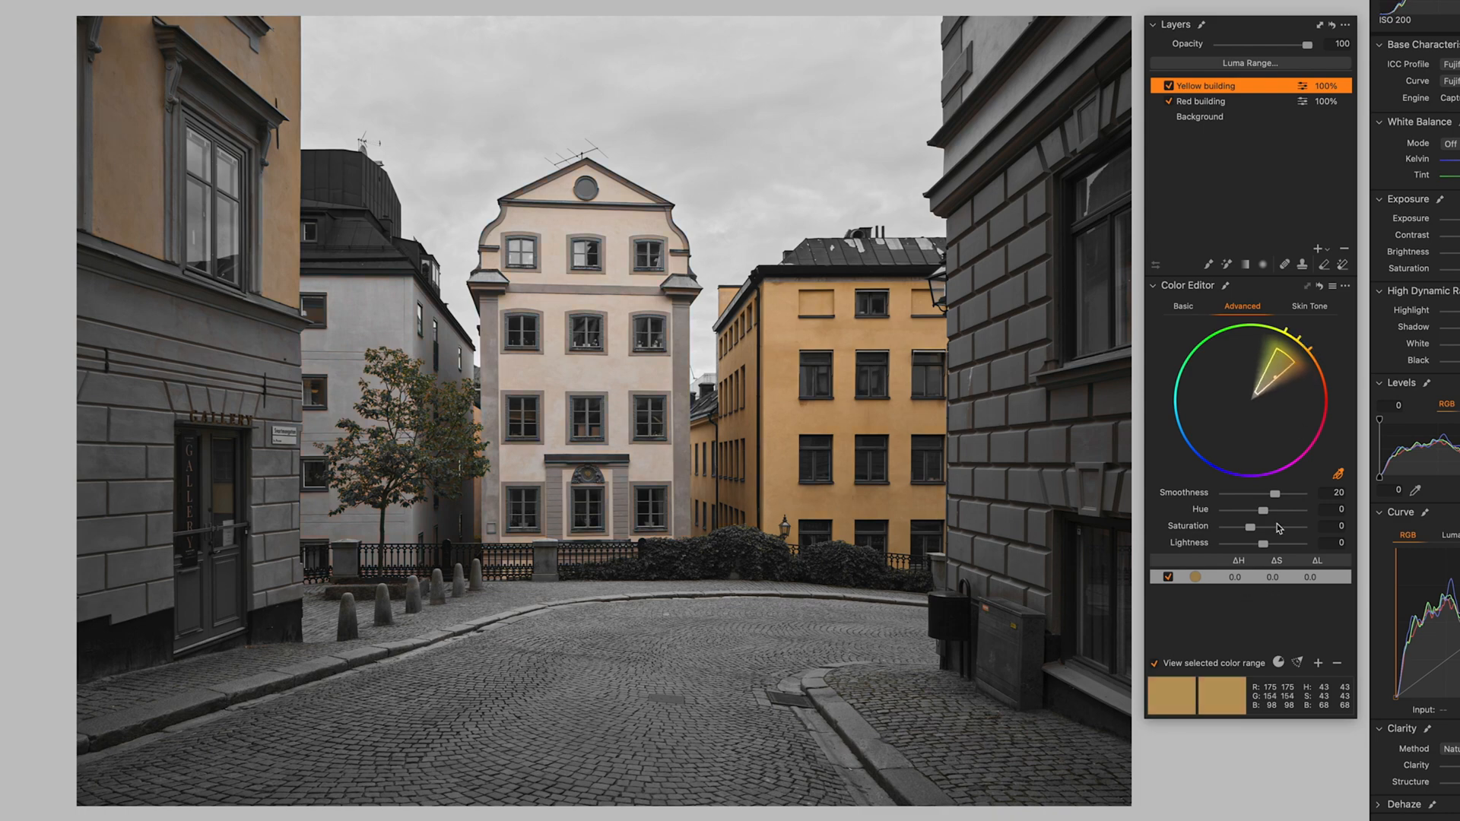
Narrow the Yellow building colour range around the orange-yellow facade hues.
{"action": "left_click_drag", "start_coordinate": [1252, 524], "coordinate": [1276, 525]}
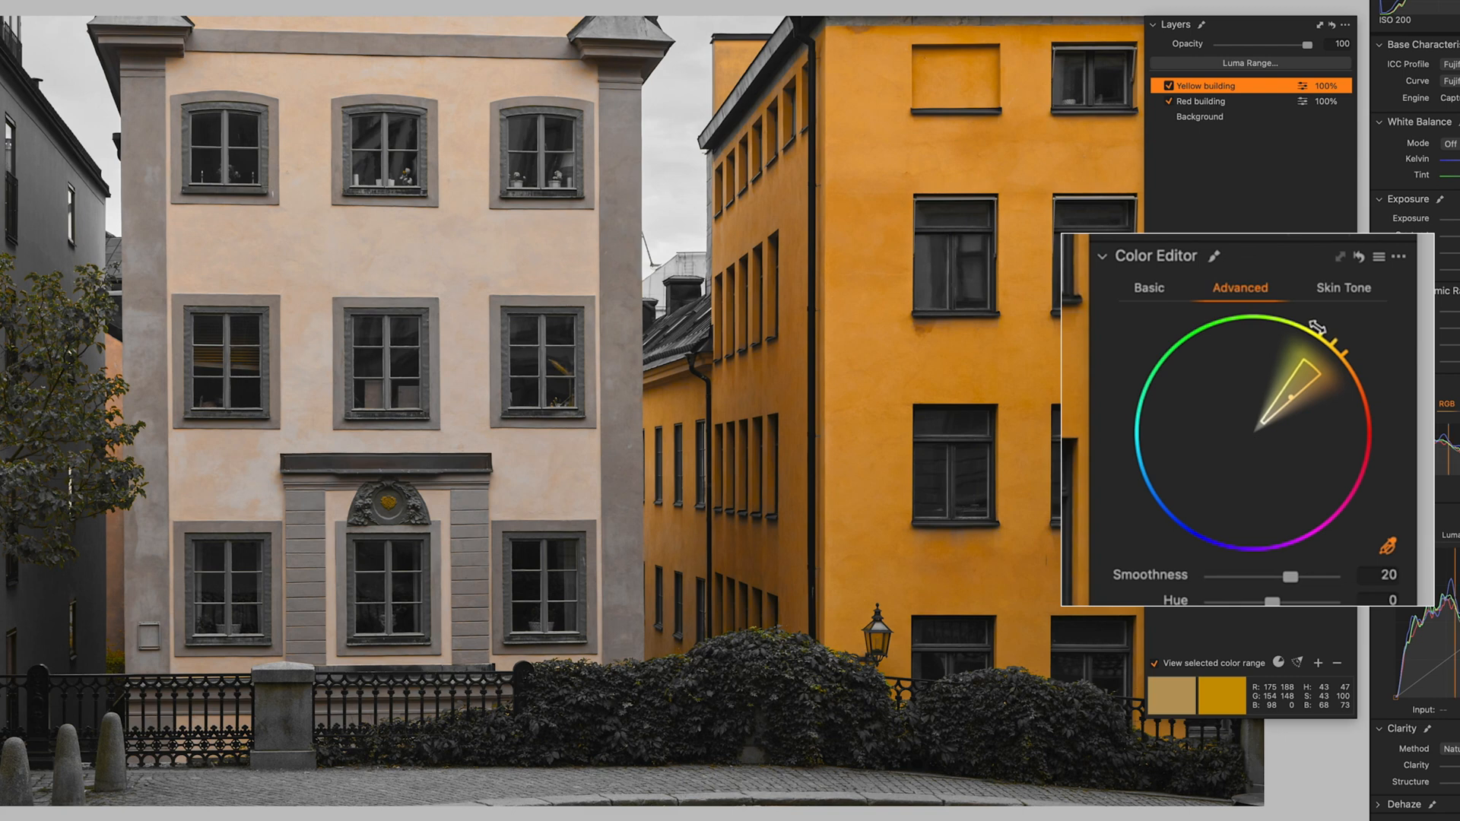
{"action": "mouse_move", "coordinate": [490, 445]}
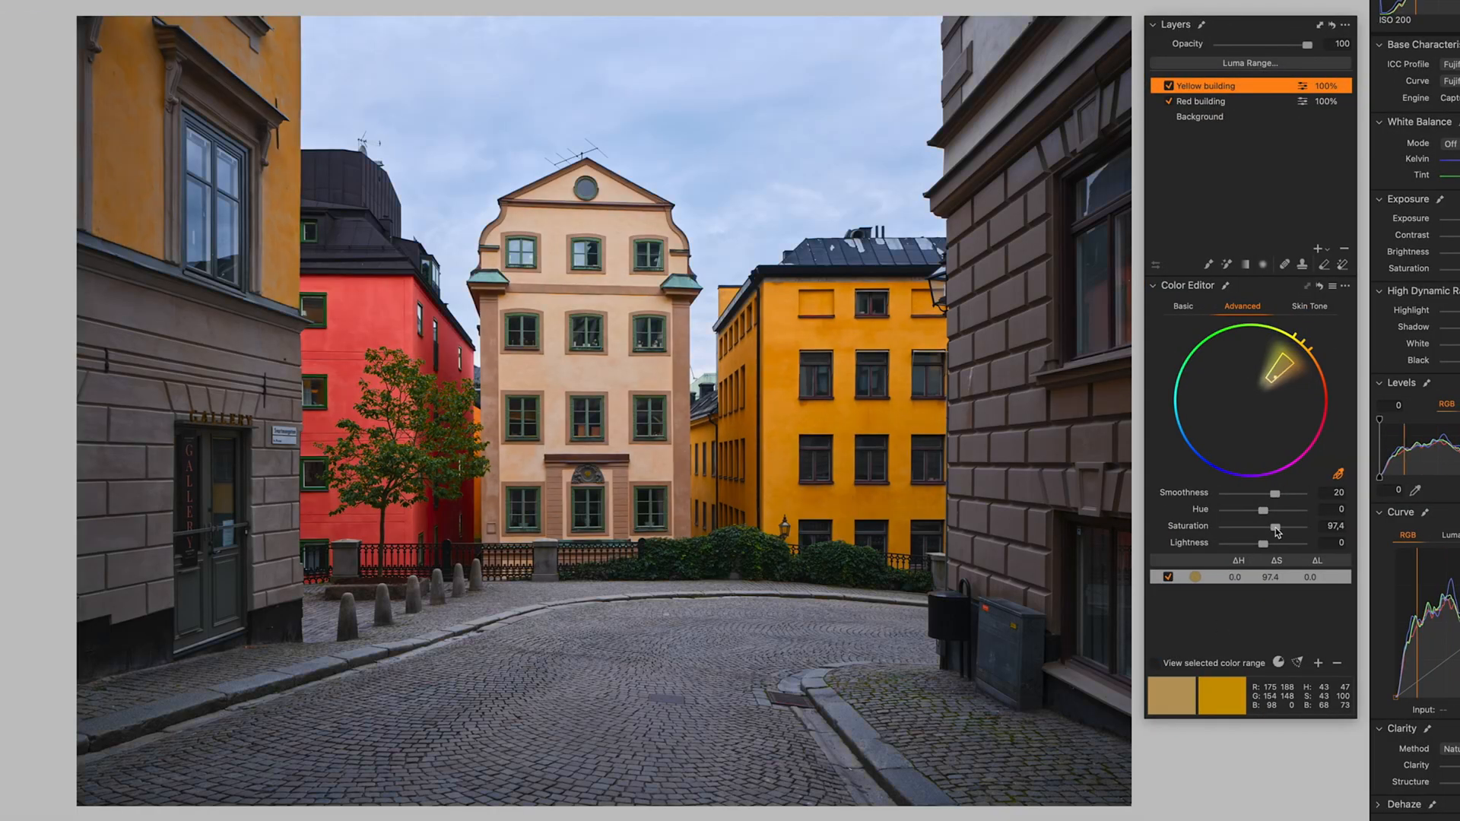
Raise the yellow range's saturation to about 33 and lightness to about 19.
{"action": "left_click_drag", "start_coordinate": [1294, 525], "coordinate": [1262, 524]}
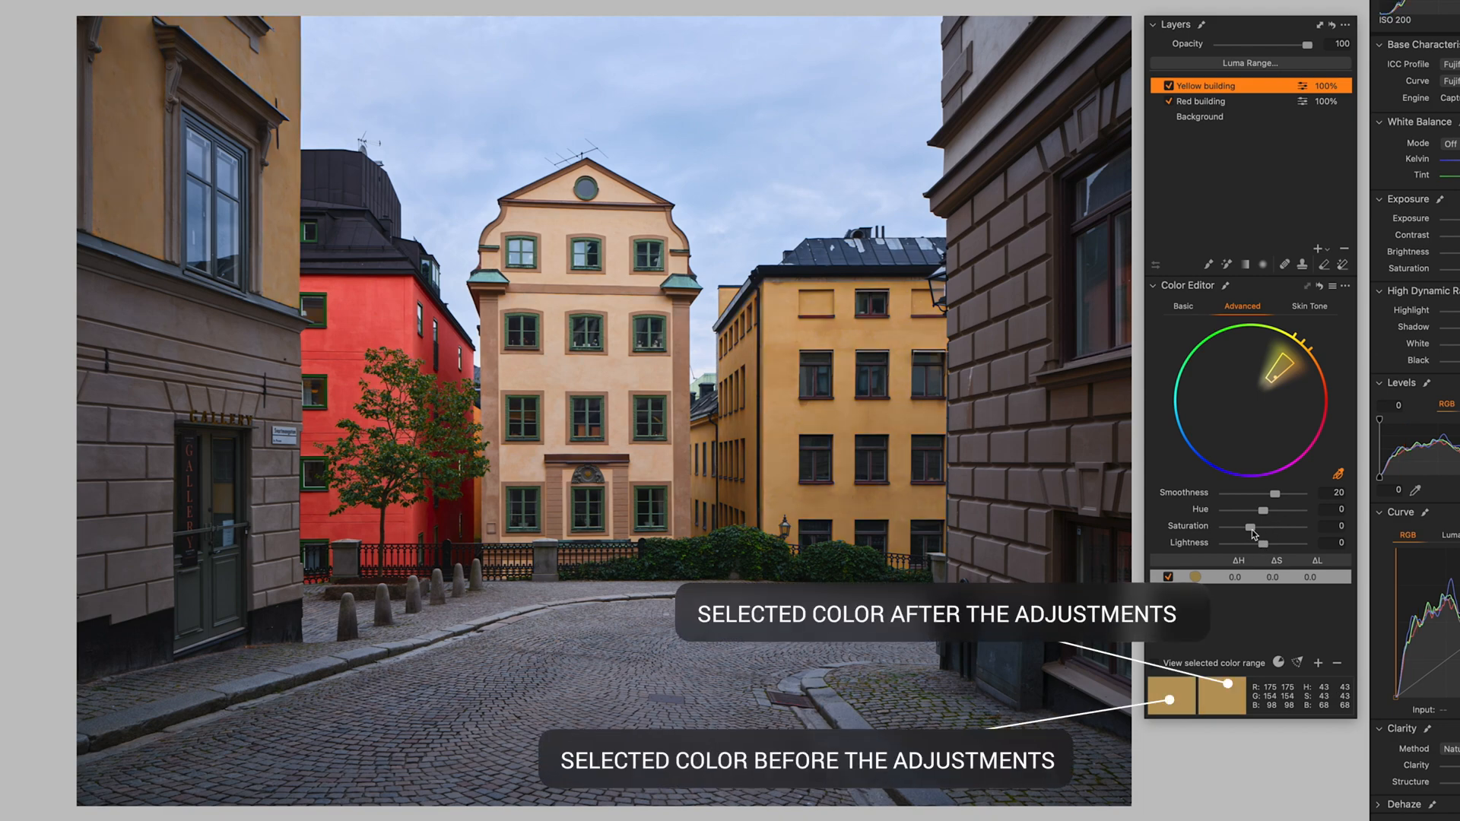
{"action": "left_click_drag", "start_coordinate": [1286, 530], "coordinate": [1299, 531]}
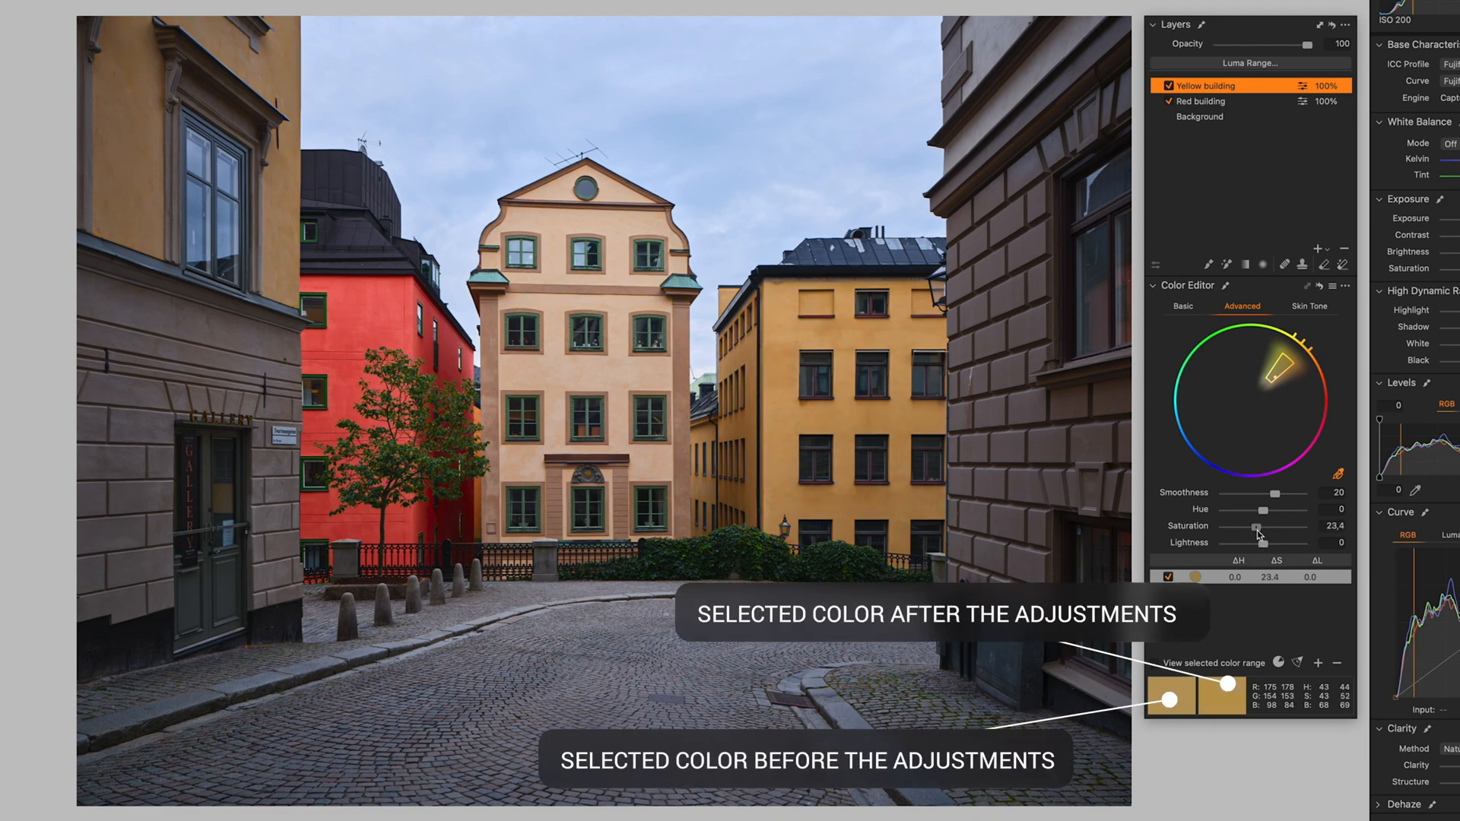
{"action": "left_click_drag", "start_coordinate": [1250, 530], "coordinate": [1257, 531]}
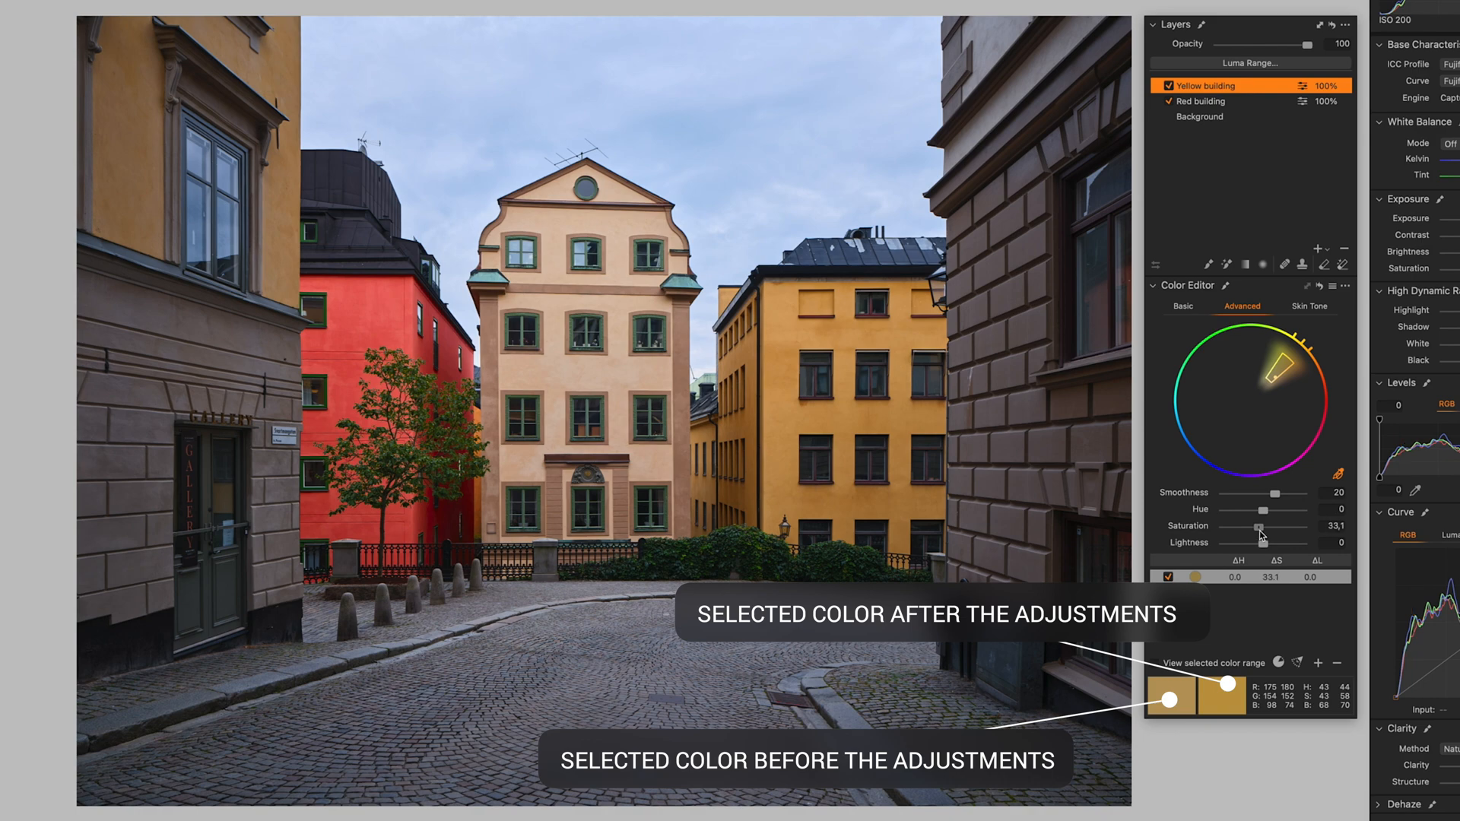
{"action": "left_click_drag", "start_coordinate": [1254, 543], "coordinate": [1285, 542]}
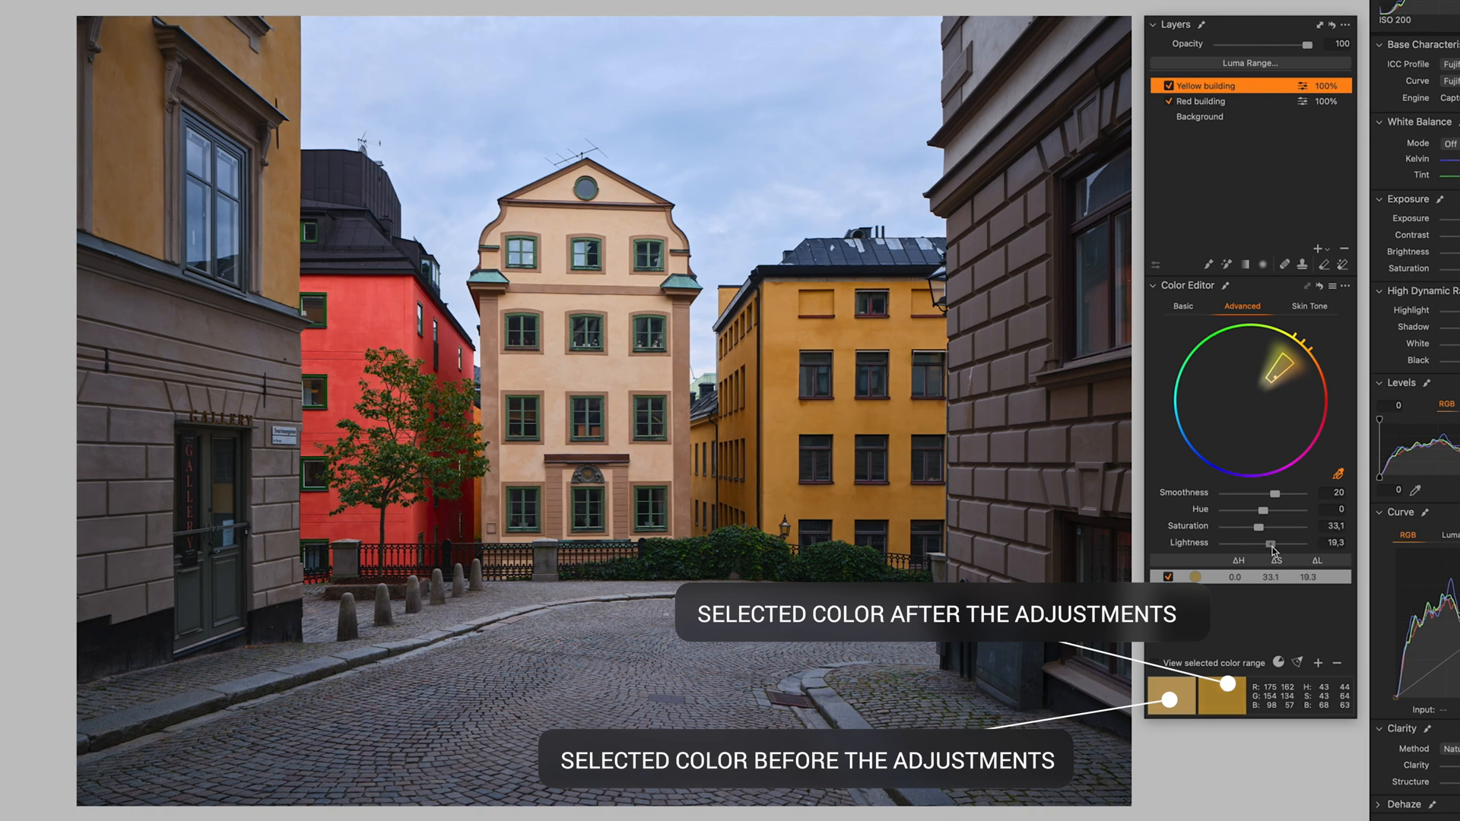
{"action": "left_click_drag", "start_coordinate": [1268, 546], "coordinate": [1267, 546]}
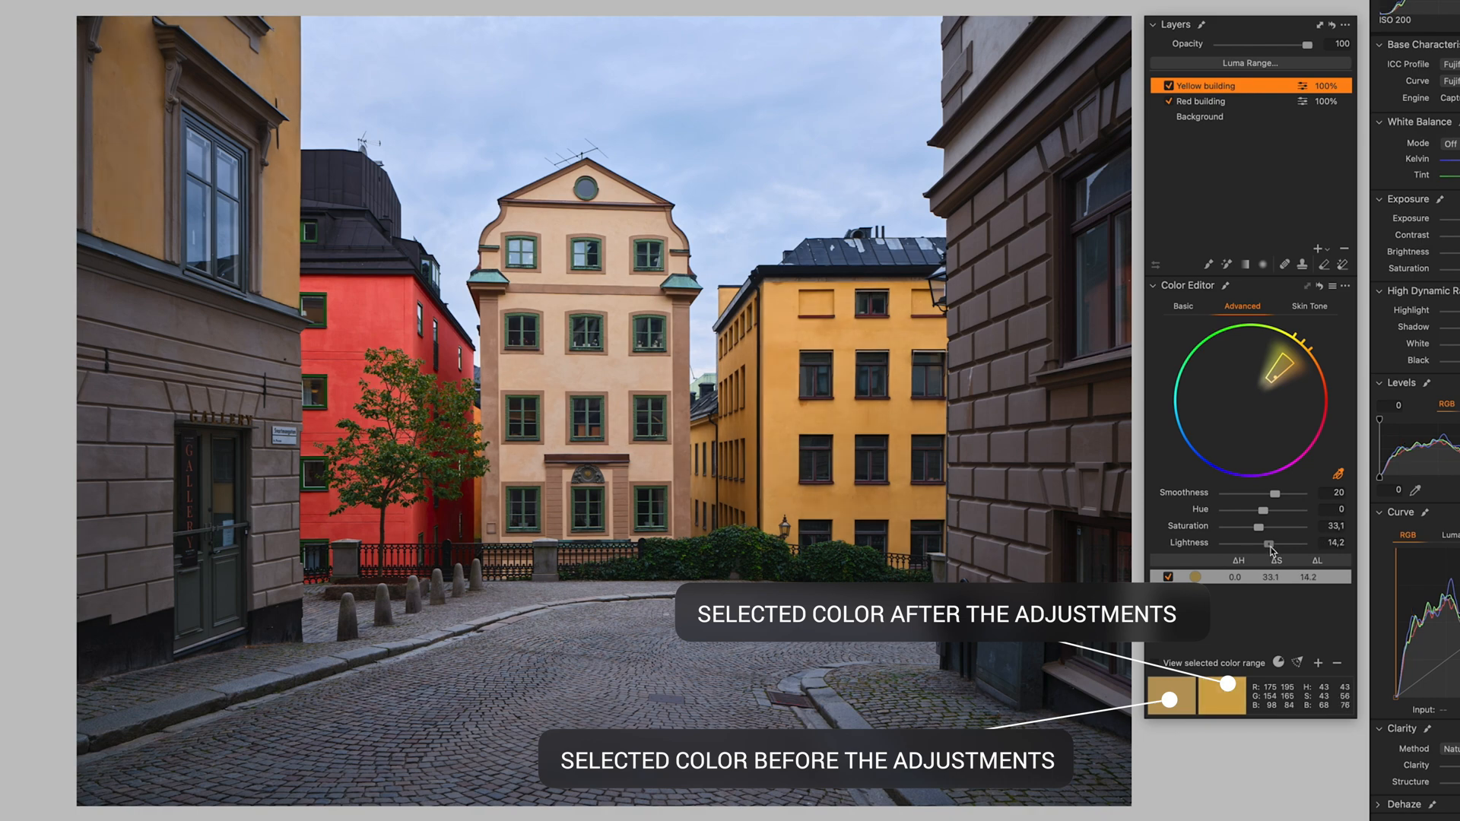
{"action": "left_click_drag", "start_coordinate": [1268, 546], "coordinate": [1266, 546]}
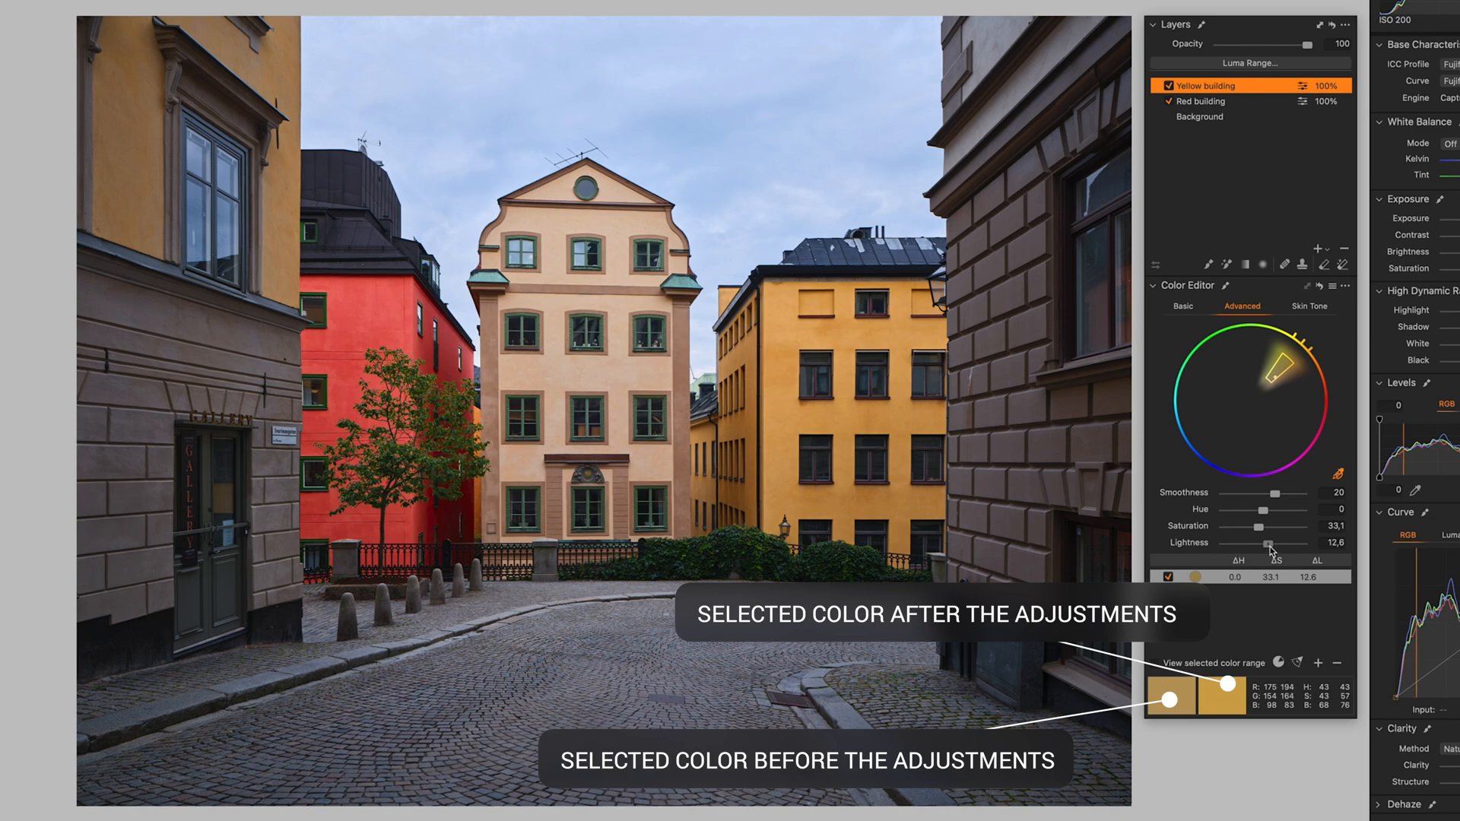
{"action": "left_click_drag", "start_coordinate": [1264, 543], "coordinate": [1274, 543]}
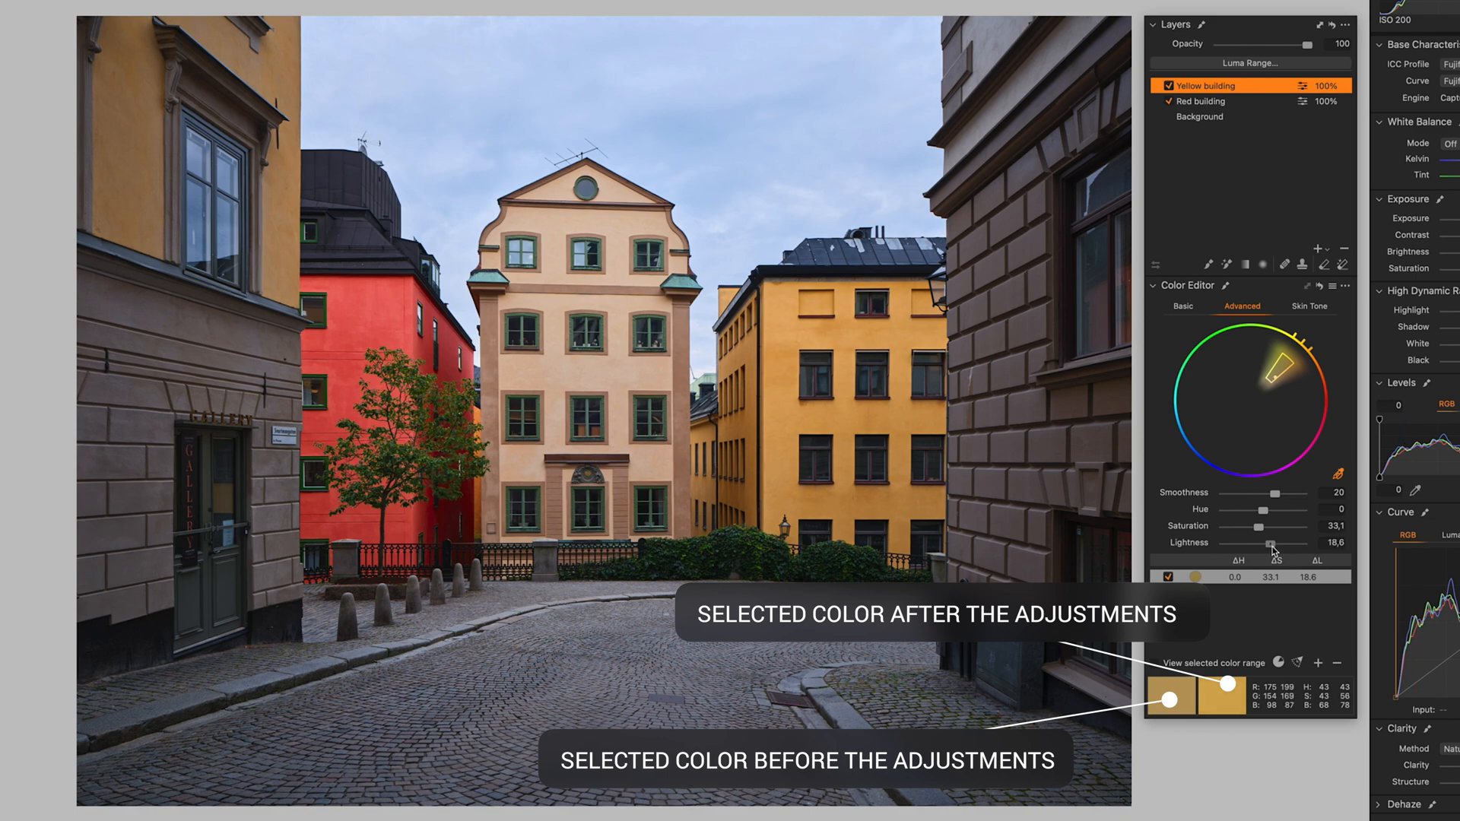
Settle the yellow range at hue −2.3, lightness 24.7 and saturation 35.8.
{"action": "left_click_drag", "start_coordinate": [1311, 509], "coordinate": [1269, 509]}
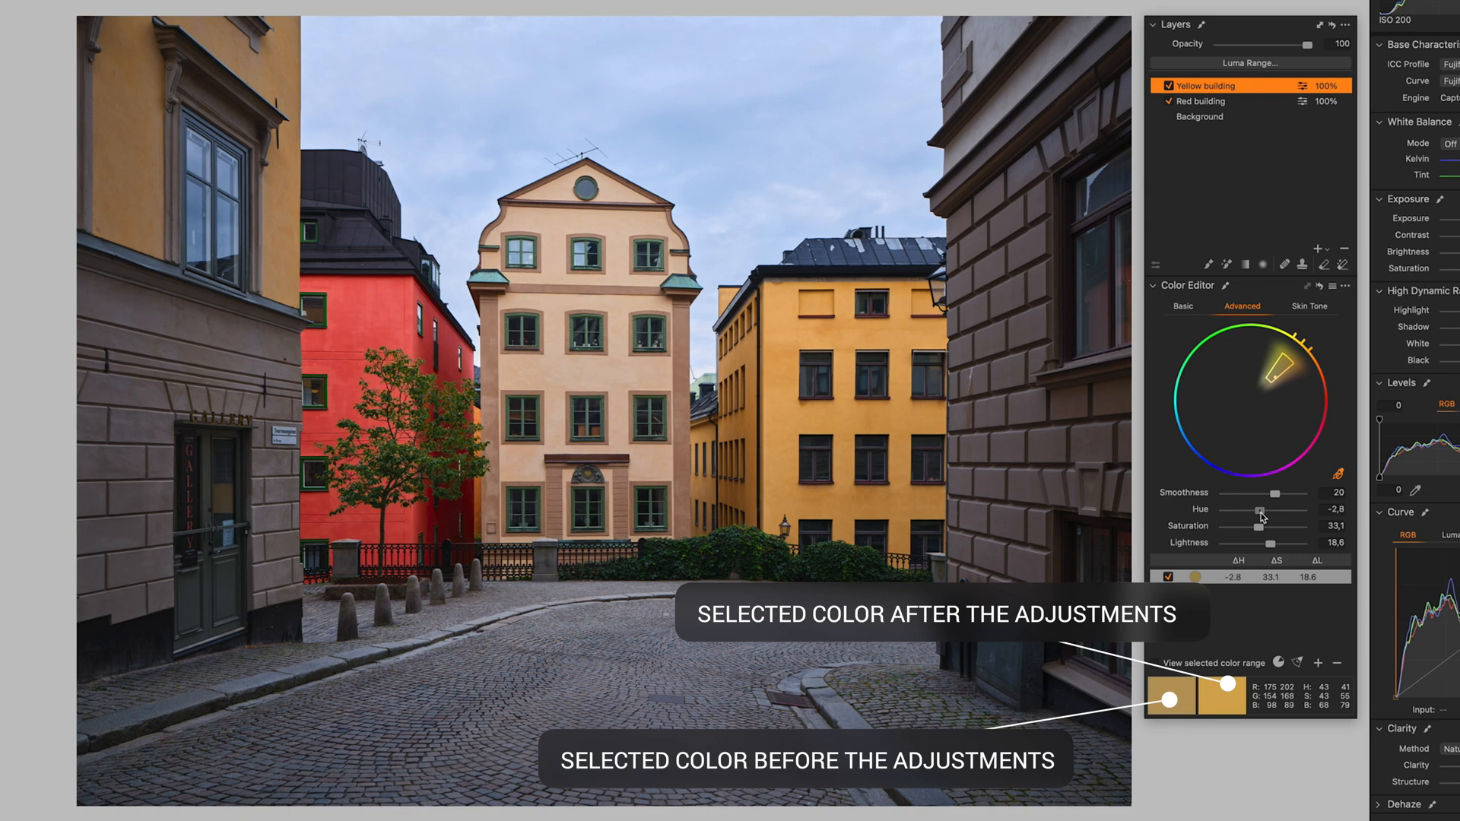
{"action": "left_click_drag", "start_coordinate": [1259, 512], "coordinate": [1247, 512]}
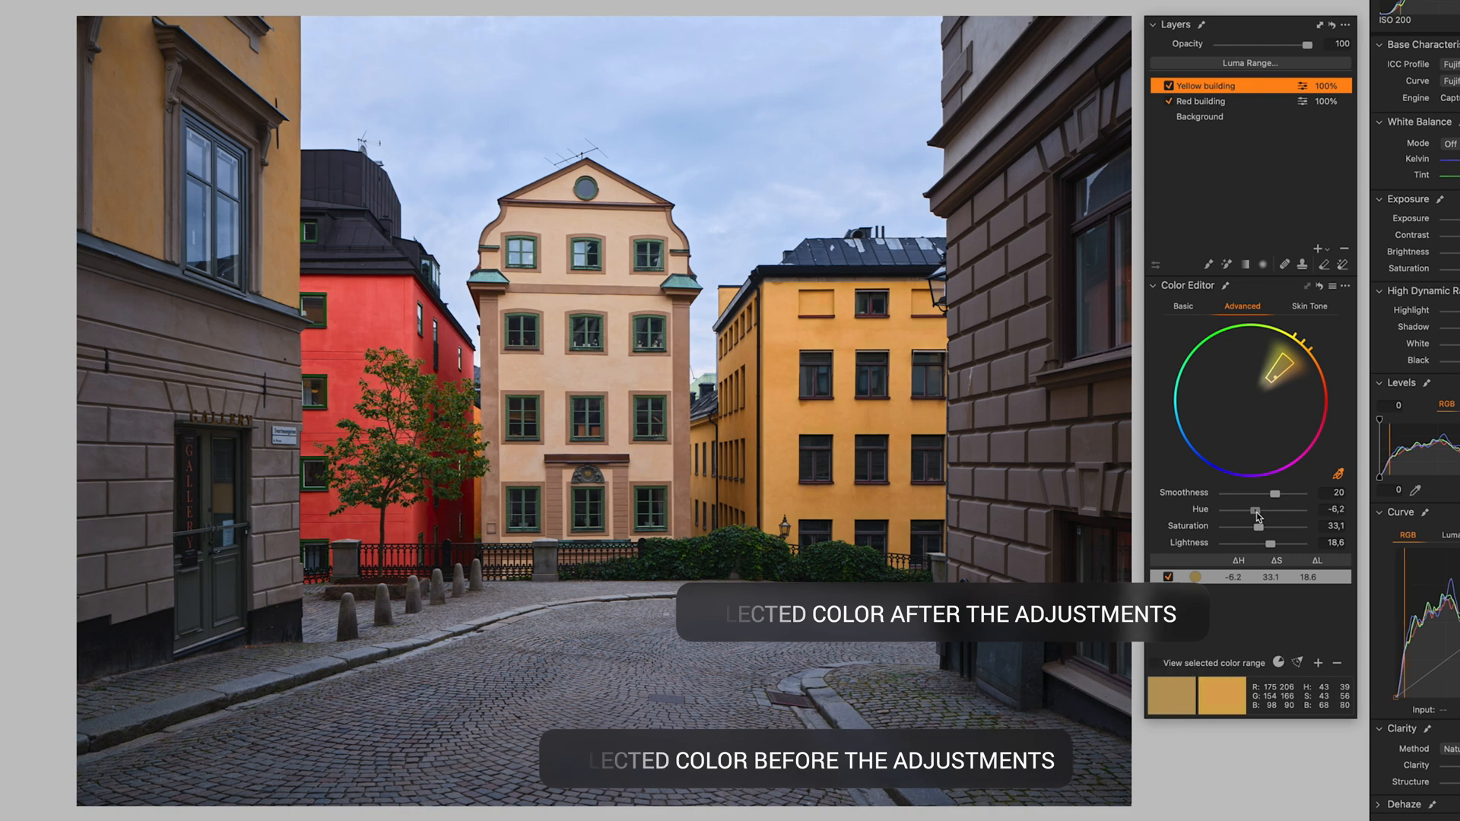
{"action": "left_click_drag", "start_coordinate": [1246, 509], "coordinate": [1259, 510]}
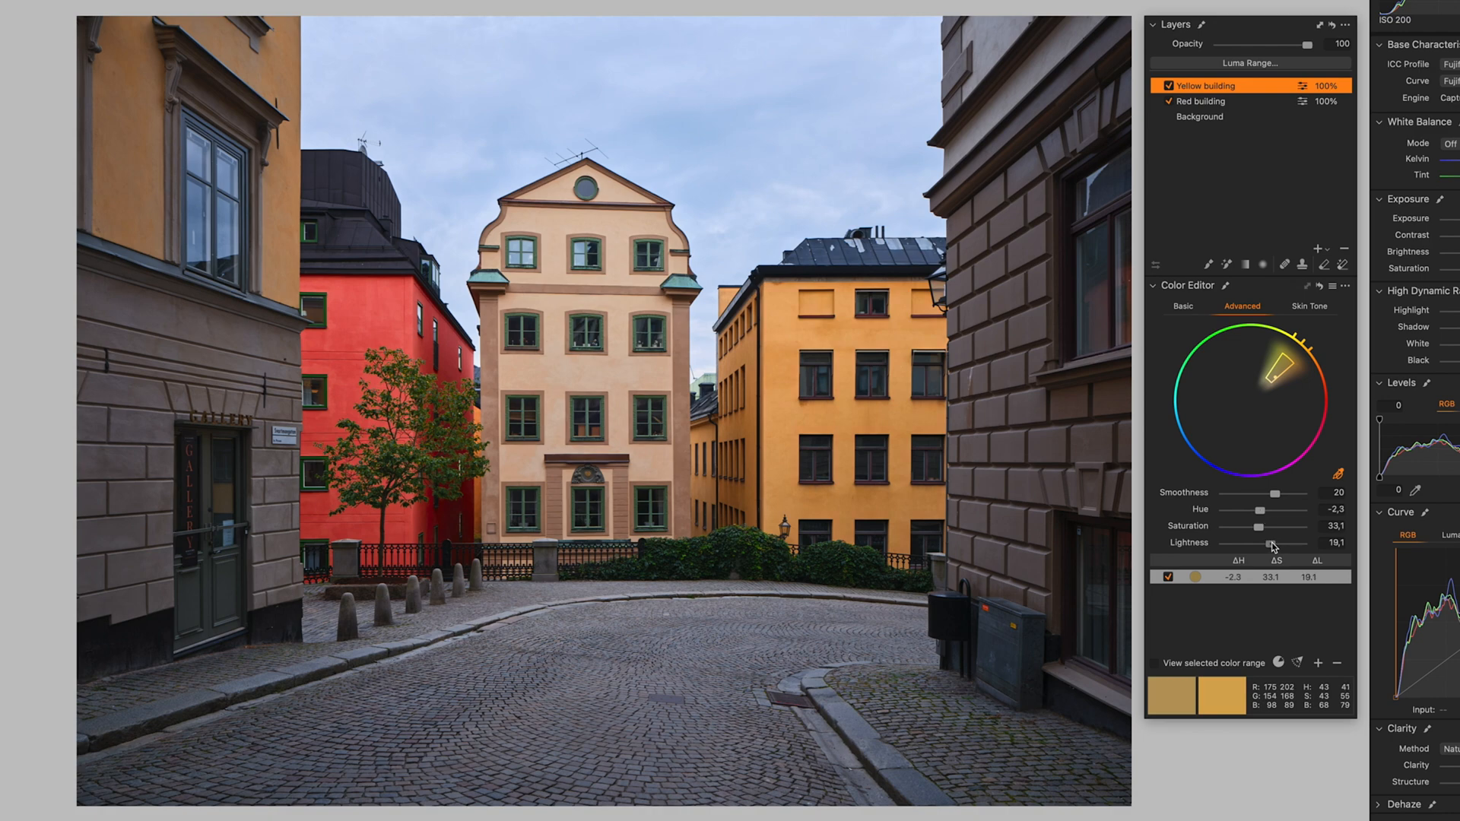
{"action": "left_click_drag", "start_coordinate": [1259, 543], "coordinate": [1274, 543]}
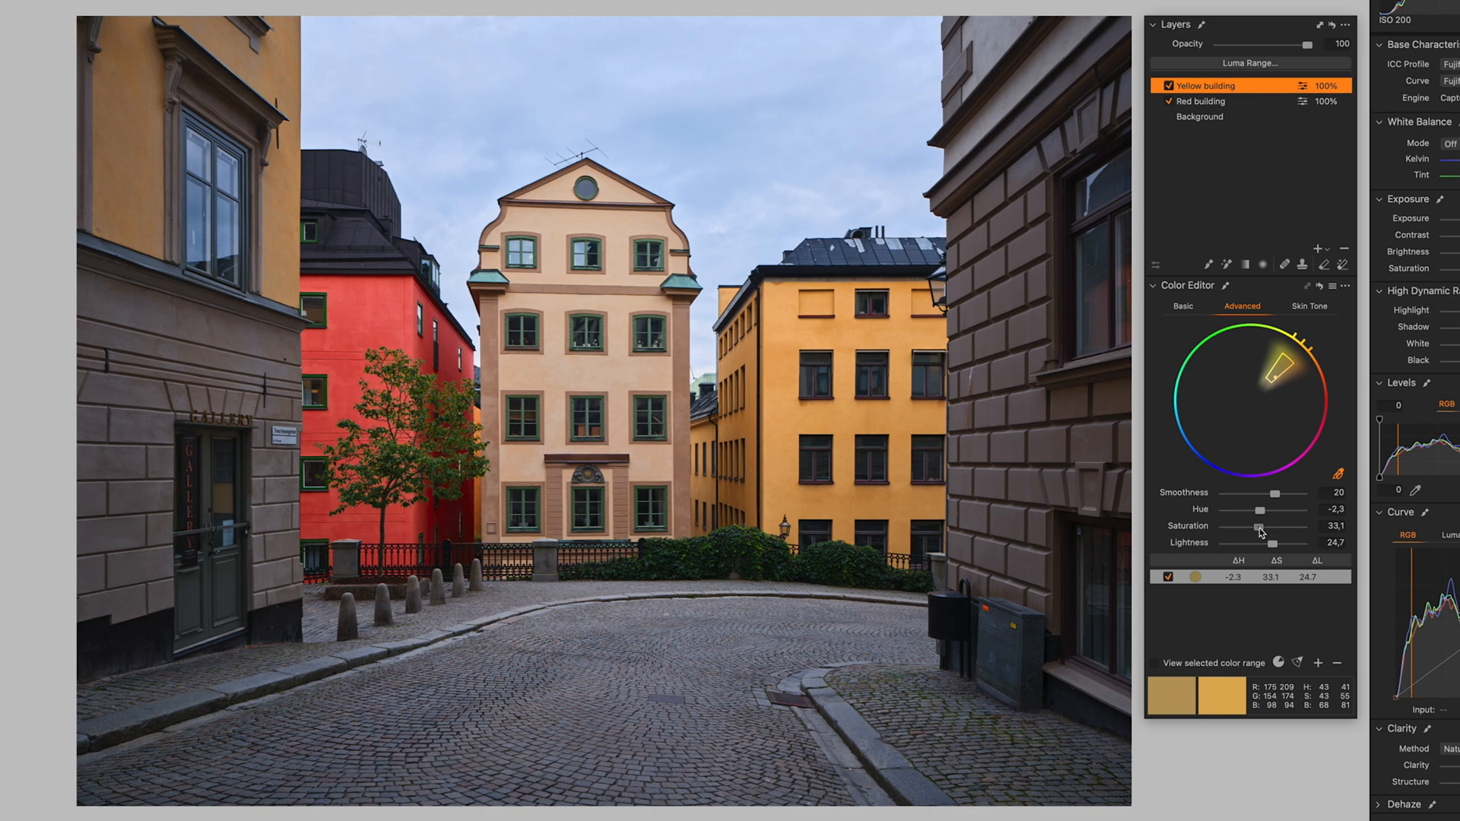
{"action": "left_click_drag", "start_coordinate": [1256, 527], "coordinate": [1263, 526]}
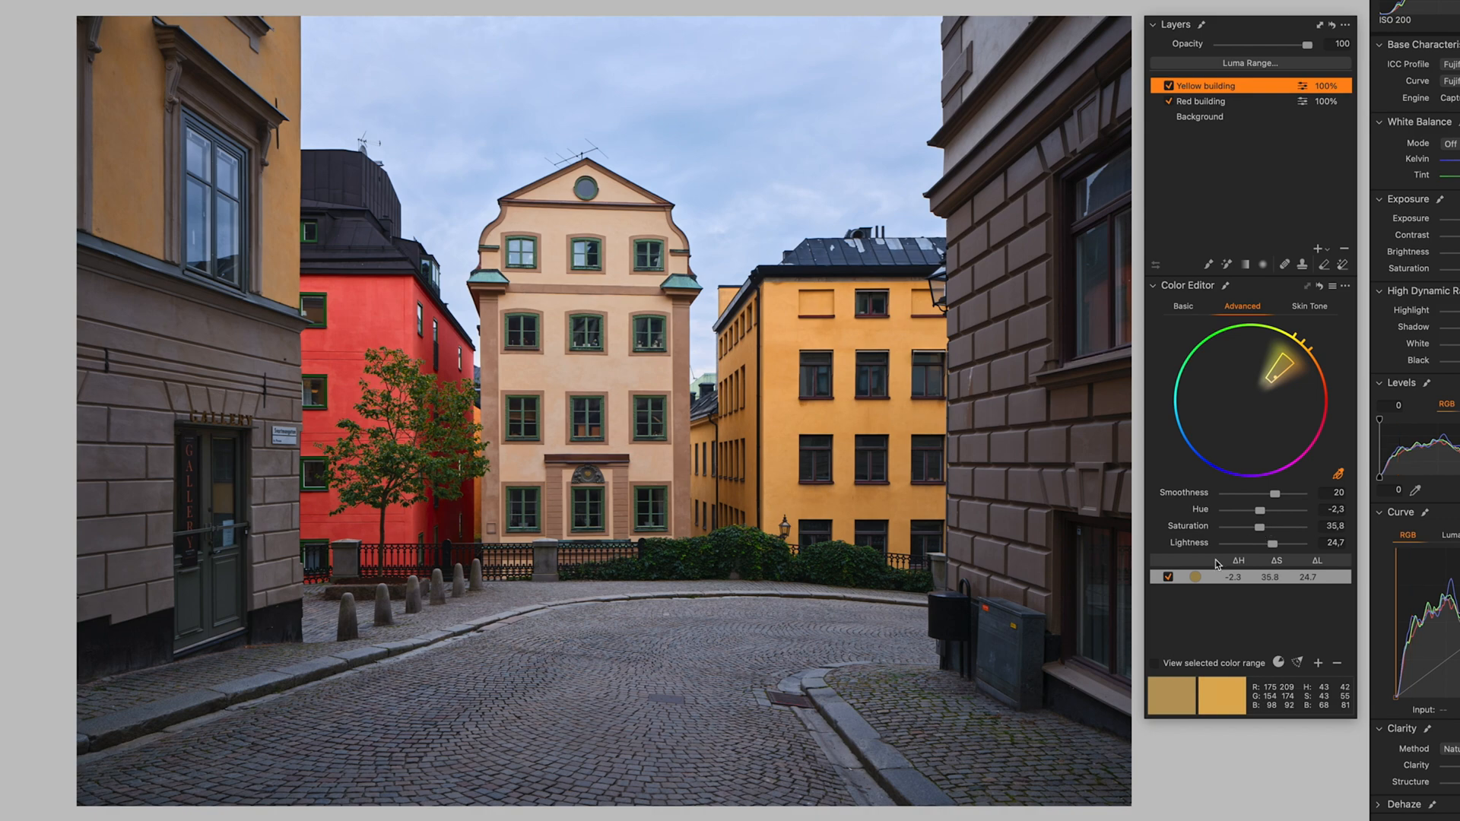
{"action": "left_click", "coordinate": [1168, 578]}
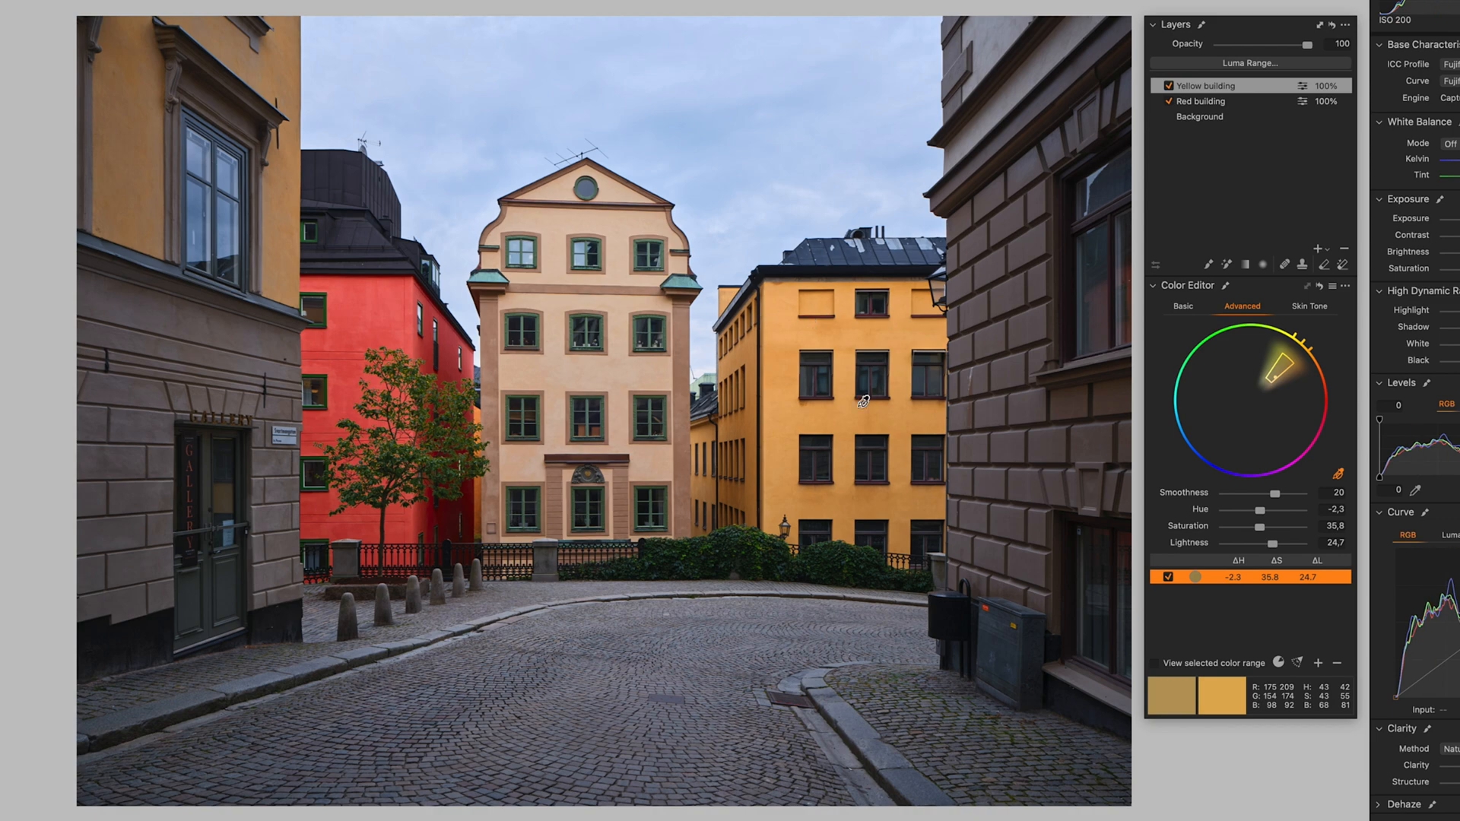
{"action": "mouse_move", "coordinate": [517, 421]}
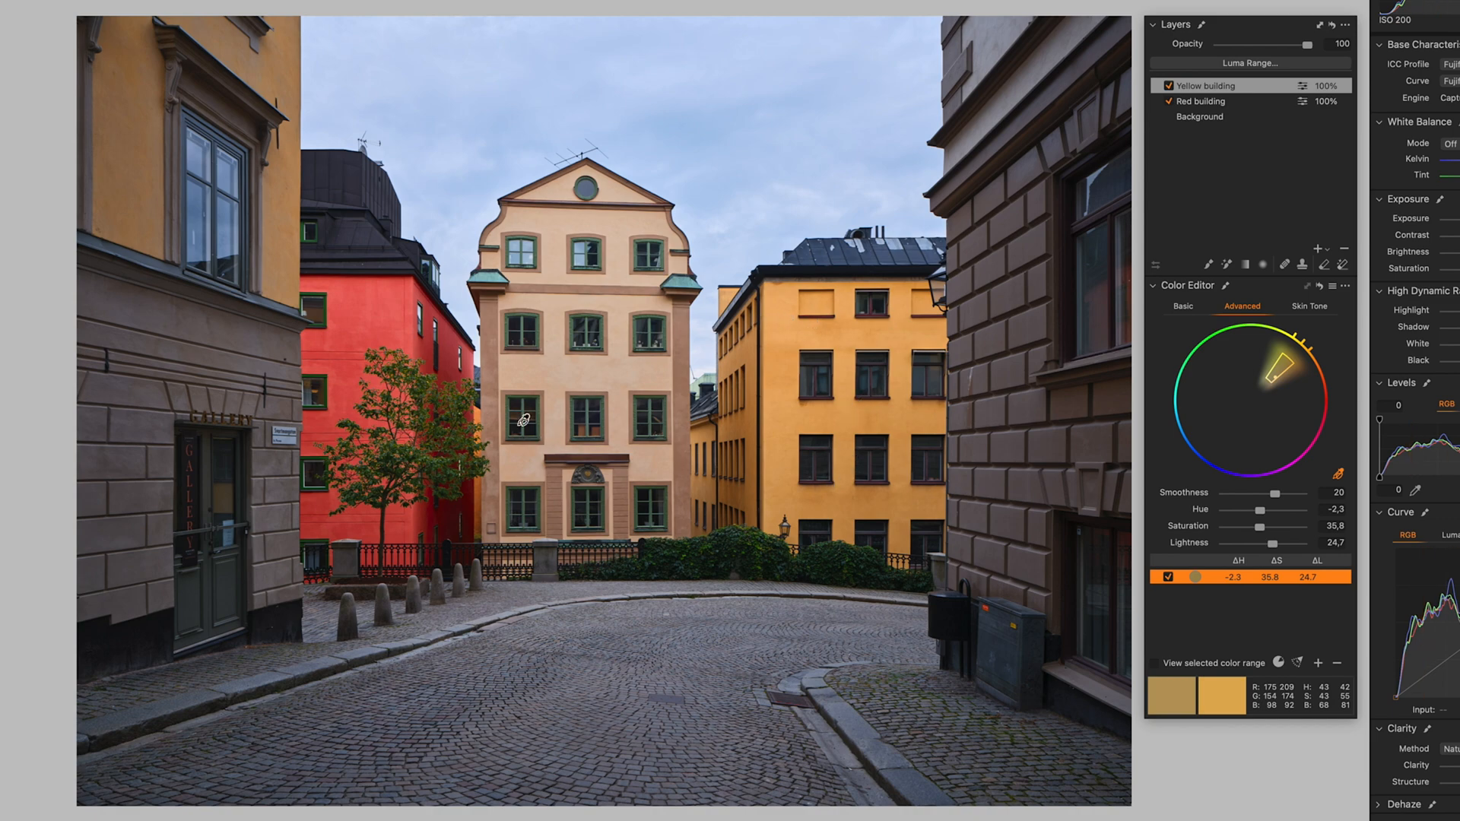
{"action": "mouse_move", "coordinate": [490, 425]}
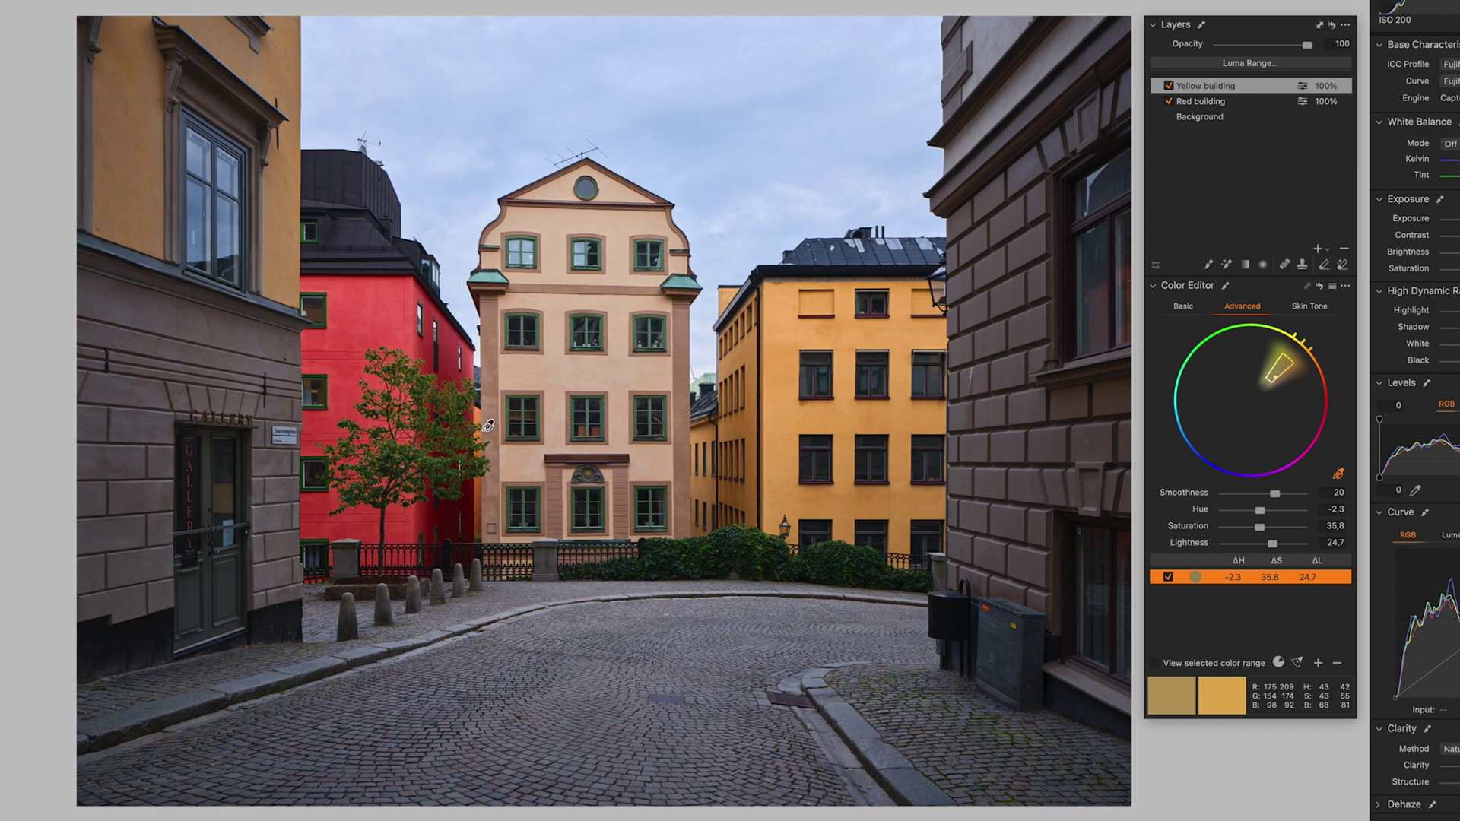
{"action": "mouse_move", "coordinate": [222, 201]}
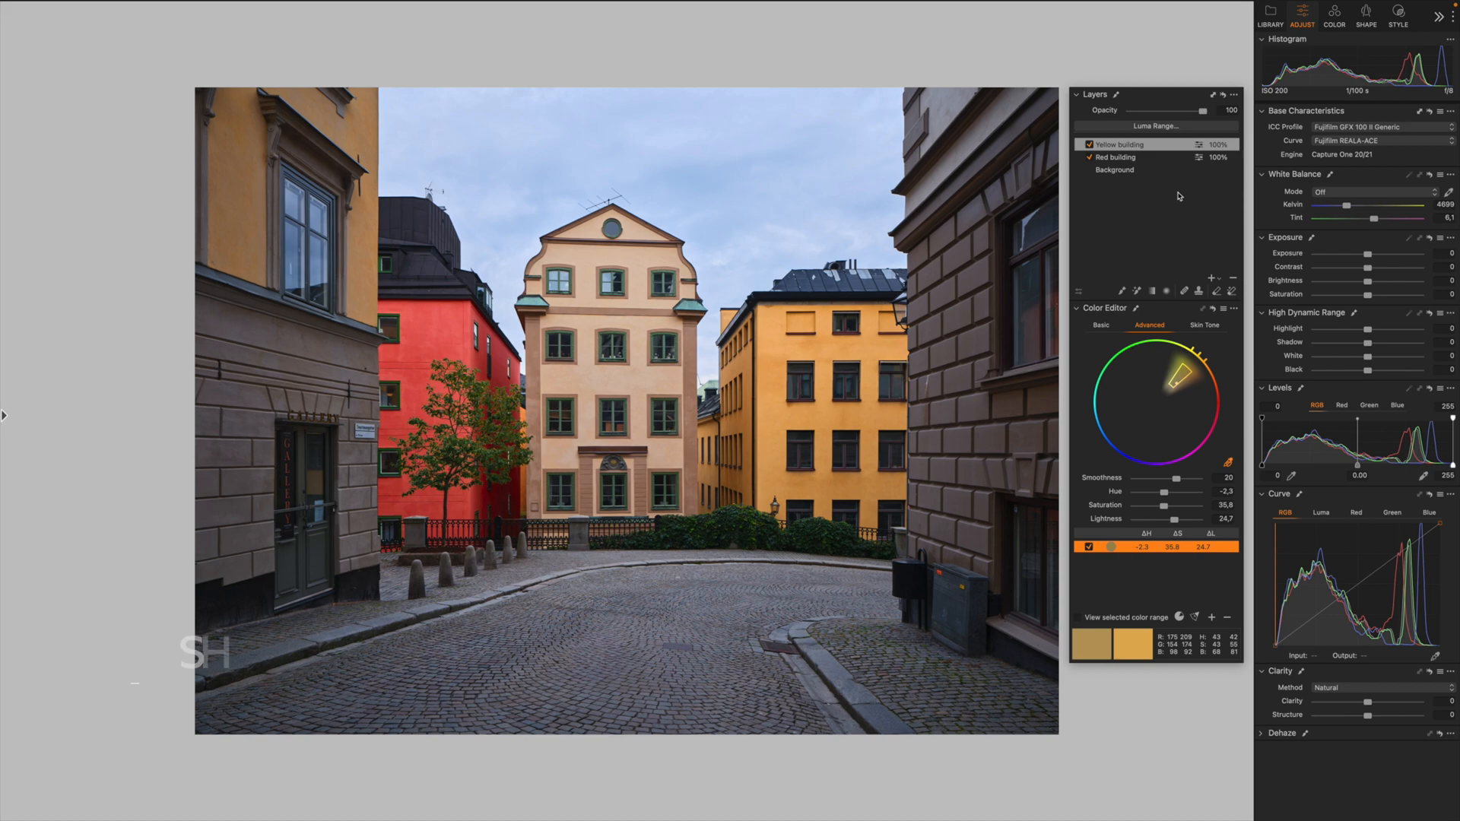
{"action": "key", "text": "m"}
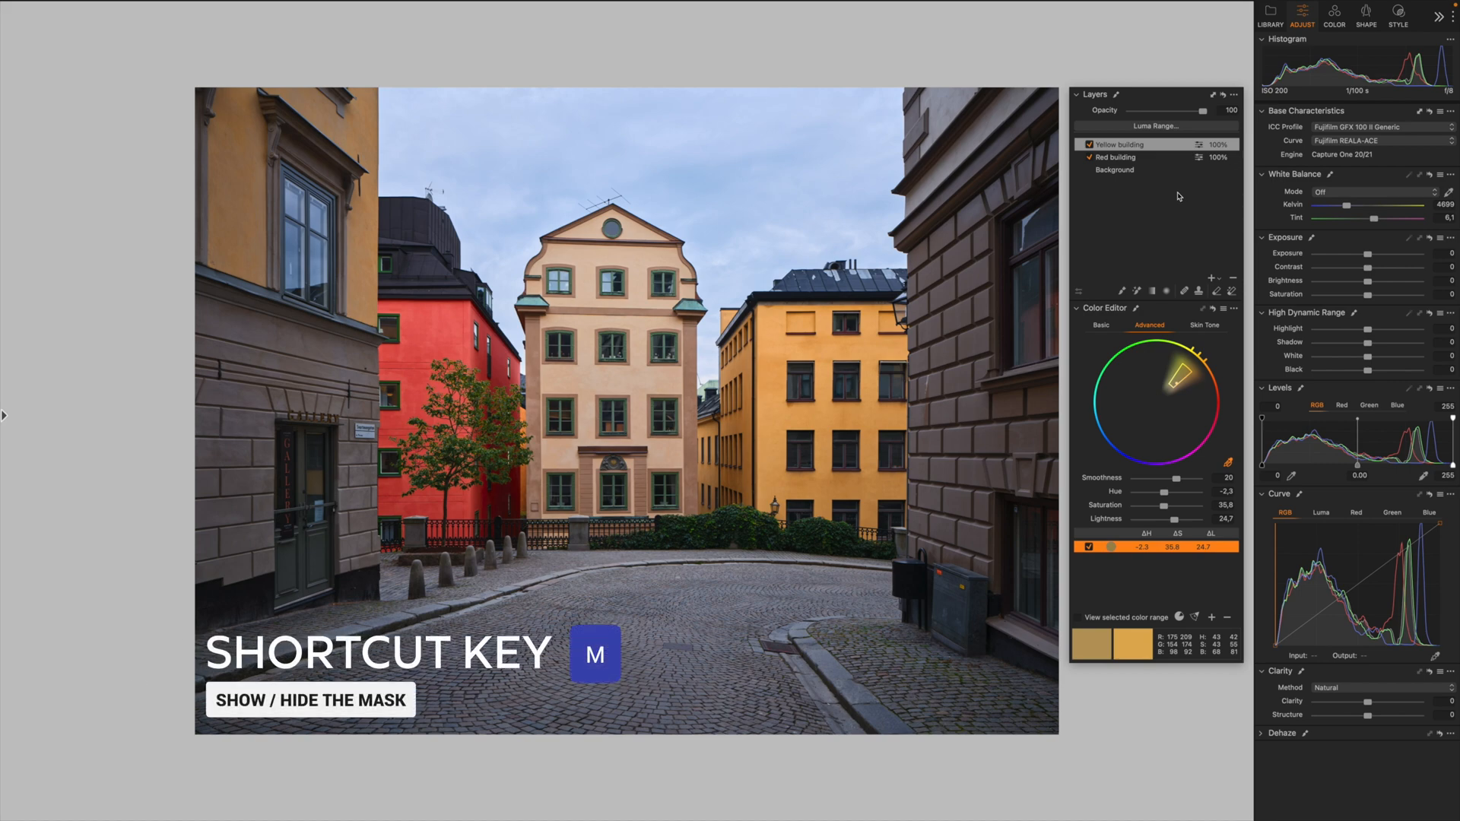
{"action": "key", "text": "m"}
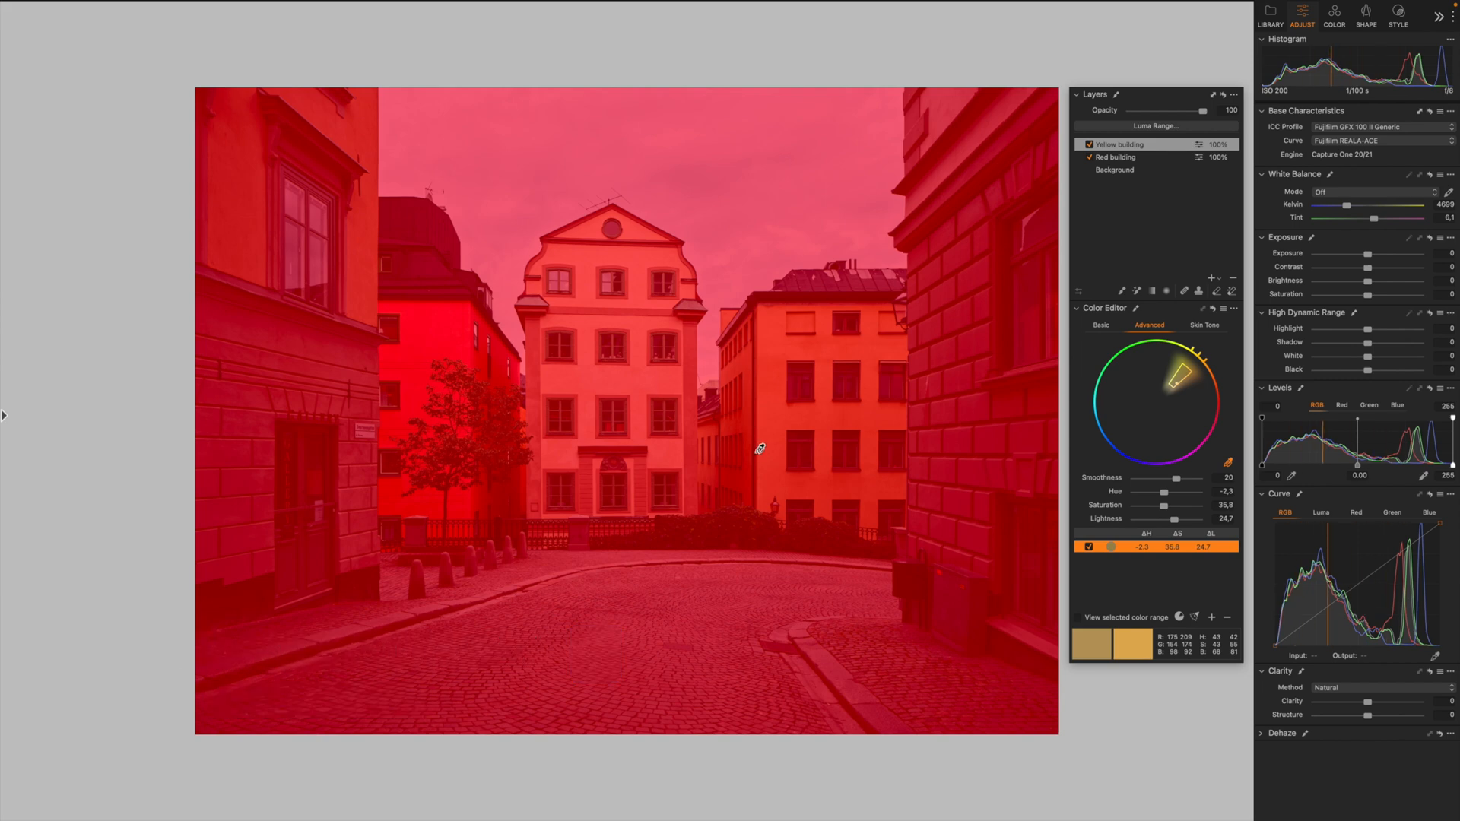
{"action": "key", "text": "e"}
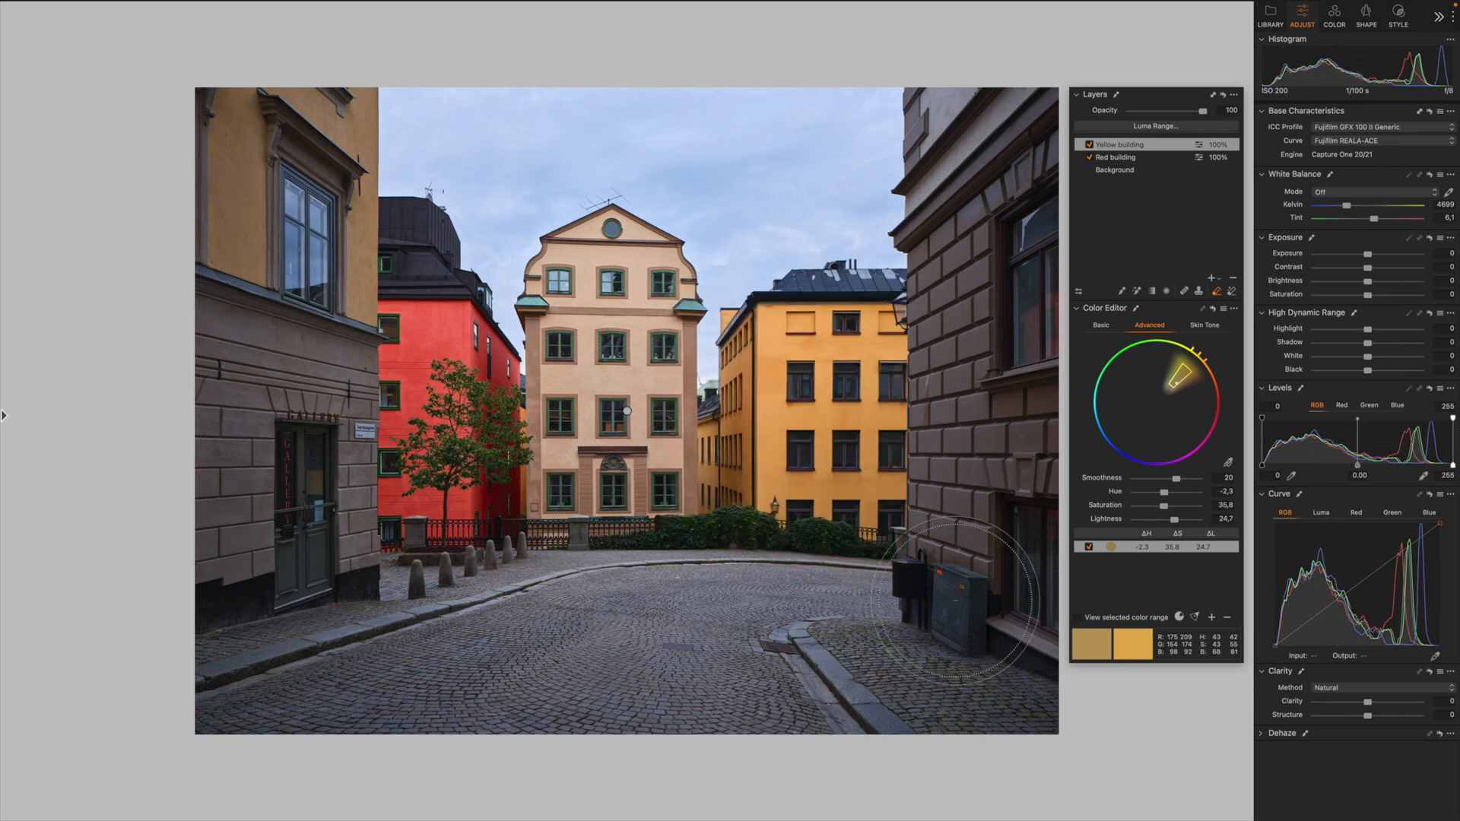
{"action": "left_click", "coordinate": [1088, 546]}
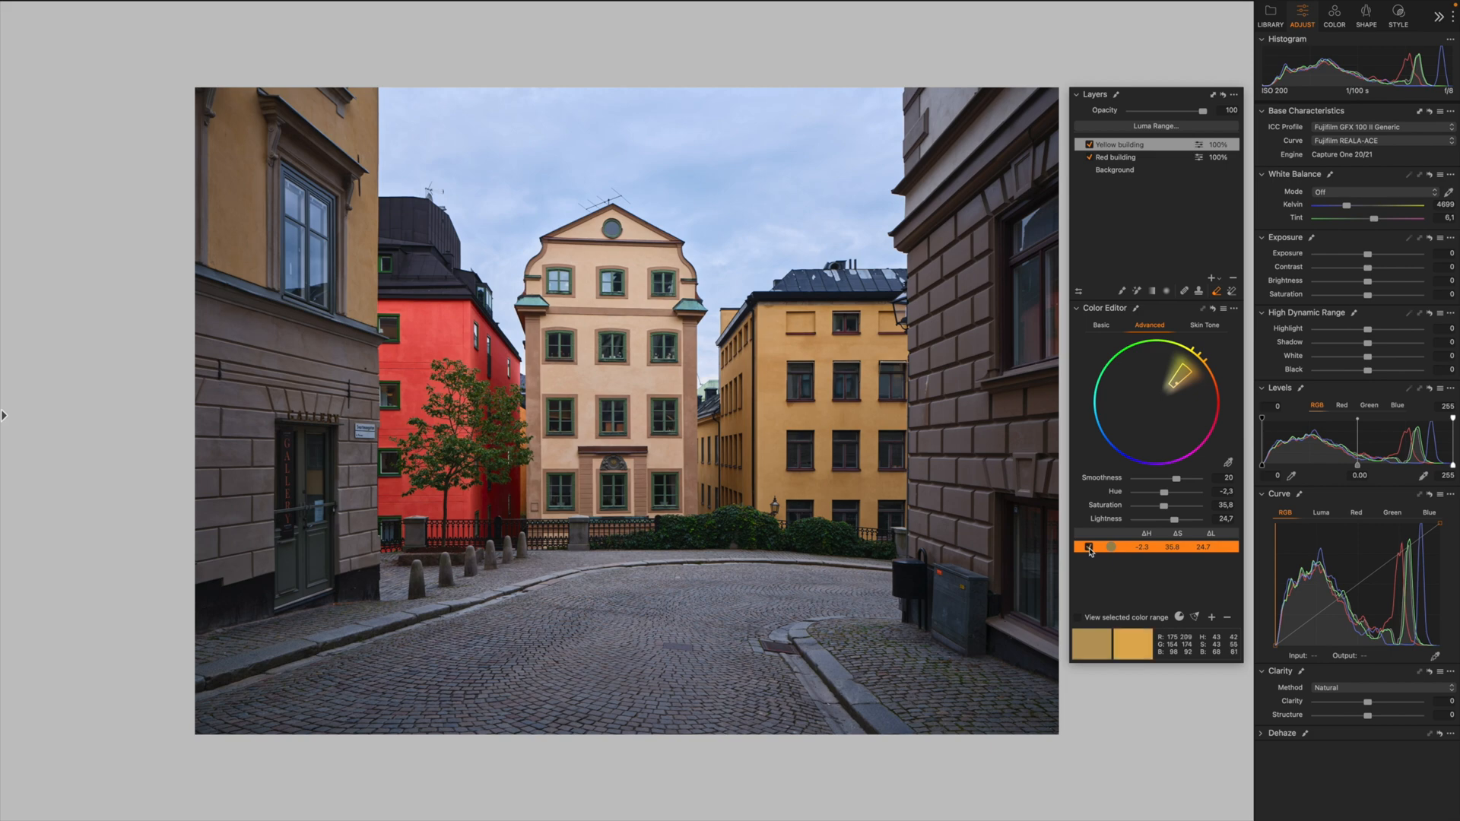
{"action": "left_click", "coordinate": [1137, 144]}
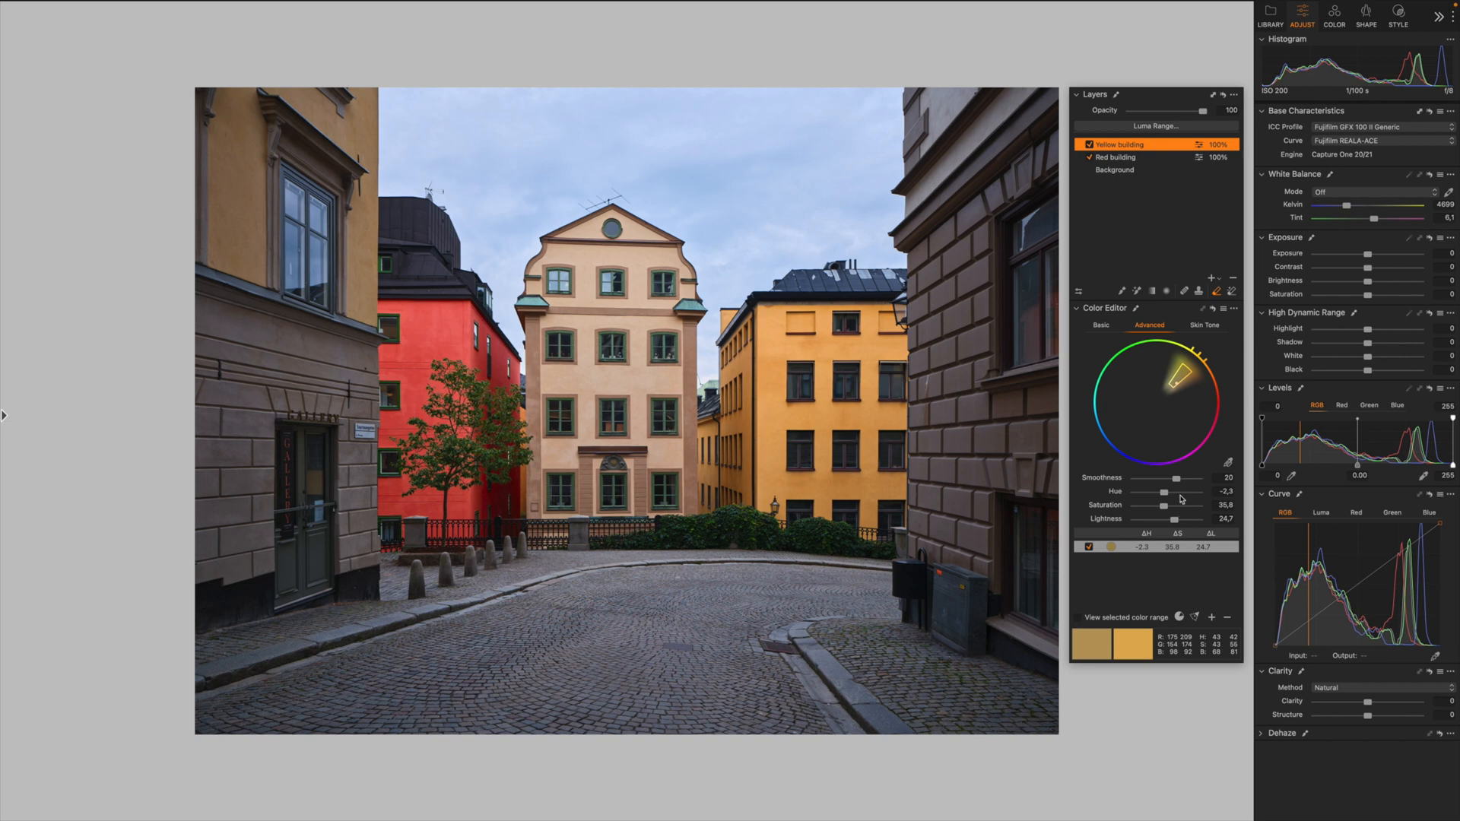
{"action": "mouse_move", "coordinate": [1177, 523]}
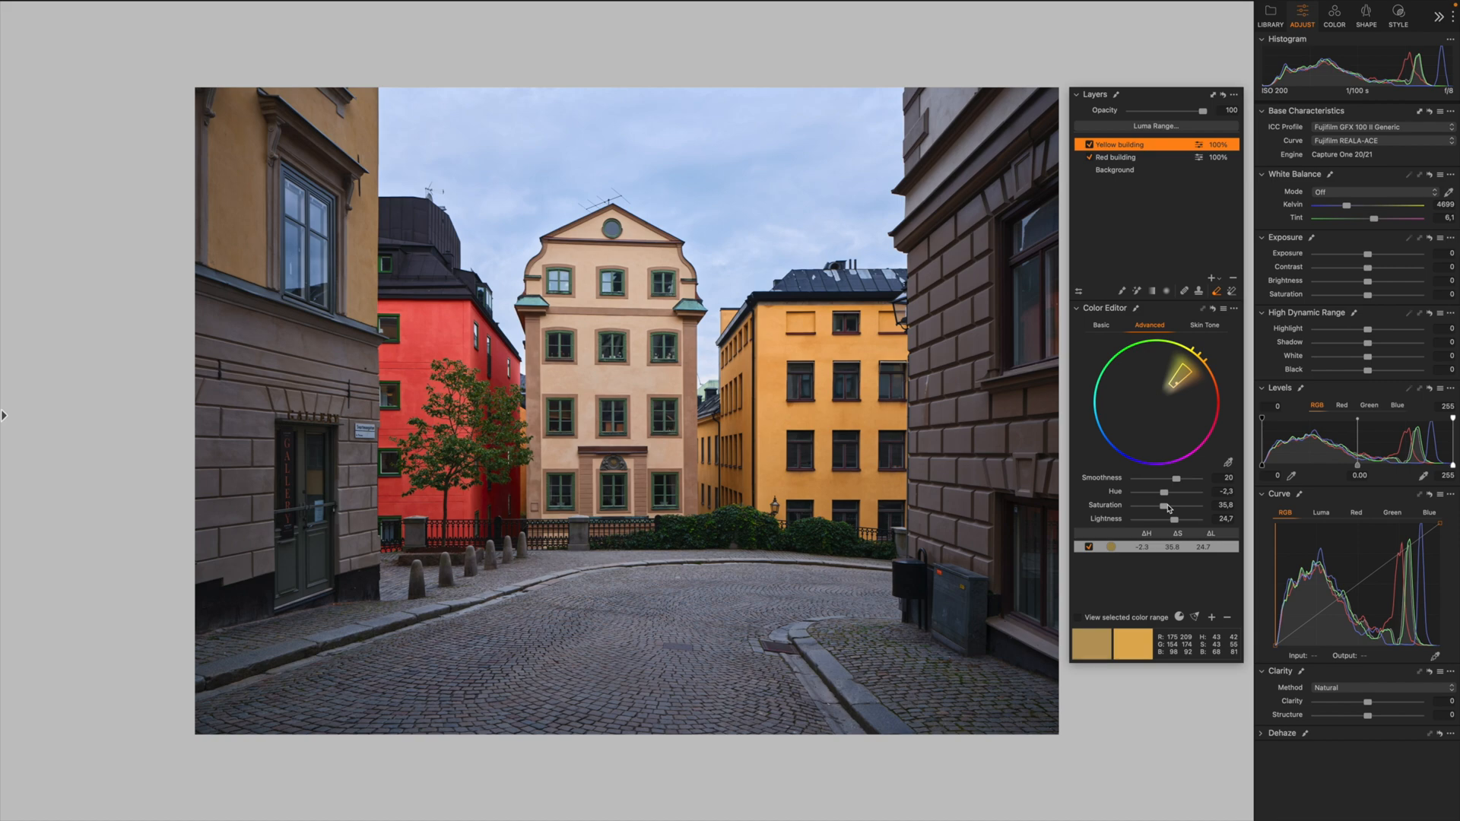
{"action": "mouse_move", "coordinate": [1125, 453]}
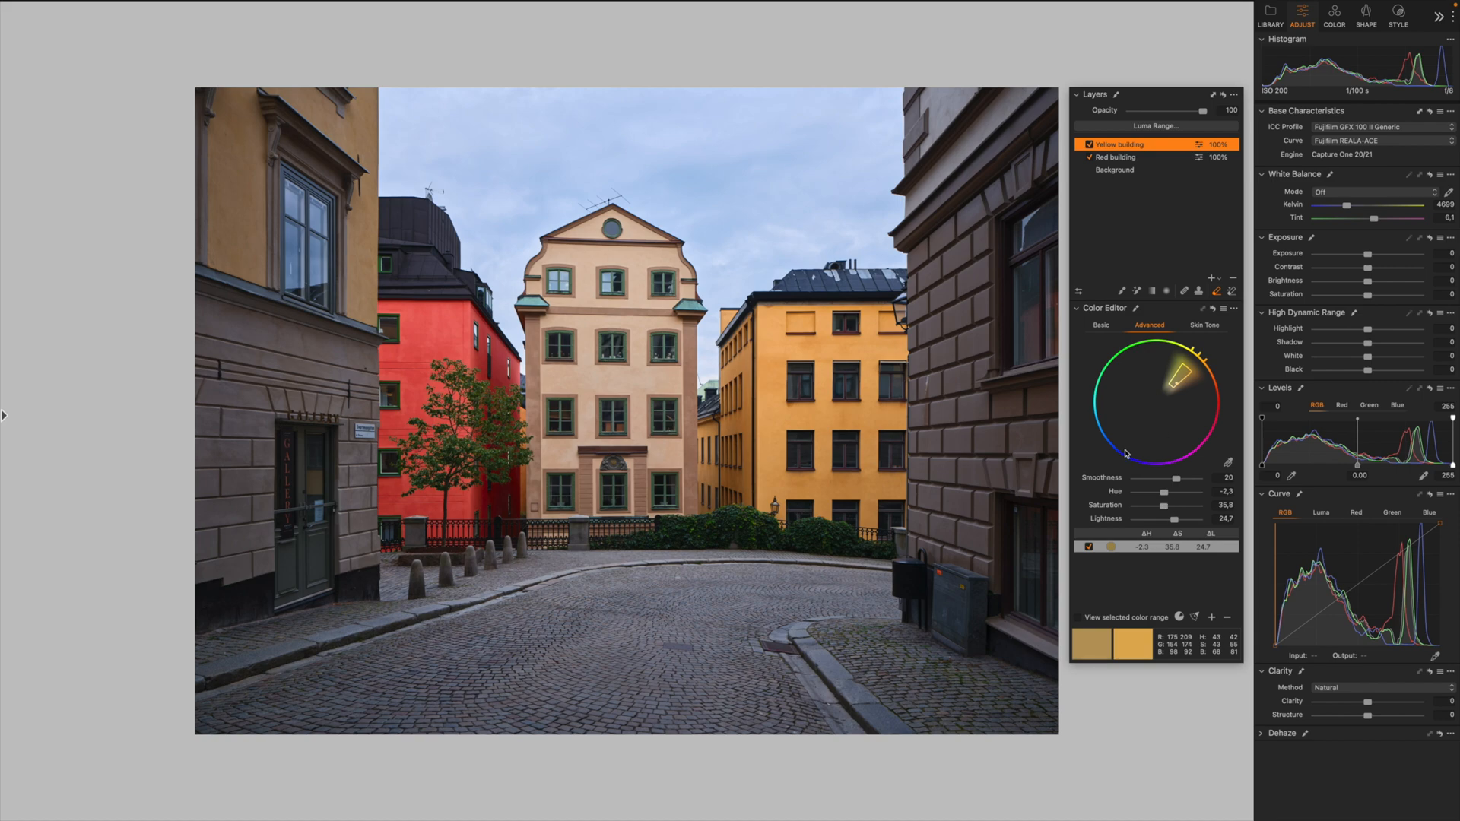
{"action": "mouse_move", "coordinate": [1180, 447]}
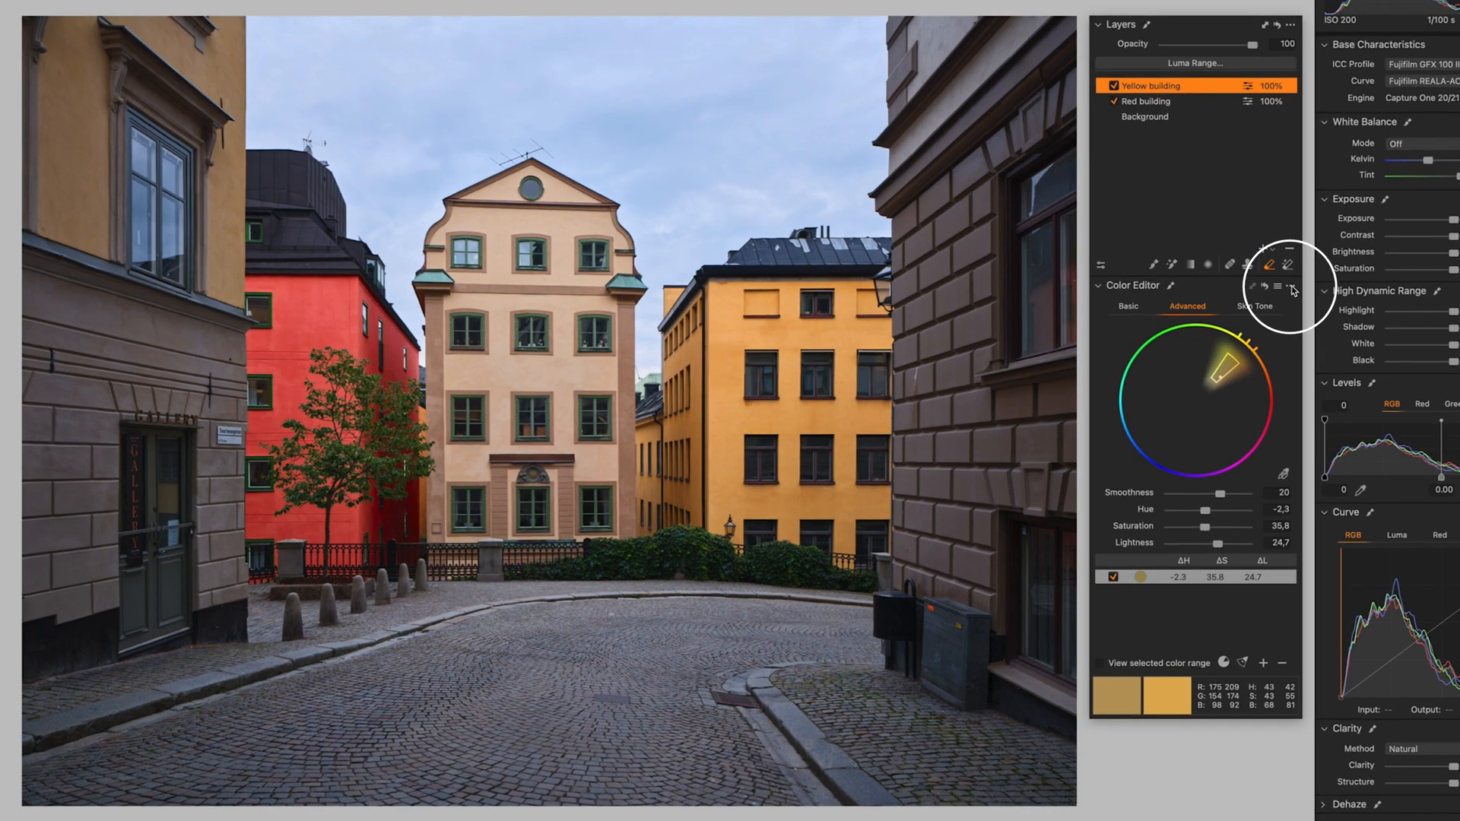
Create Adjustment Layer 1 masked from the yellow colour selection via the Color Editor menu.
{"action": "left_click", "coordinate": [1289, 286]}
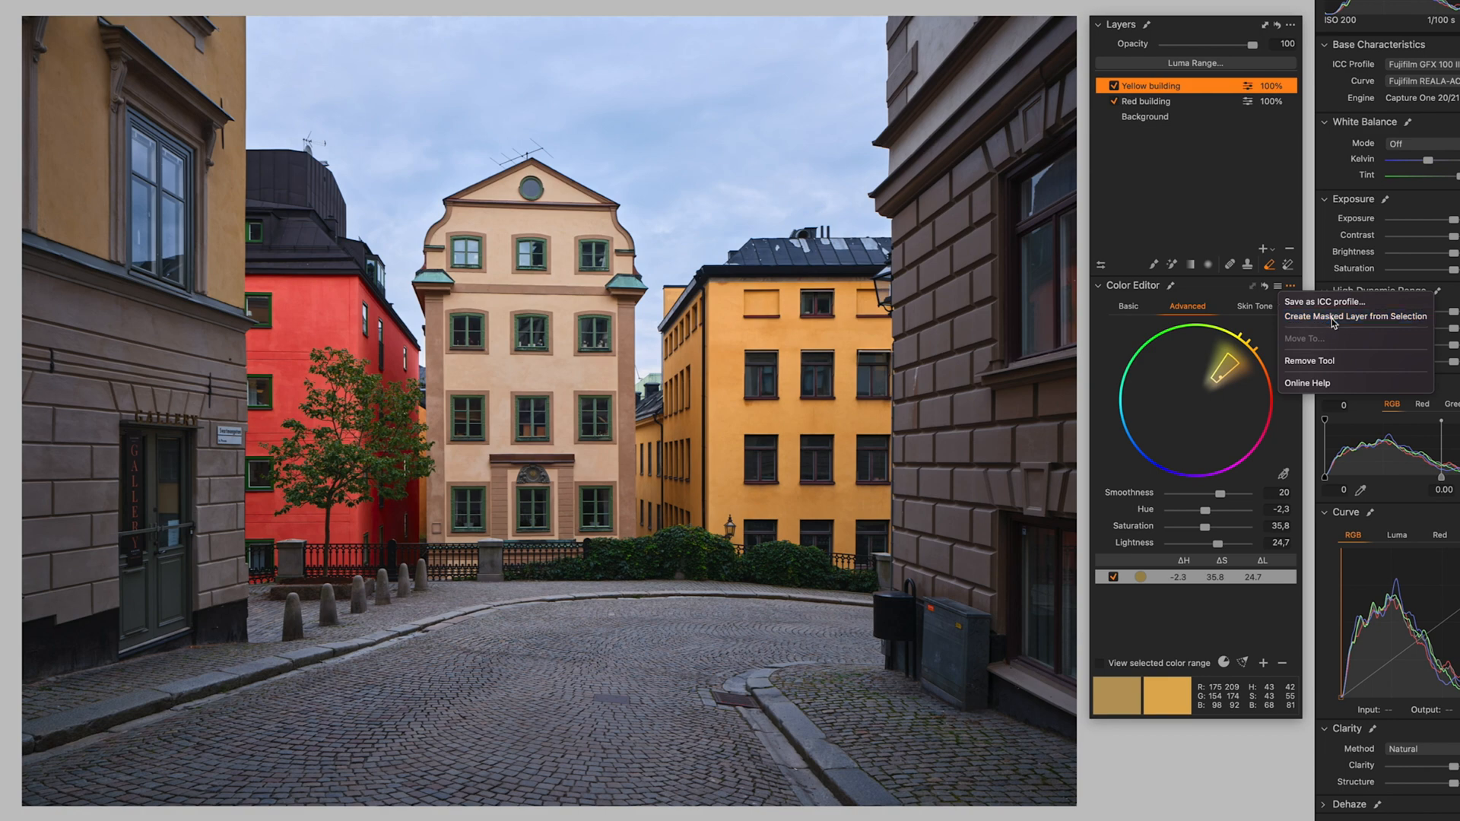
{"action": "left_click", "coordinate": [1356, 316]}
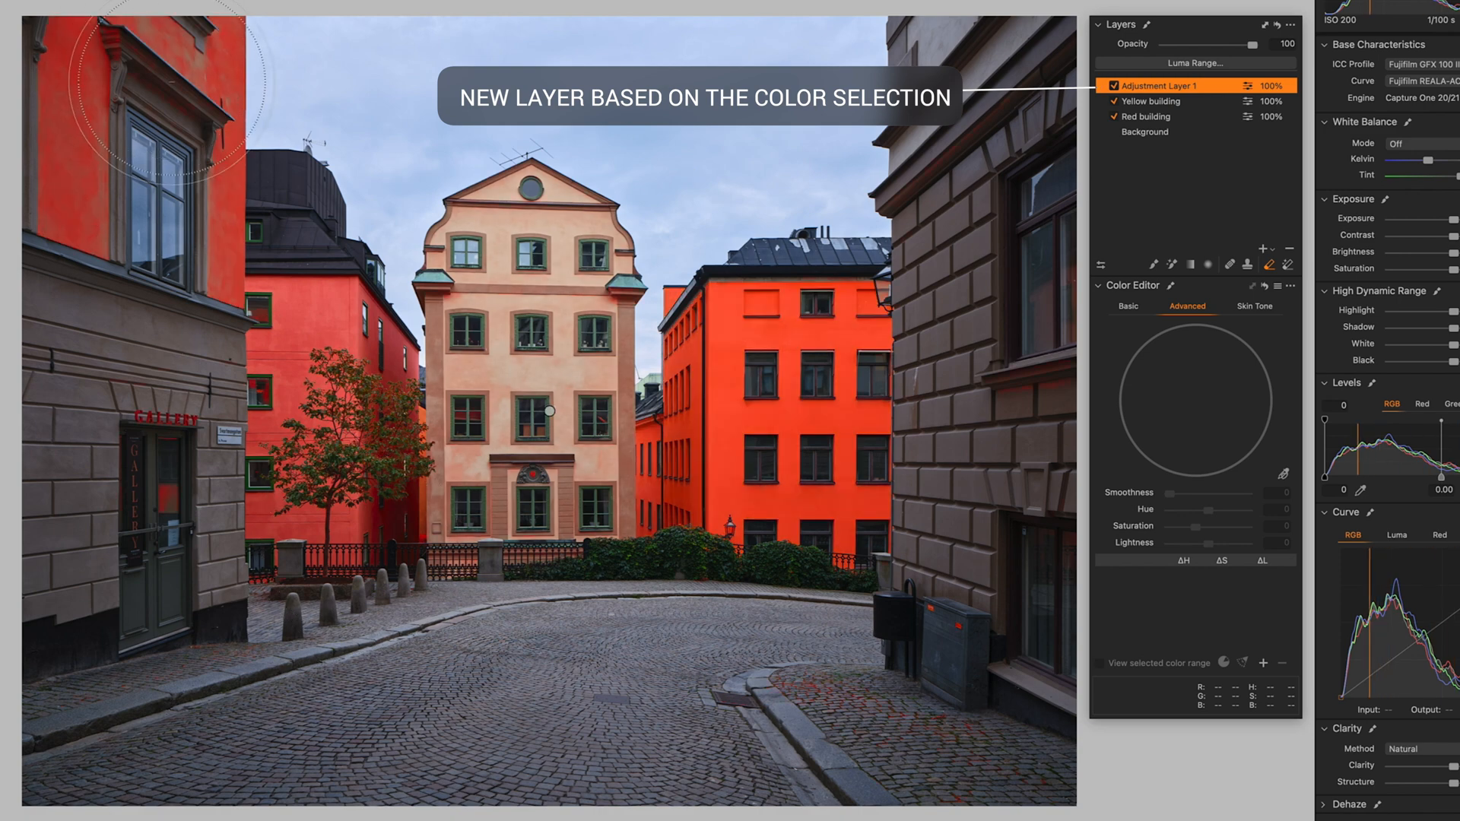
{"action": "mouse_move", "coordinate": [869, 423]}
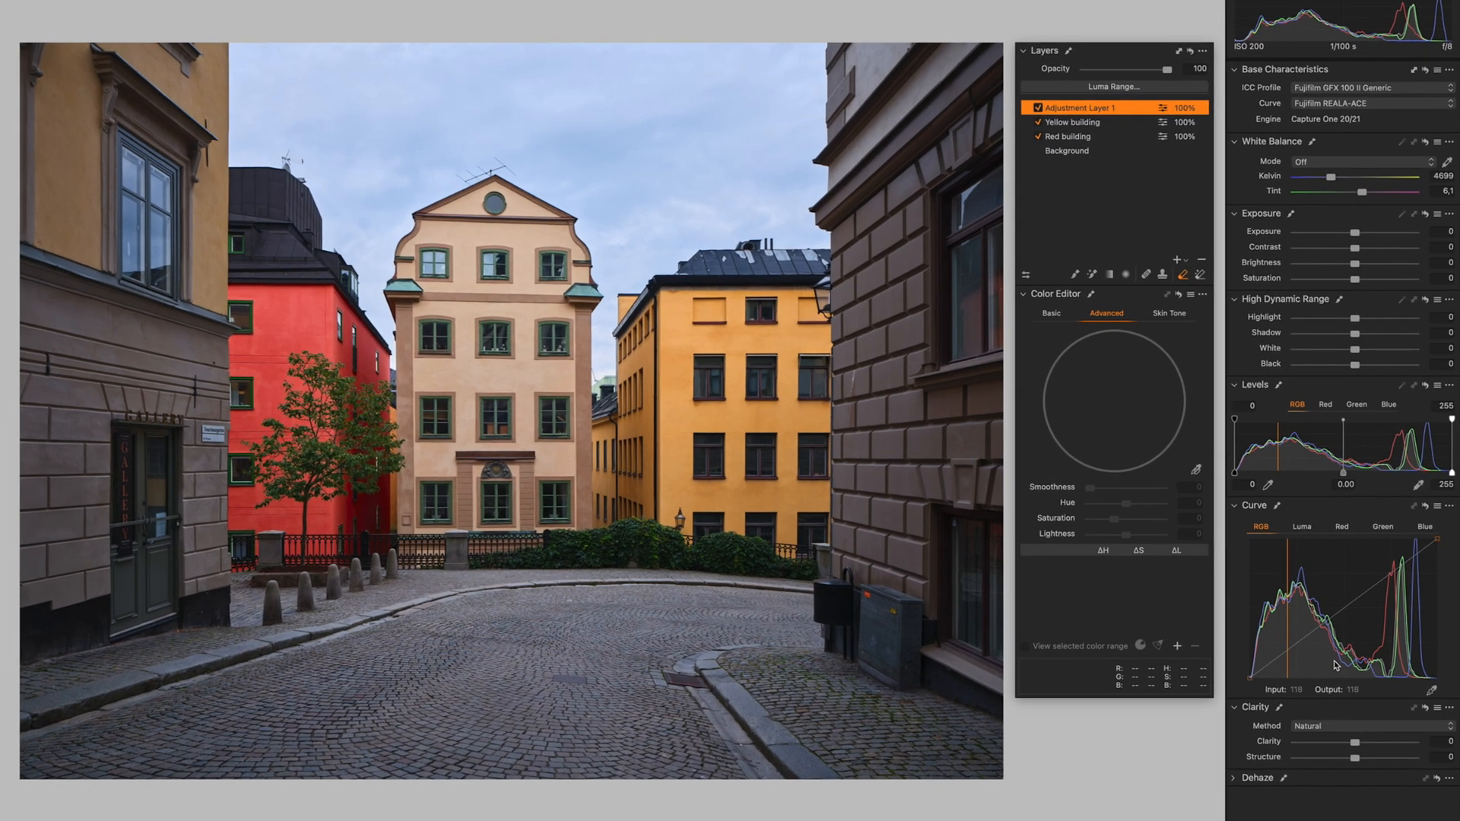
On Adjustment Layer 1 raise clarity to about 38 and darken the Levels midtones slightly.
{"action": "left_click_drag", "start_coordinate": [1369, 743], "coordinate": [1333, 744]}
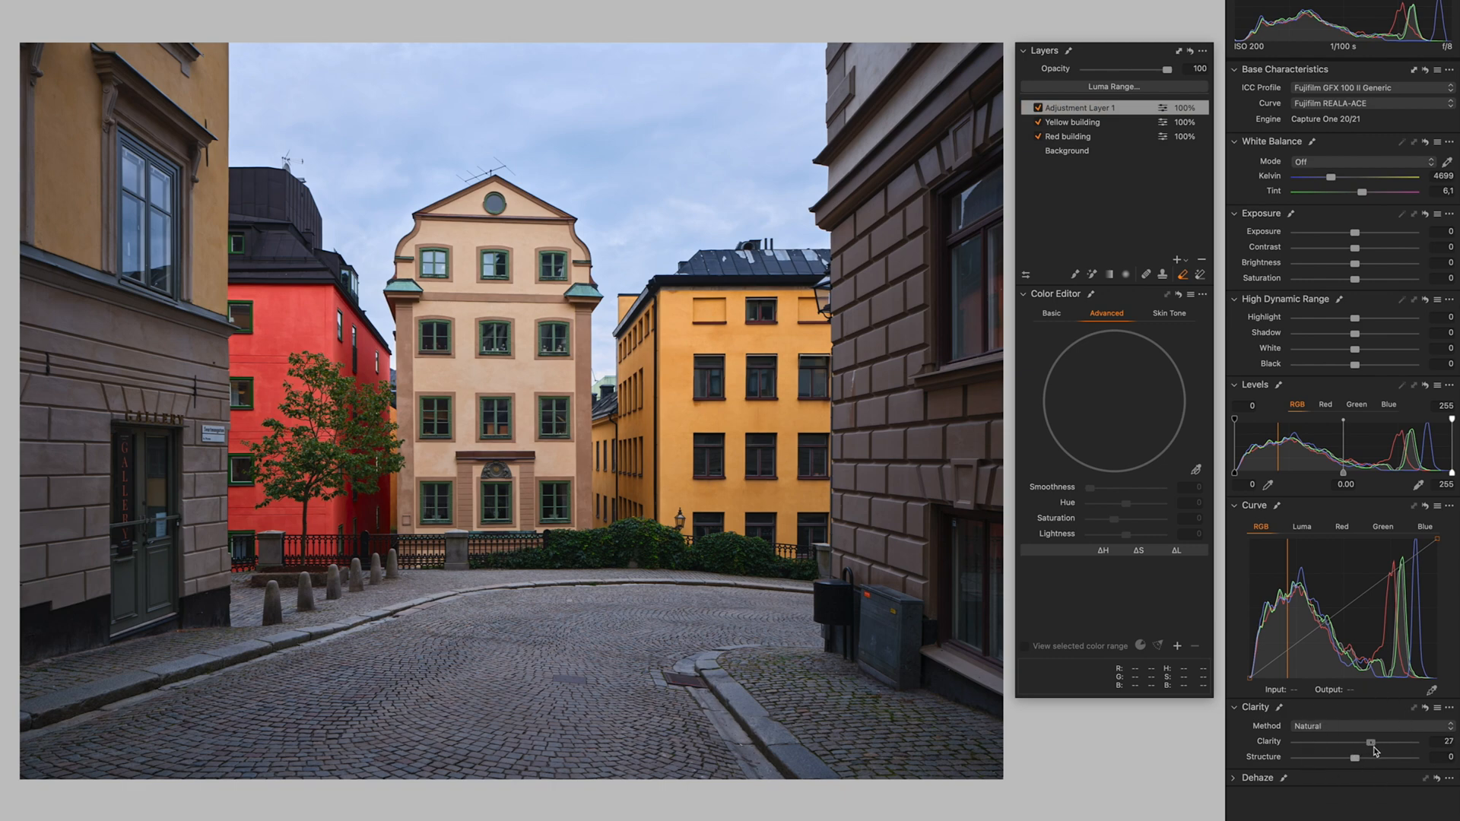
{"action": "left_click_drag", "start_coordinate": [1331, 740], "coordinate": [1348, 740]}
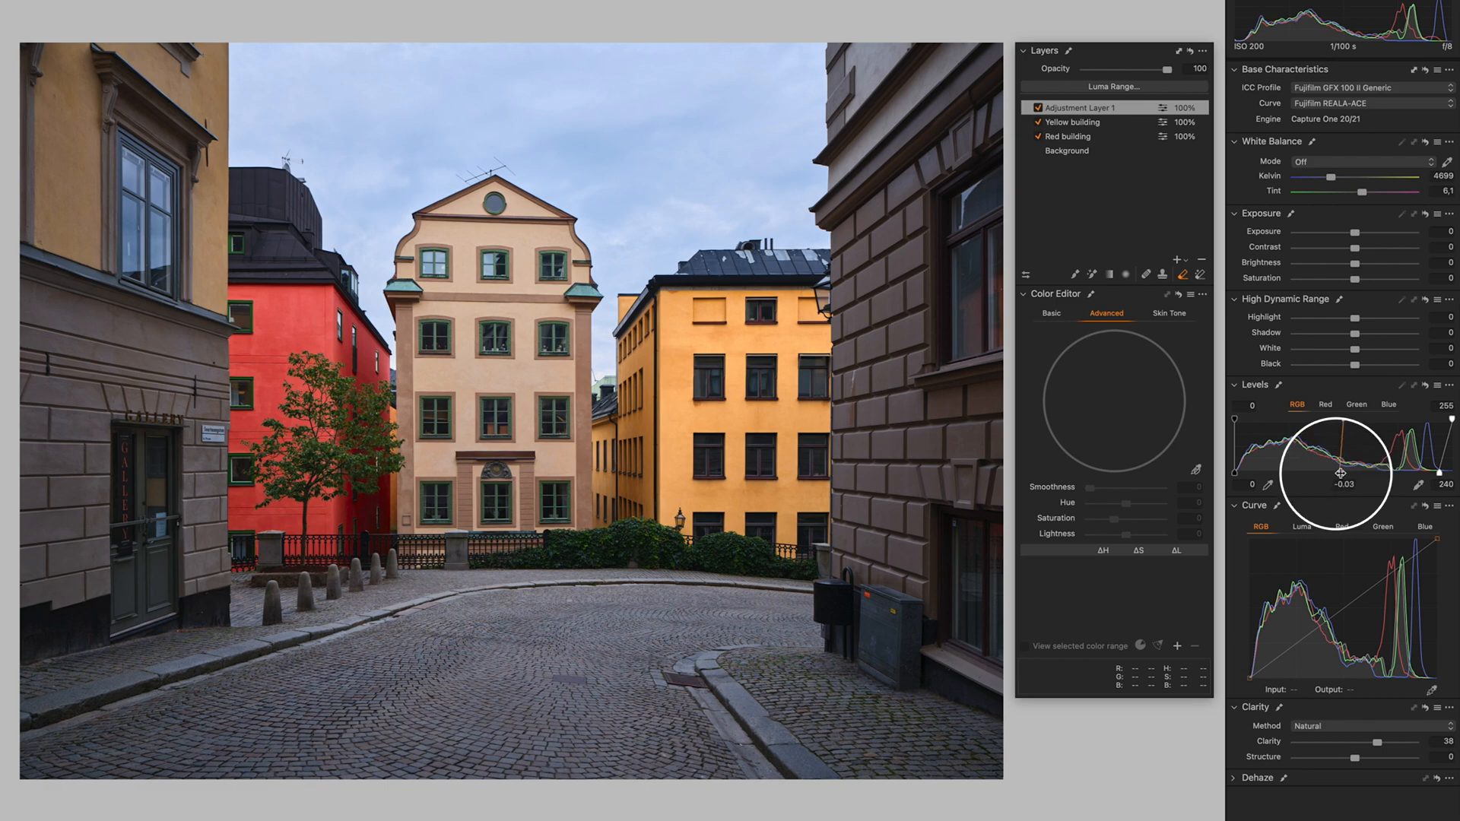
{"action": "left_click_drag", "start_coordinate": [1333, 458], "coordinate": [1342, 457]}
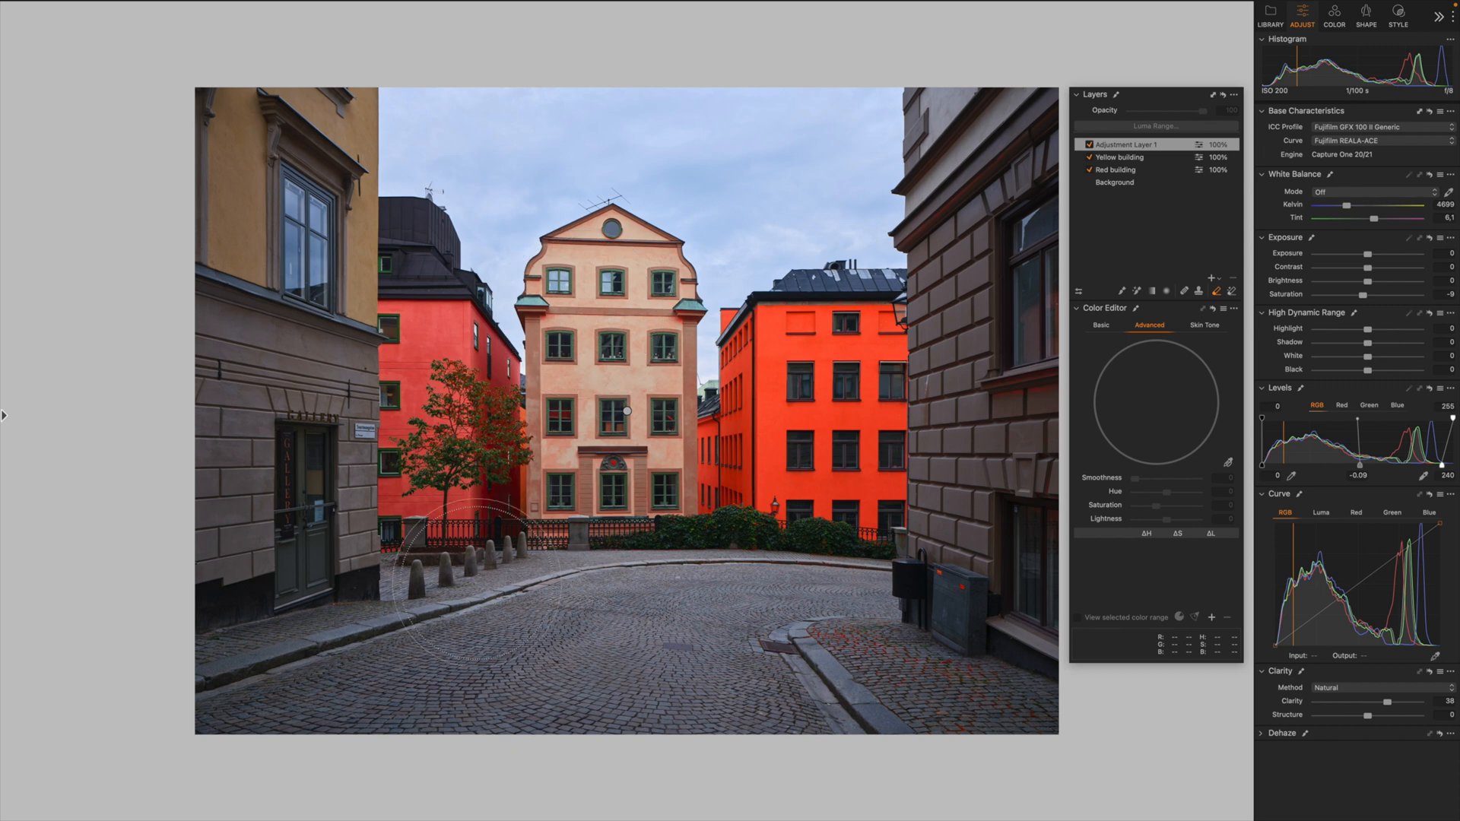
{"action": "mouse_move", "coordinate": [292, 182]}
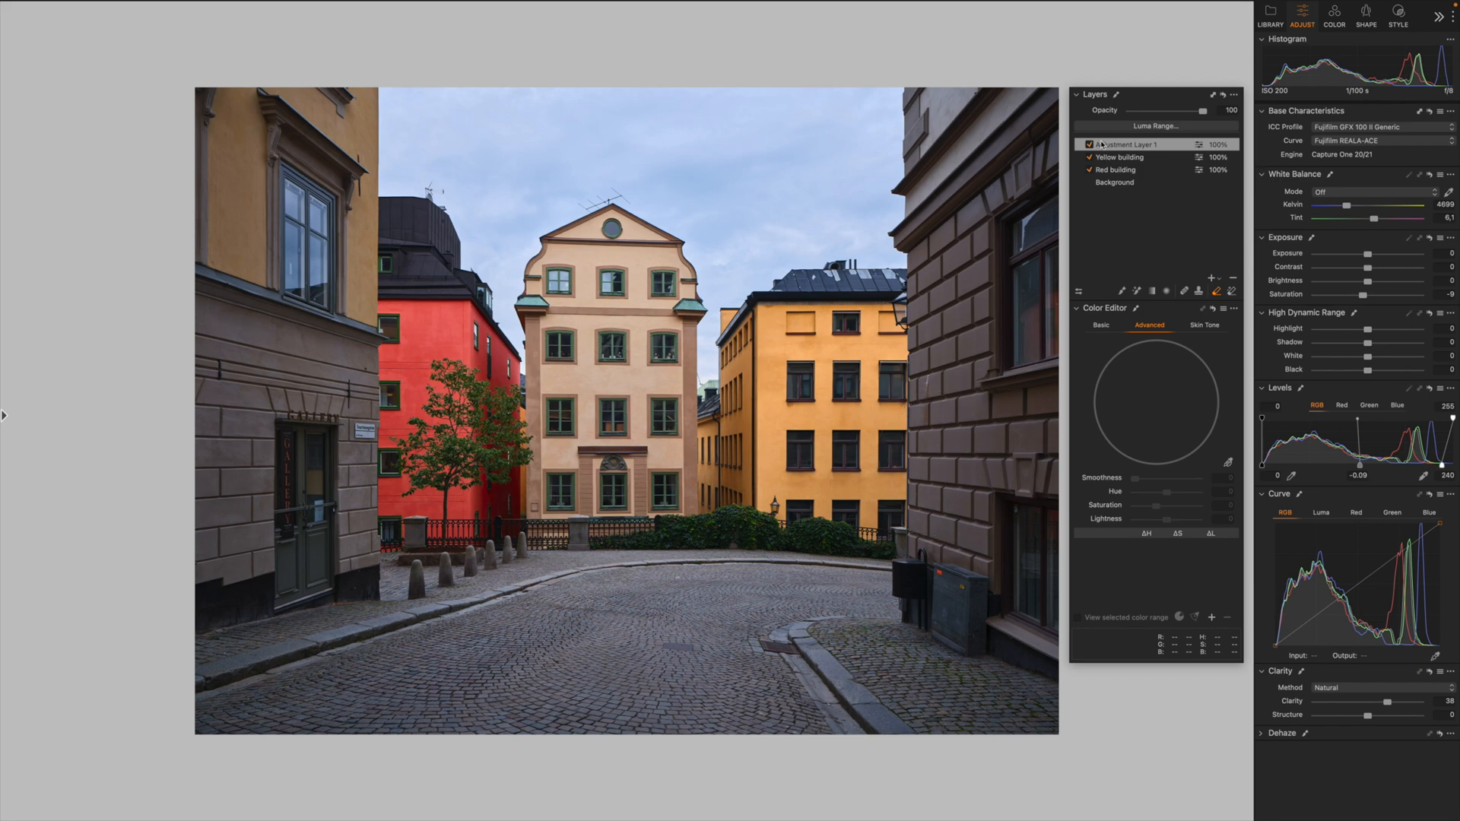
{"action": "left_click", "coordinate": [1089, 144]}
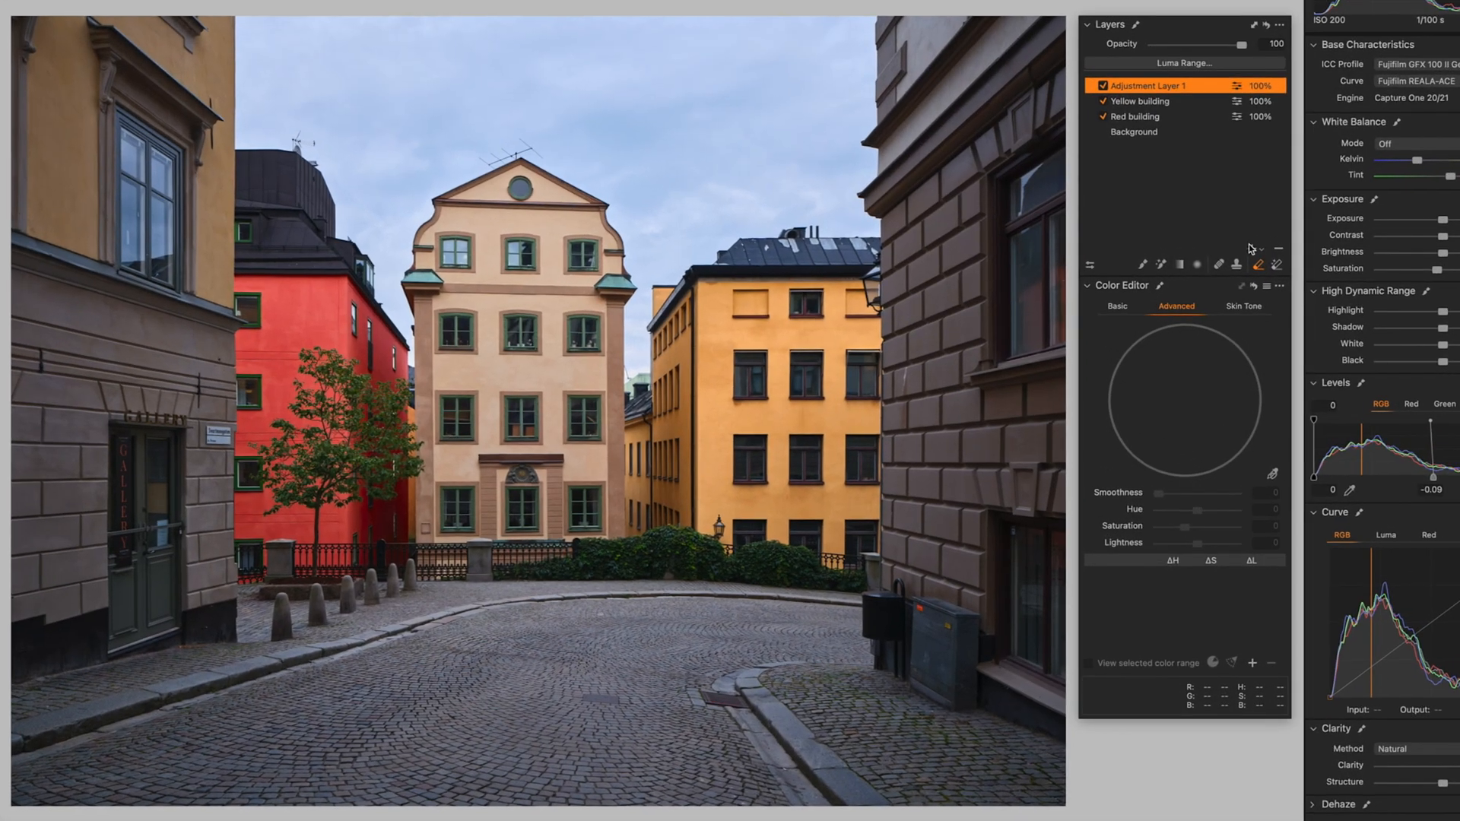
{"action": "mouse_move", "coordinate": [1240, 234]}
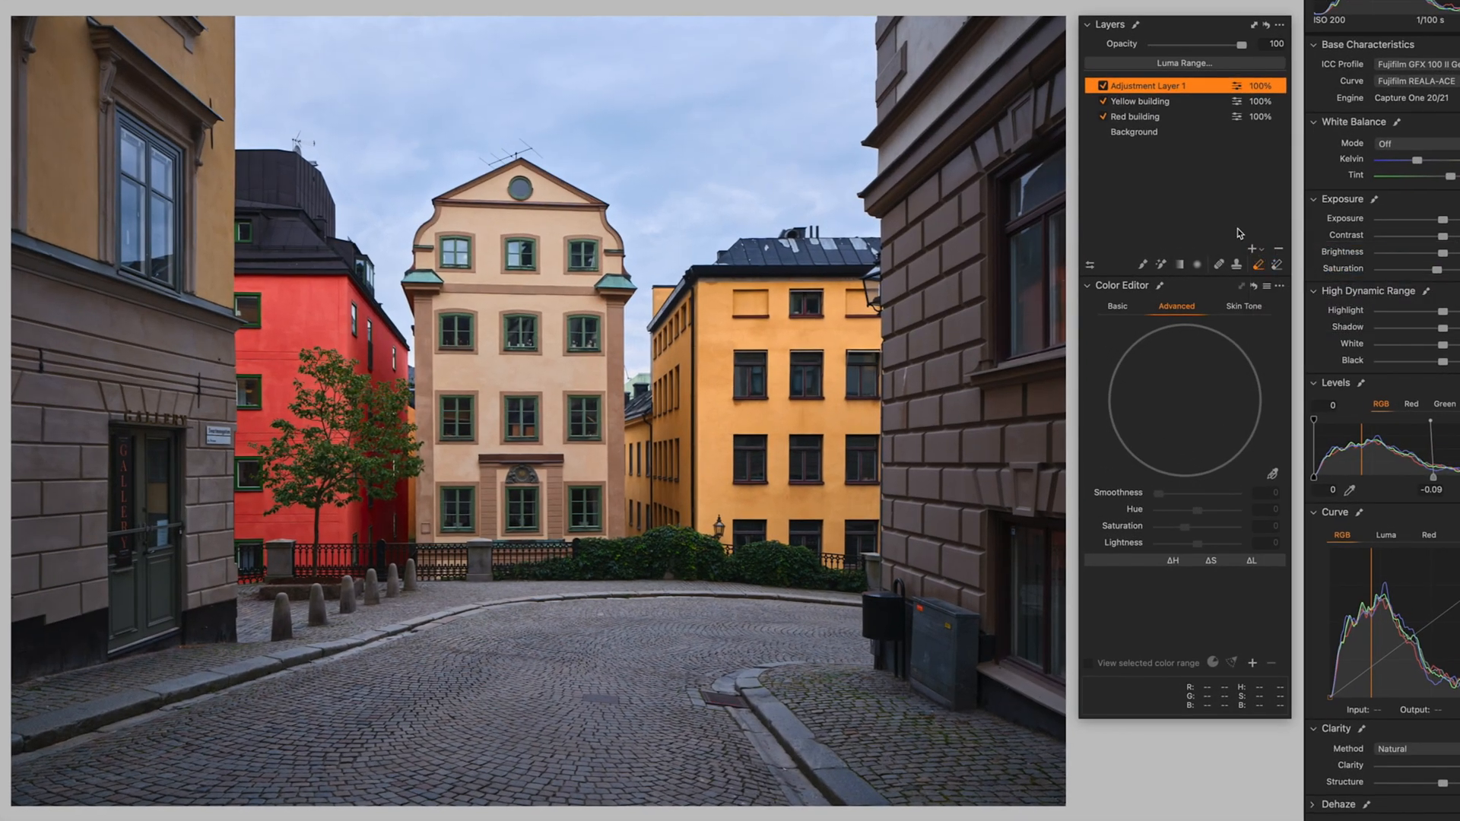
Add Adjustment Layer 2, sample the central building's beige and narrow the range to exclude the yellow building.
{"action": "left_click", "coordinate": [1250, 248]}
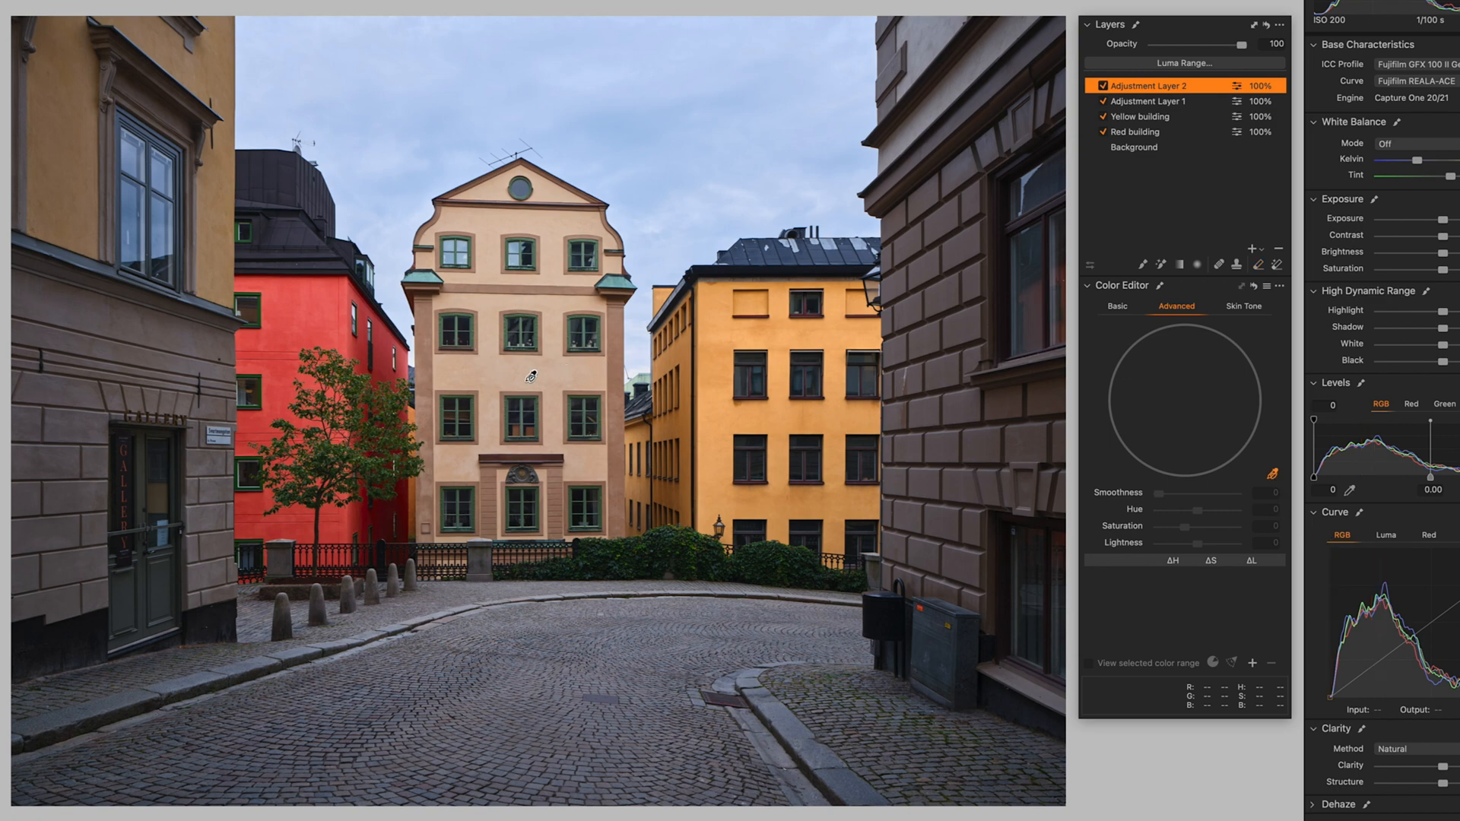
{"action": "left_click", "coordinate": [876, 444]}
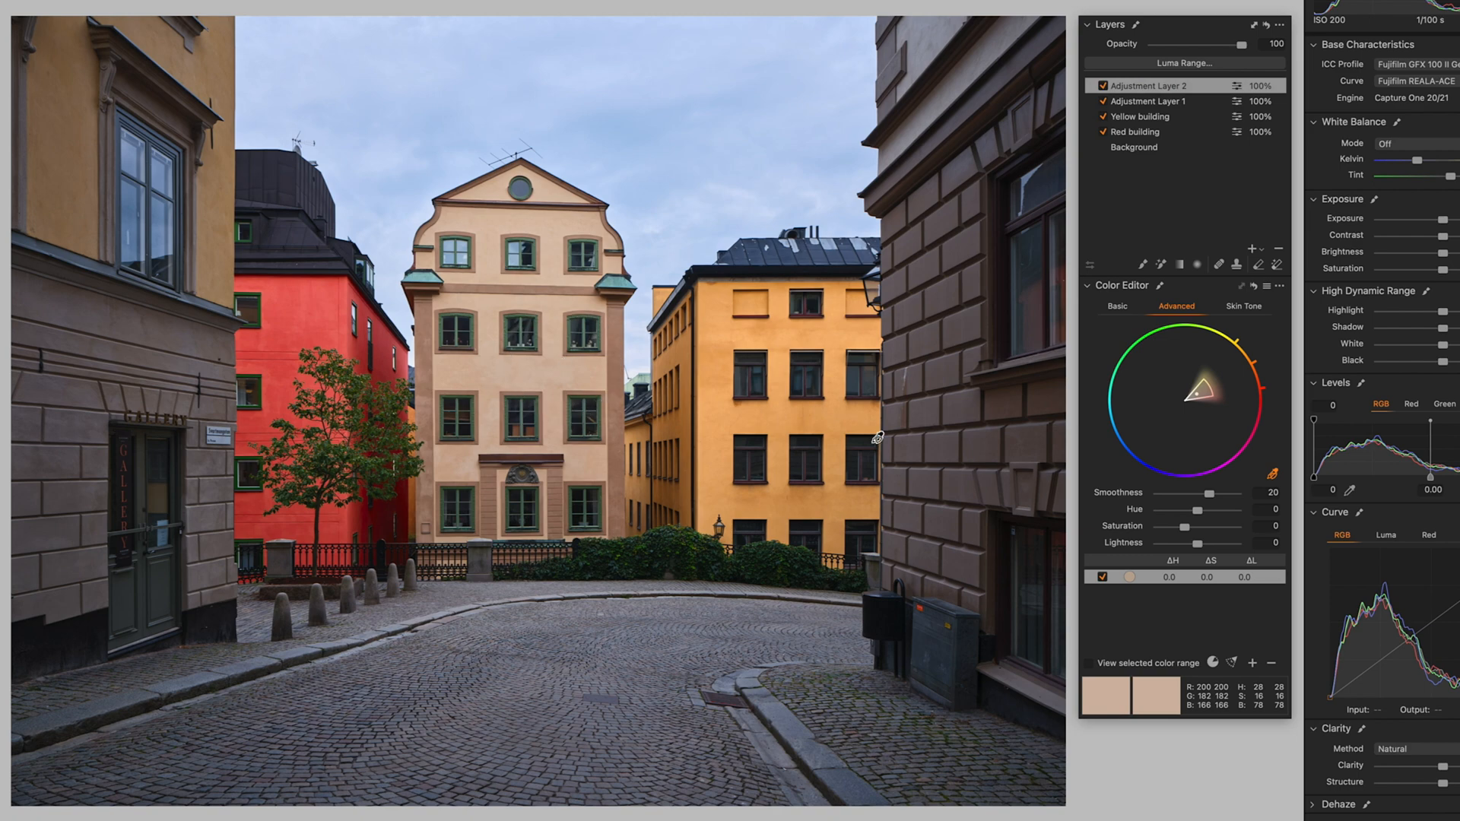
{"action": "left_click", "coordinate": [1091, 663]}
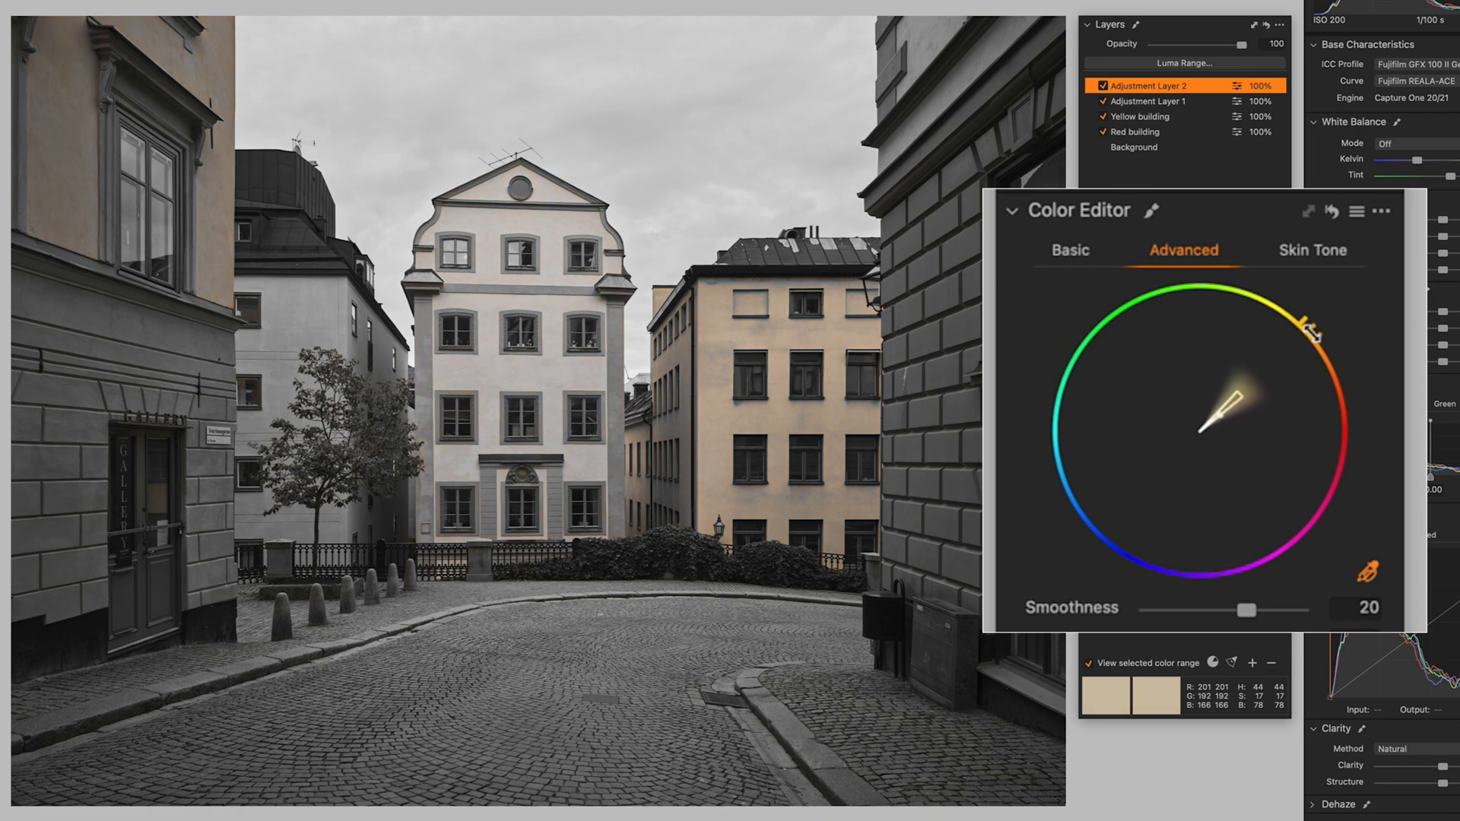
{"action": "left_click_drag", "start_coordinate": [1309, 328], "coordinate": [1321, 346]}
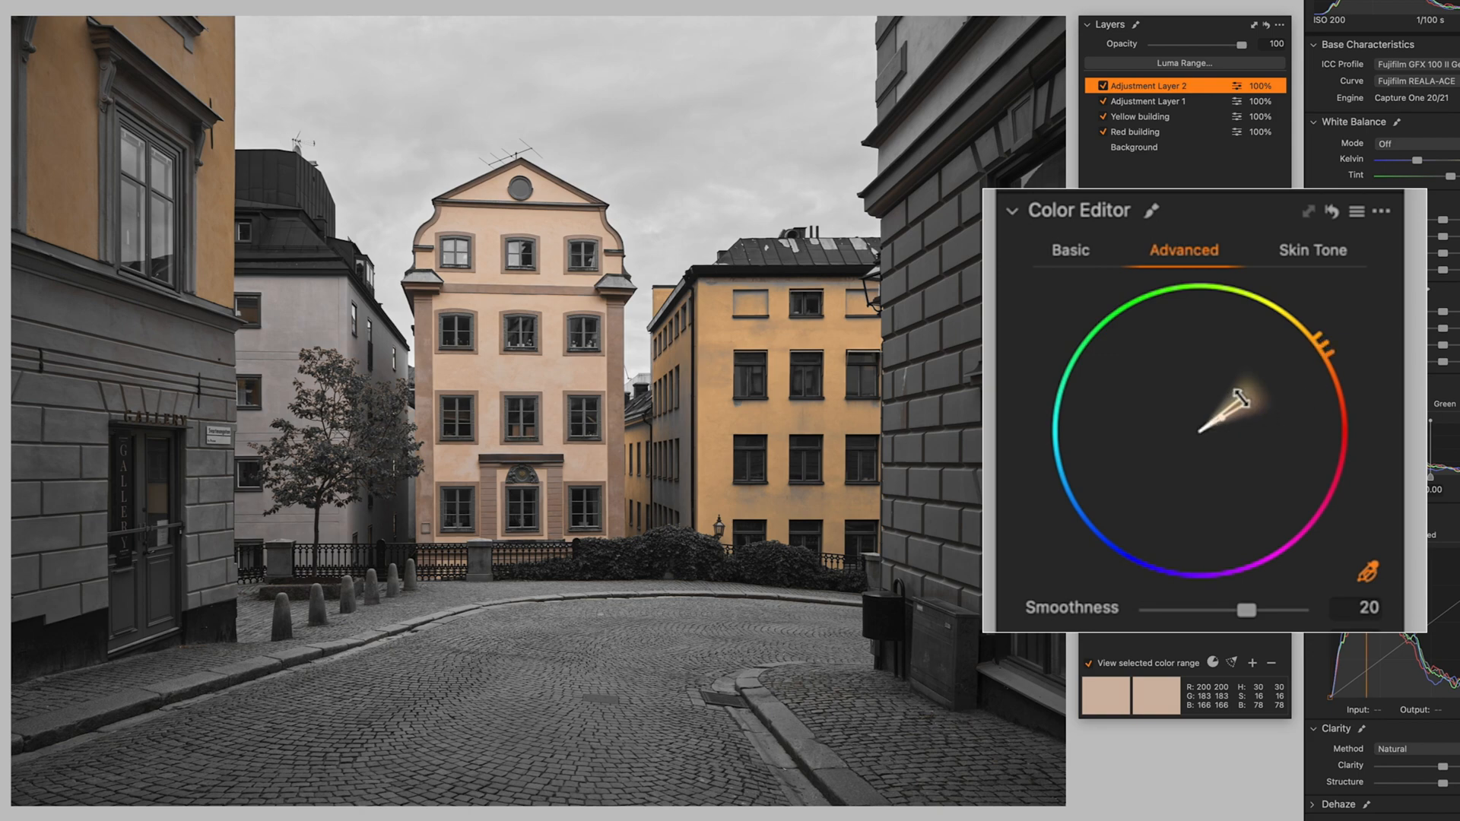
{"action": "left_click_drag", "start_coordinate": [1227, 399], "coordinate": [1229, 408]}
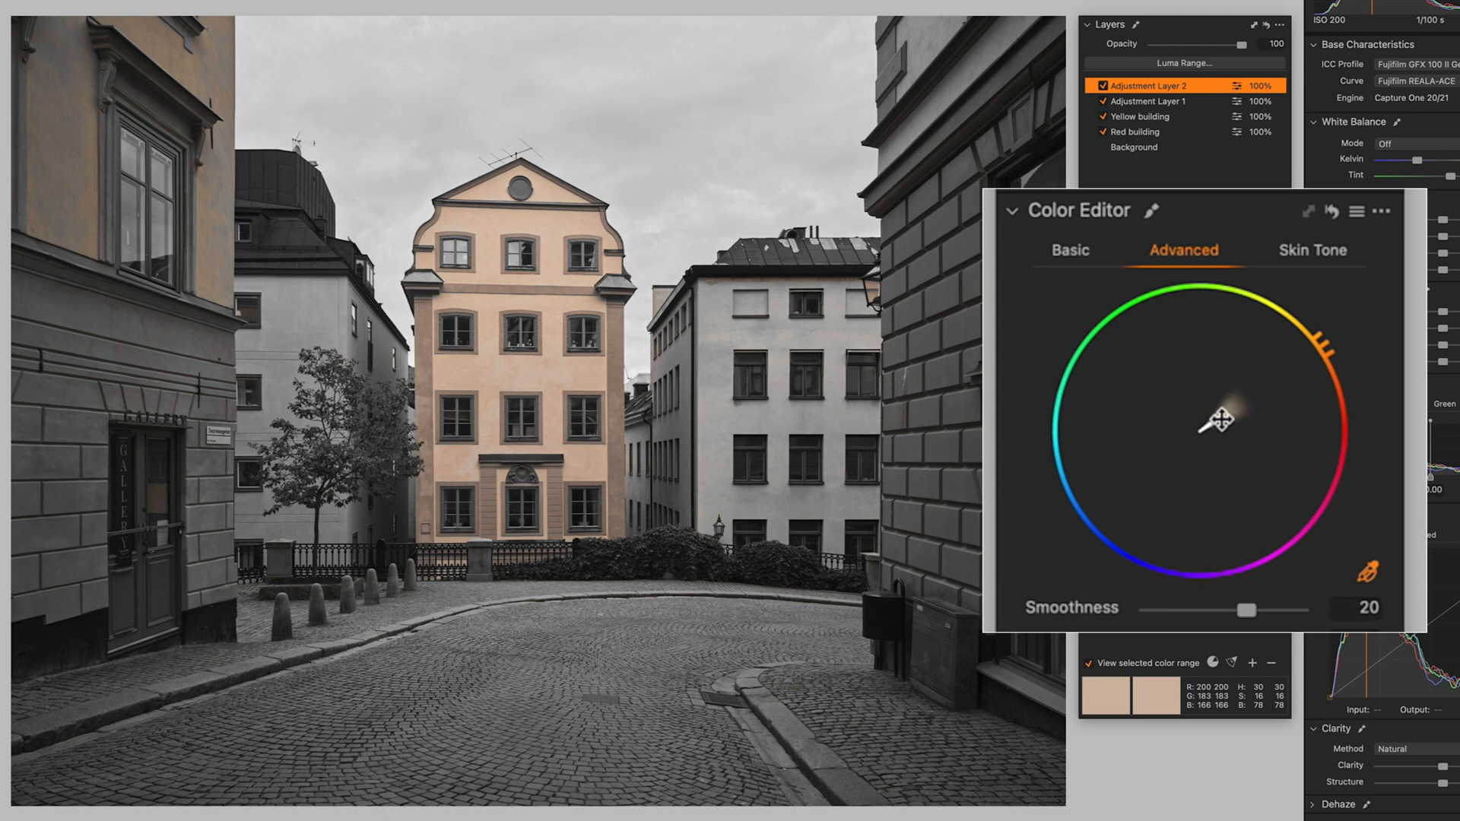
{"action": "mouse_move", "coordinate": [450, 413]}
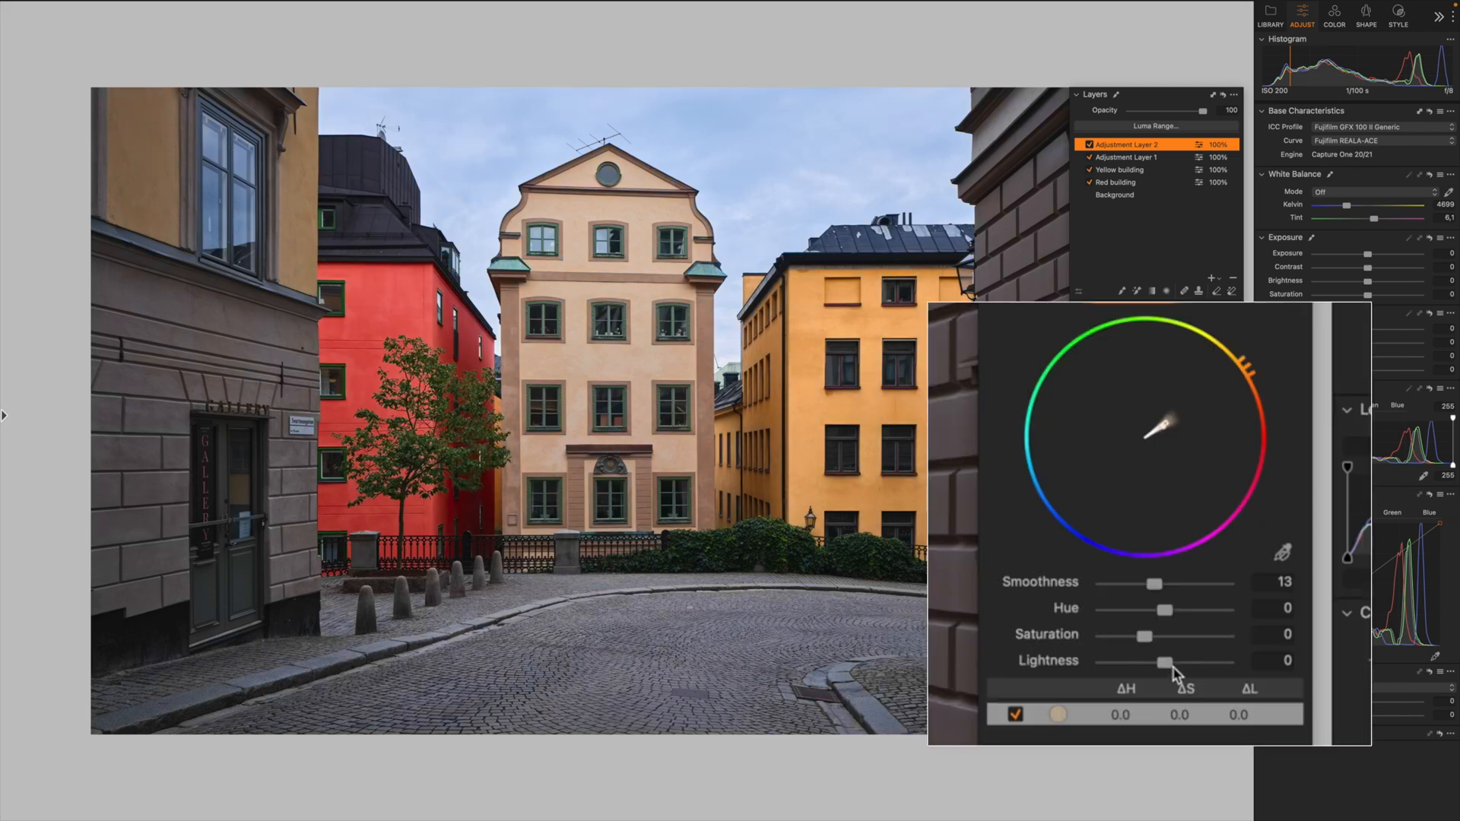
Desaturate the central building's beige range to about −47 and start brightening it.
{"action": "left_click_drag", "start_coordinate": [1145, 636], "coordinate": [1134, 640]}
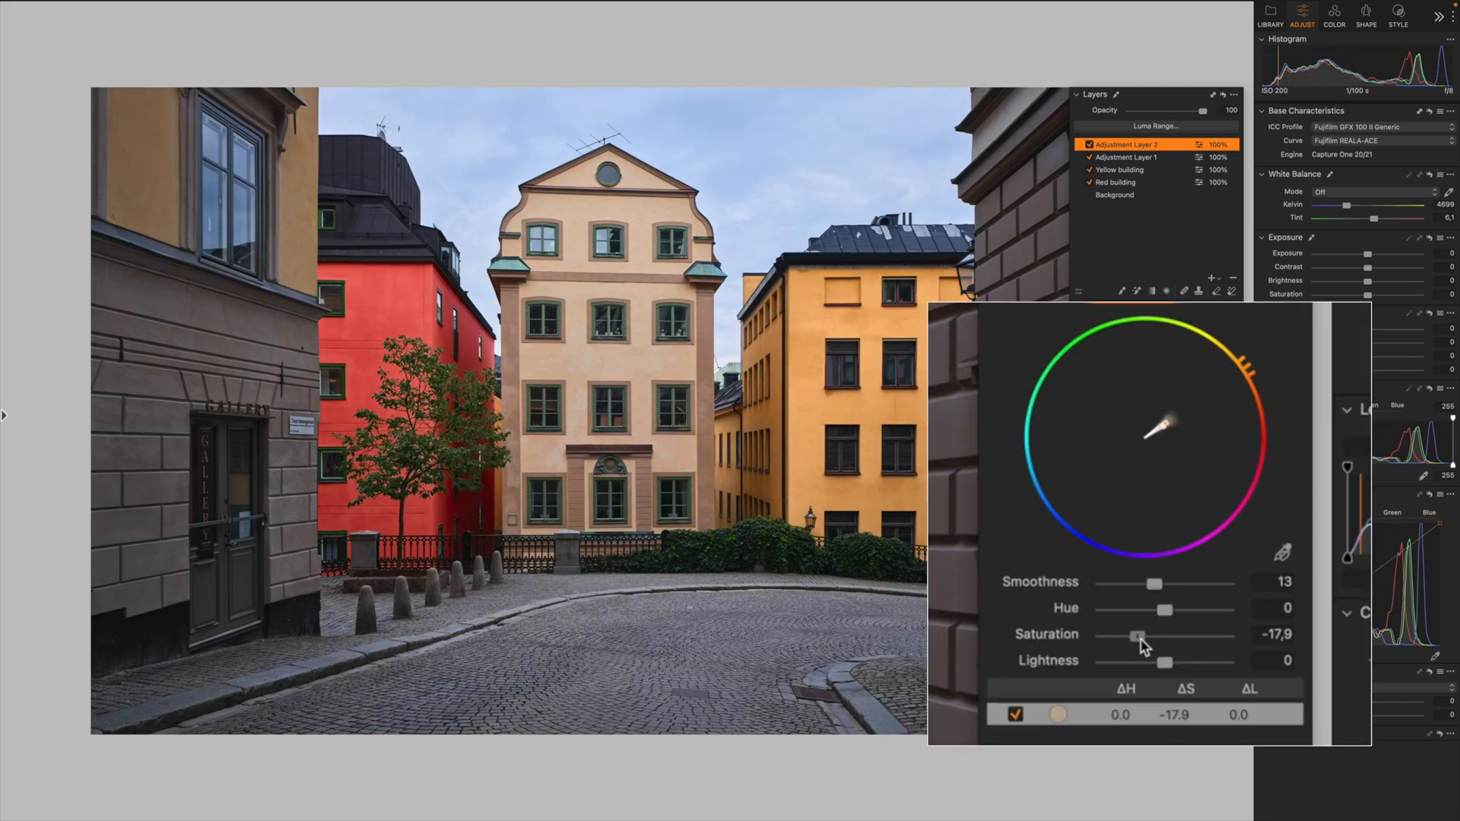
{"action": "left_click_drag", "start_coordinate": [1138, 638], "coordinate": [1135, 639]}
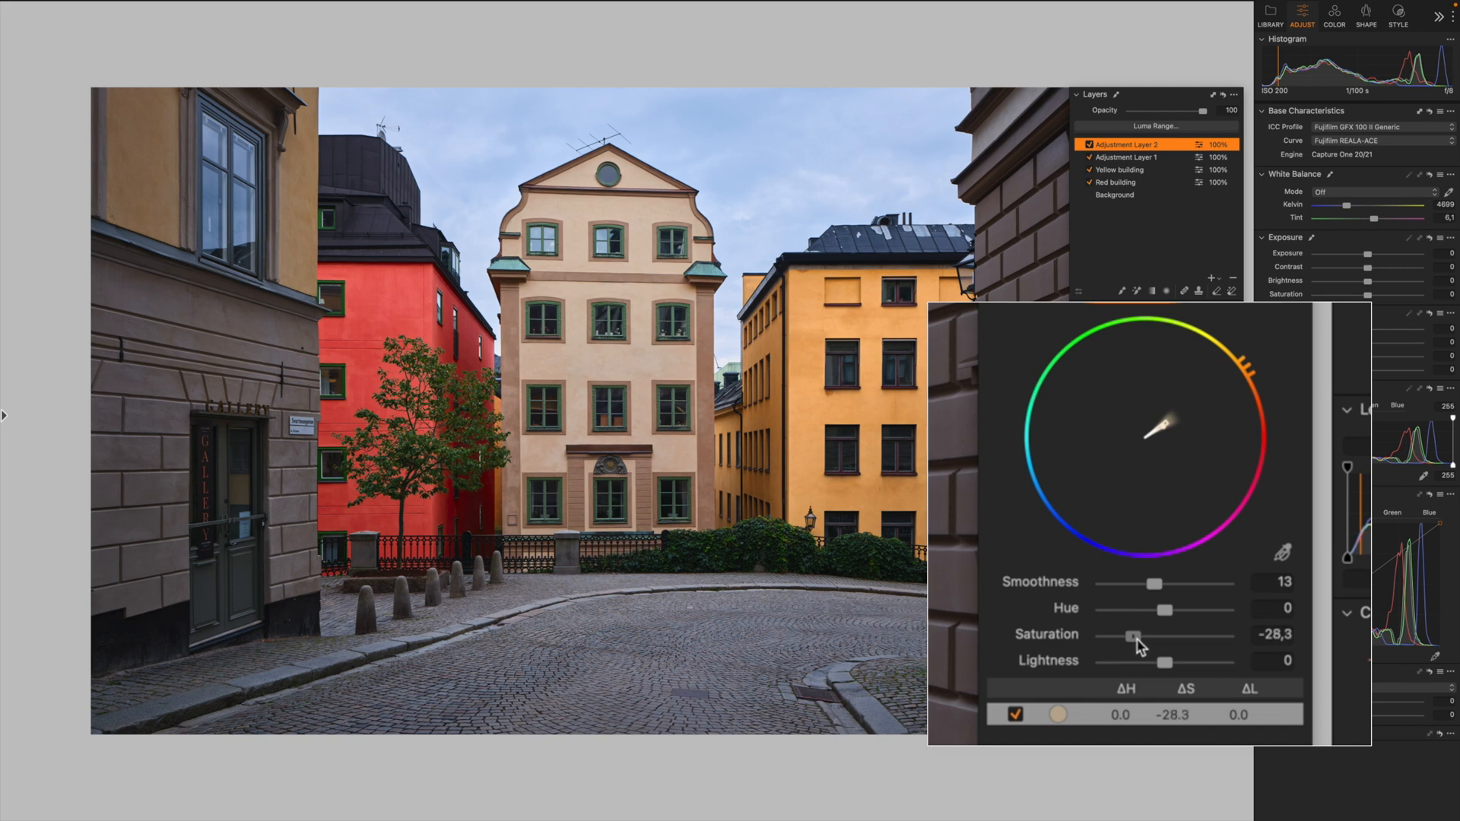
{"action": "left_click_drag", "start_coordinate": [1139, 636], "coordinate": [1130, 636]}
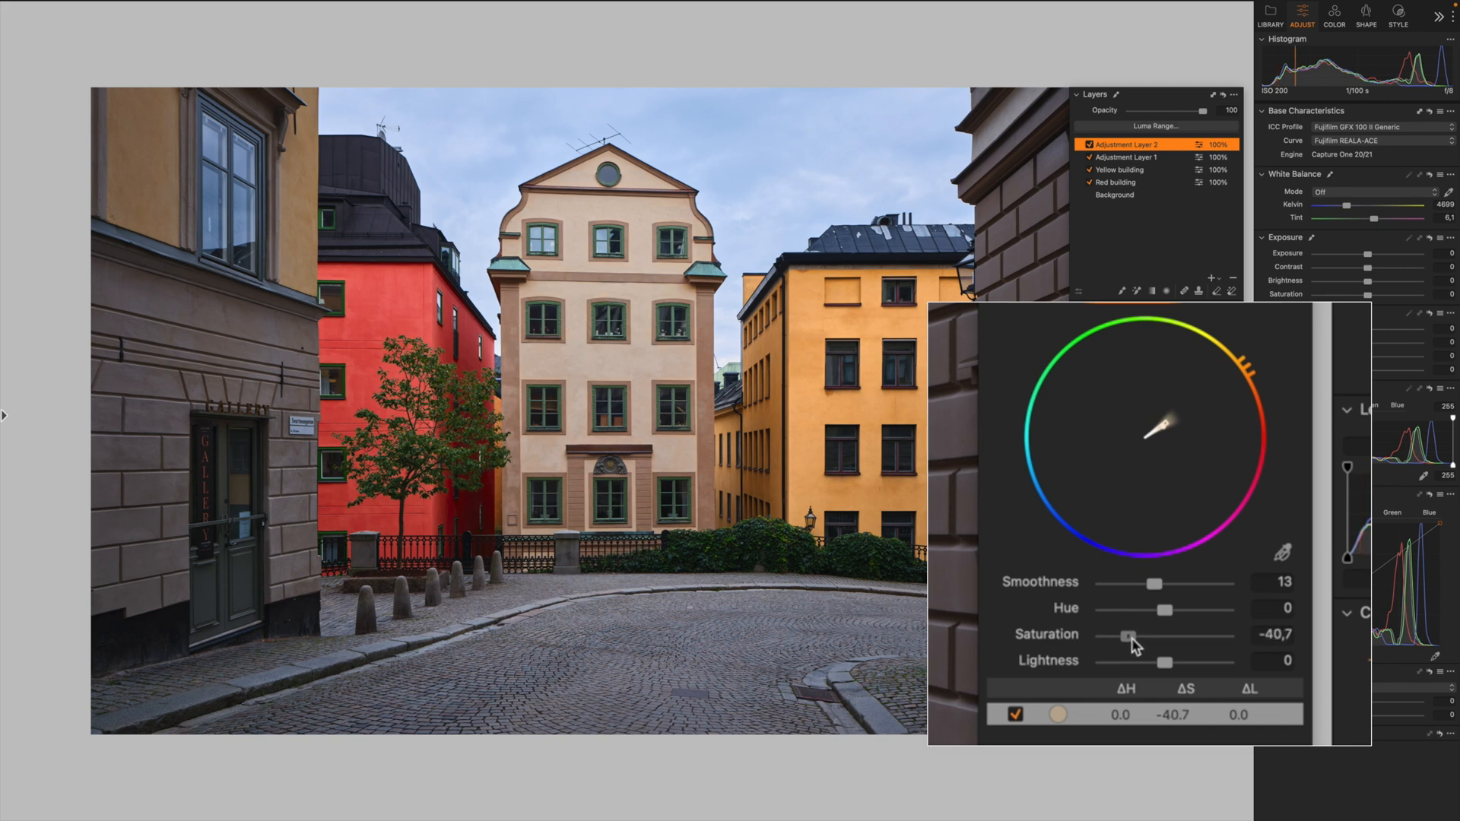
{"action": "left_click_drag", "start_coordinate": [1130, 635], "coordinate": [1125, 635]}
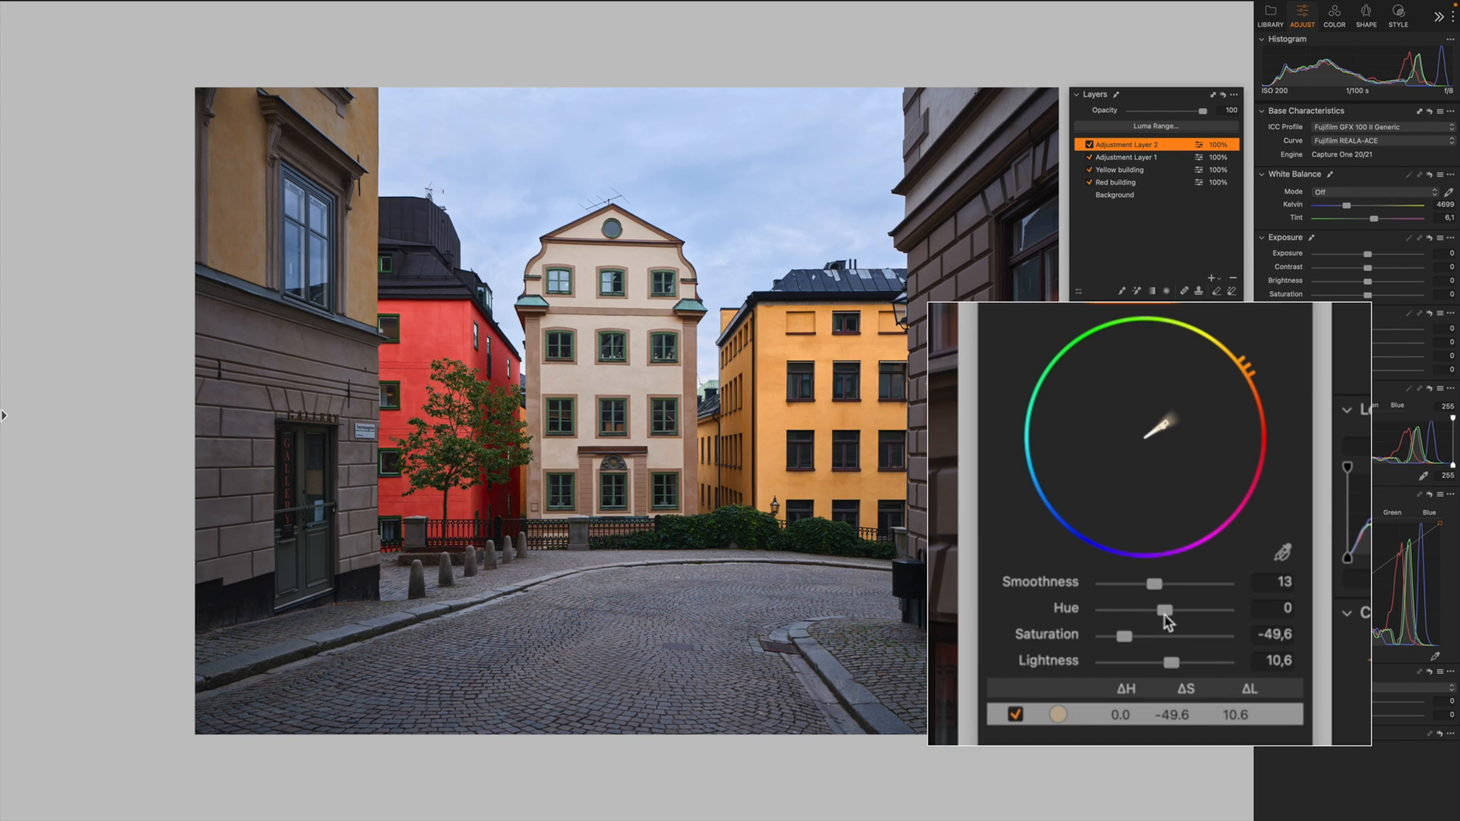
Nudge the central building's hue to 4.6, lift lightness to 29 and toggle the layer to compare.
{"action": "left_click_drag", "start_coordinate": [1161, 611], "coordinate": [1169, 611]}
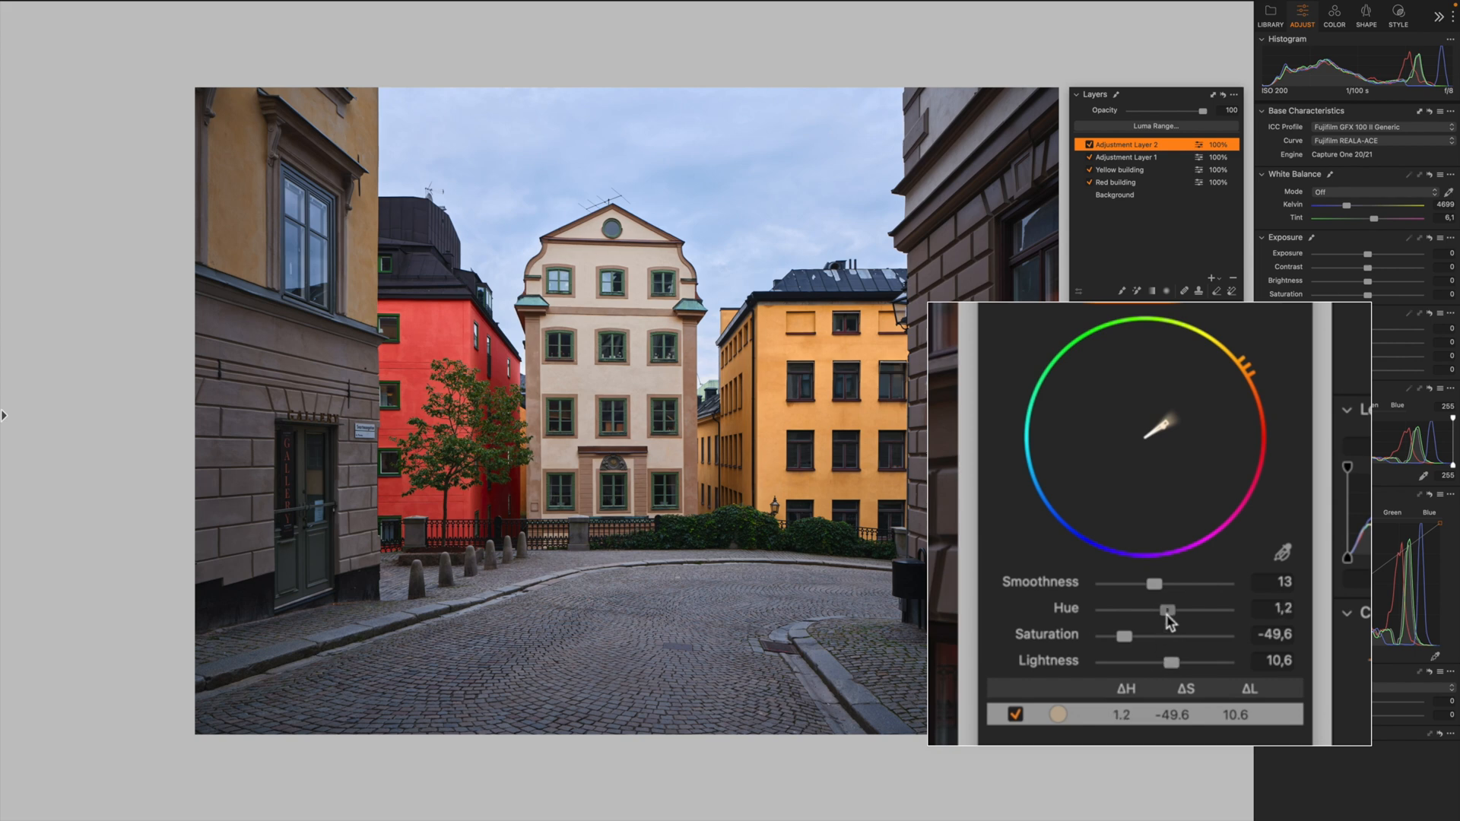
{"action": "left_click_drag", "start_coordinate": [1168, 610], "coordinate": [1175, 610]}
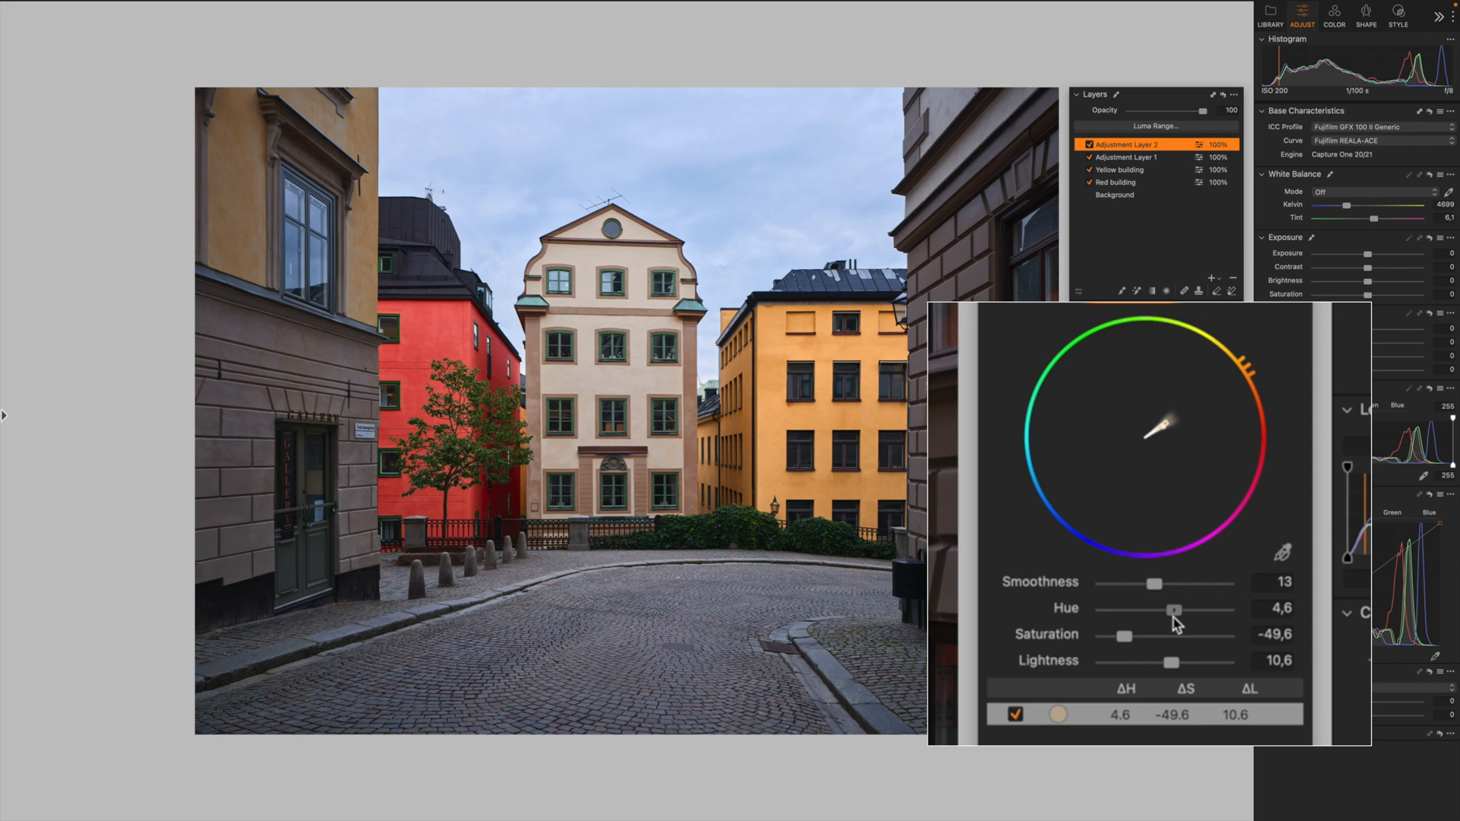
{"action": "left_click_drag", "start_coordinate": [1171, 663], "coordinate": [1193, 663]}
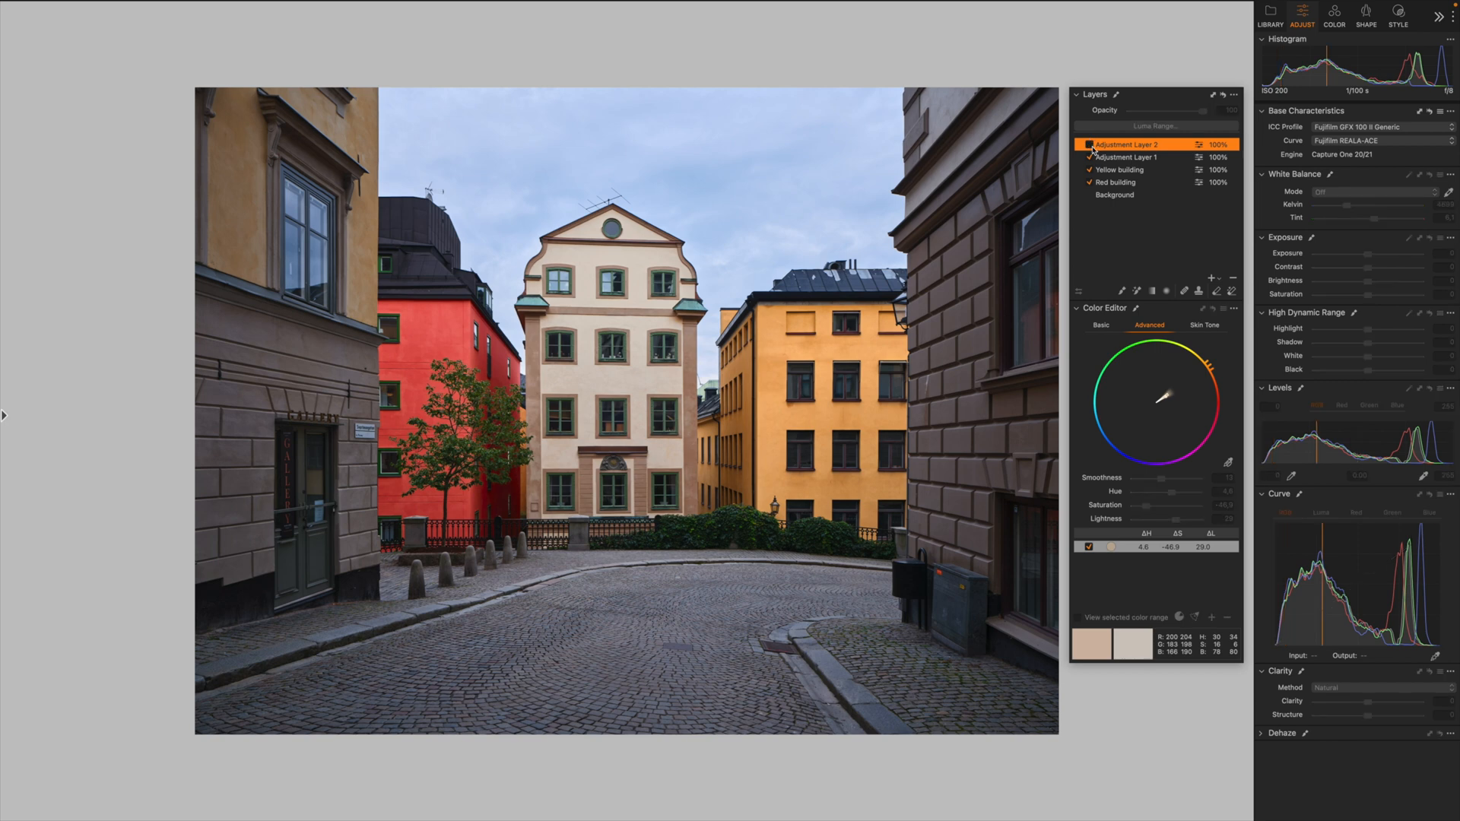
{"action": "left_click", "coordinate": [1087, 144]}
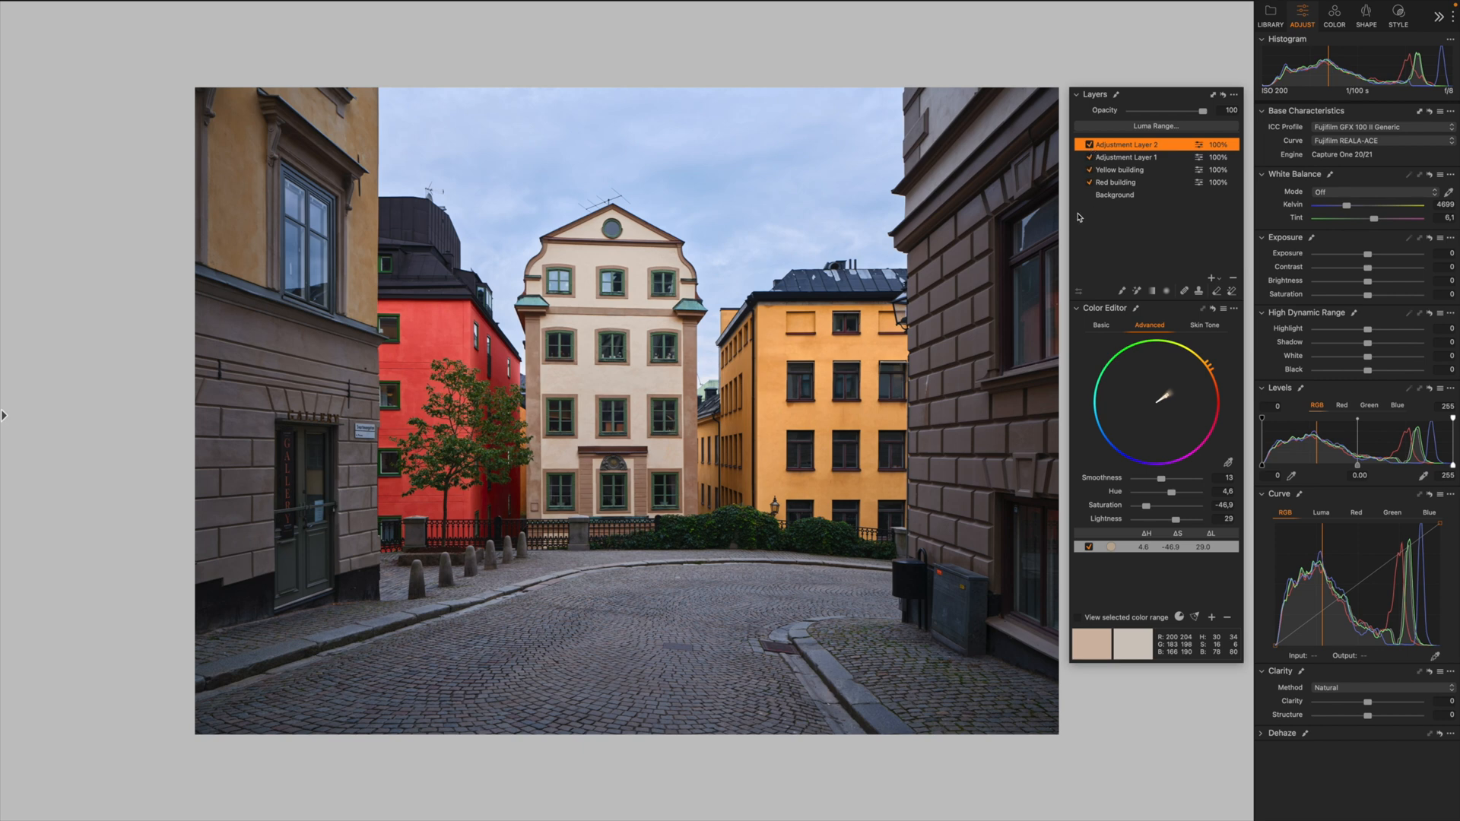
Lower the Red building layer's colour-edit saturation to about 24.
{"action": "left_click", "coordinate": [1119, 171]}
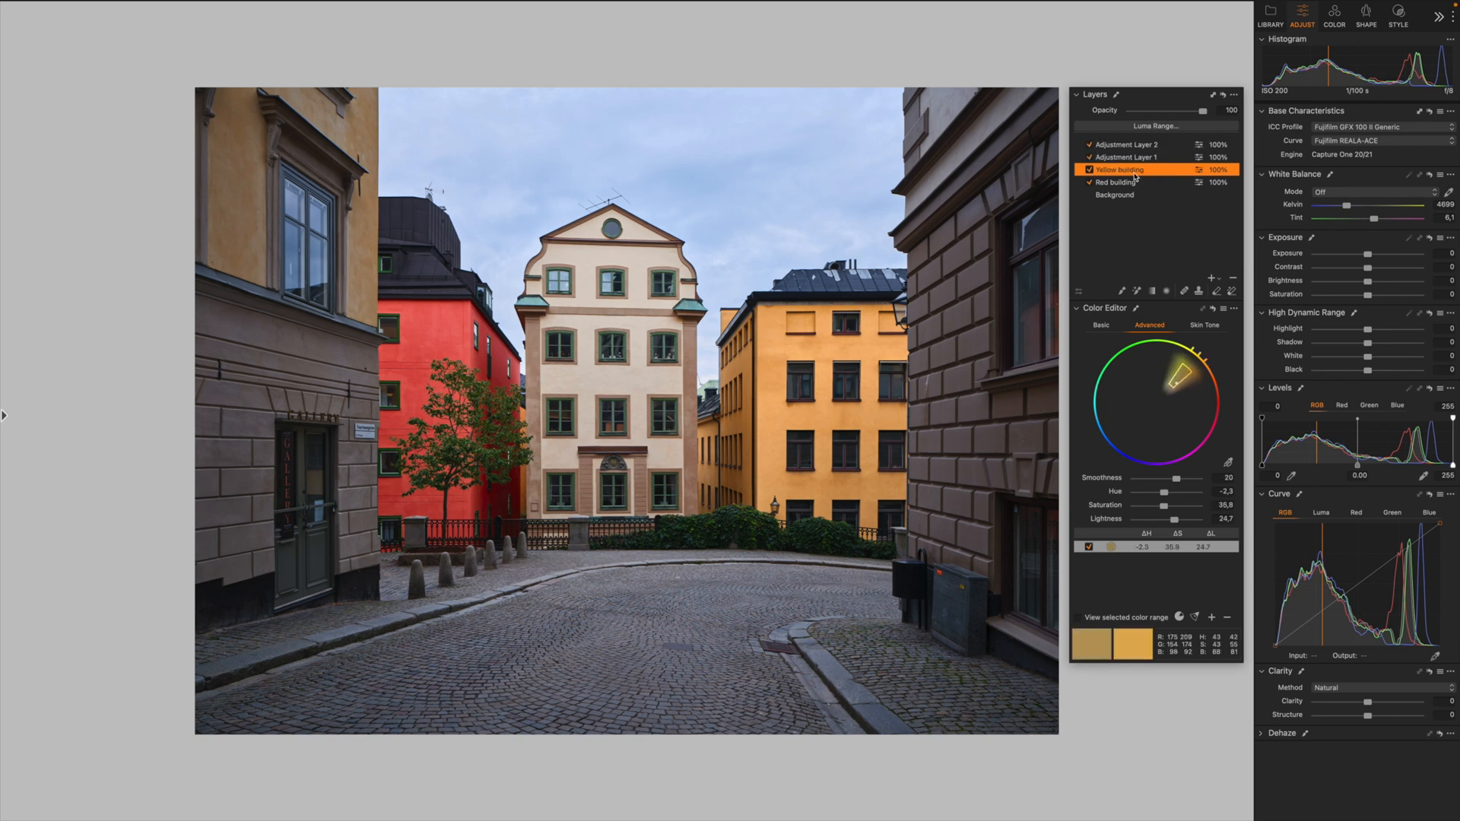
{"action": "left_click", "coordinate": [1117, 183]}
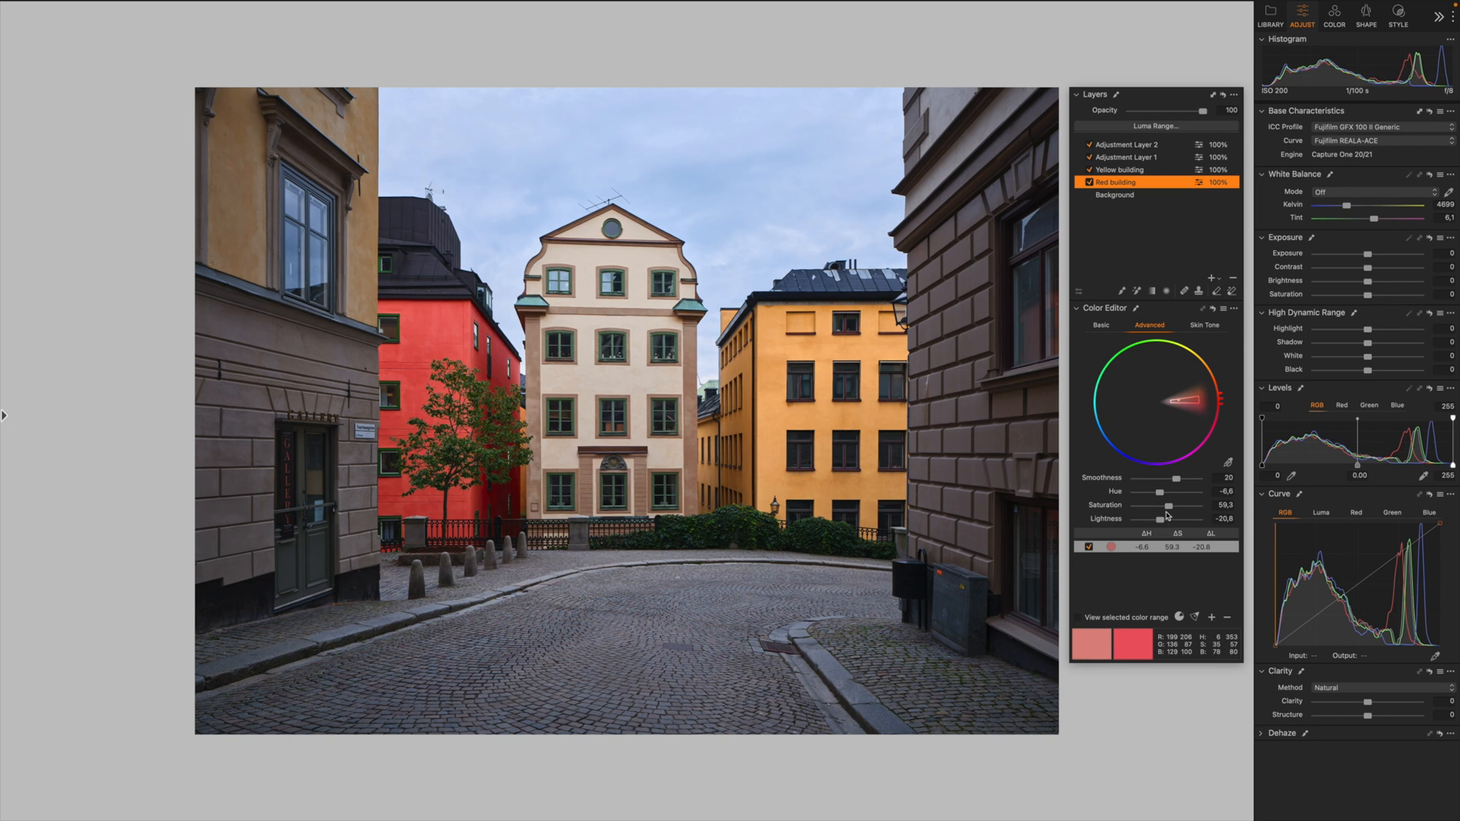
{"action": "left_click_drag", "start_coordinate": [1170, 505], "coordinate": [1161, 505]}
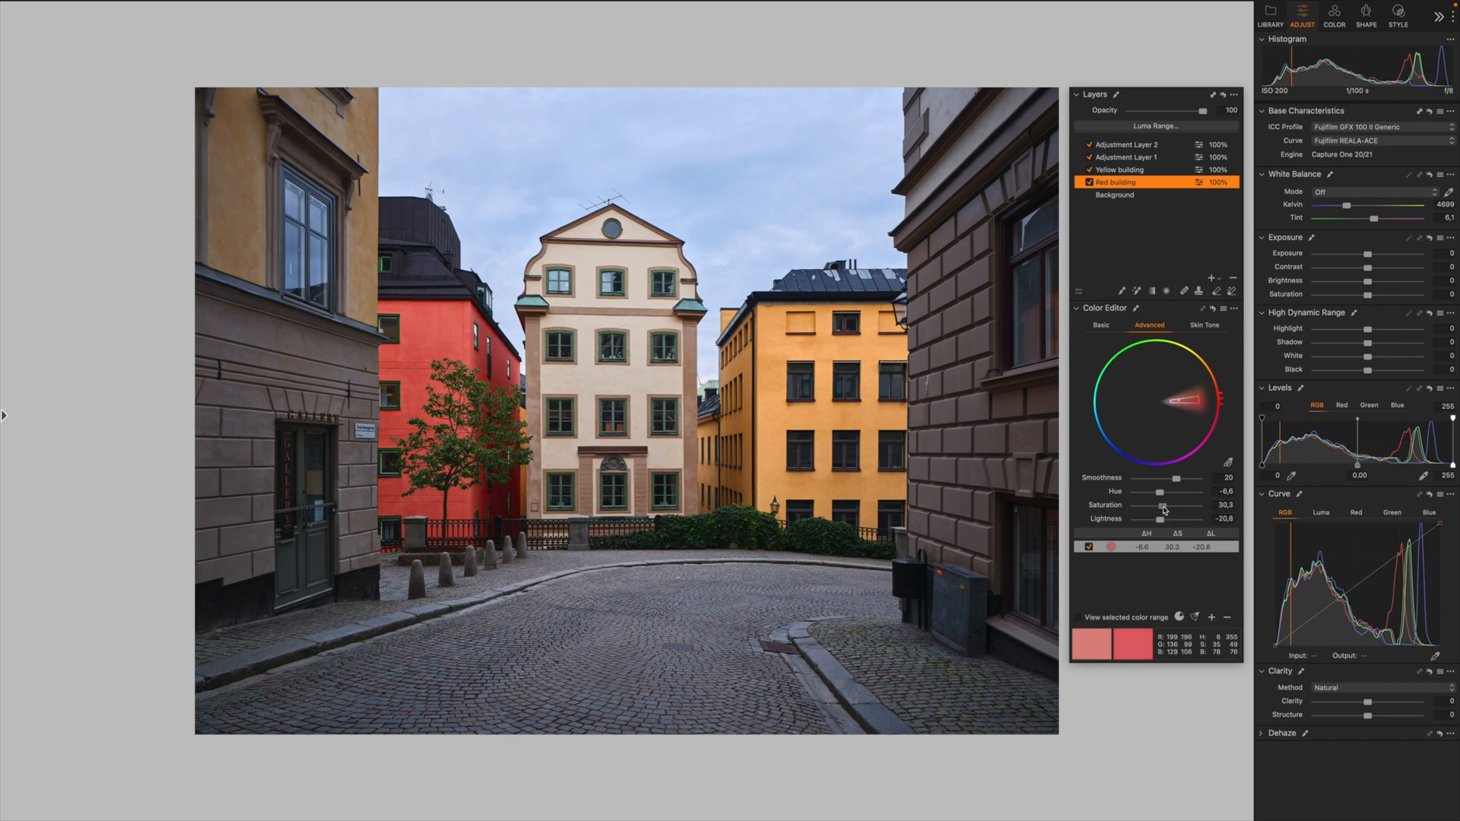
{"action": "left_click_drag", "start_coordinate": [1162, 505], "coordinate": [1158, 505]}
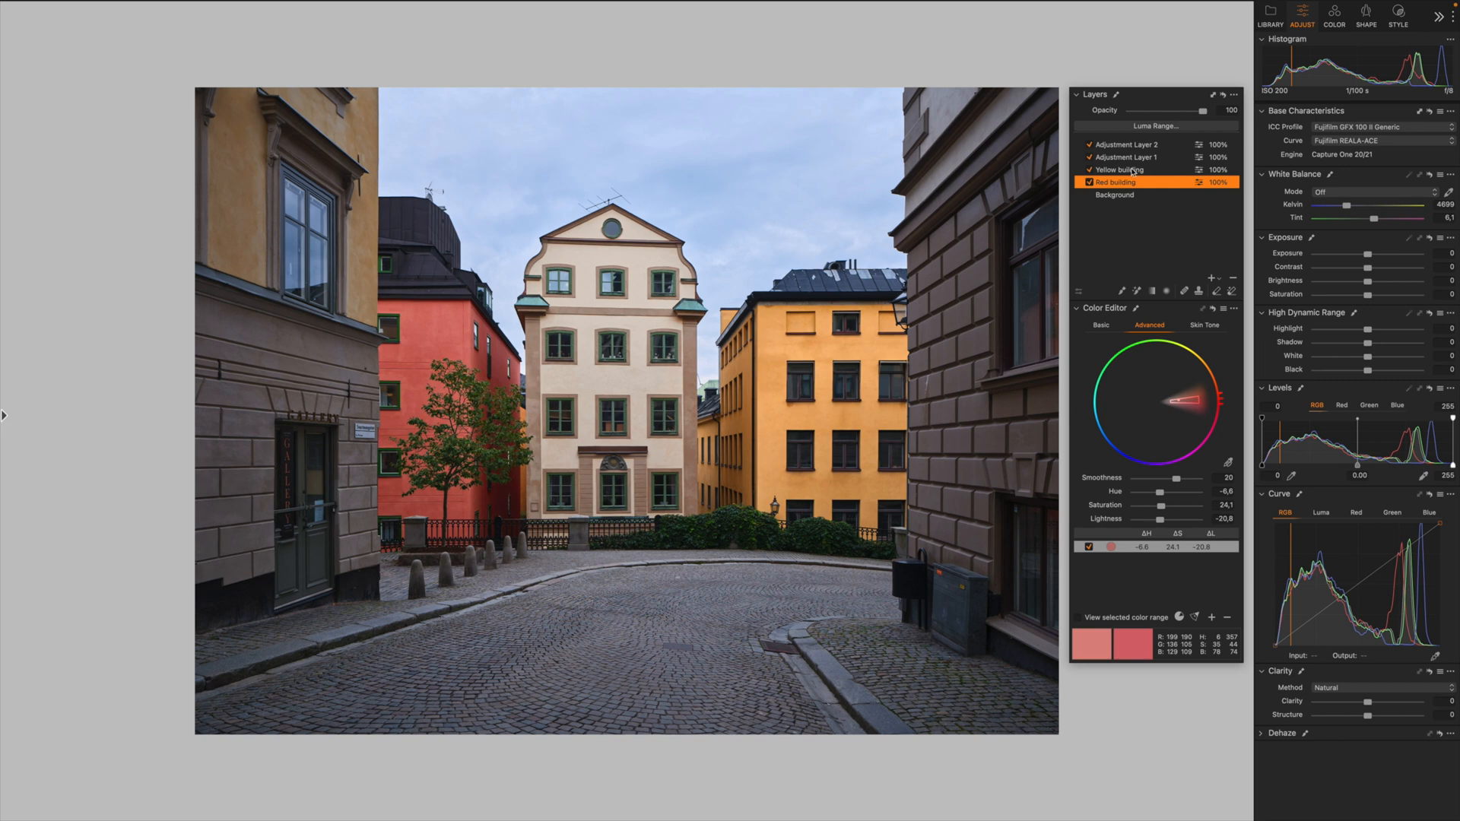
Lower the Yellow building layer's colour-edit saturation to about 23.
{"action": "left_click", "coordinate": [1119, 170]}
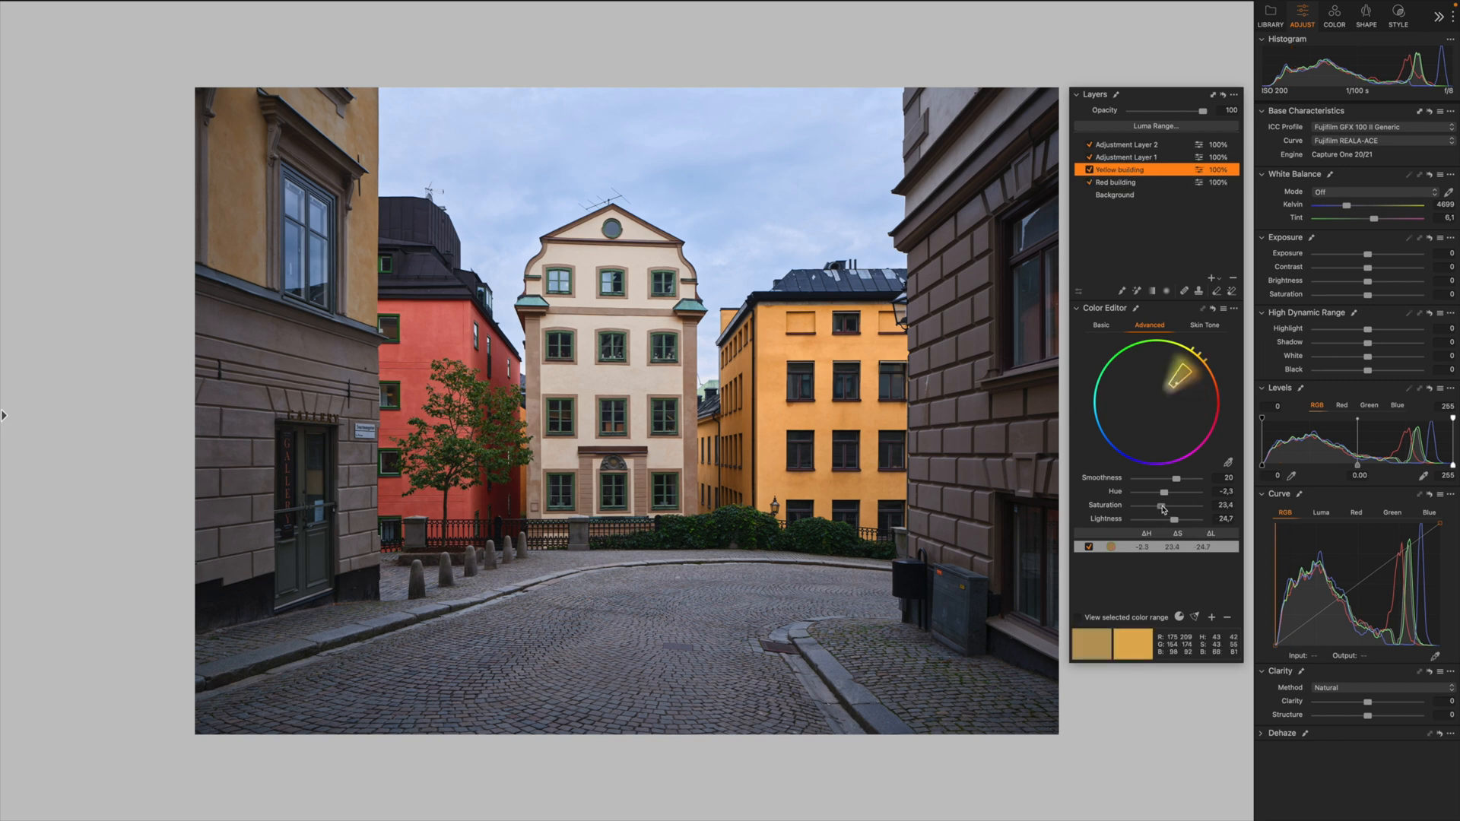
{"action": "left_click_drag", "start_coordinate": [1166, 505], "coordinate": [1160, 505]}
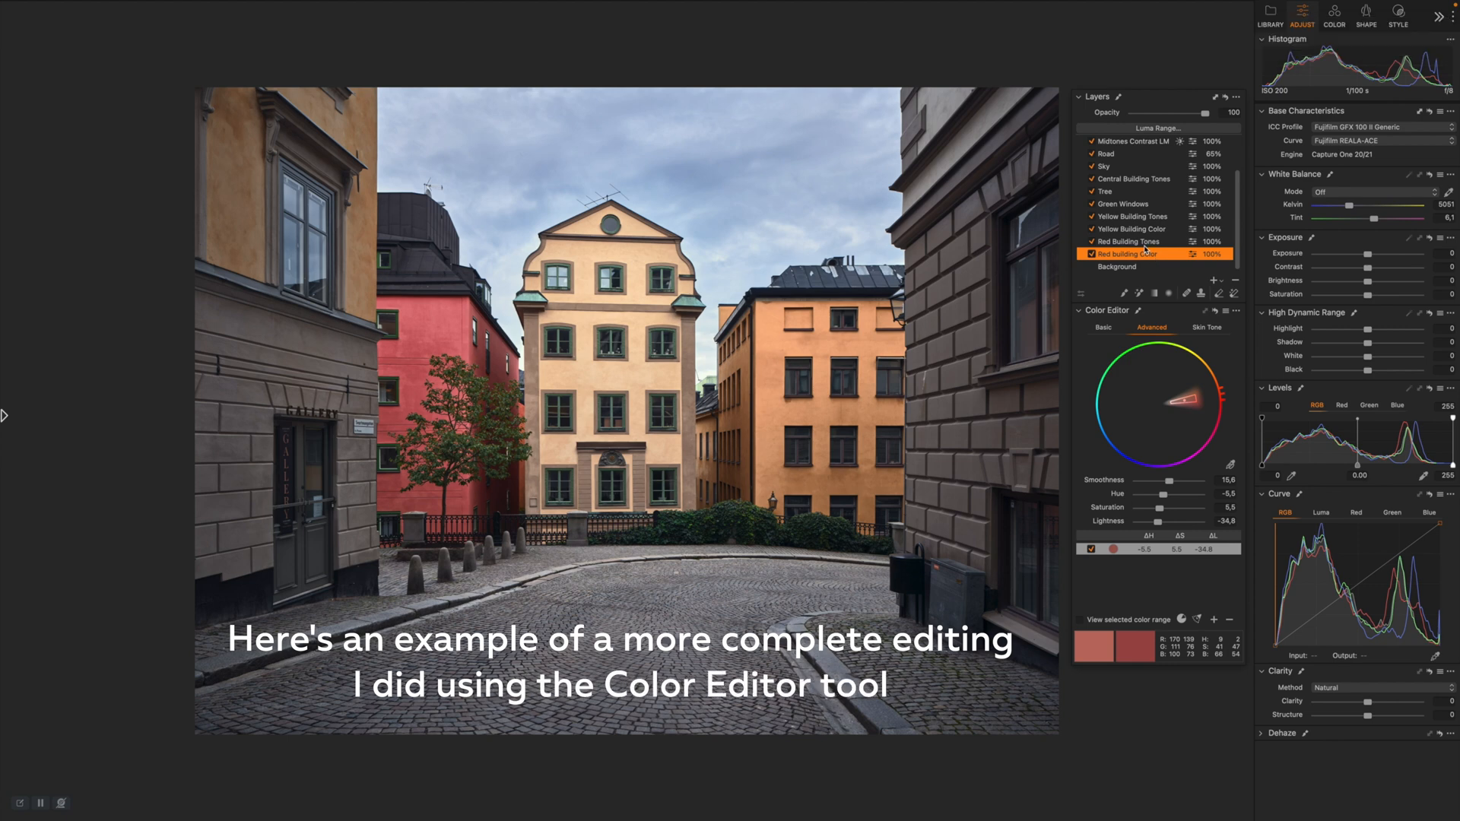
Review the finished edit's Red Building Tones, Yellow Building Color and Green Windows layers.
{"action": "left_click", "coordinate": [1131, 240]}
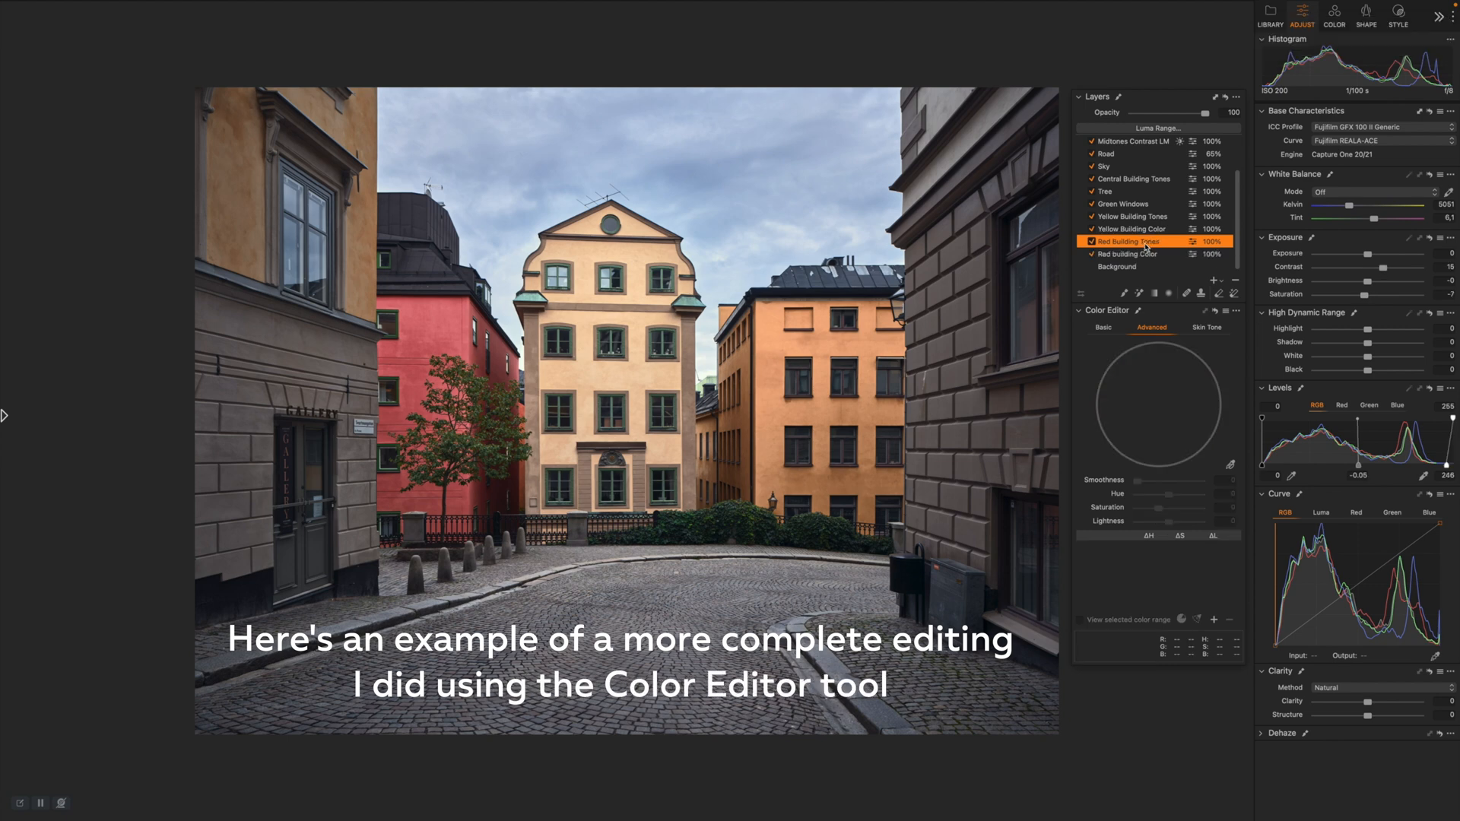
{"action": "left_click", "coordinate": [1134, 228]}
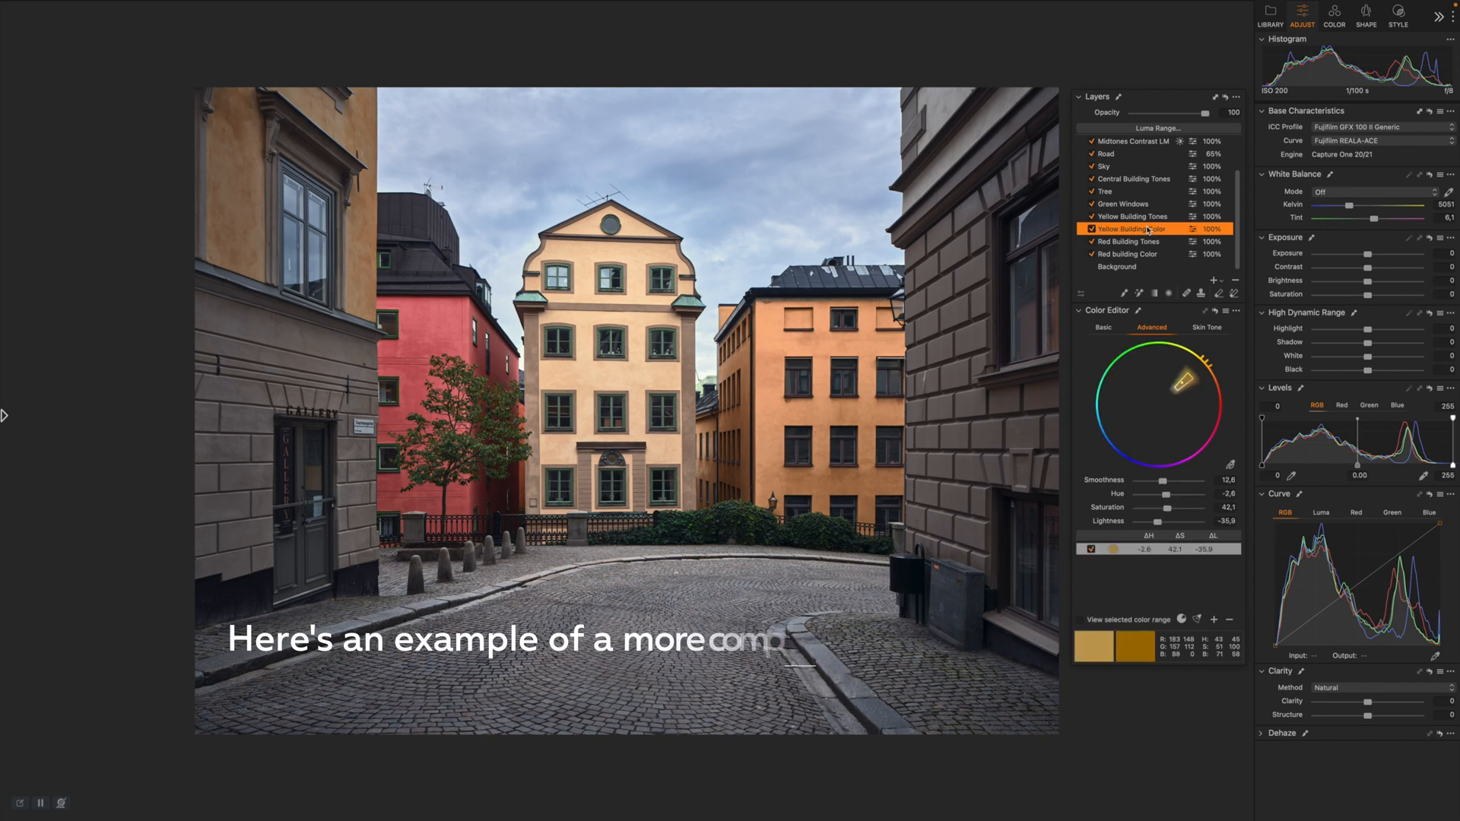
{"action": "left_click", "coordinate": [1124, 203]}
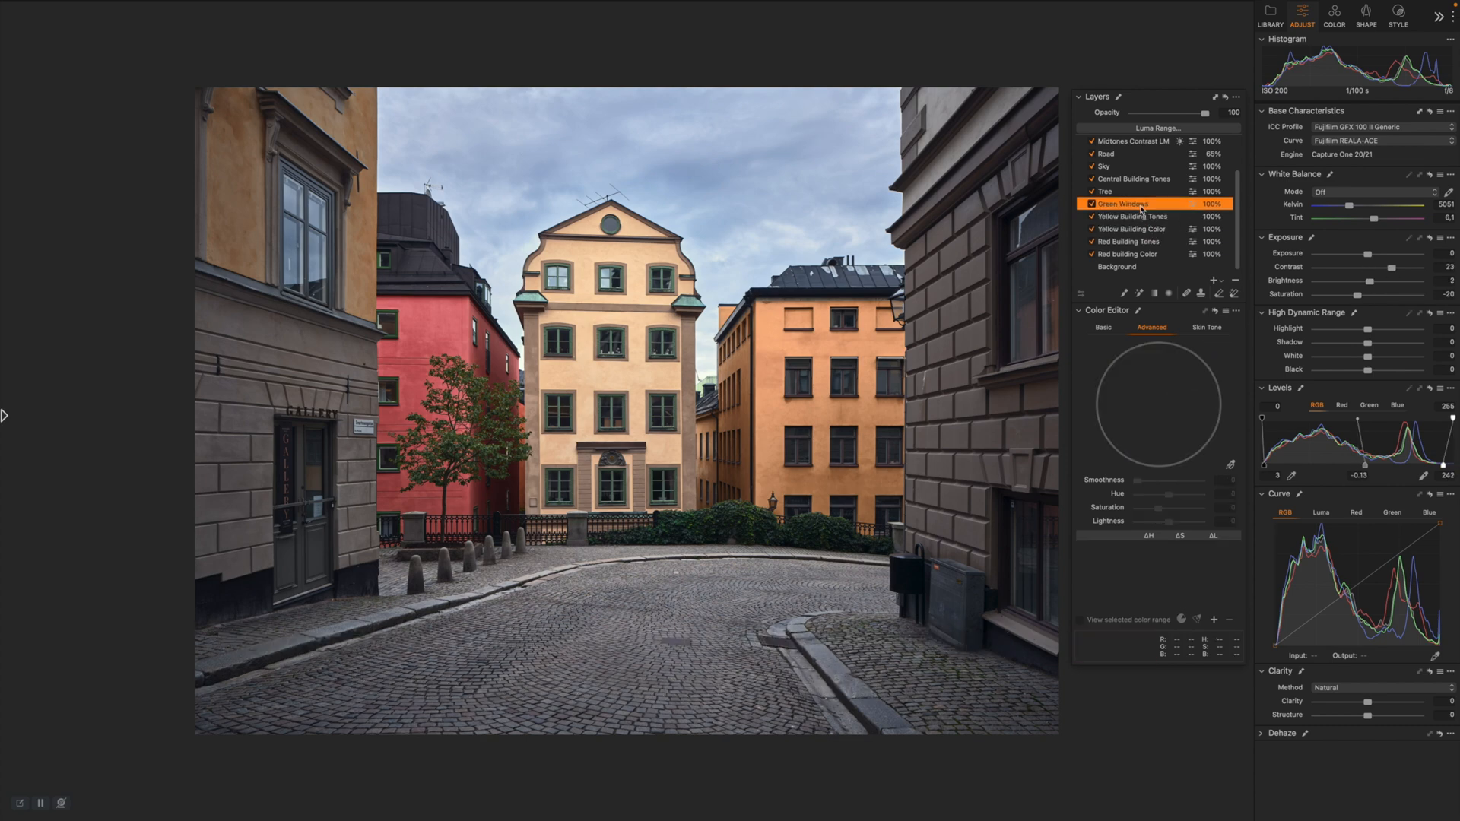